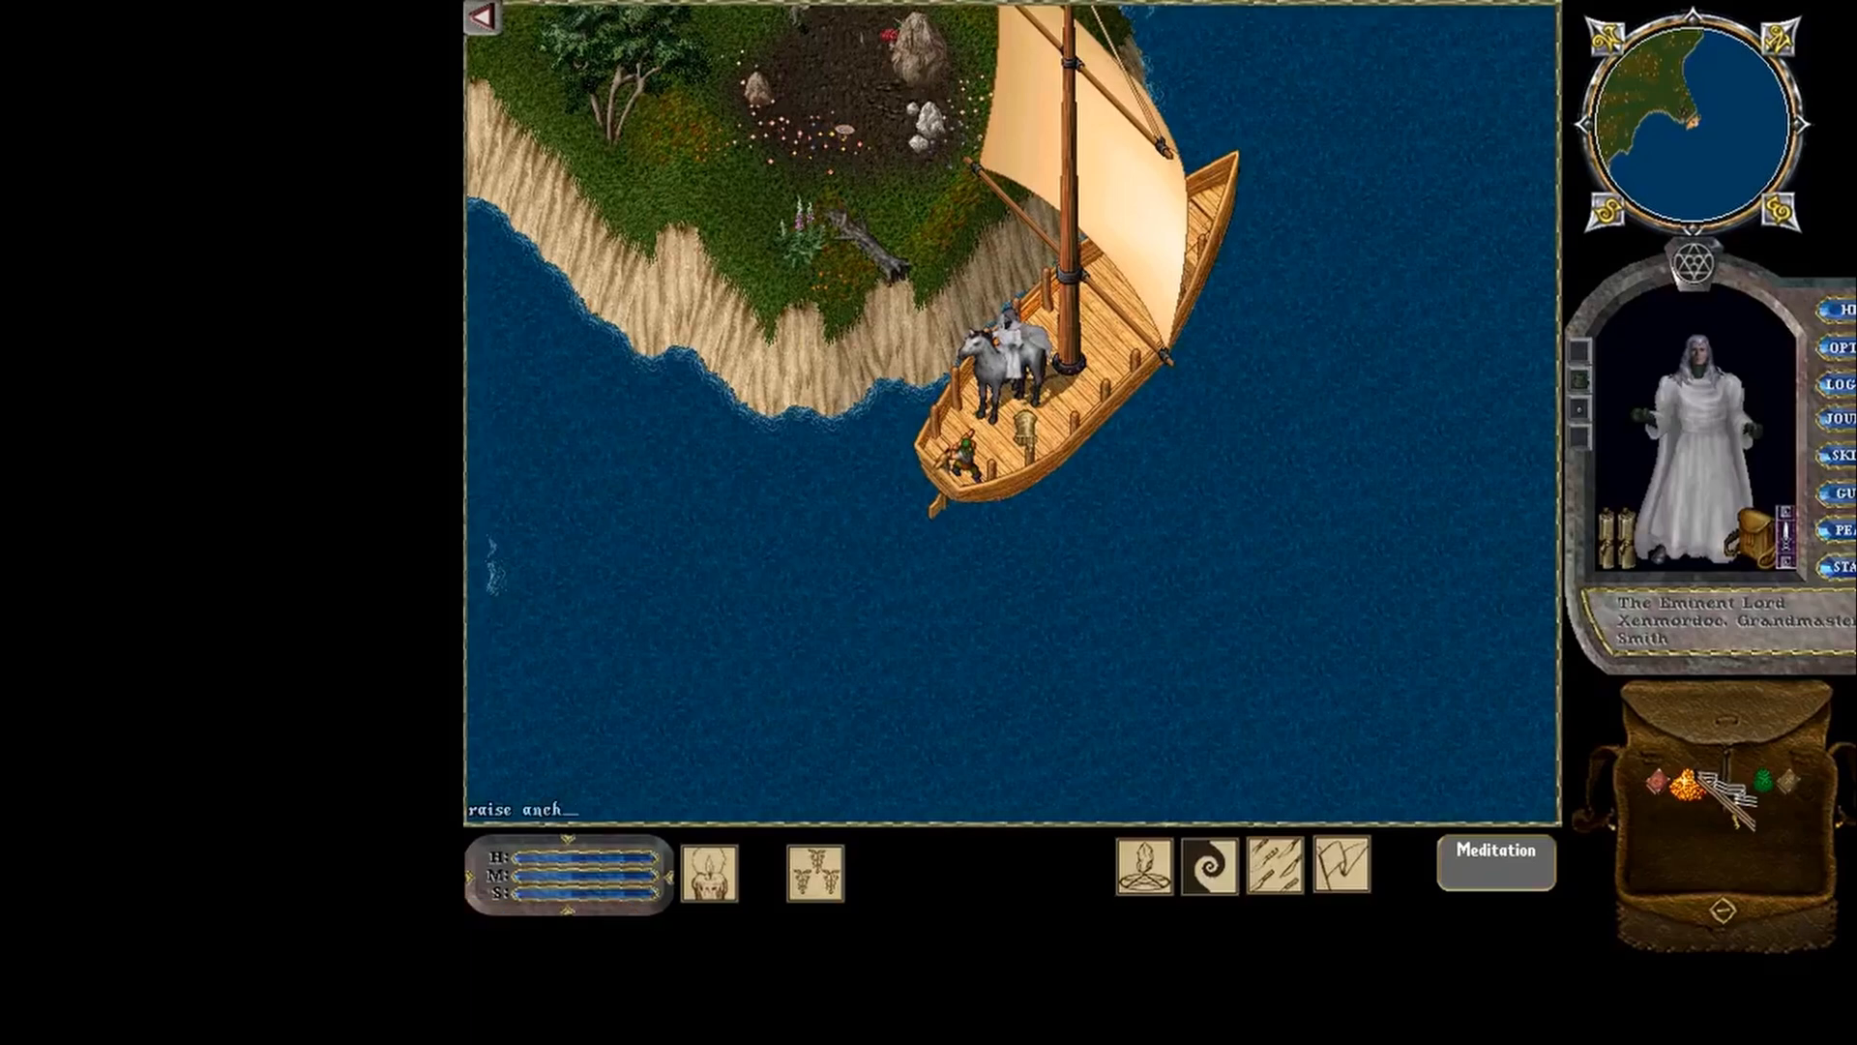
Step: Order the crew to raise anchor and sail the boat out to open sea
{"action": "key", "text": "Return"}
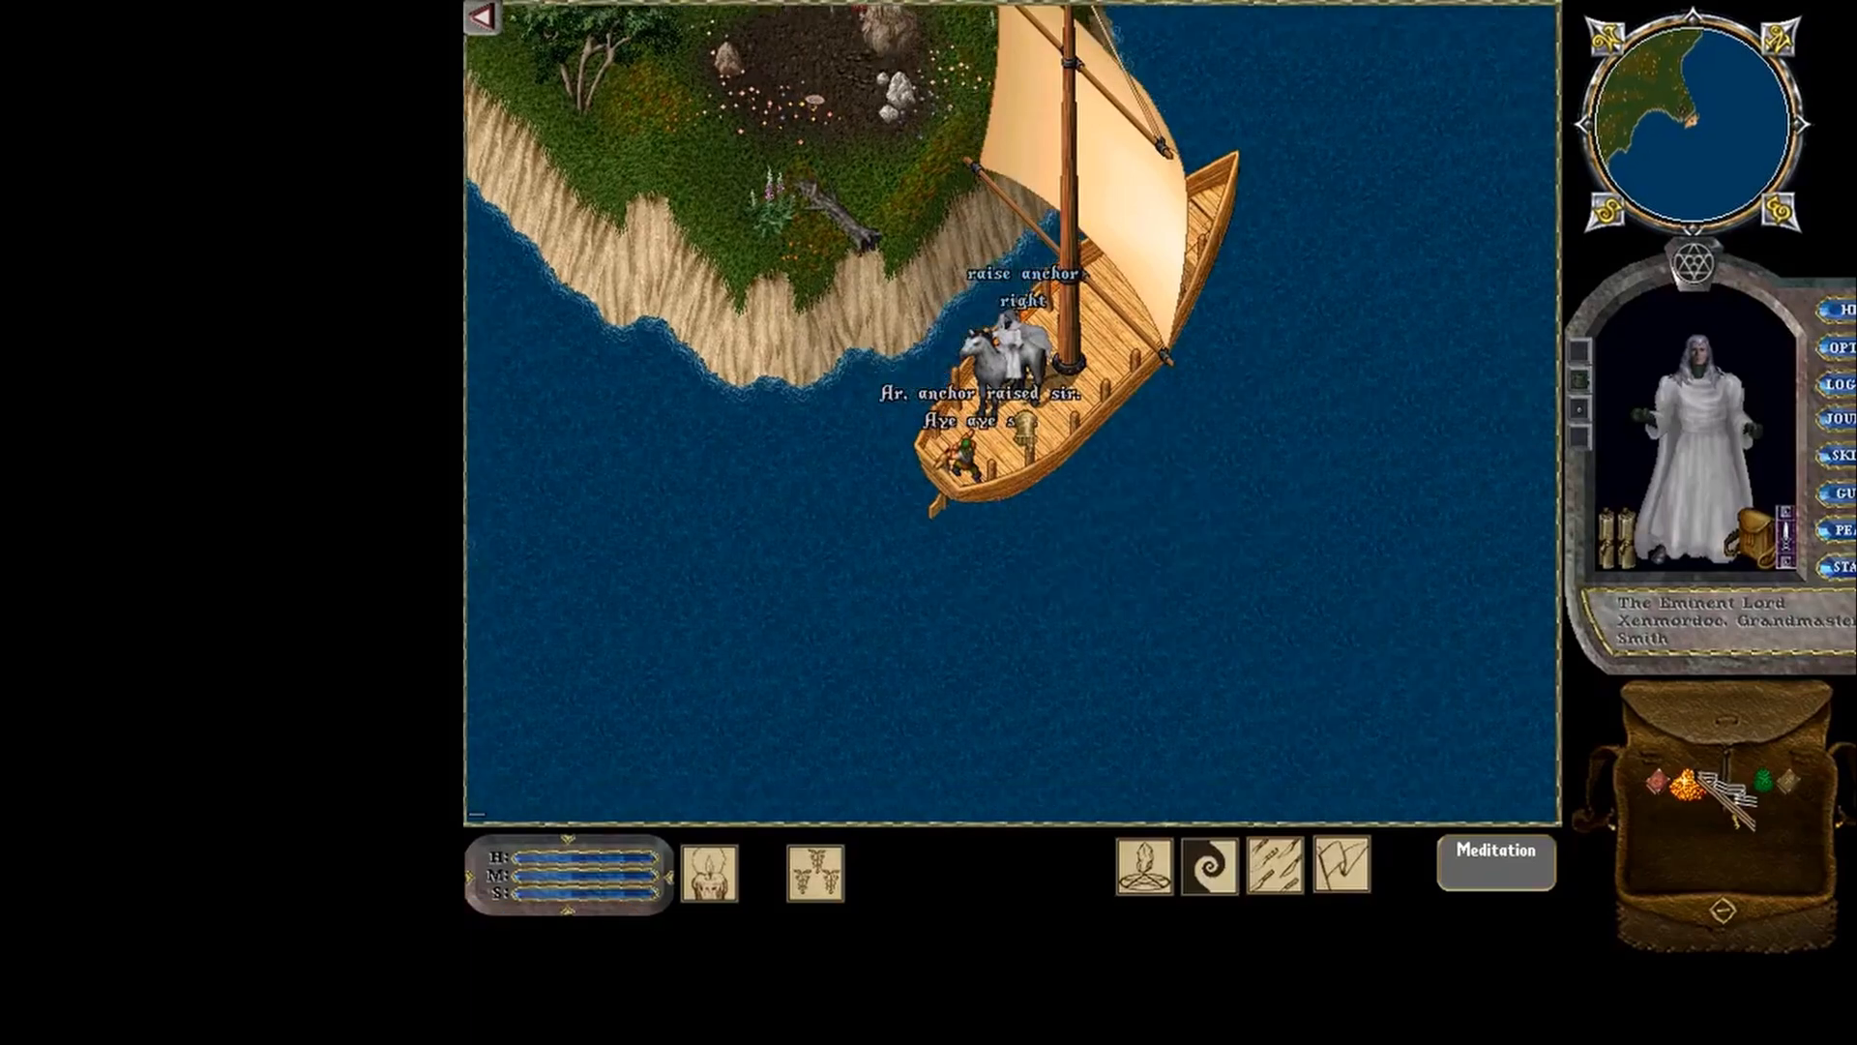
{"action": "left_click", "coordinate": [1834, 457]}
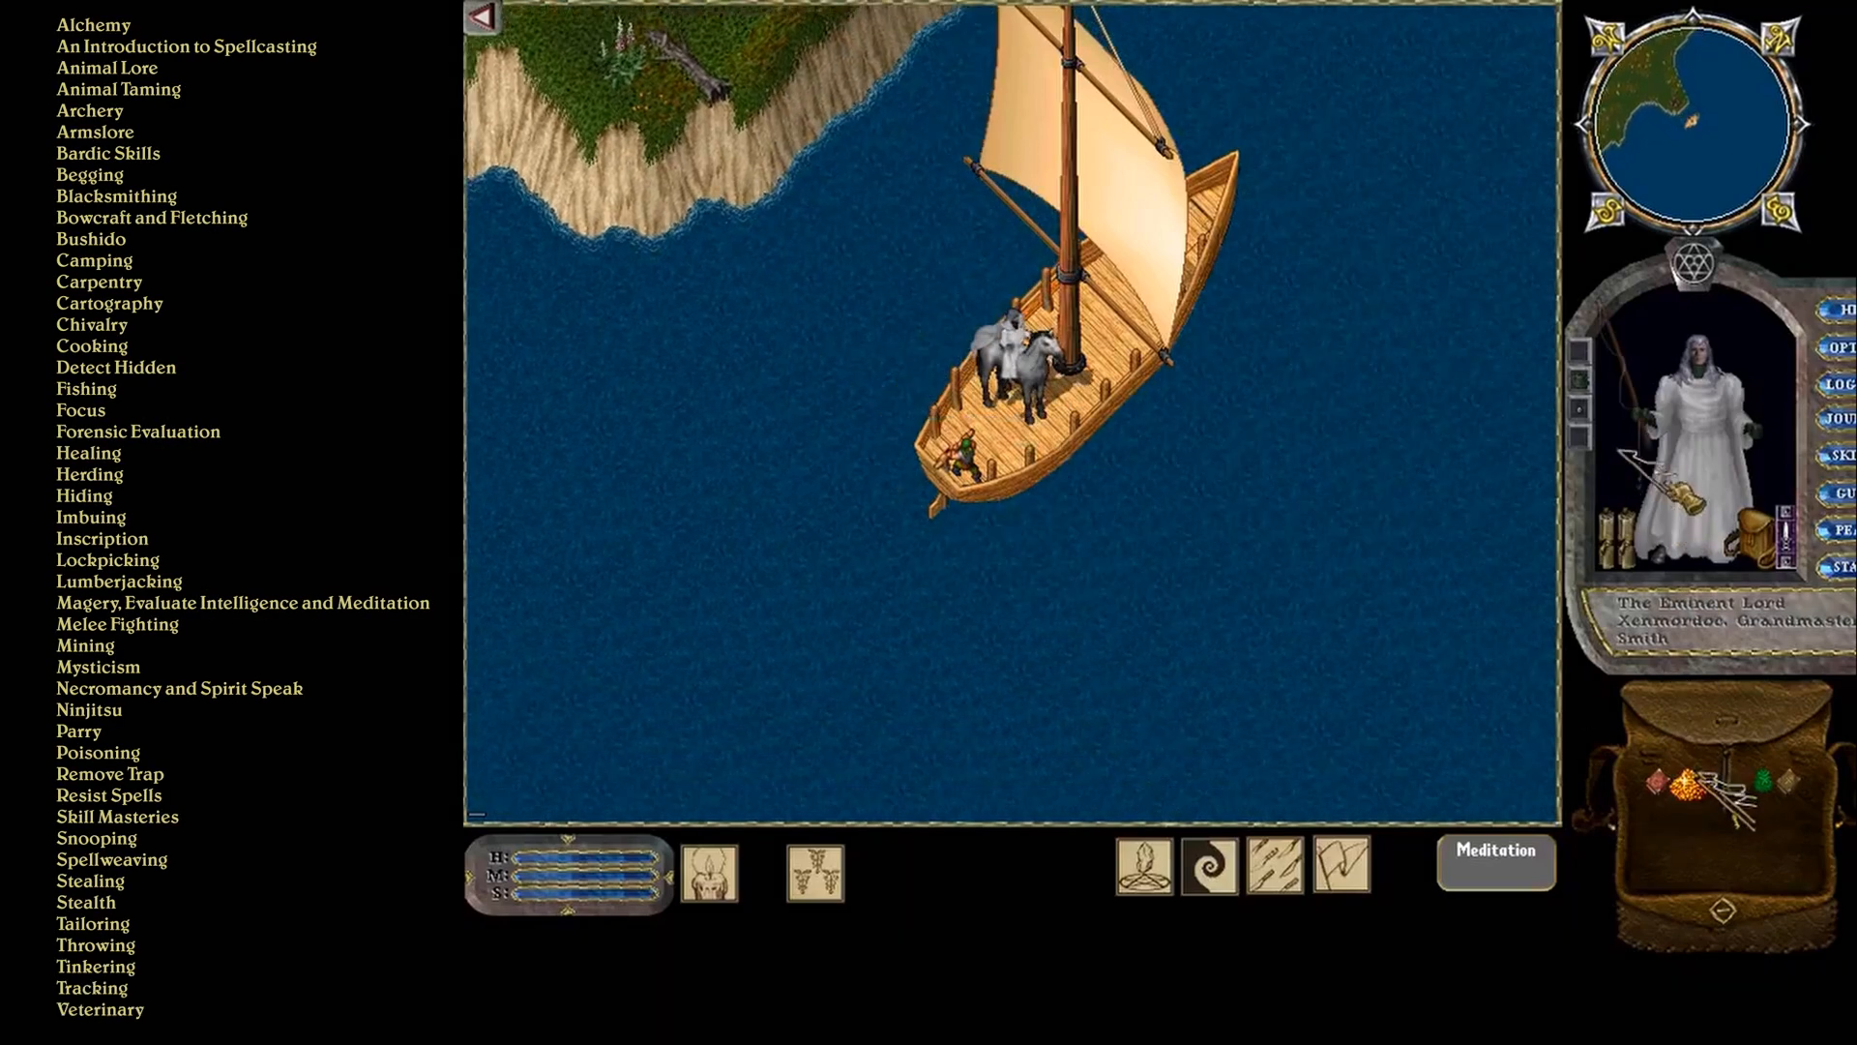
{"action": "mouse_move", "coordinate": [1664, 474]}
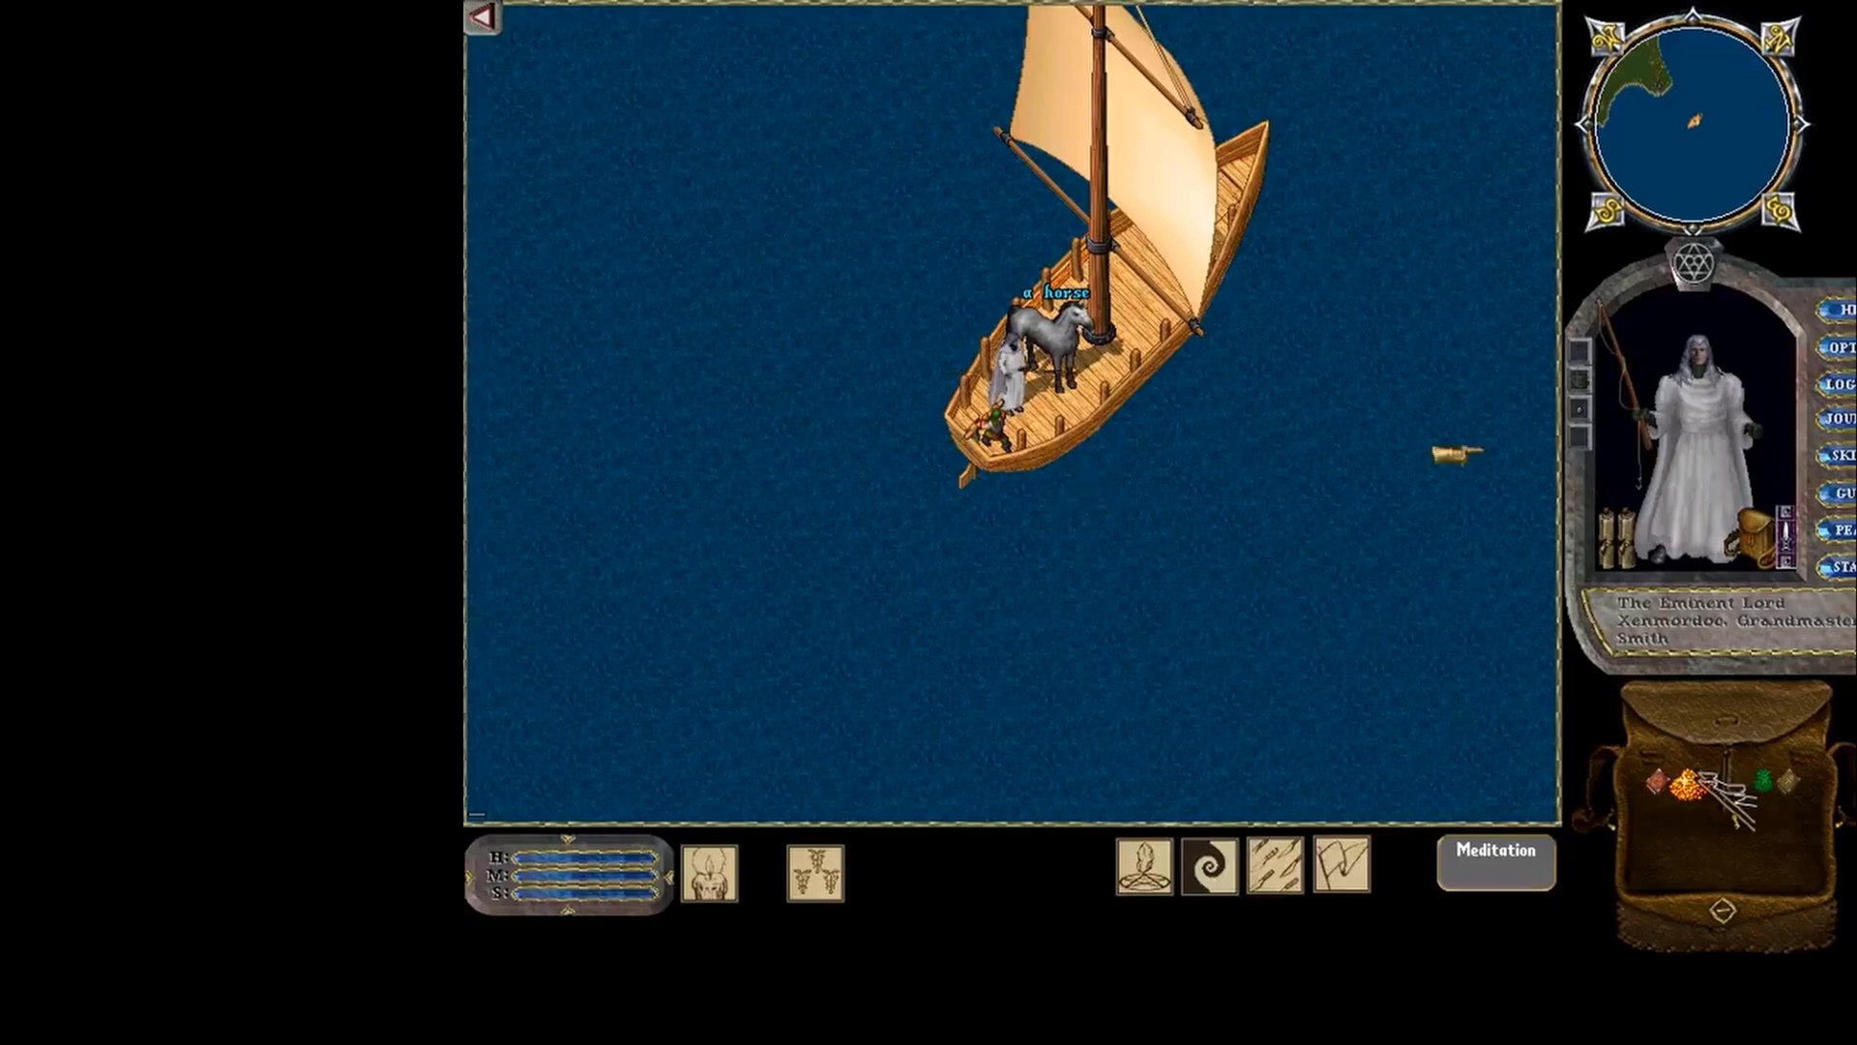
{"action": "mouse_move", "coordinate": [1451, 453]}
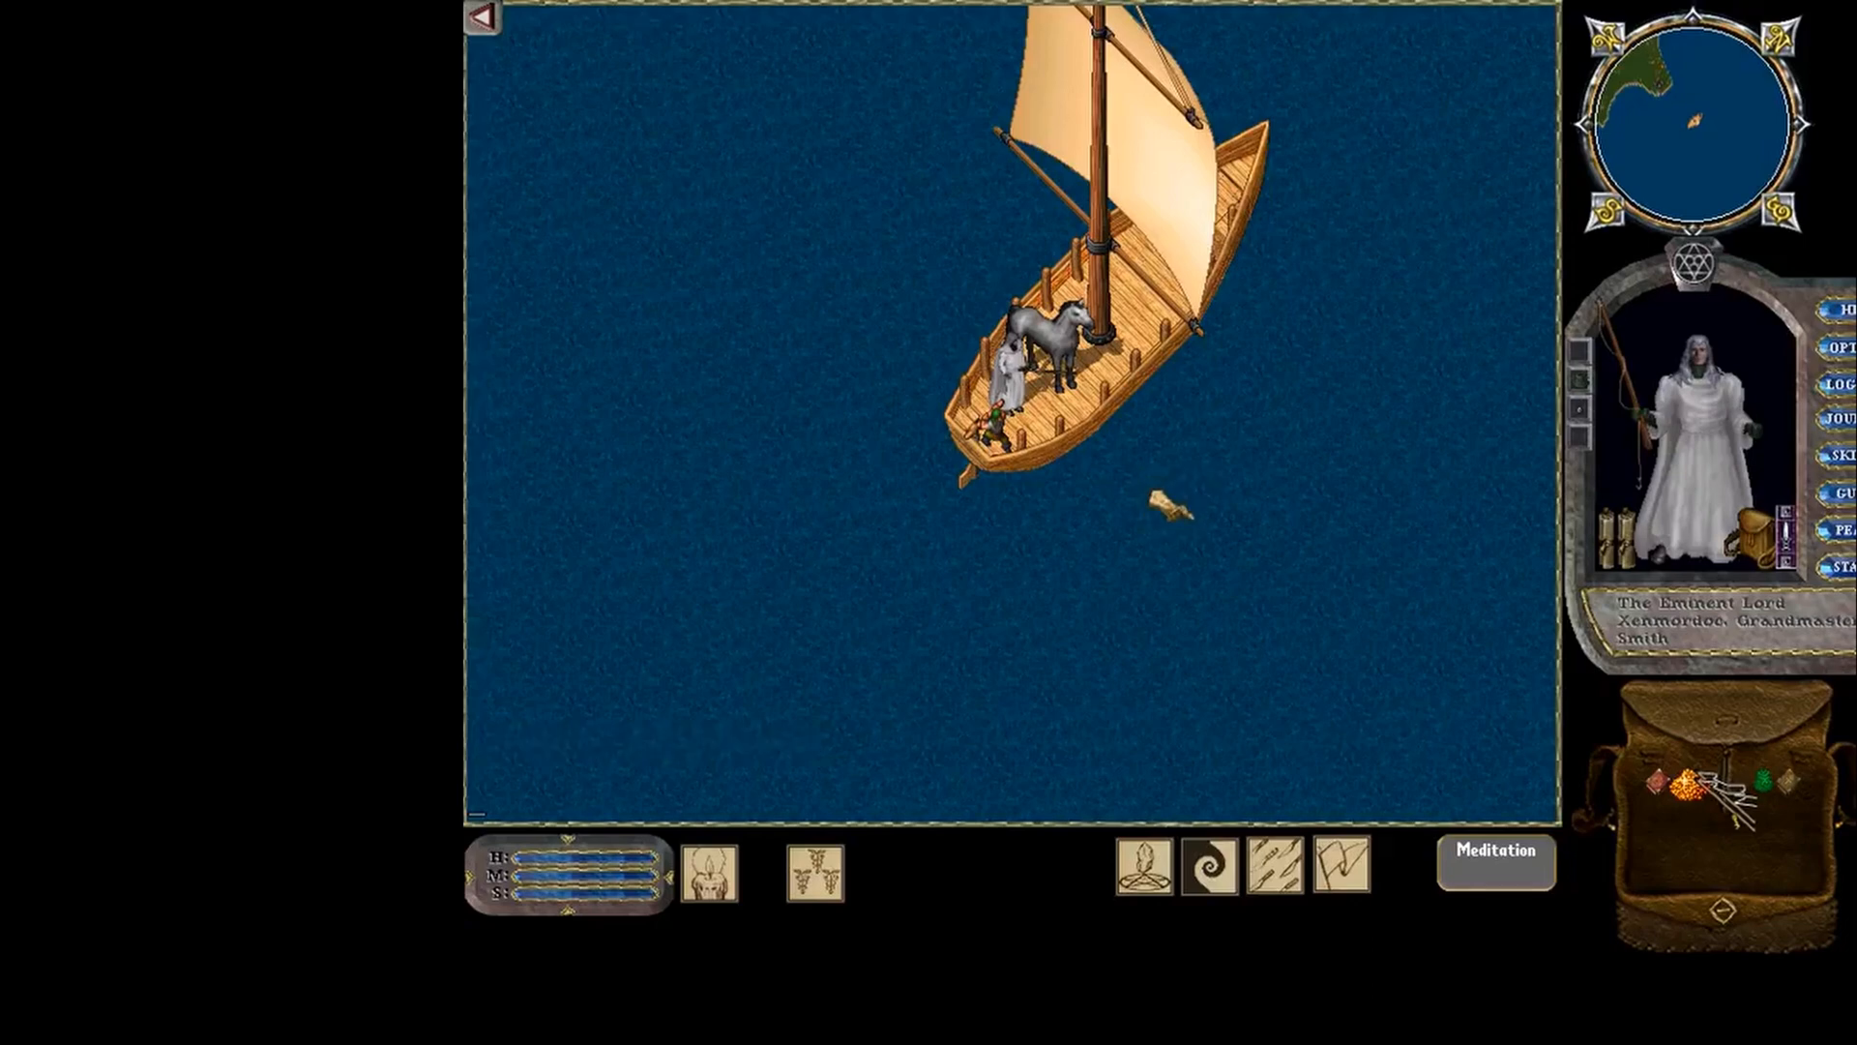
{"action": "left_click", "coordinate": [1194, 509]}
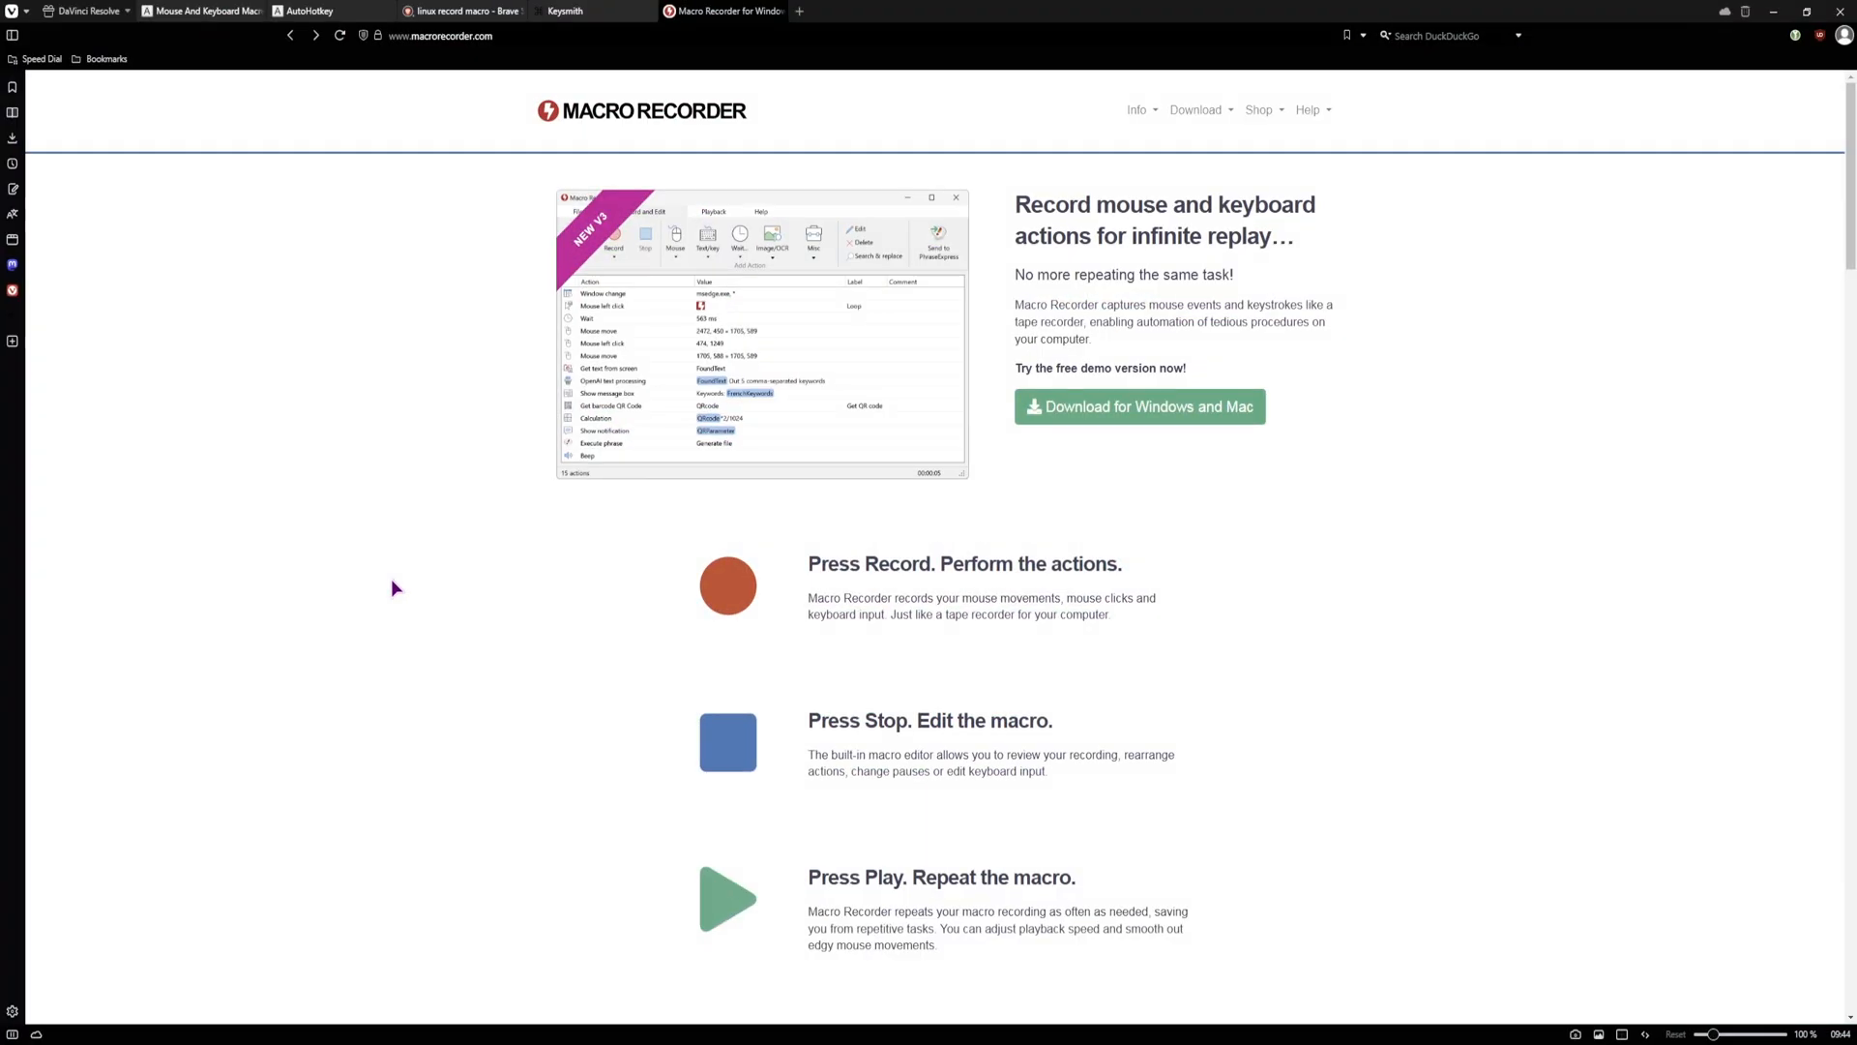
{"action": "mouse_move", "coordinate": [656, 145]}
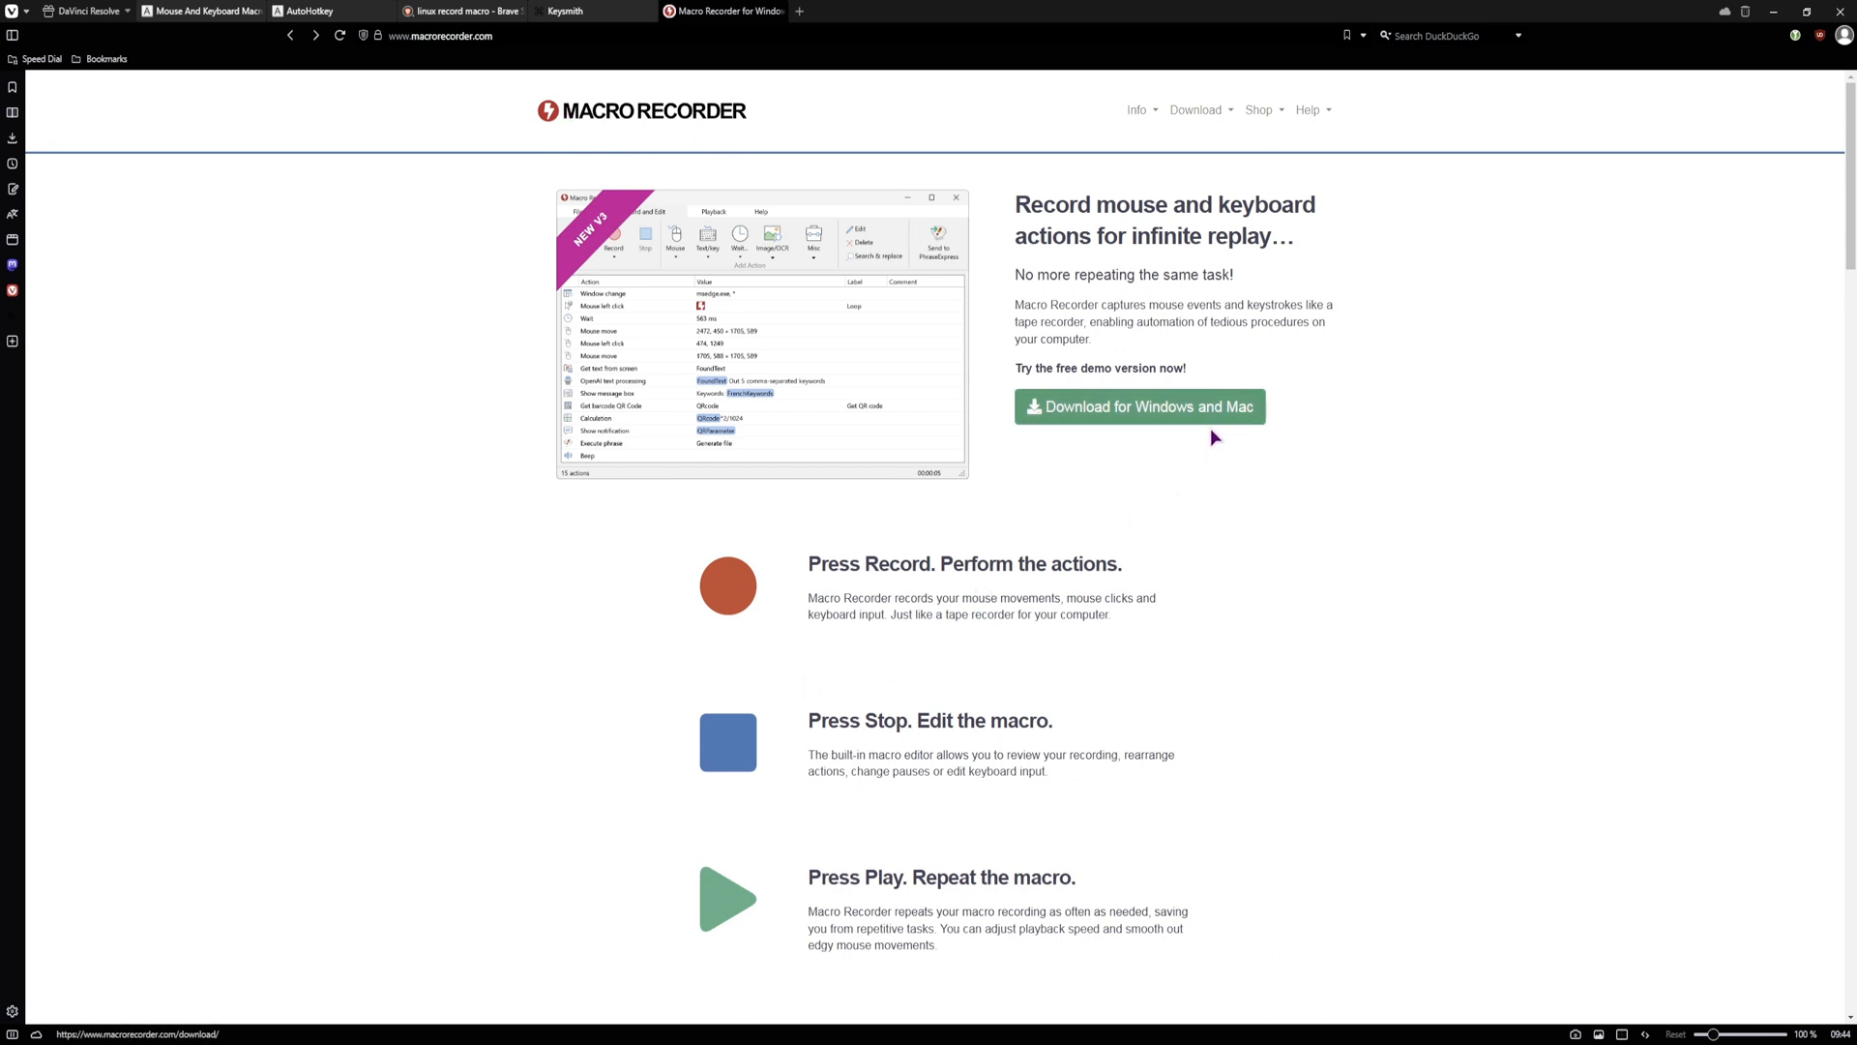
{"action": "mouse_move", "coordinate": [1227, 370]}
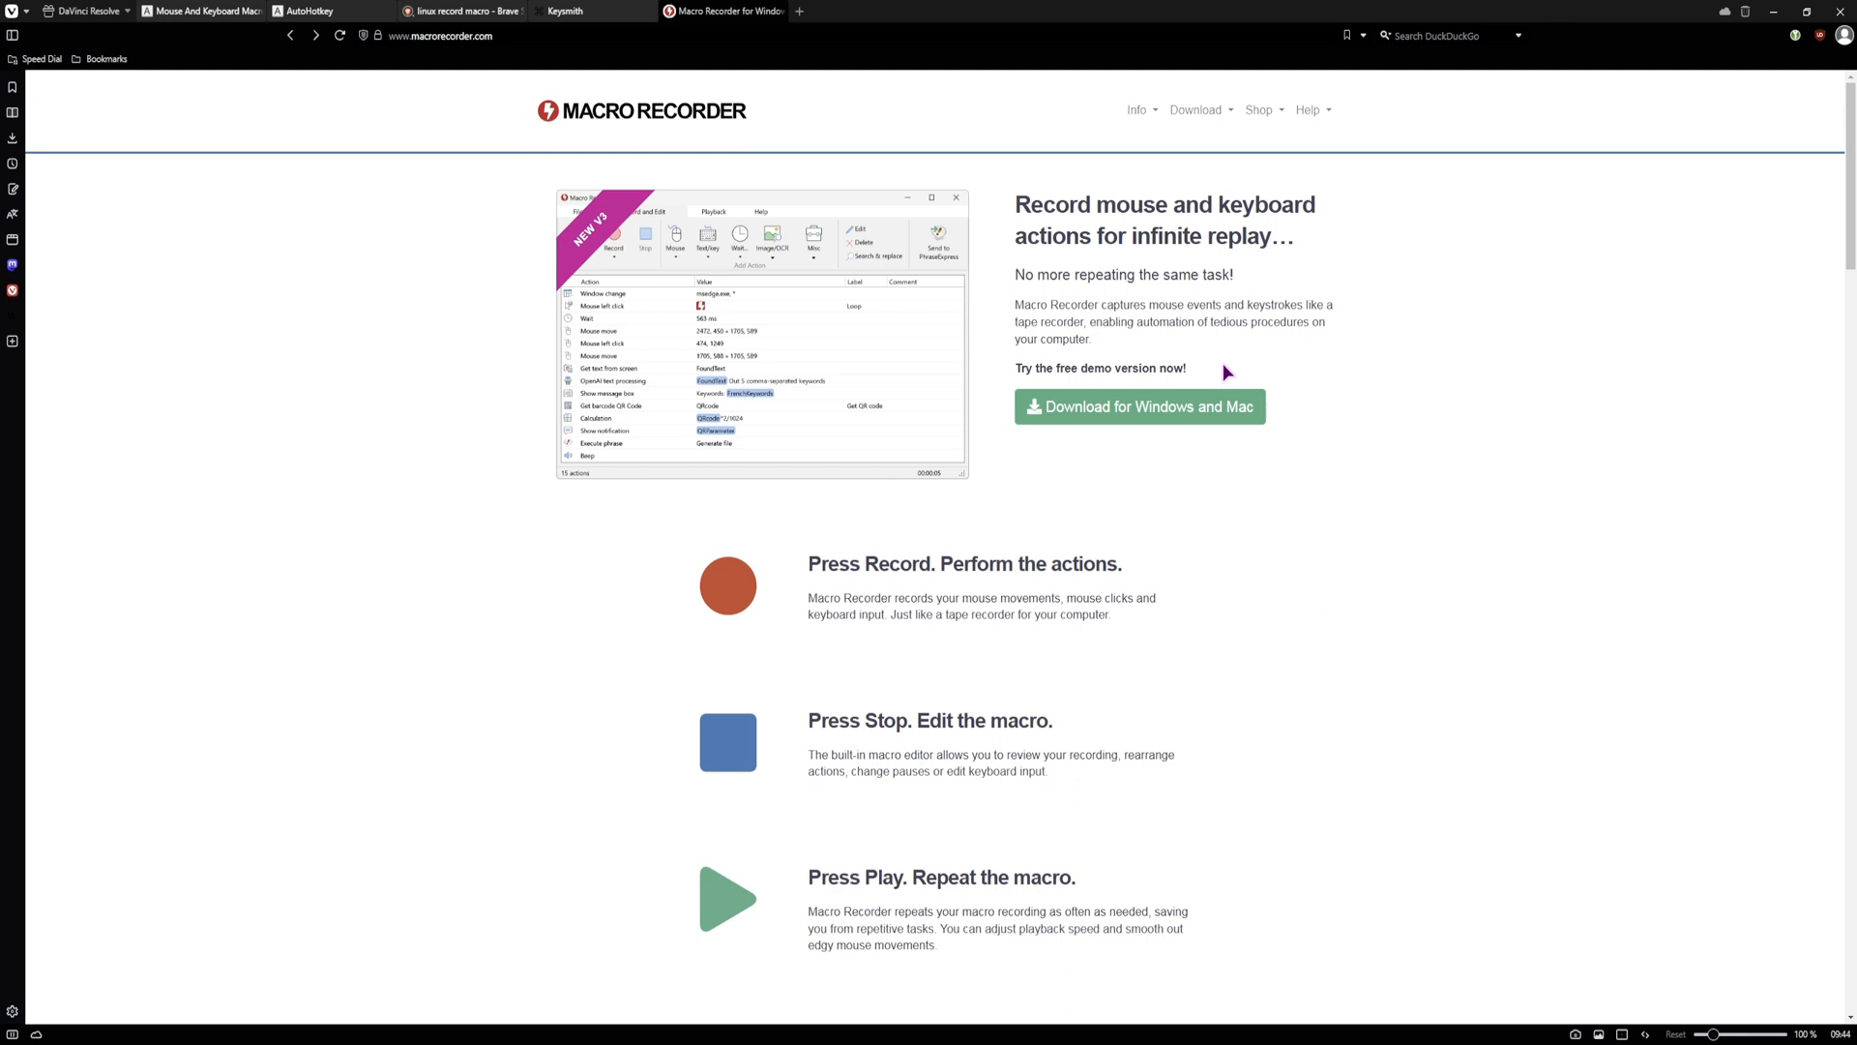
{"action": "mouse_move", "coordinate": [1261, 108]}
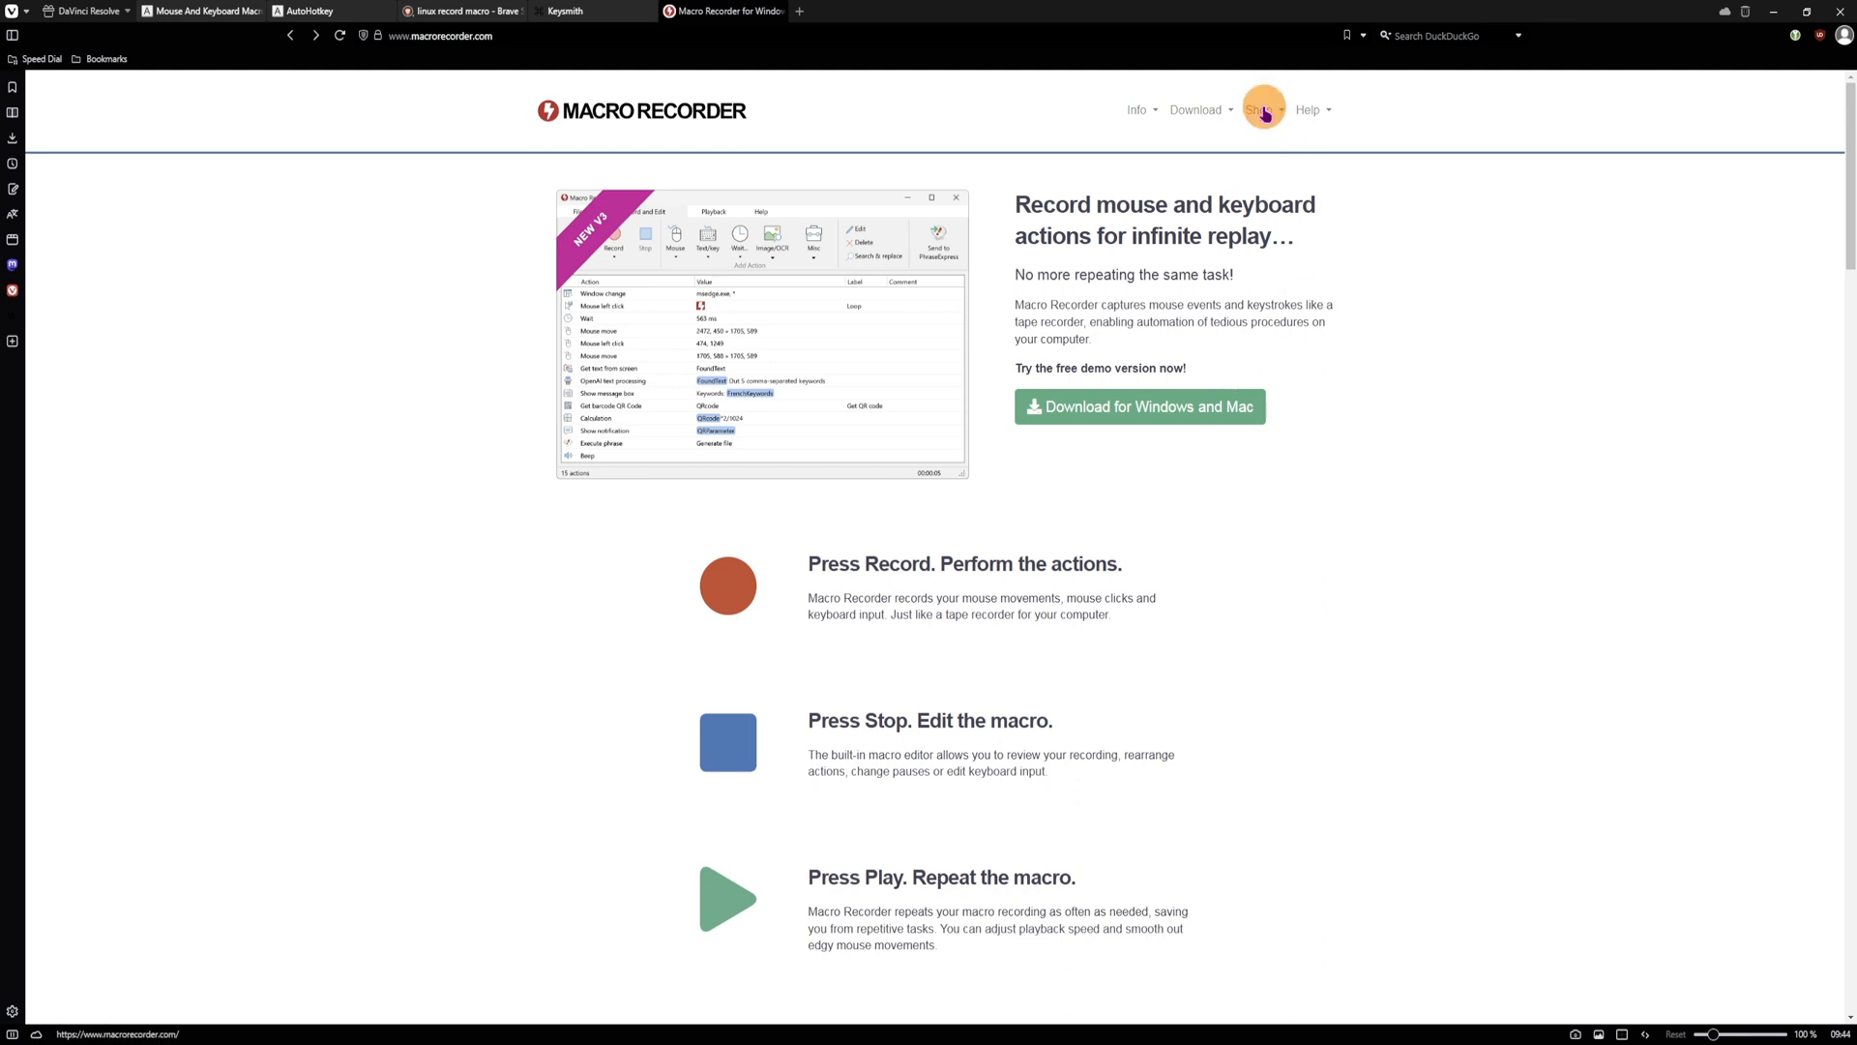
{"action": "left_click", "coordinate": [1260, 109]}
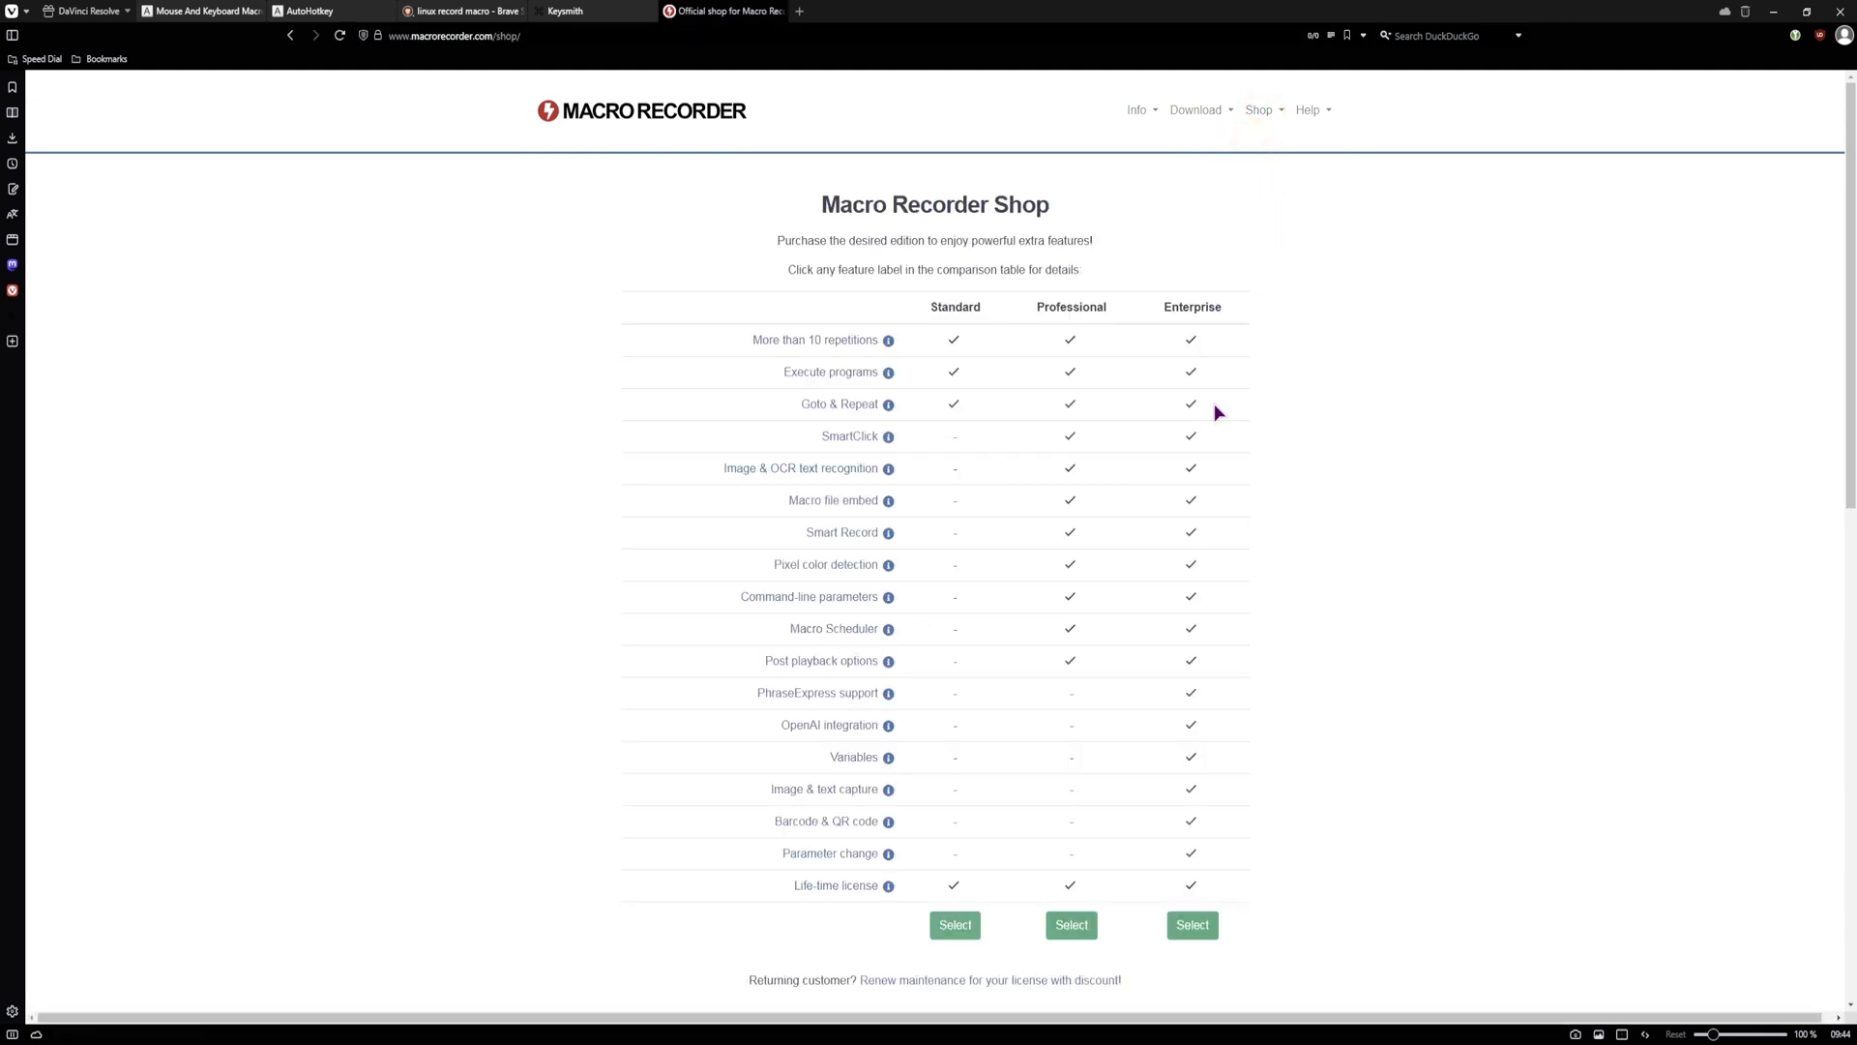
{"action": "left_click", "coordinate": [954, 925]}
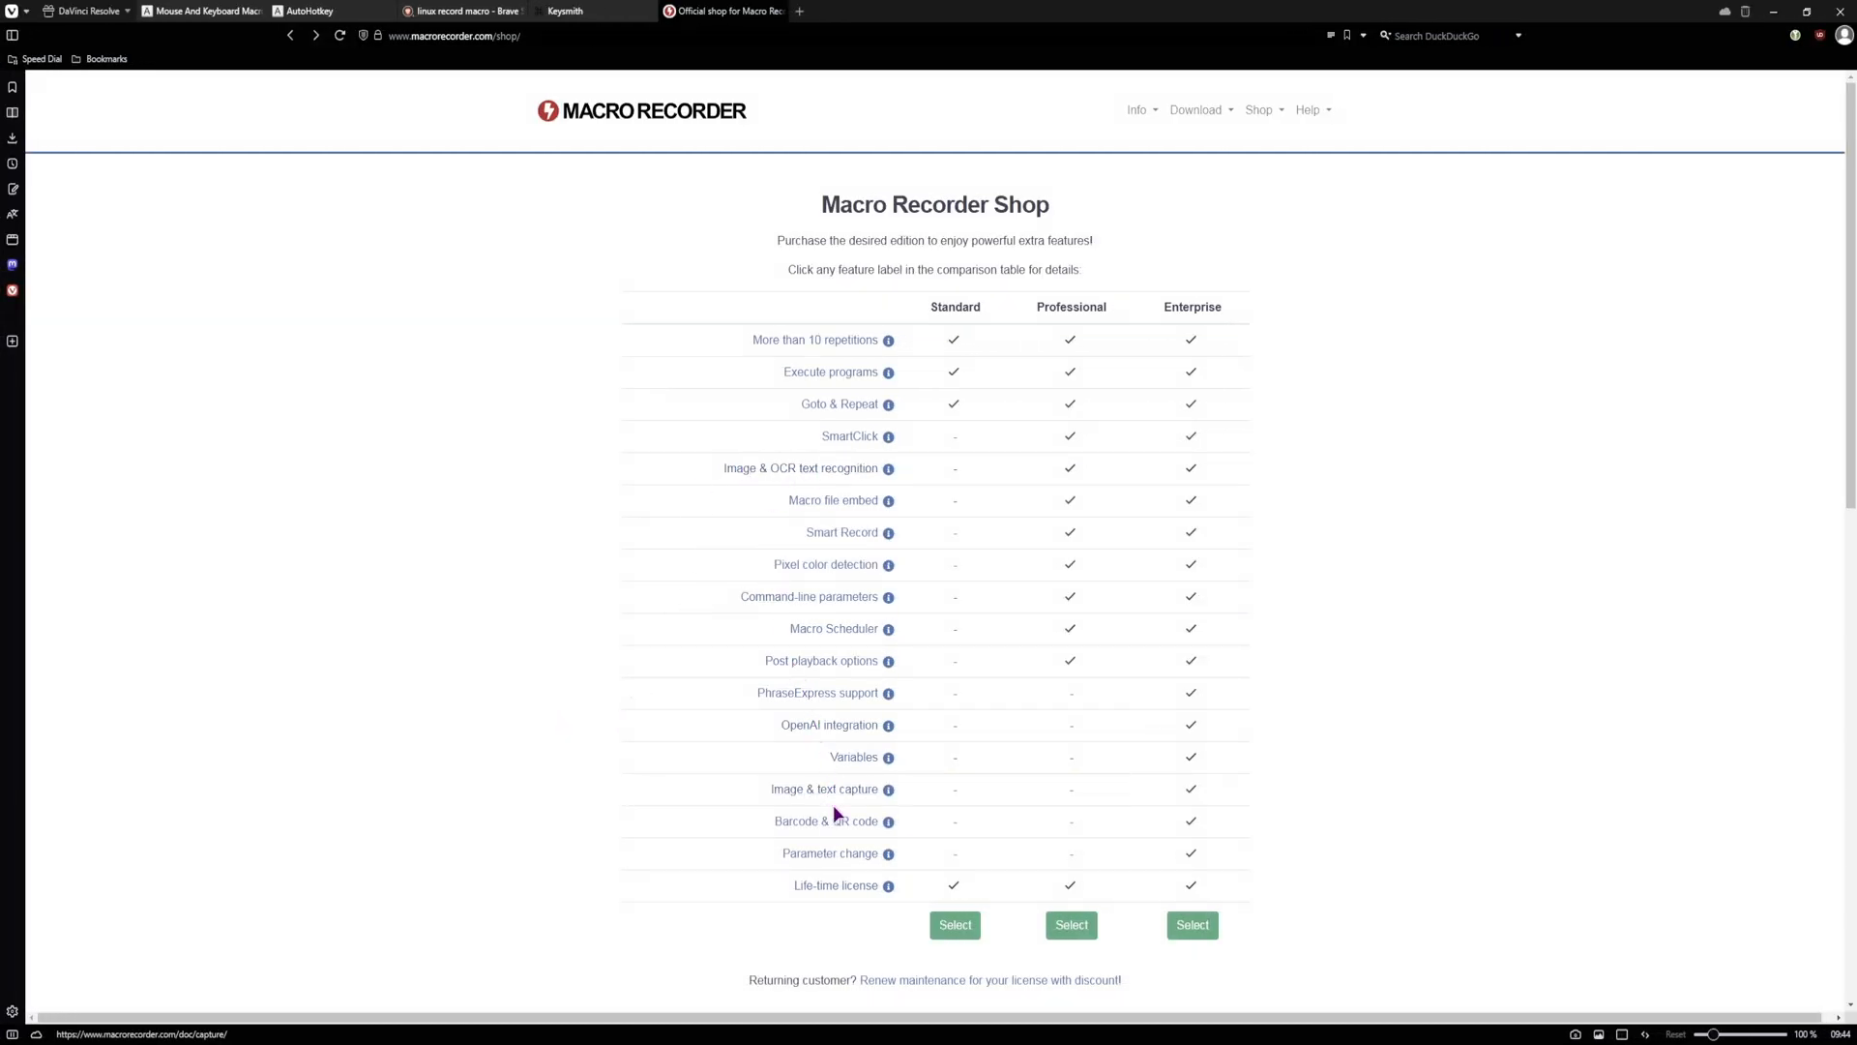
{"action": "mouse_move", "coordinate": [664, 840]}
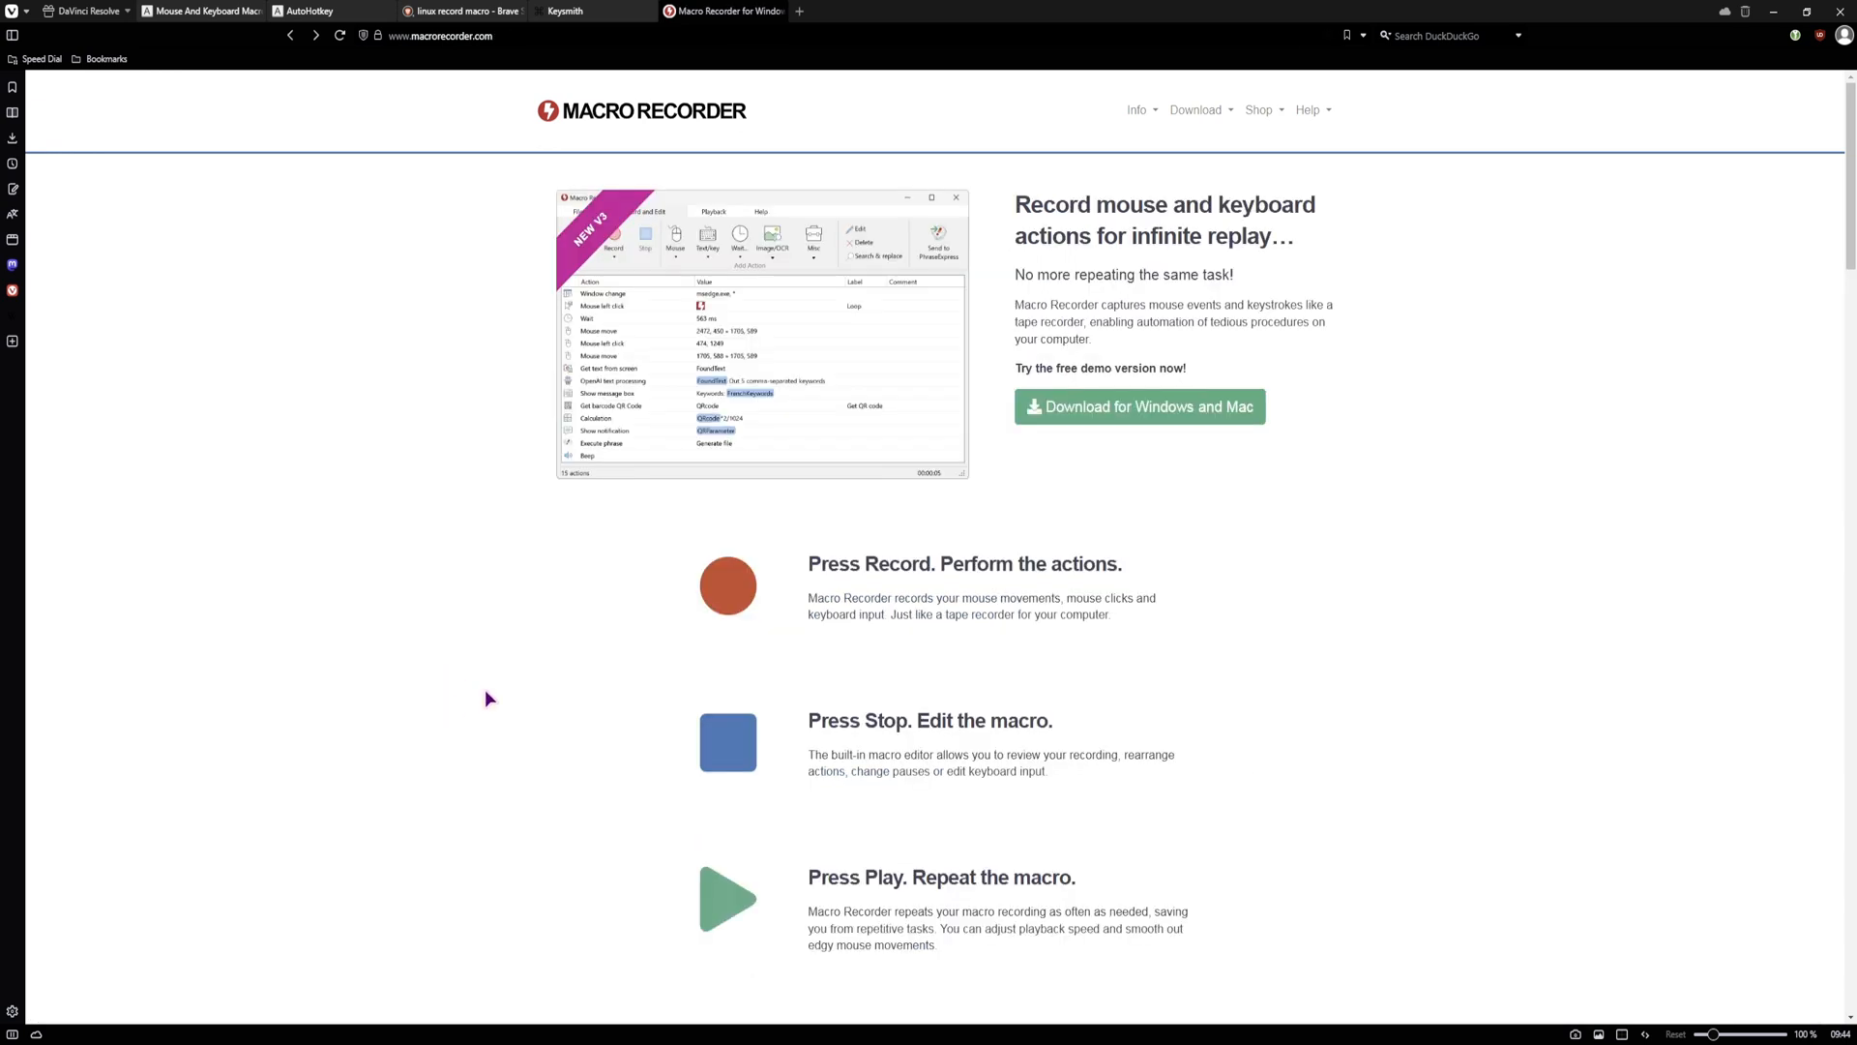
Step: Browse Keysmith's features and highlight the free version's five-macros-at-a-time limit
{"action": "left_click", "coordinate": [581, 11]}
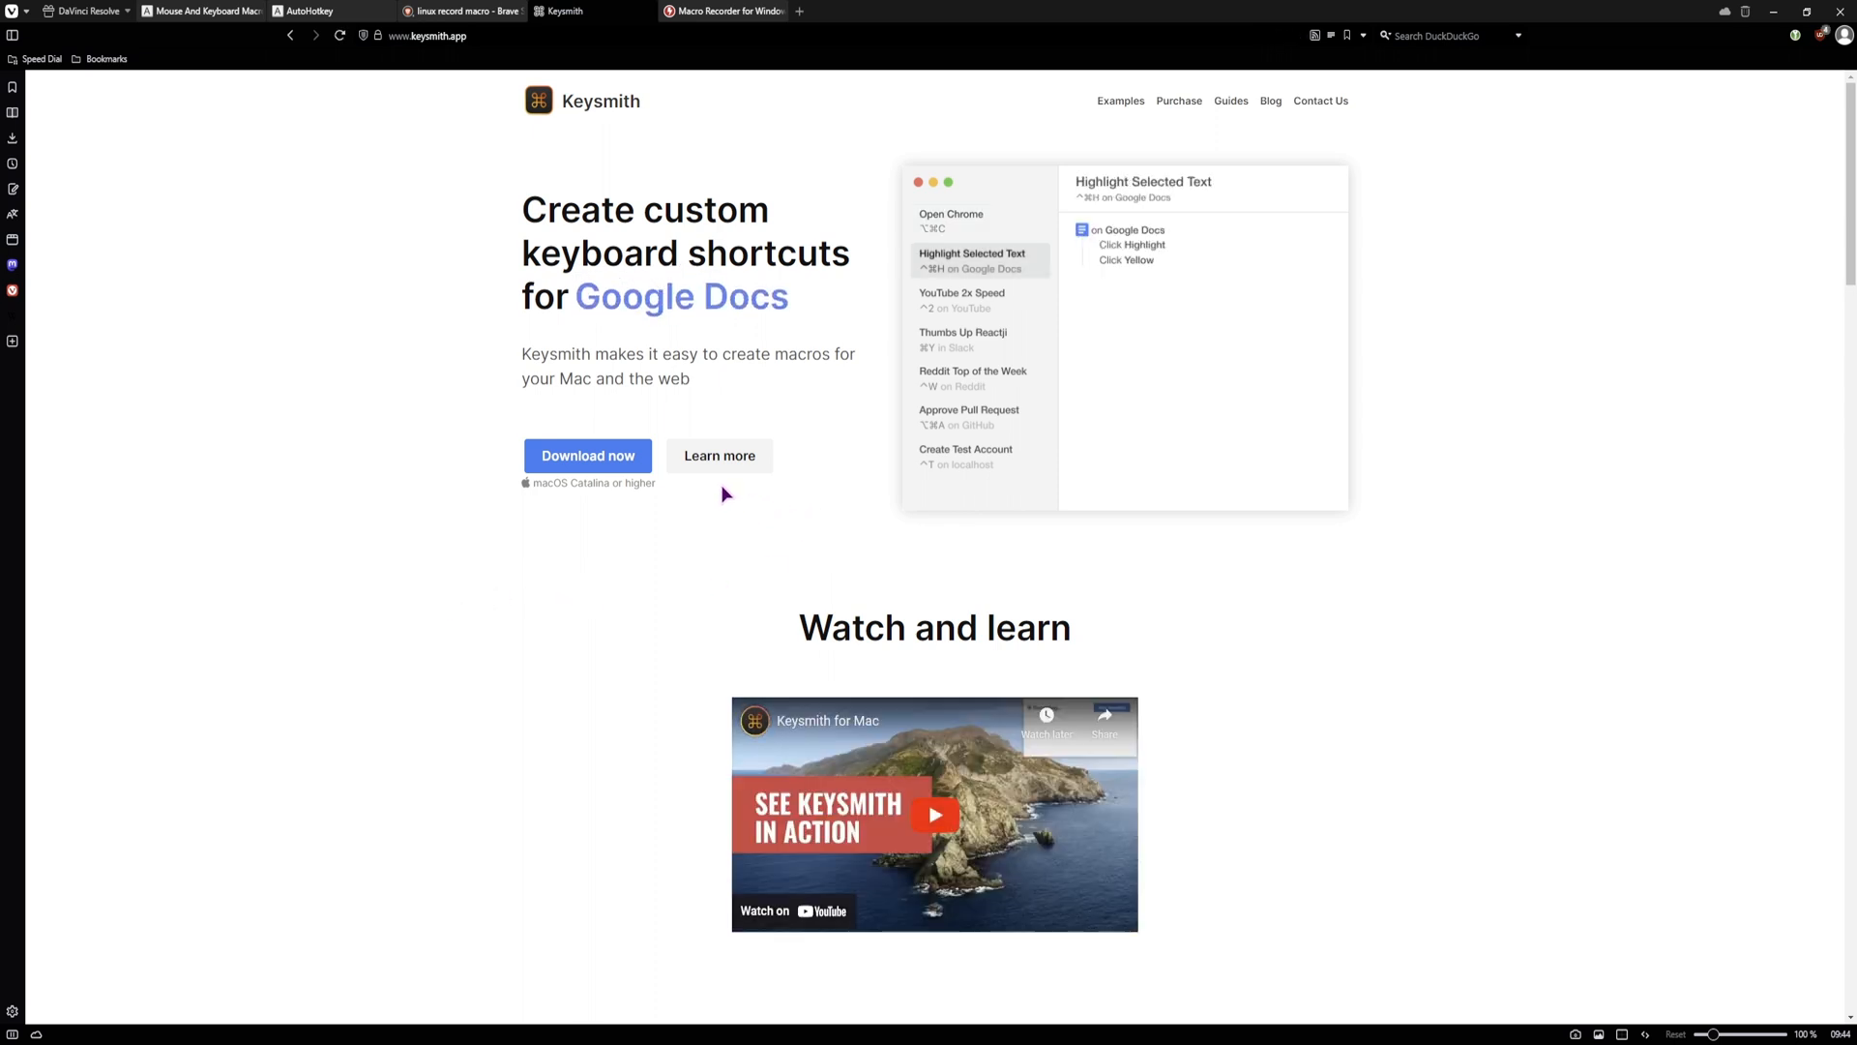
{"action": "scroll", "scroll_direction": "down", "scroll_amount": 3}
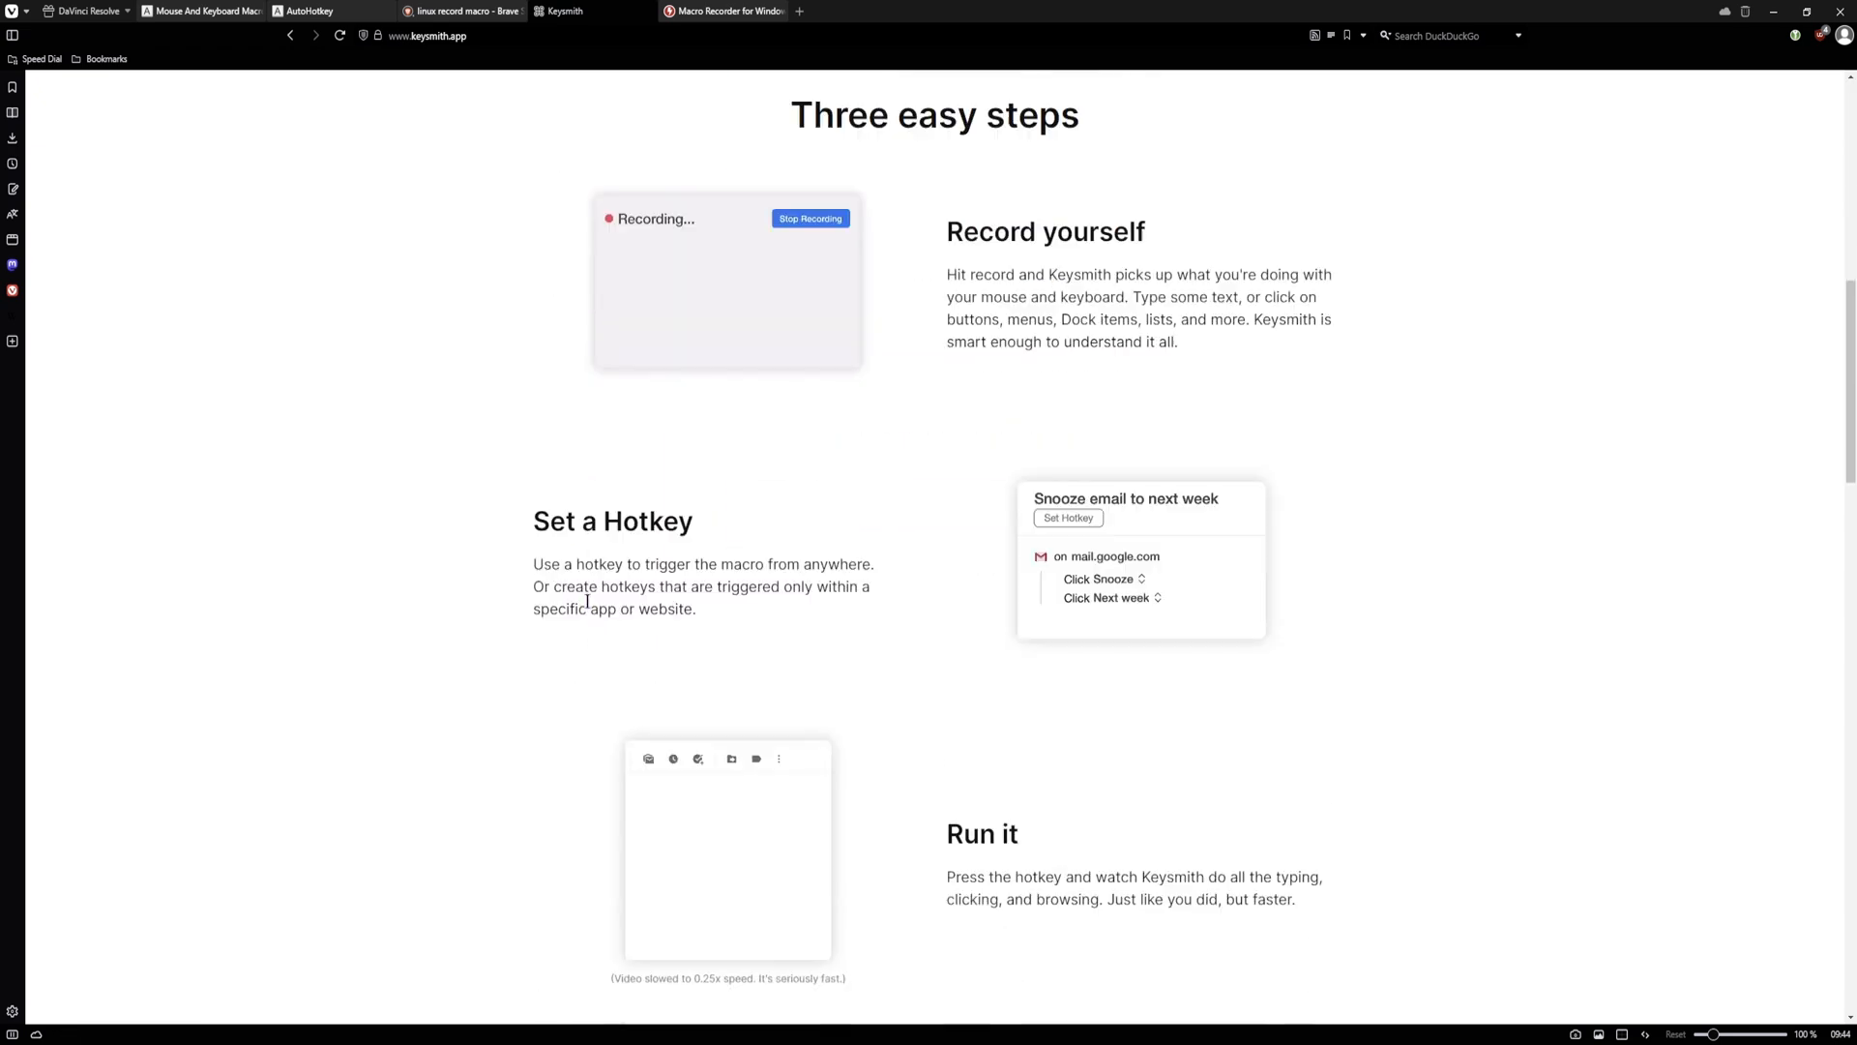
{"action": "scroll", "scroll_direction": "down", "scroll_amount": 3}
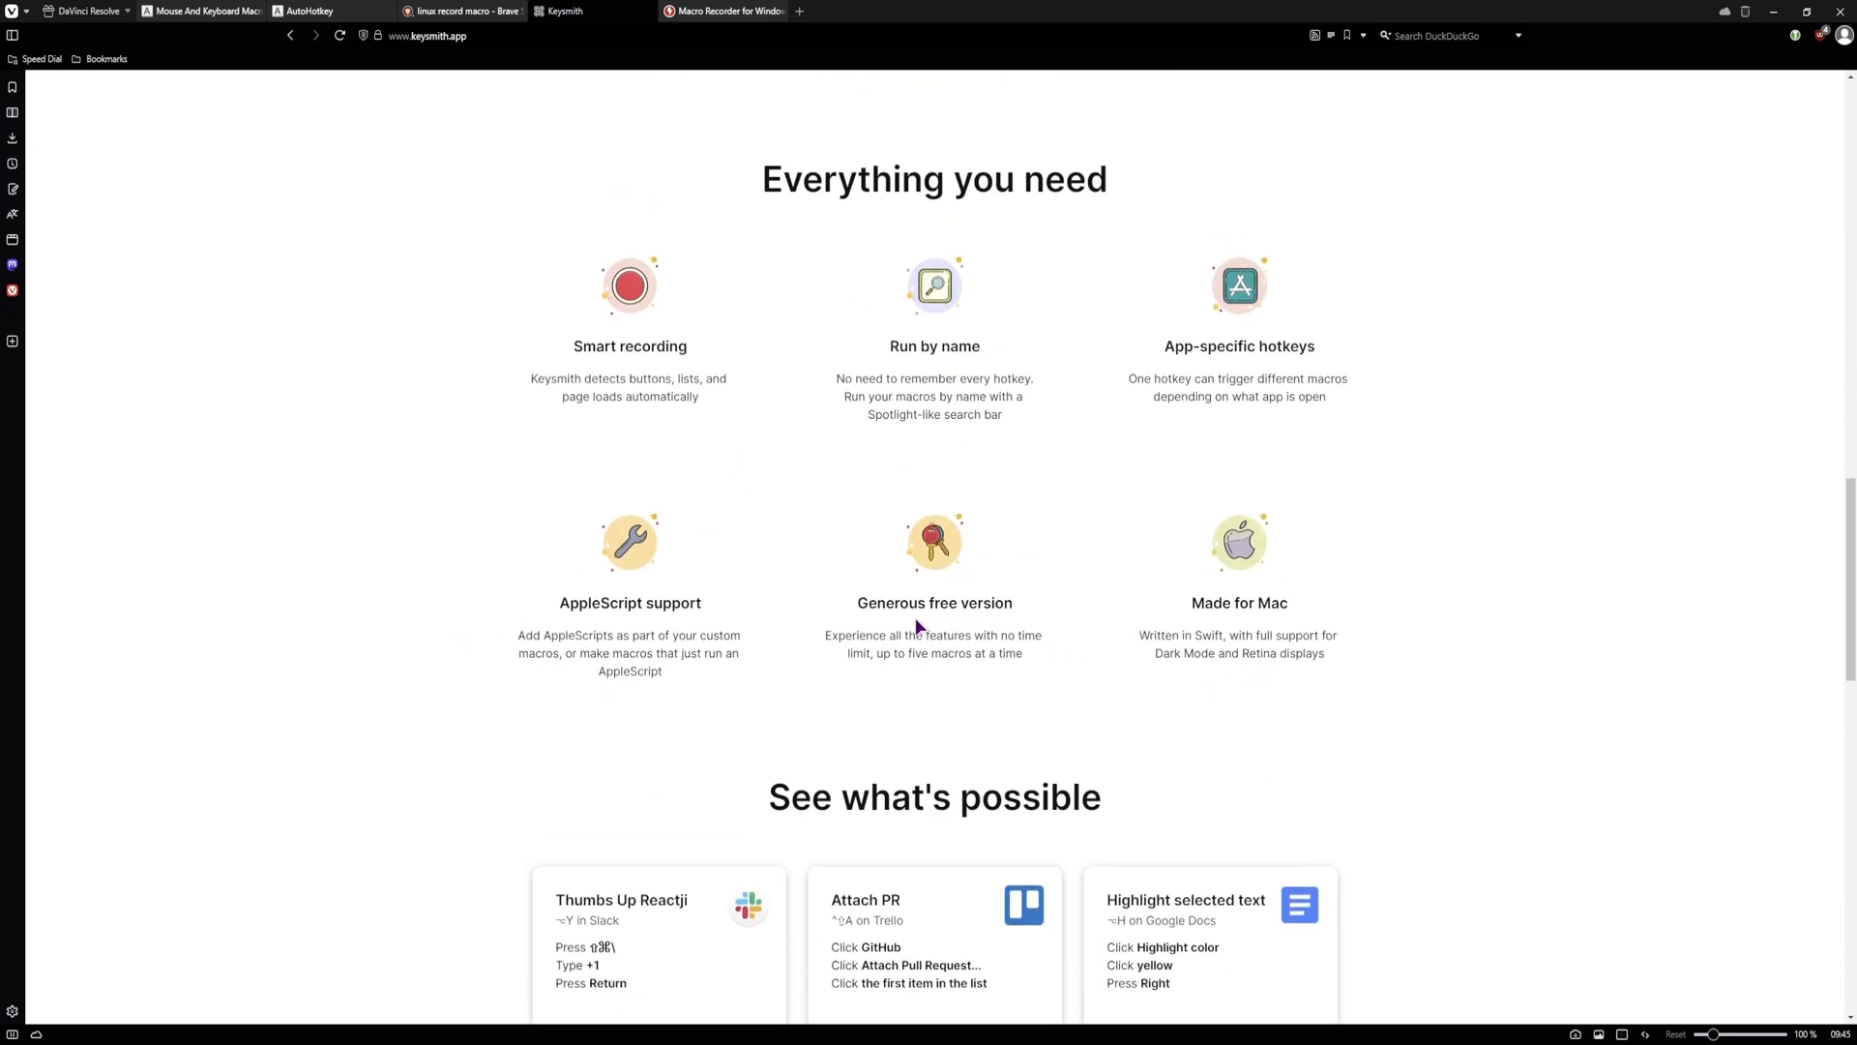
{"action": "double_click", "coordinate": [932, 602]}
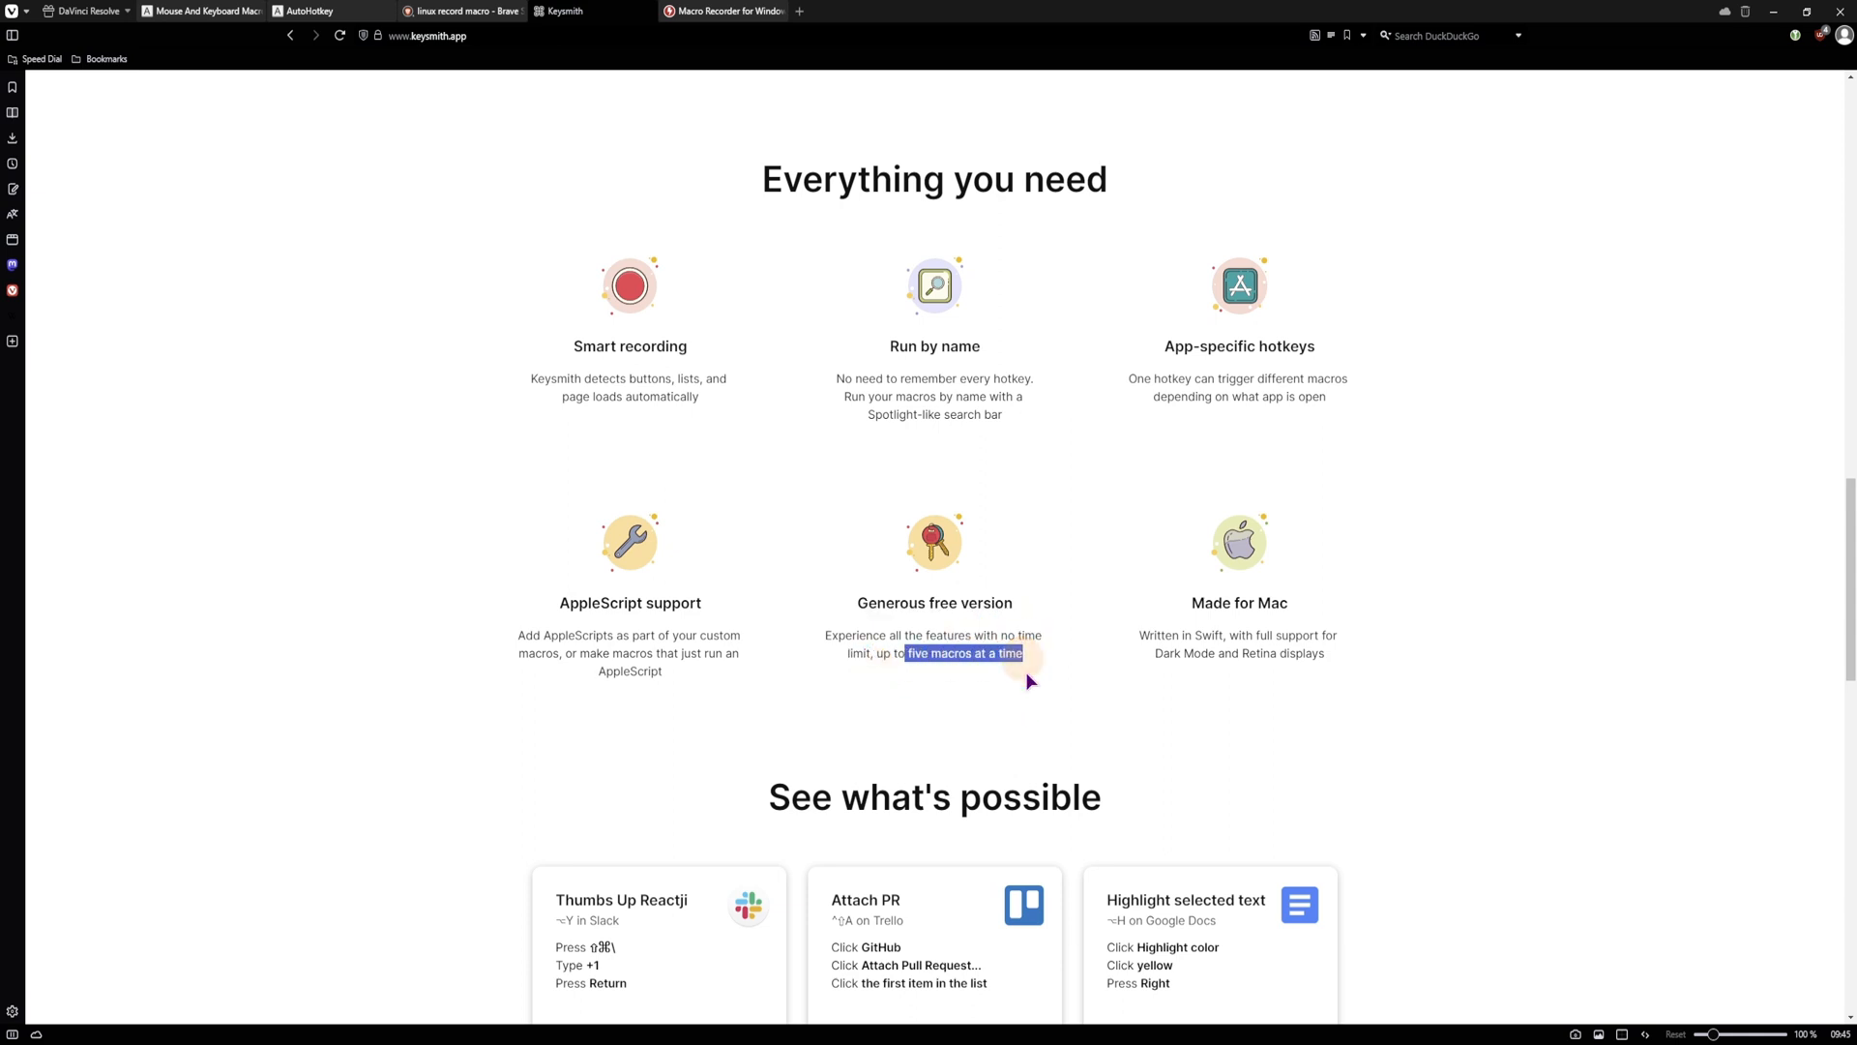
{"action": "left_click", "coordinate": [462, 11]}
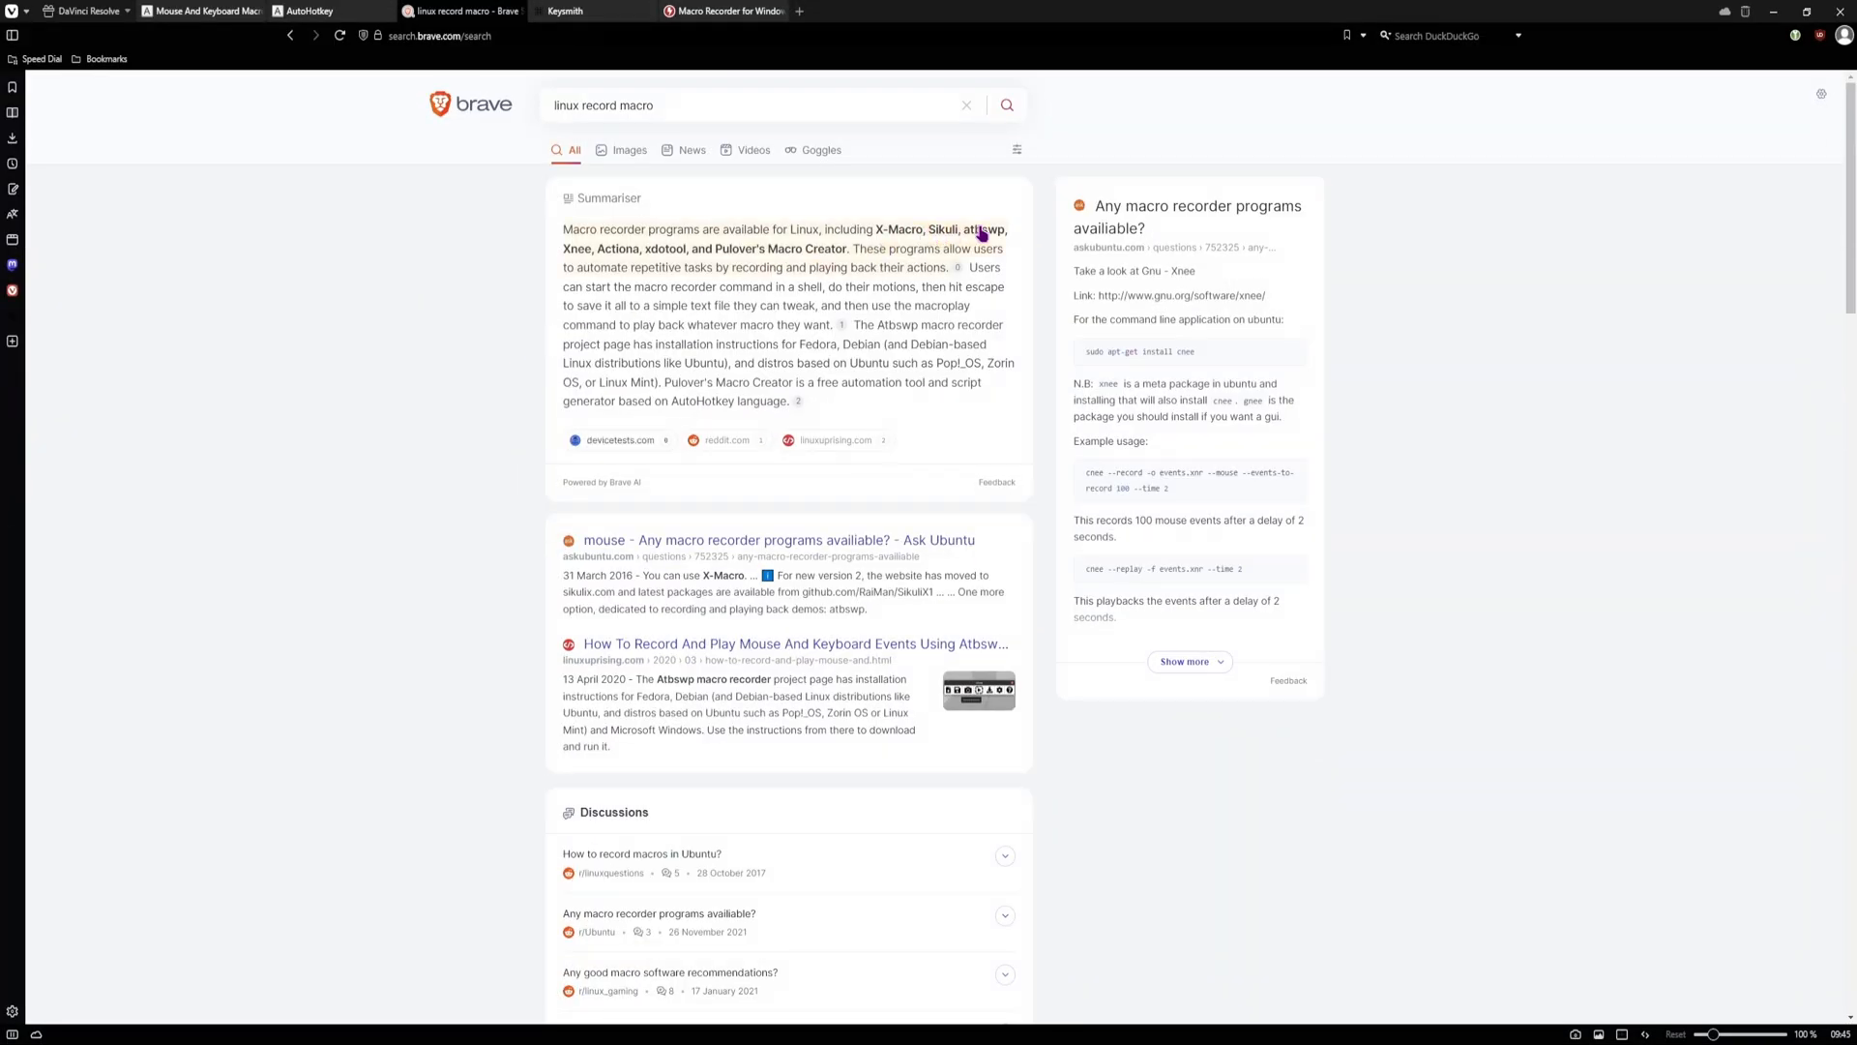
{"action": "mouse_move", "coordinate": [507, 283]}
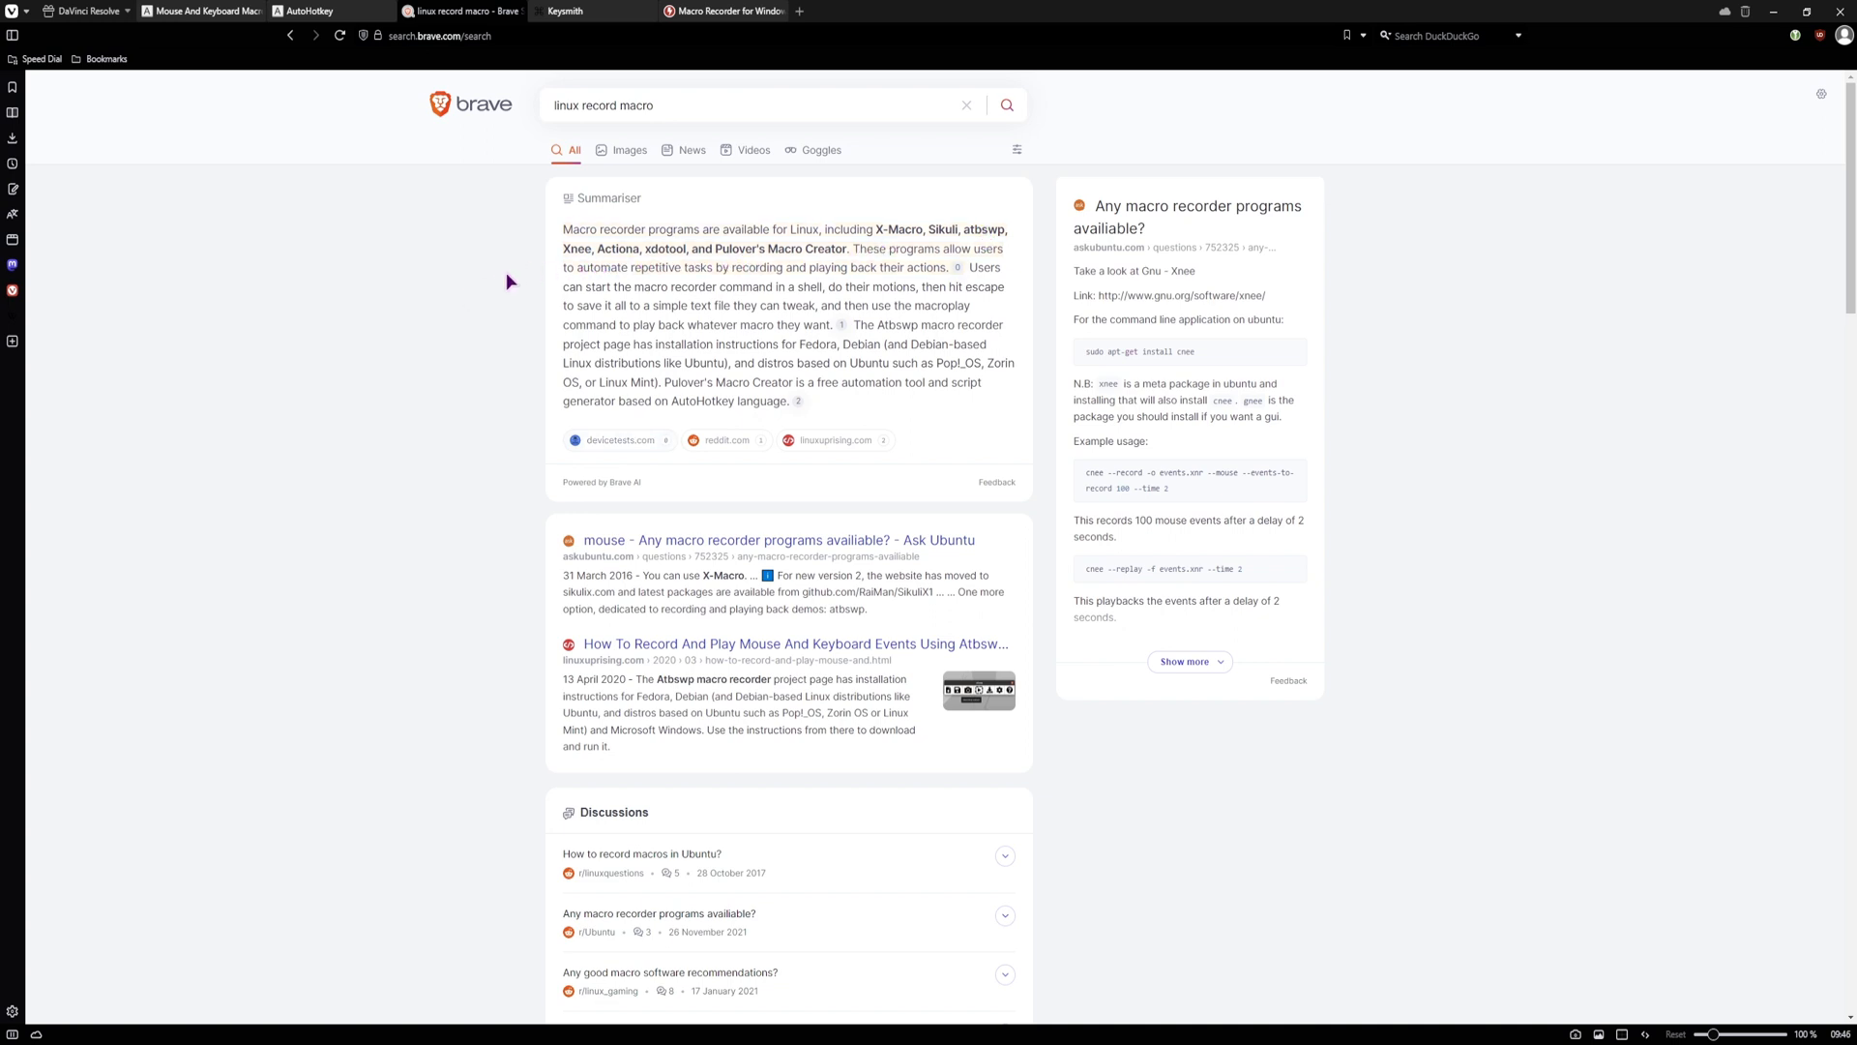
{"action": "mouse_move", "coordinate": [281, 157]}
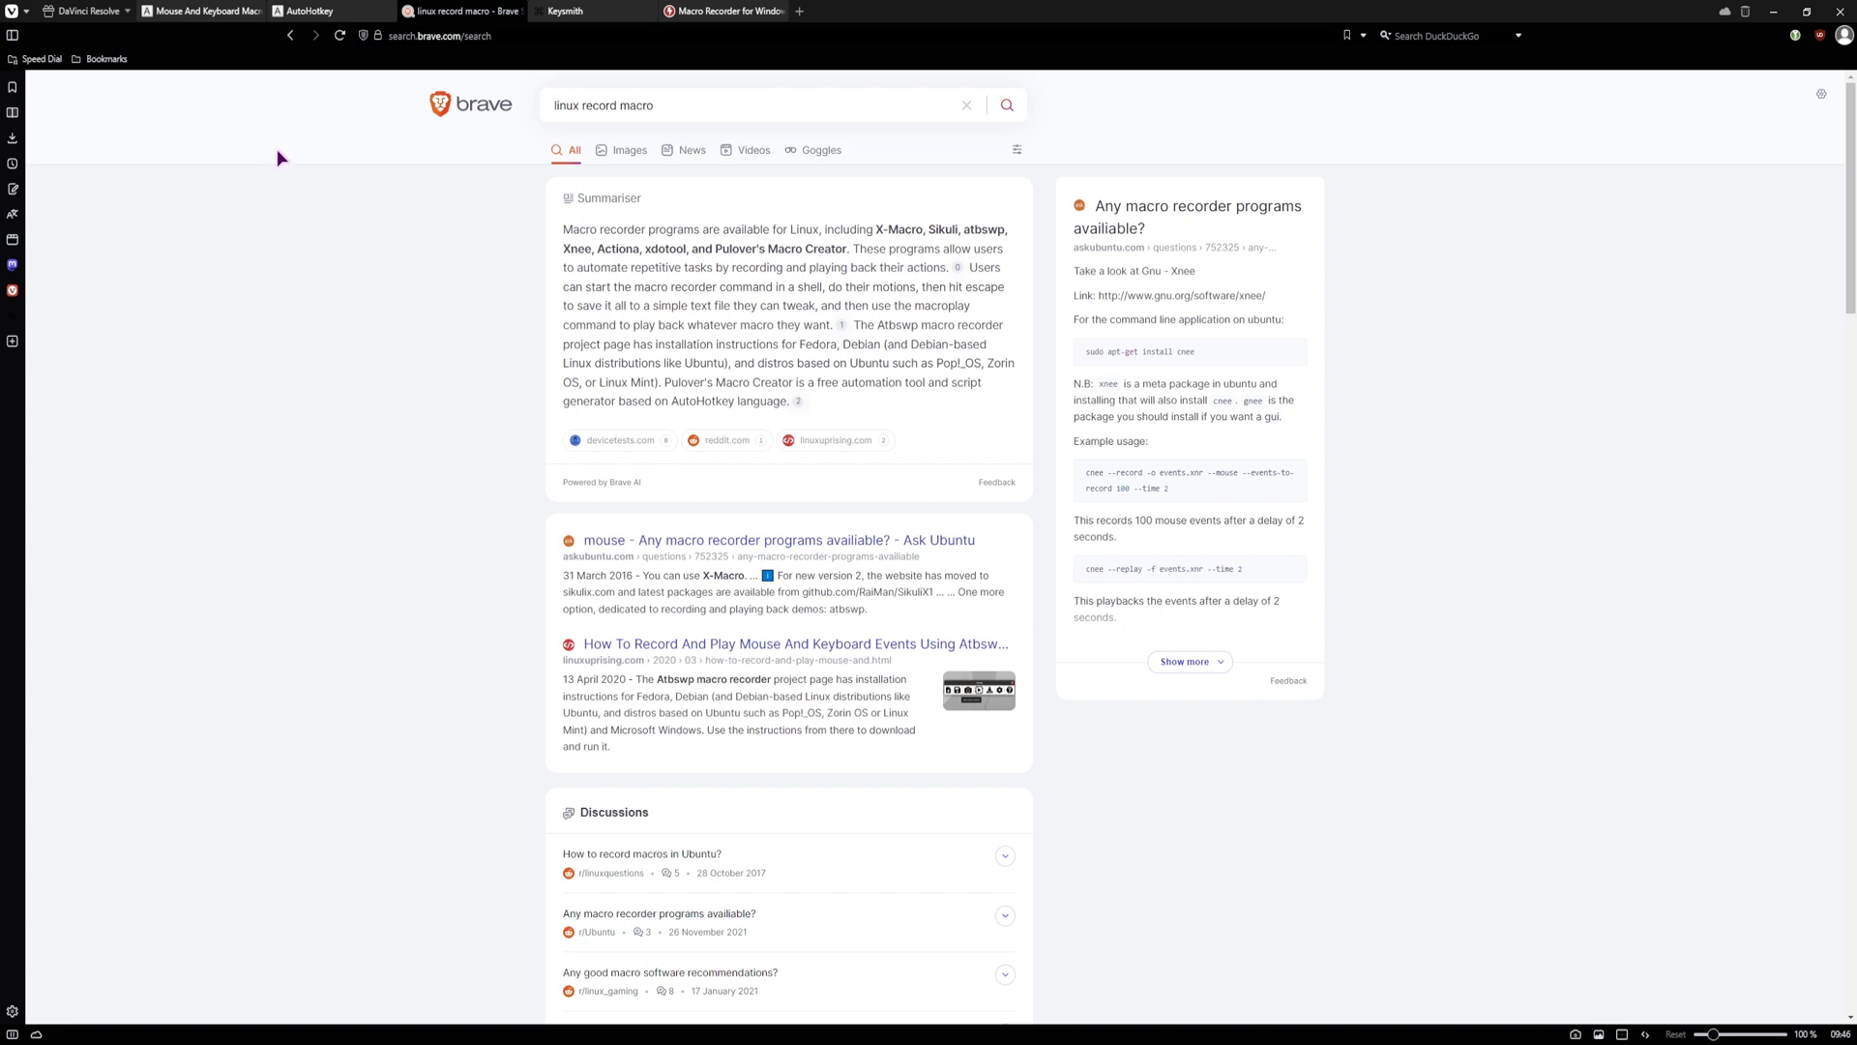
{"action": "left_click", "coordinate": [308, 12]}
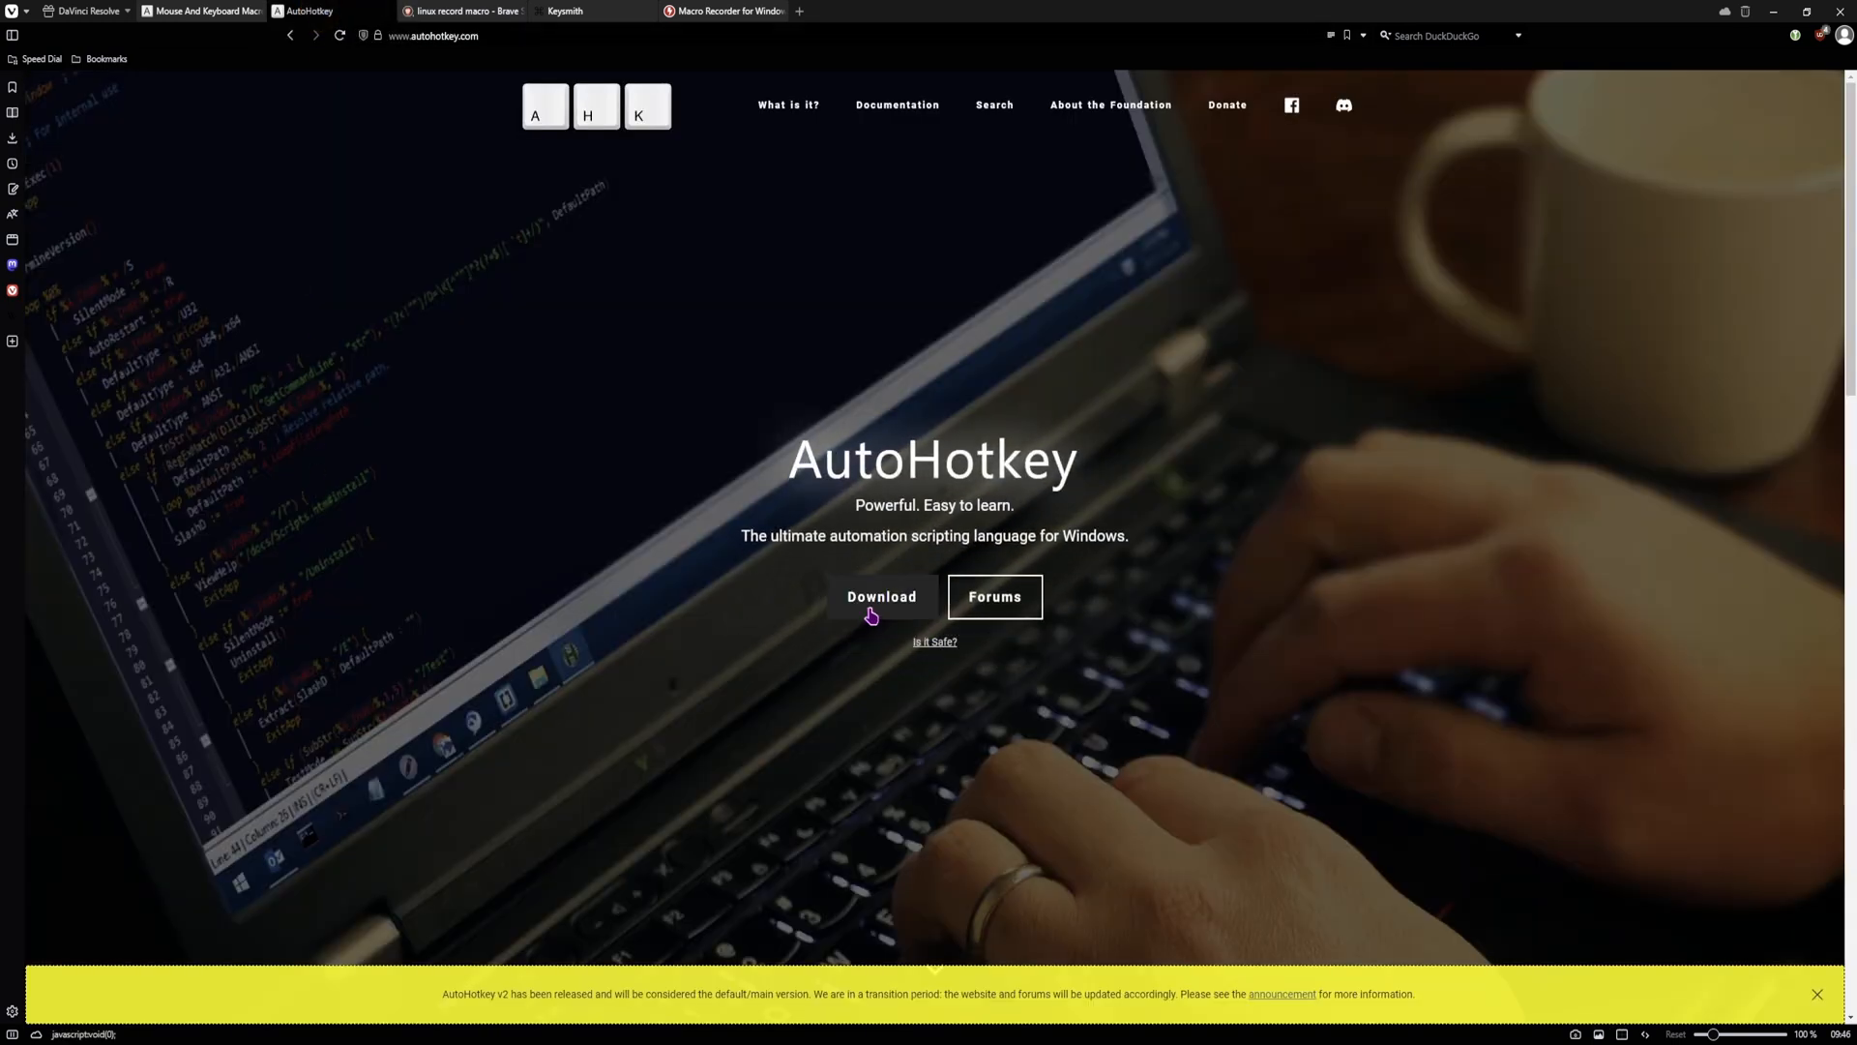
Step: Expand the Download button to reveal the v2.0 and deprecated v1.1 choices
{"action": "left_click", "coordinate": [882, 596]}
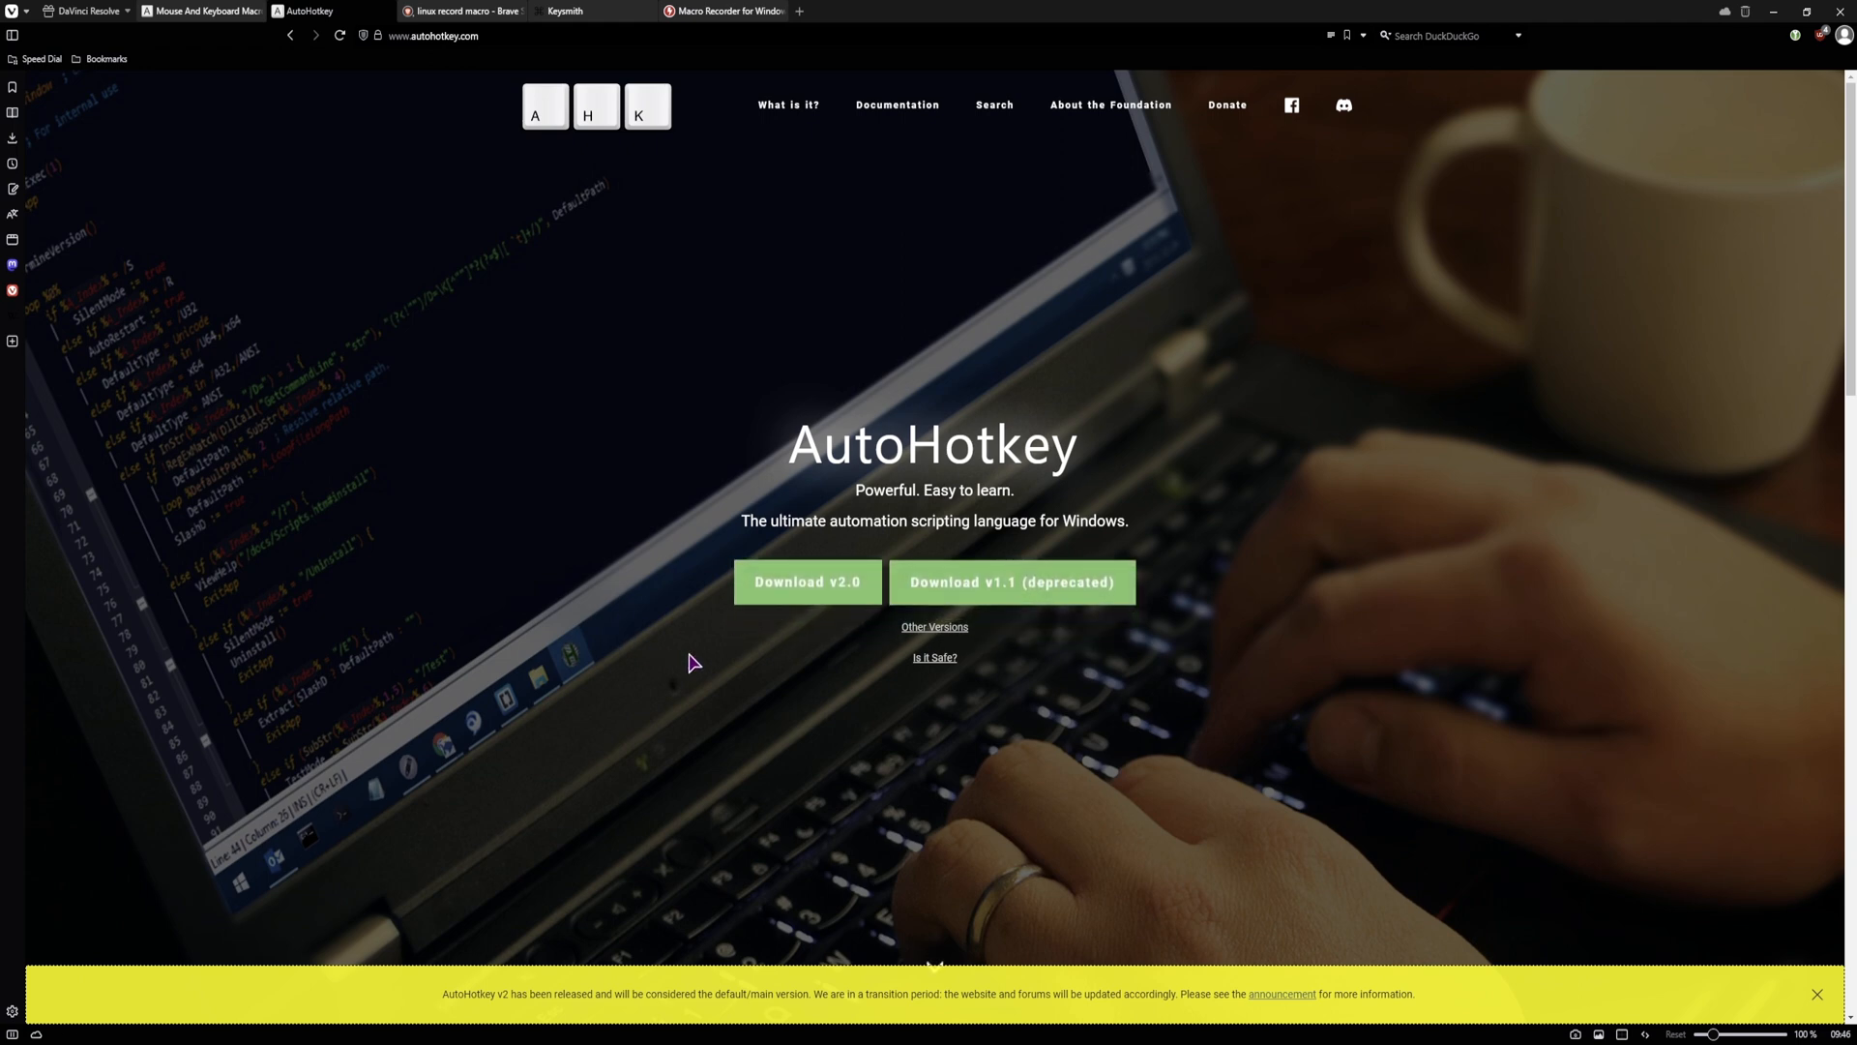
{"action": "mouse_move", "coordinate": [1010, 582]}
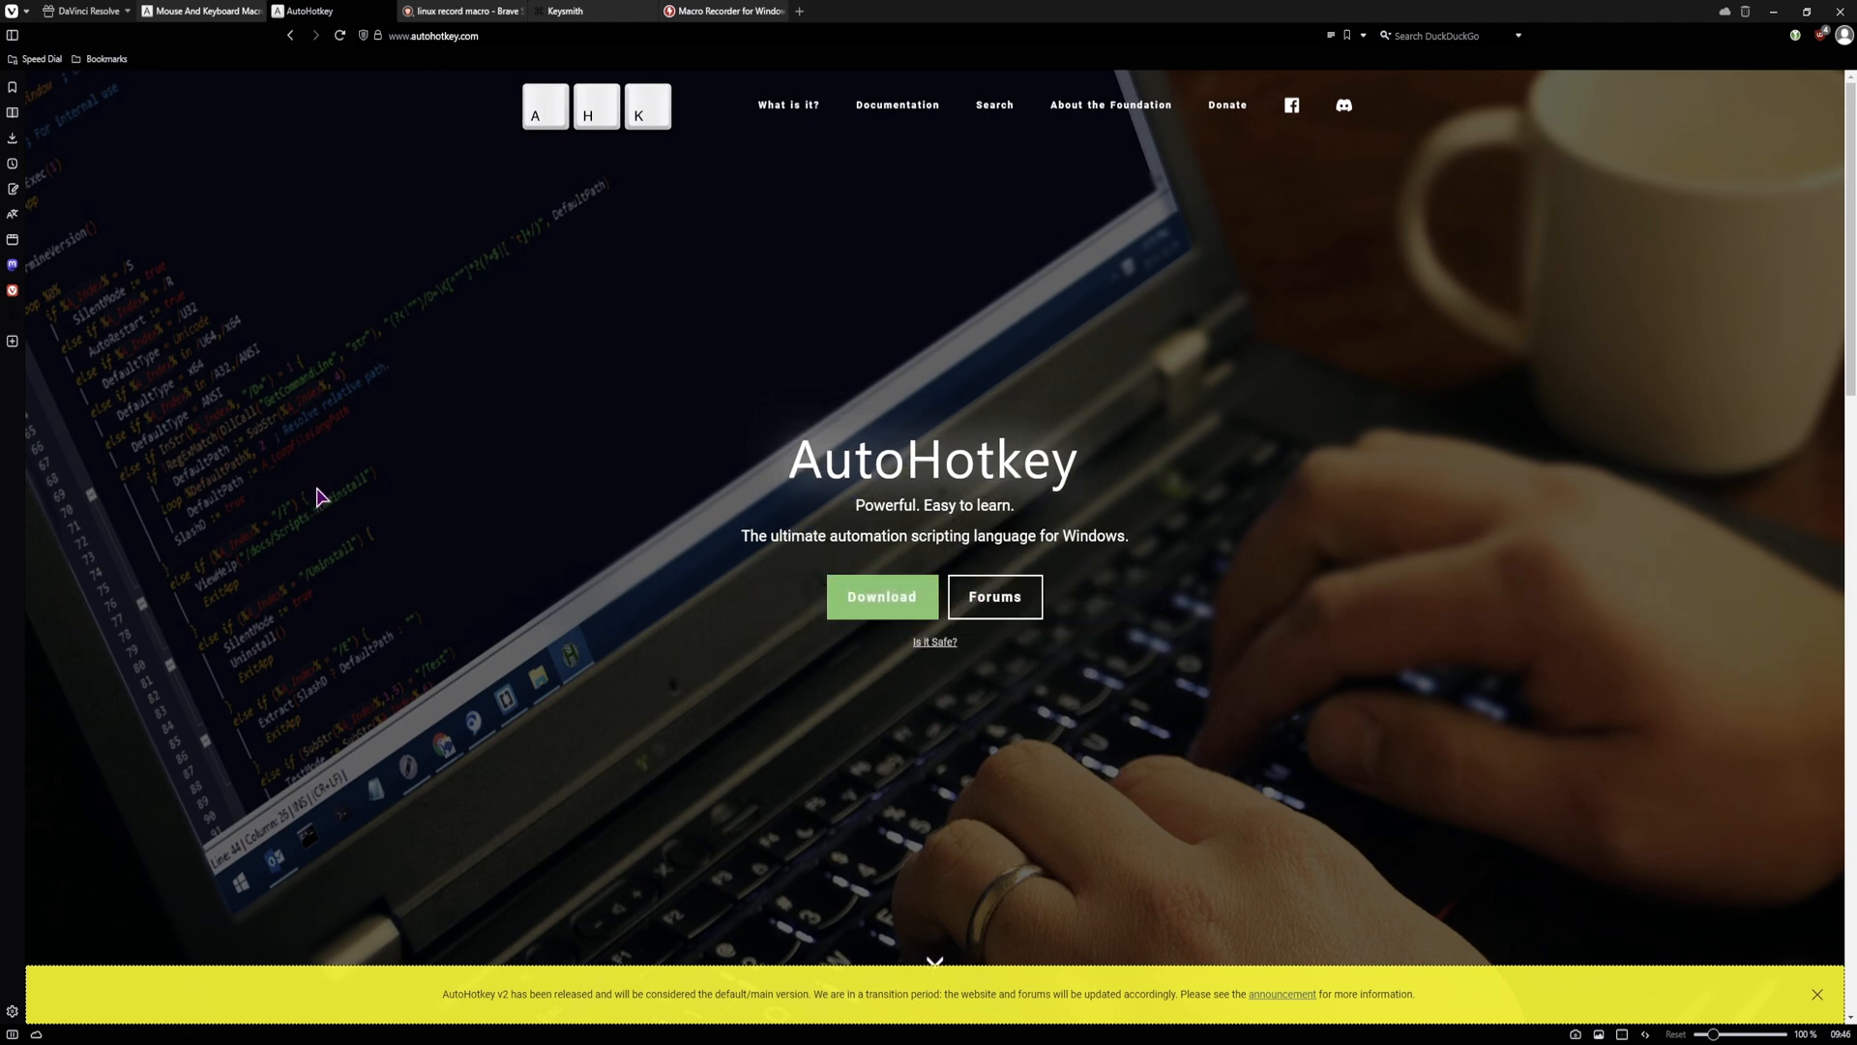
{"action": "left_click", "coordinate": [883, 596]}
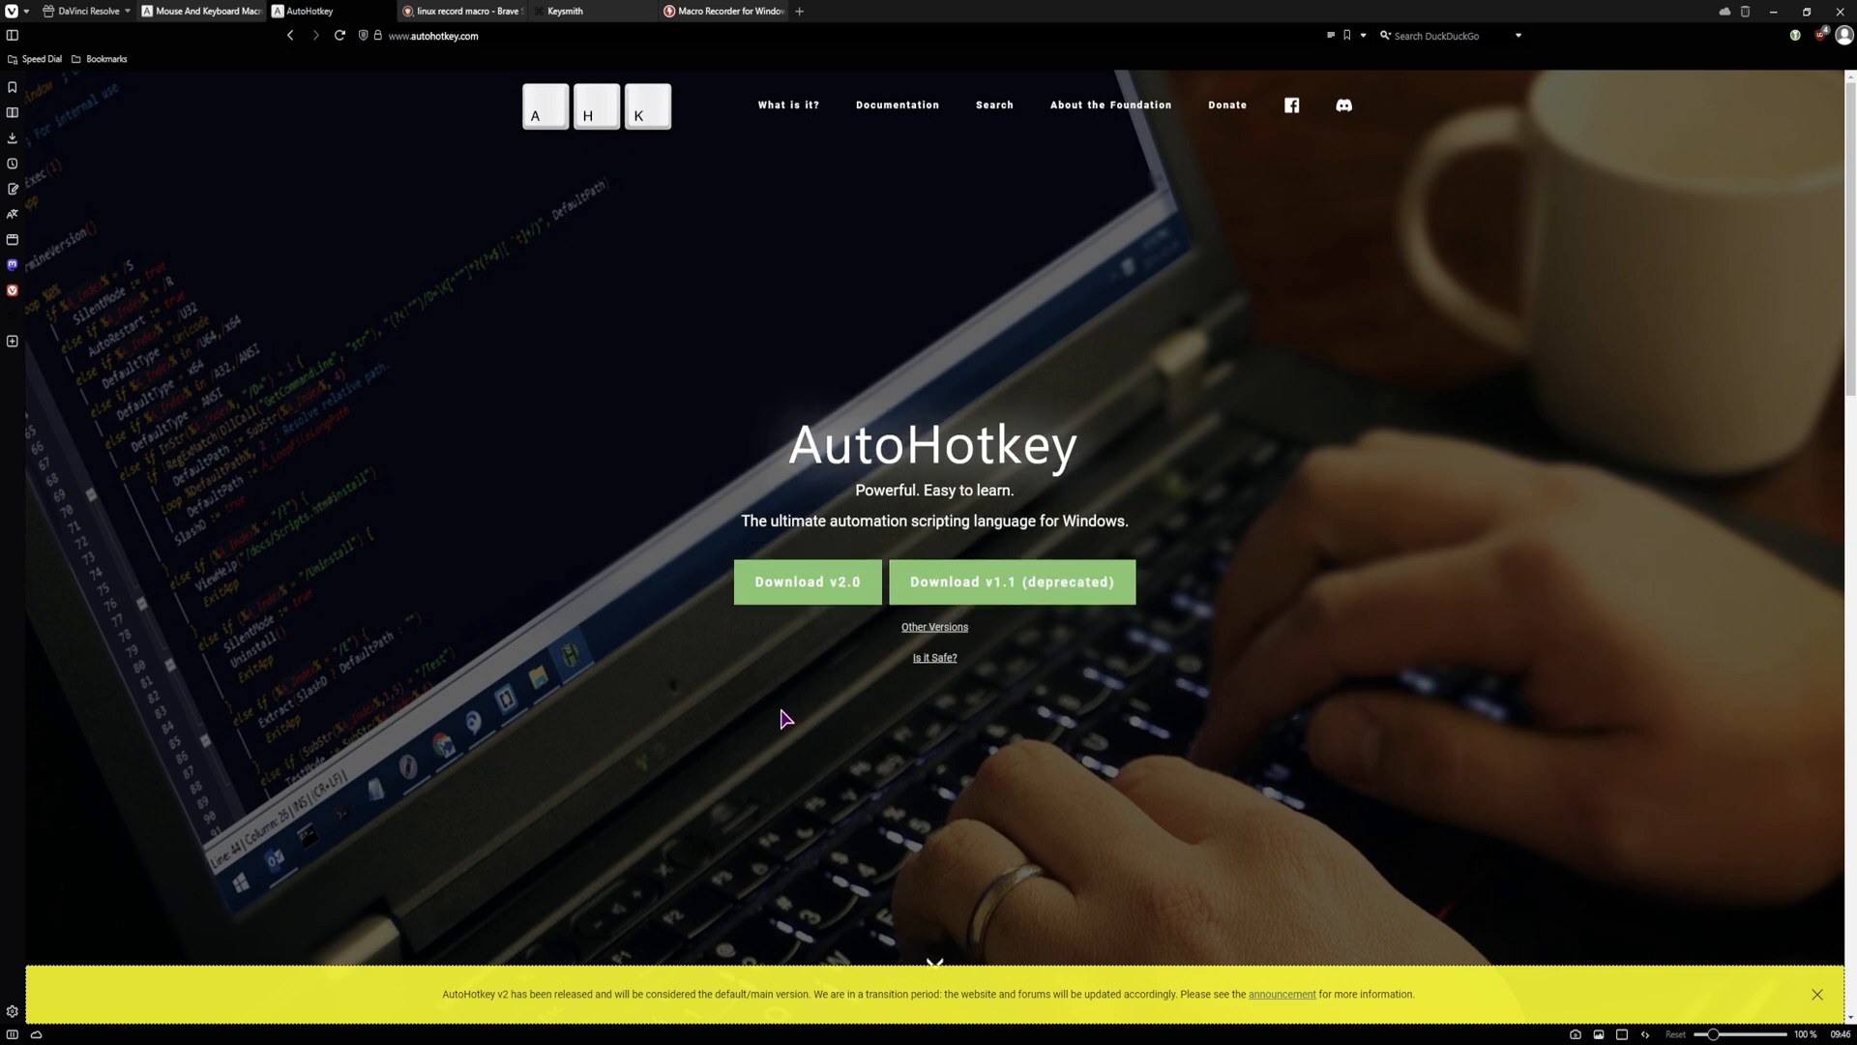
{"action": "mouse_move", "coordinate": [462, 569]}
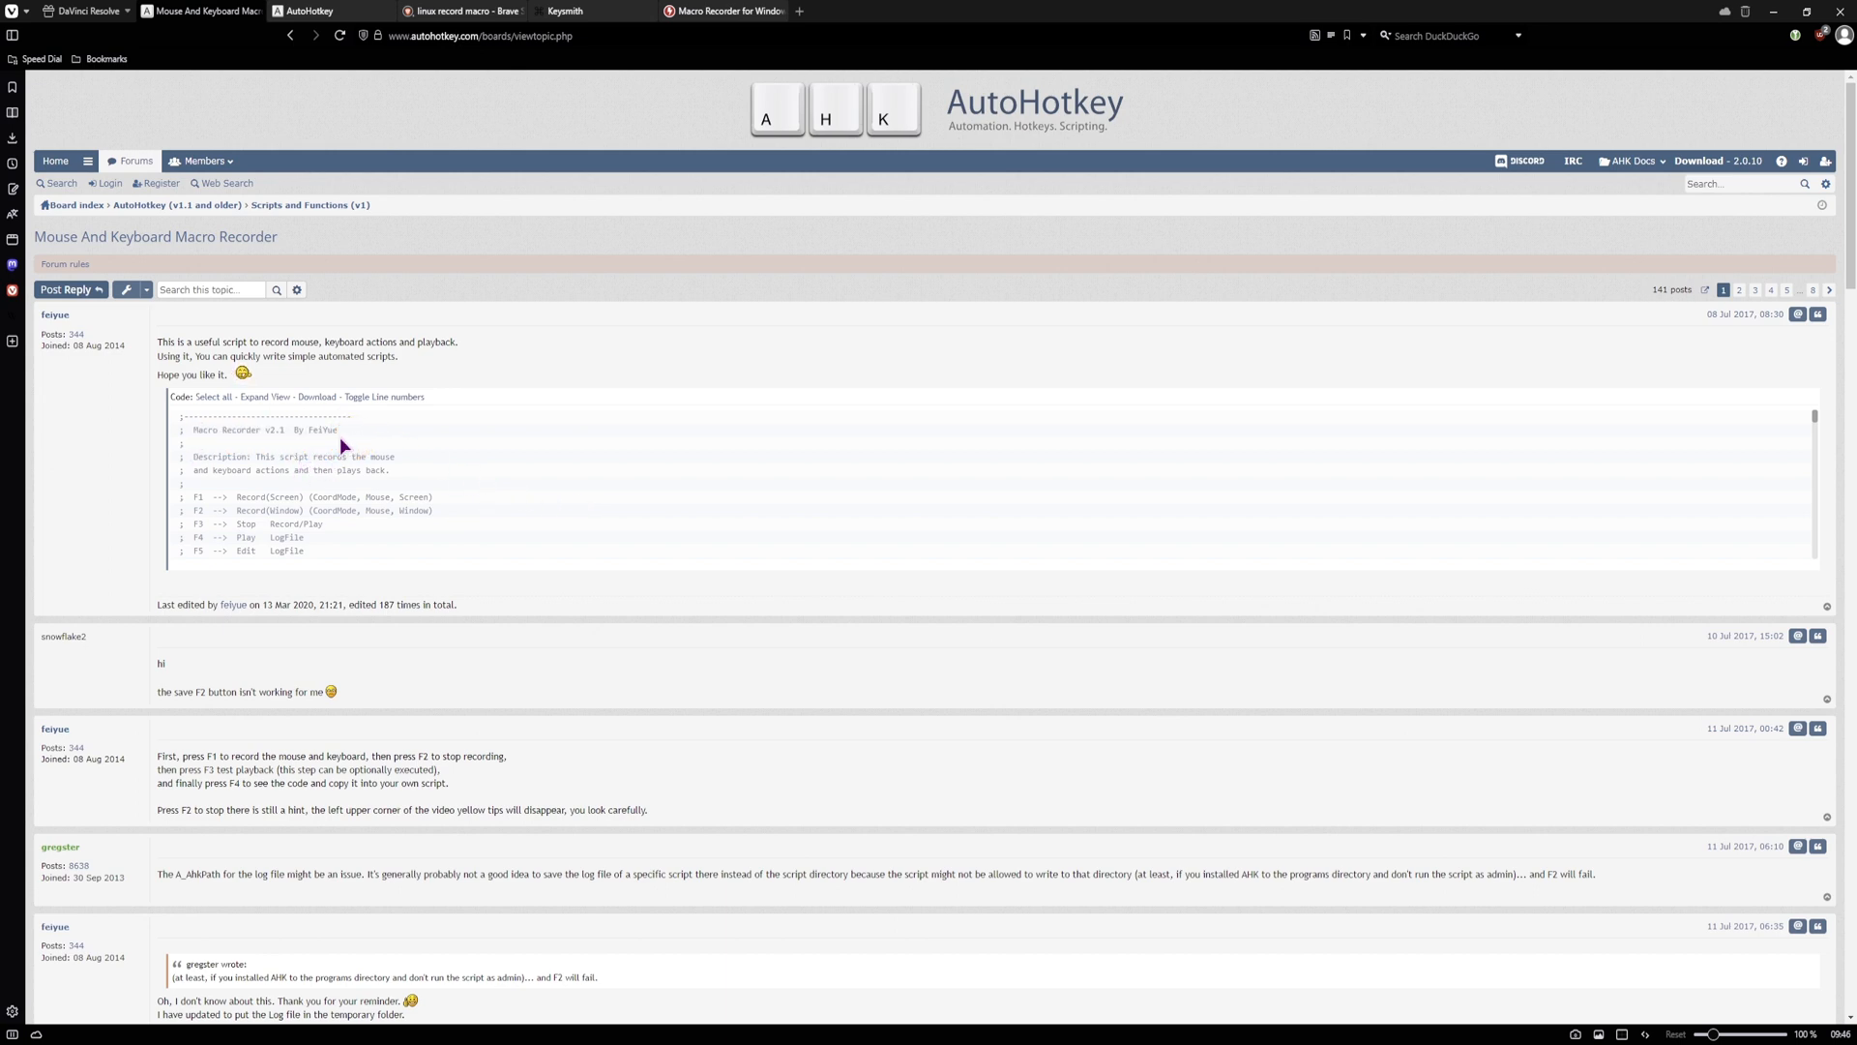
Step: Highlight the Macro Recorder v2.1+ version and select all of its script code block
{"action": "double_click", "coordinate": [294, 429]}
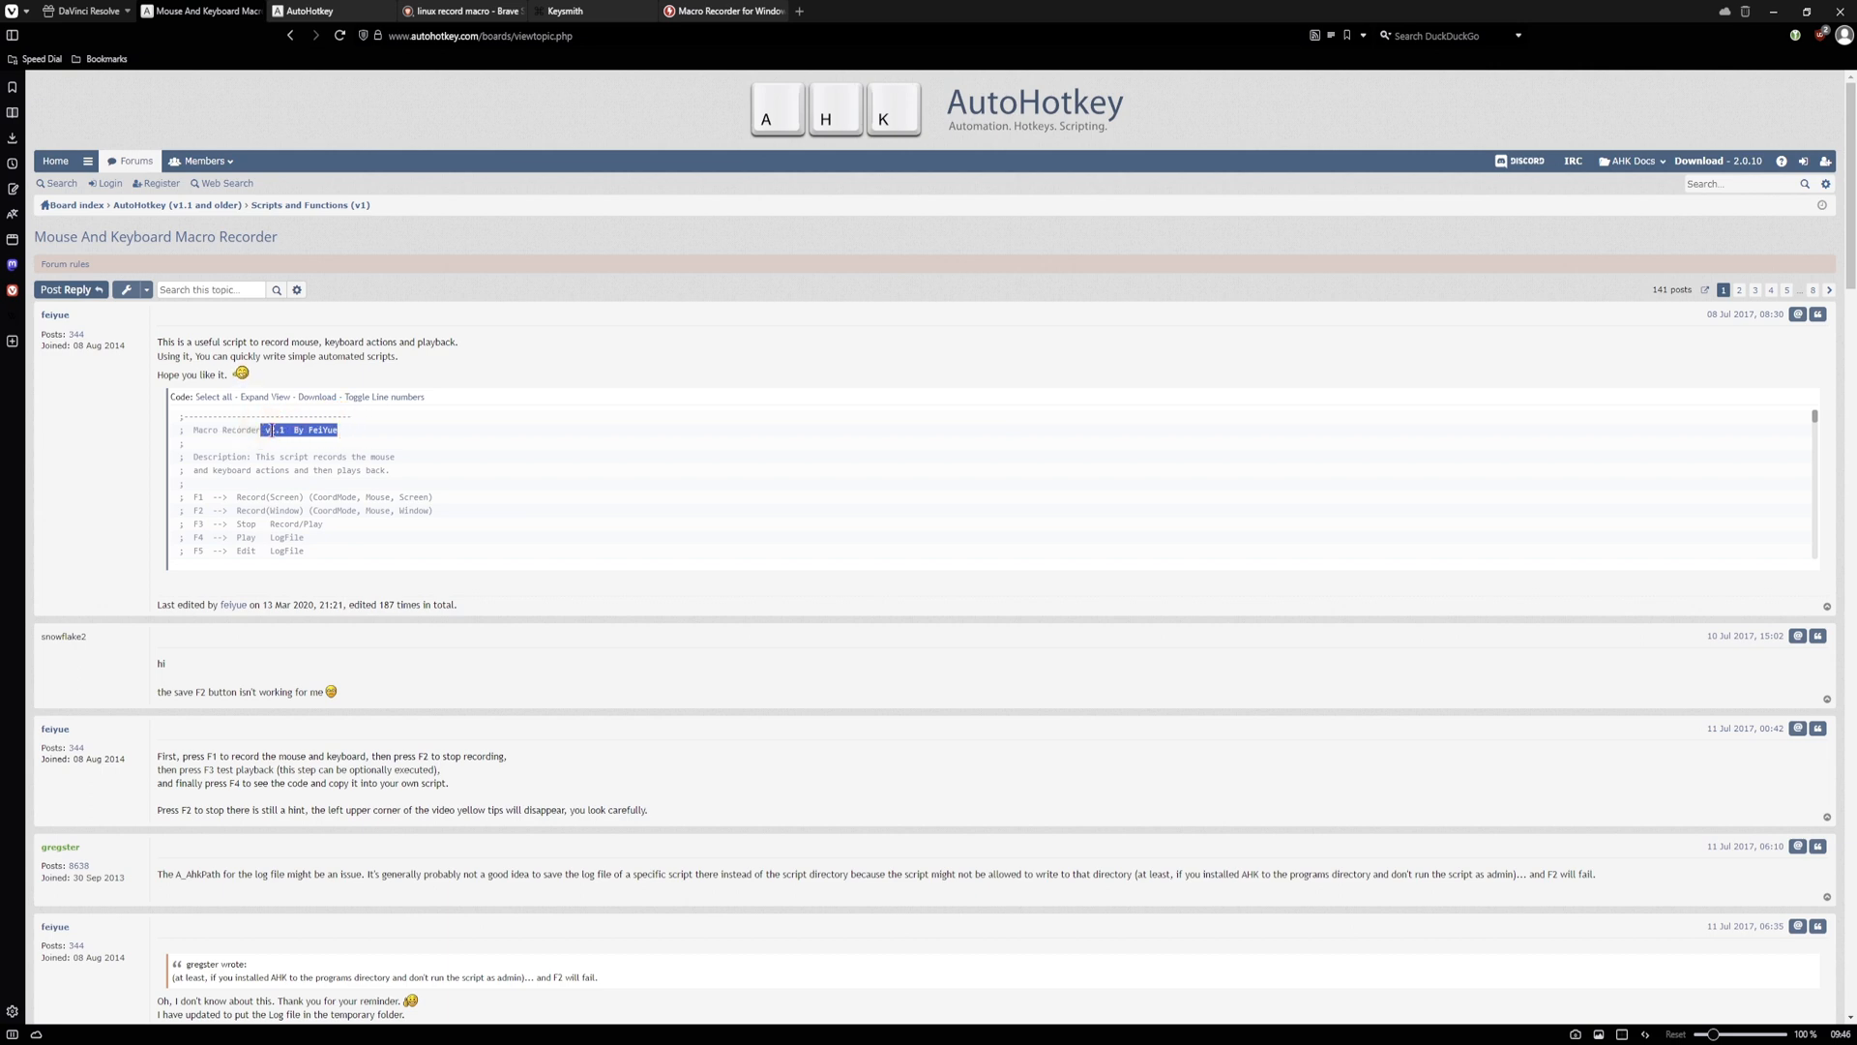
{"action": "scroll", "scroll_direction": "down", "scroll_amount": 3}
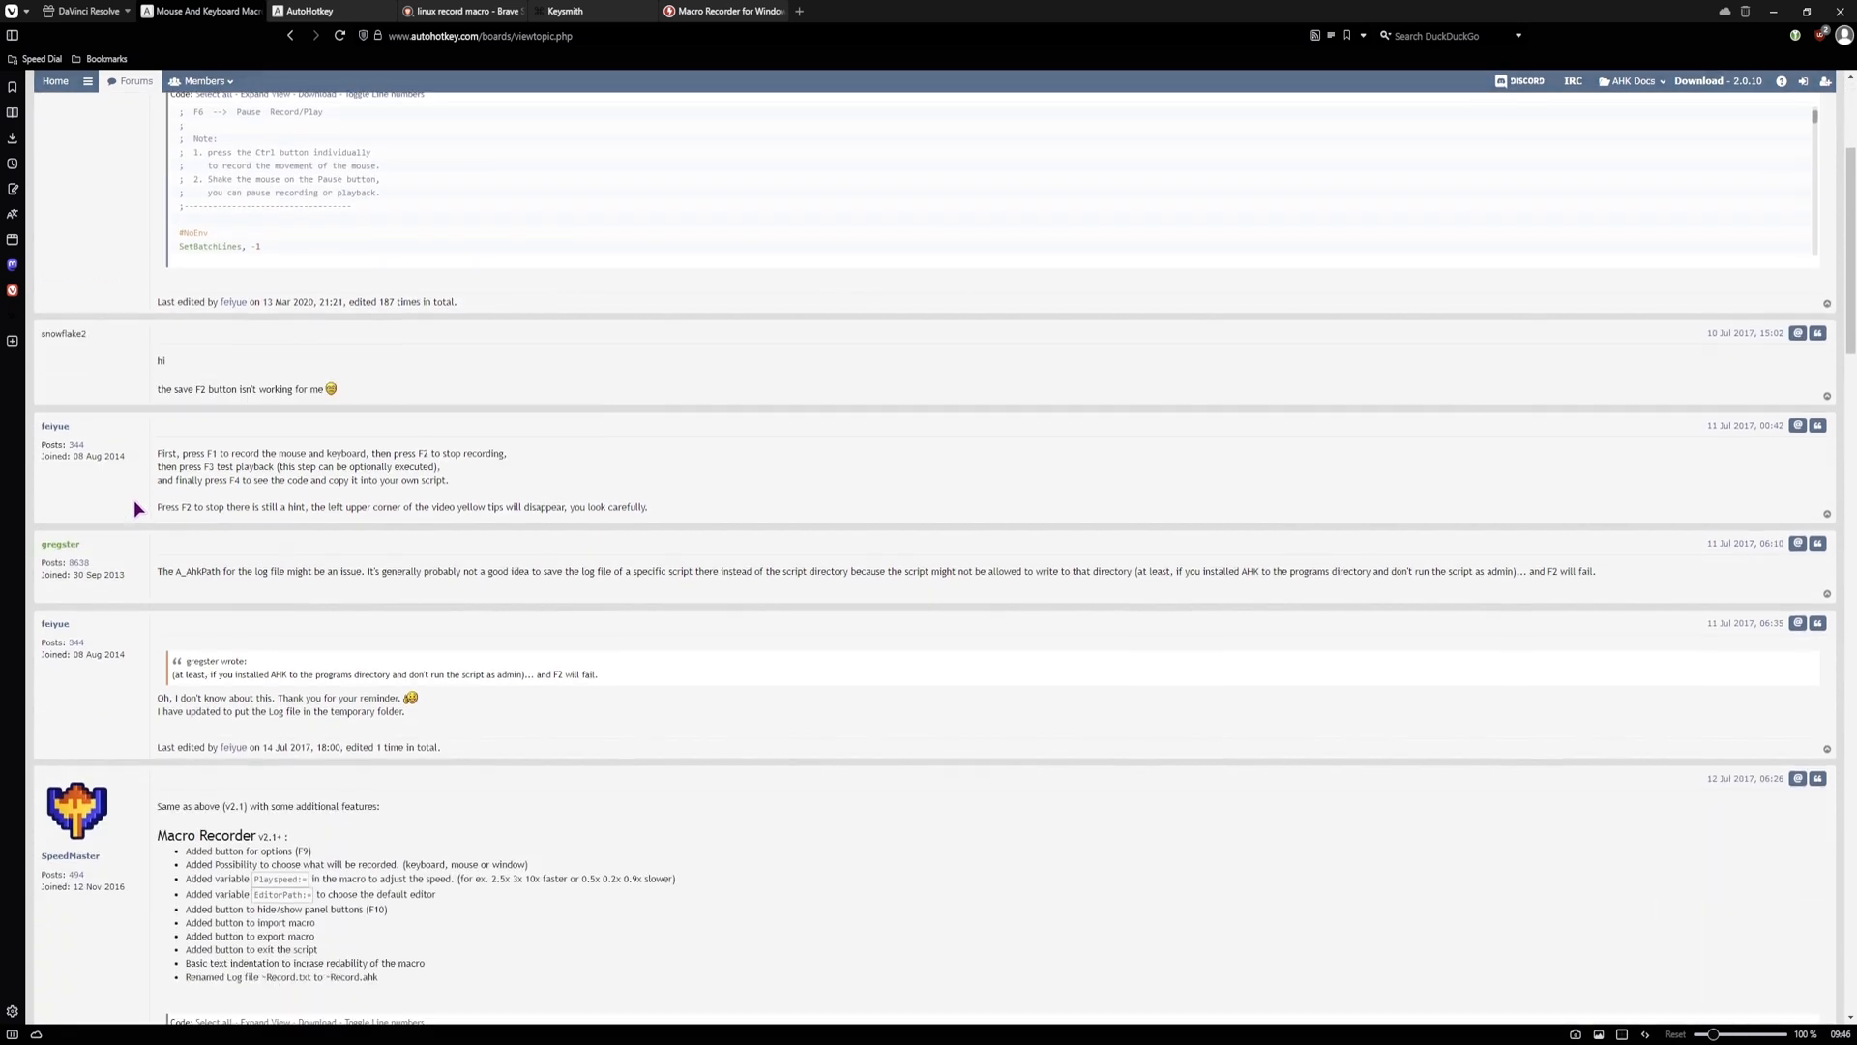
{"action": "scroll", "scroll_direction": "down", "scroll_amount": 3}
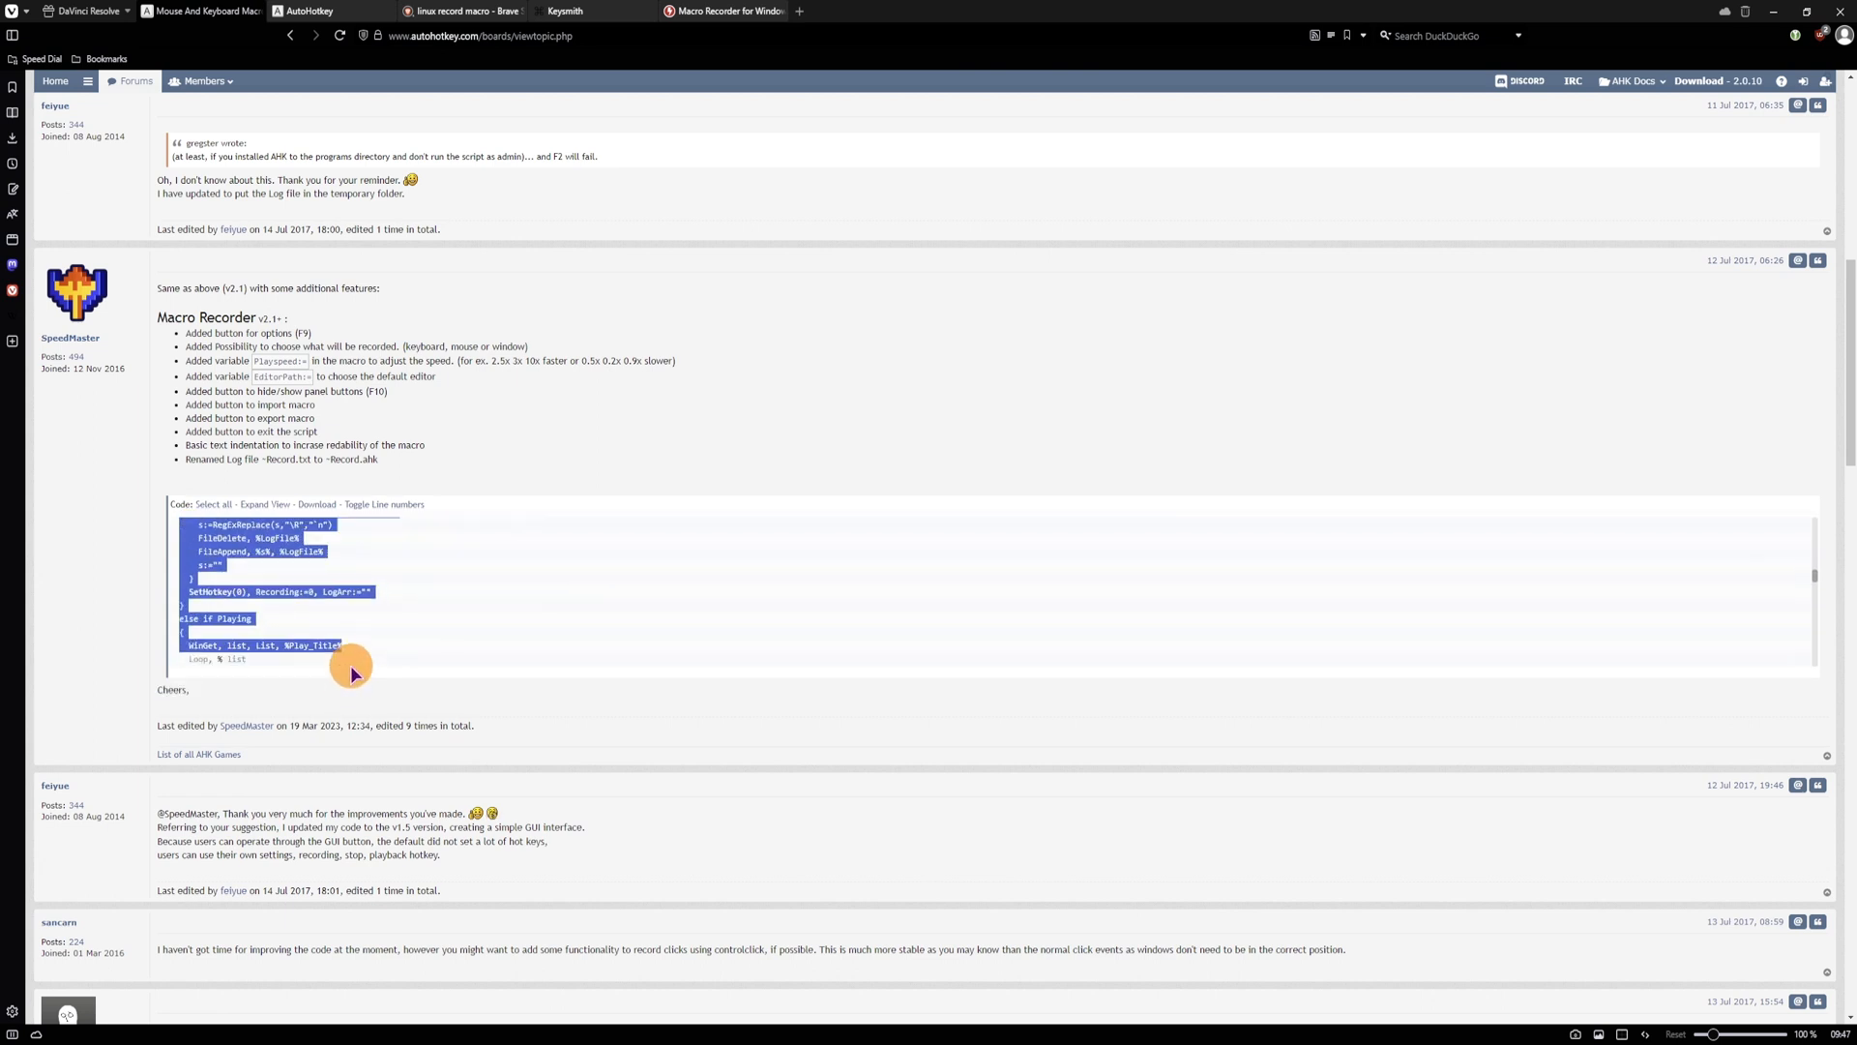
{"action": "left_click", "coordinate": [213, 504]}
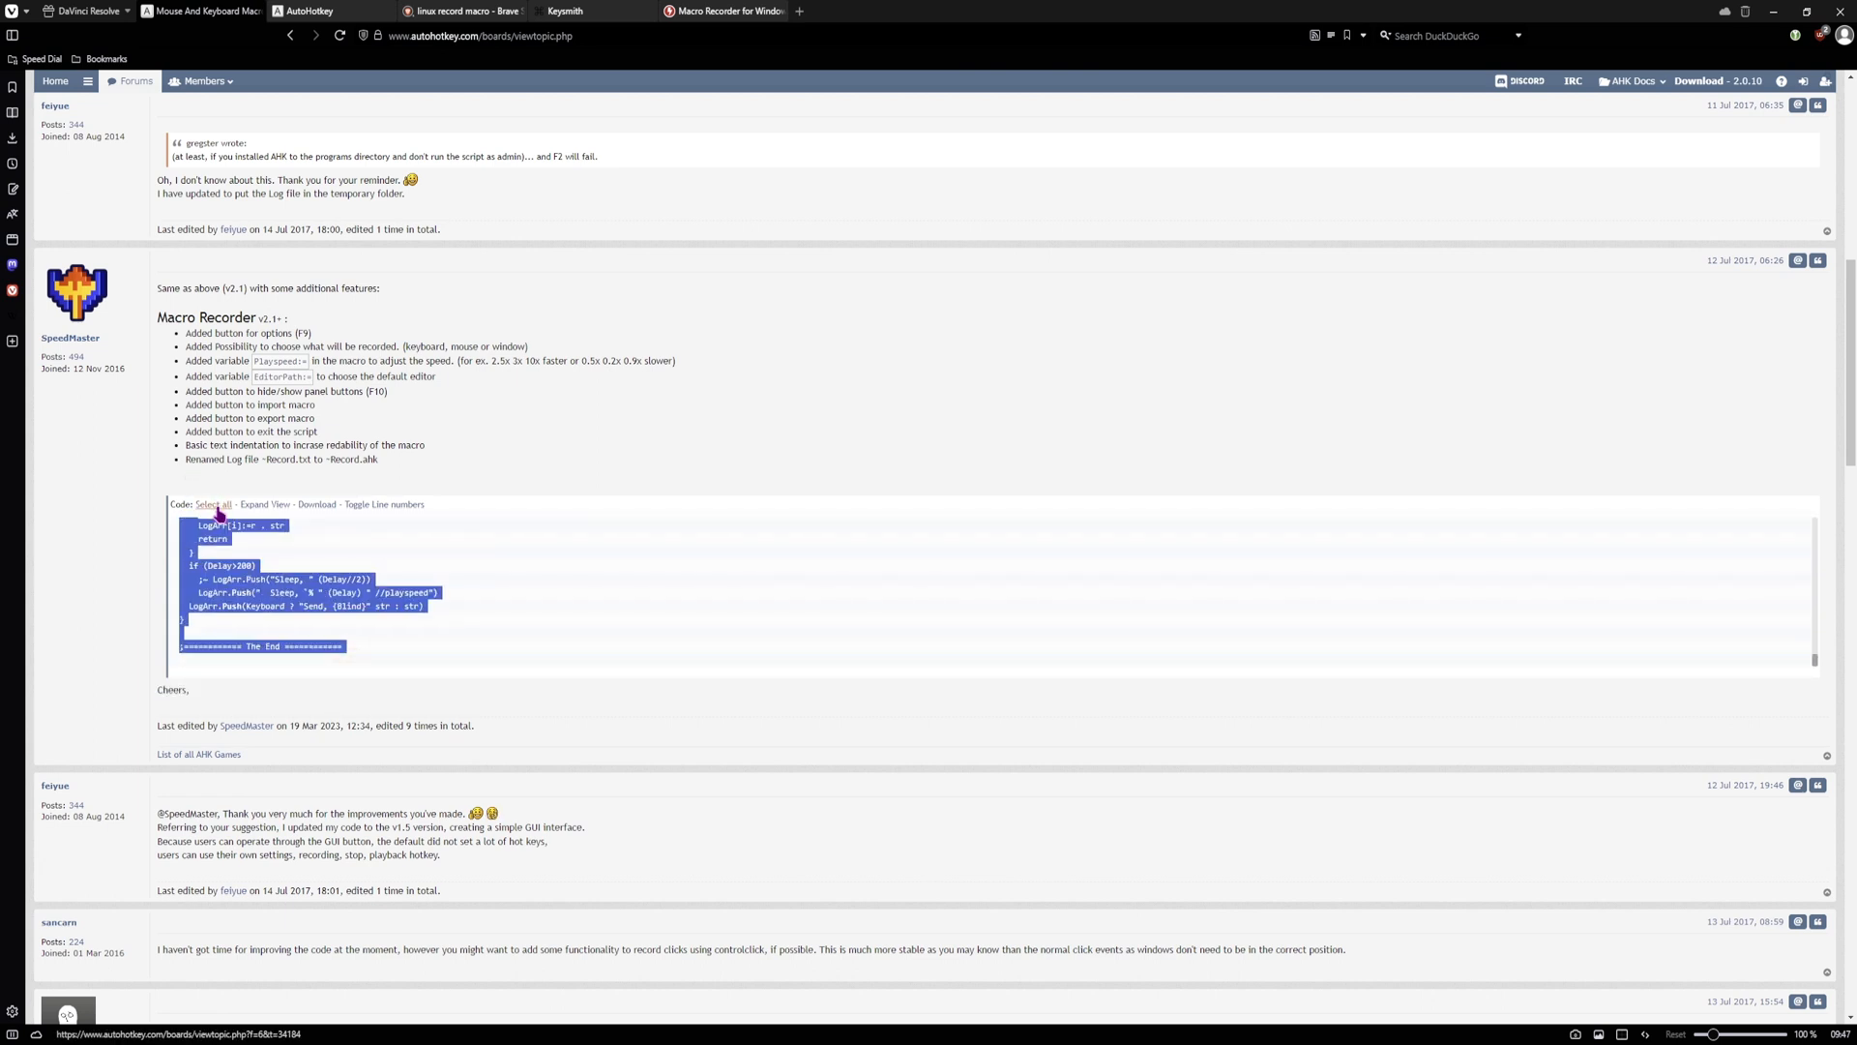
{"action": "left_click", "coordinate": [248, 627]}
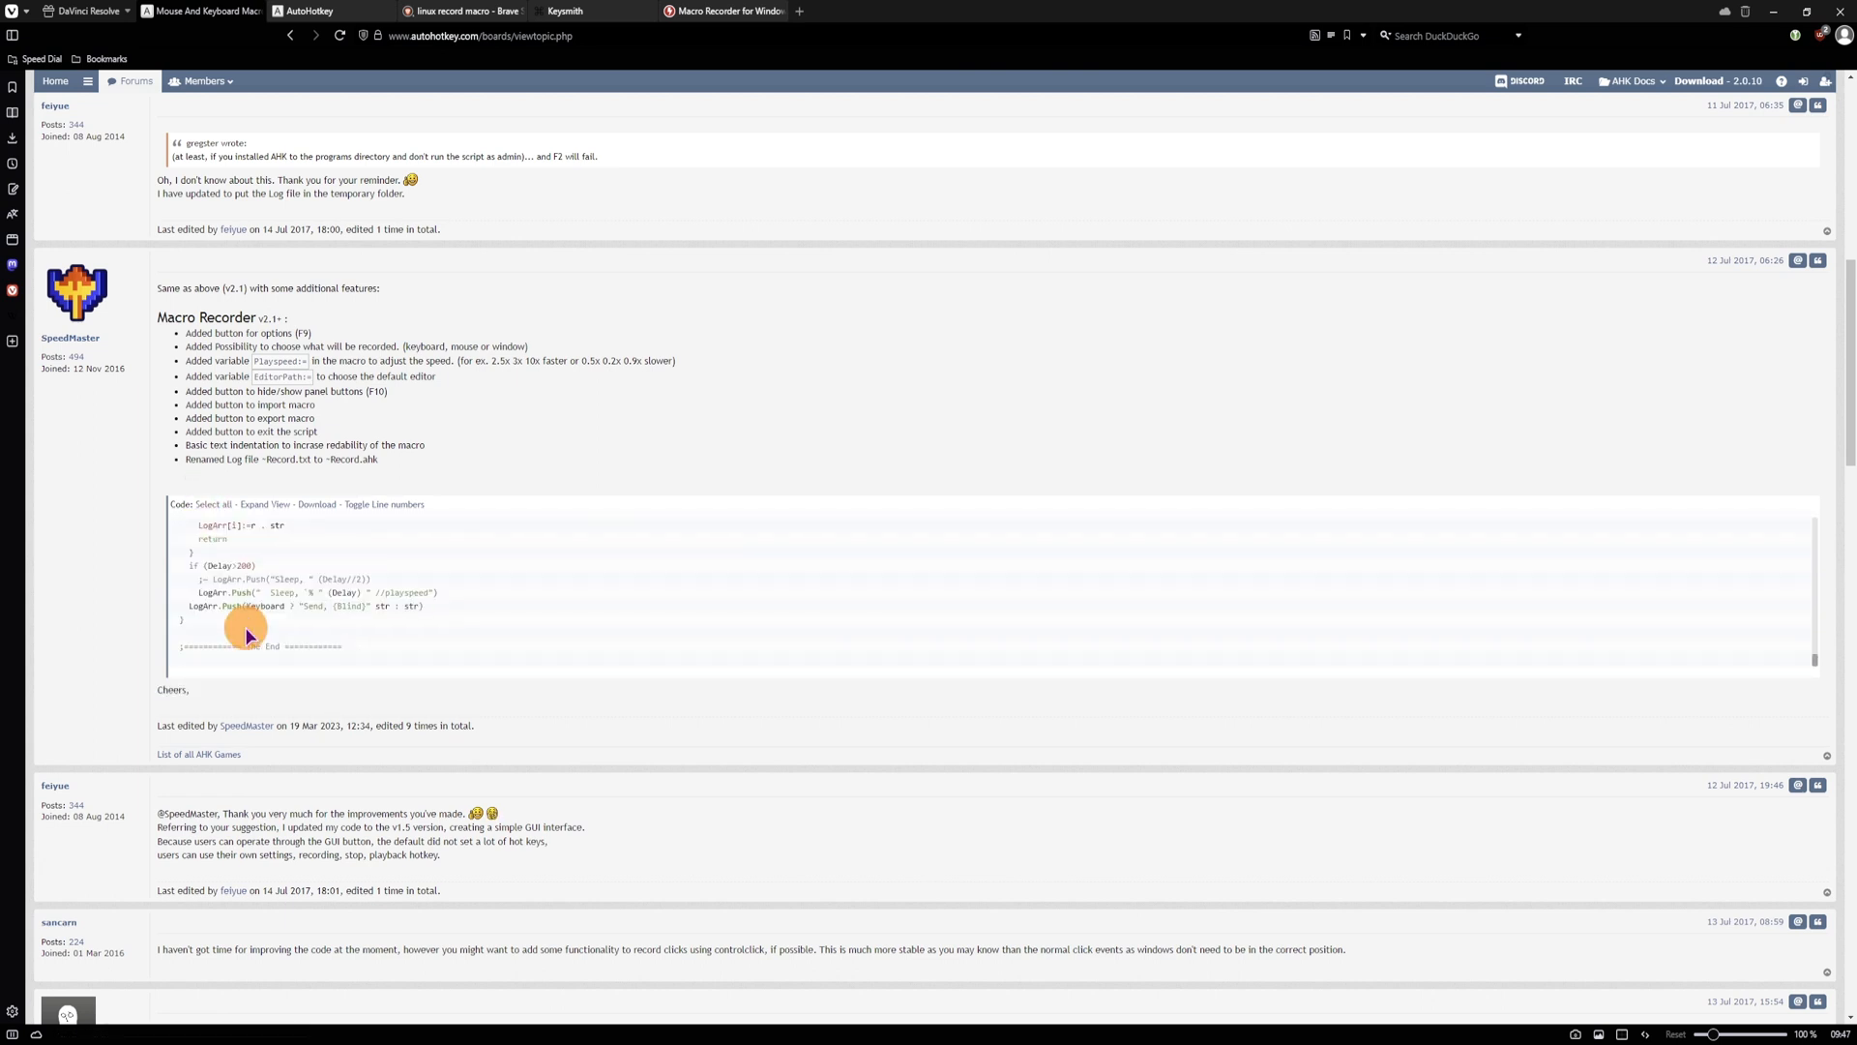
{"action": "mouse_move", "coordinate": [100, 1019]}
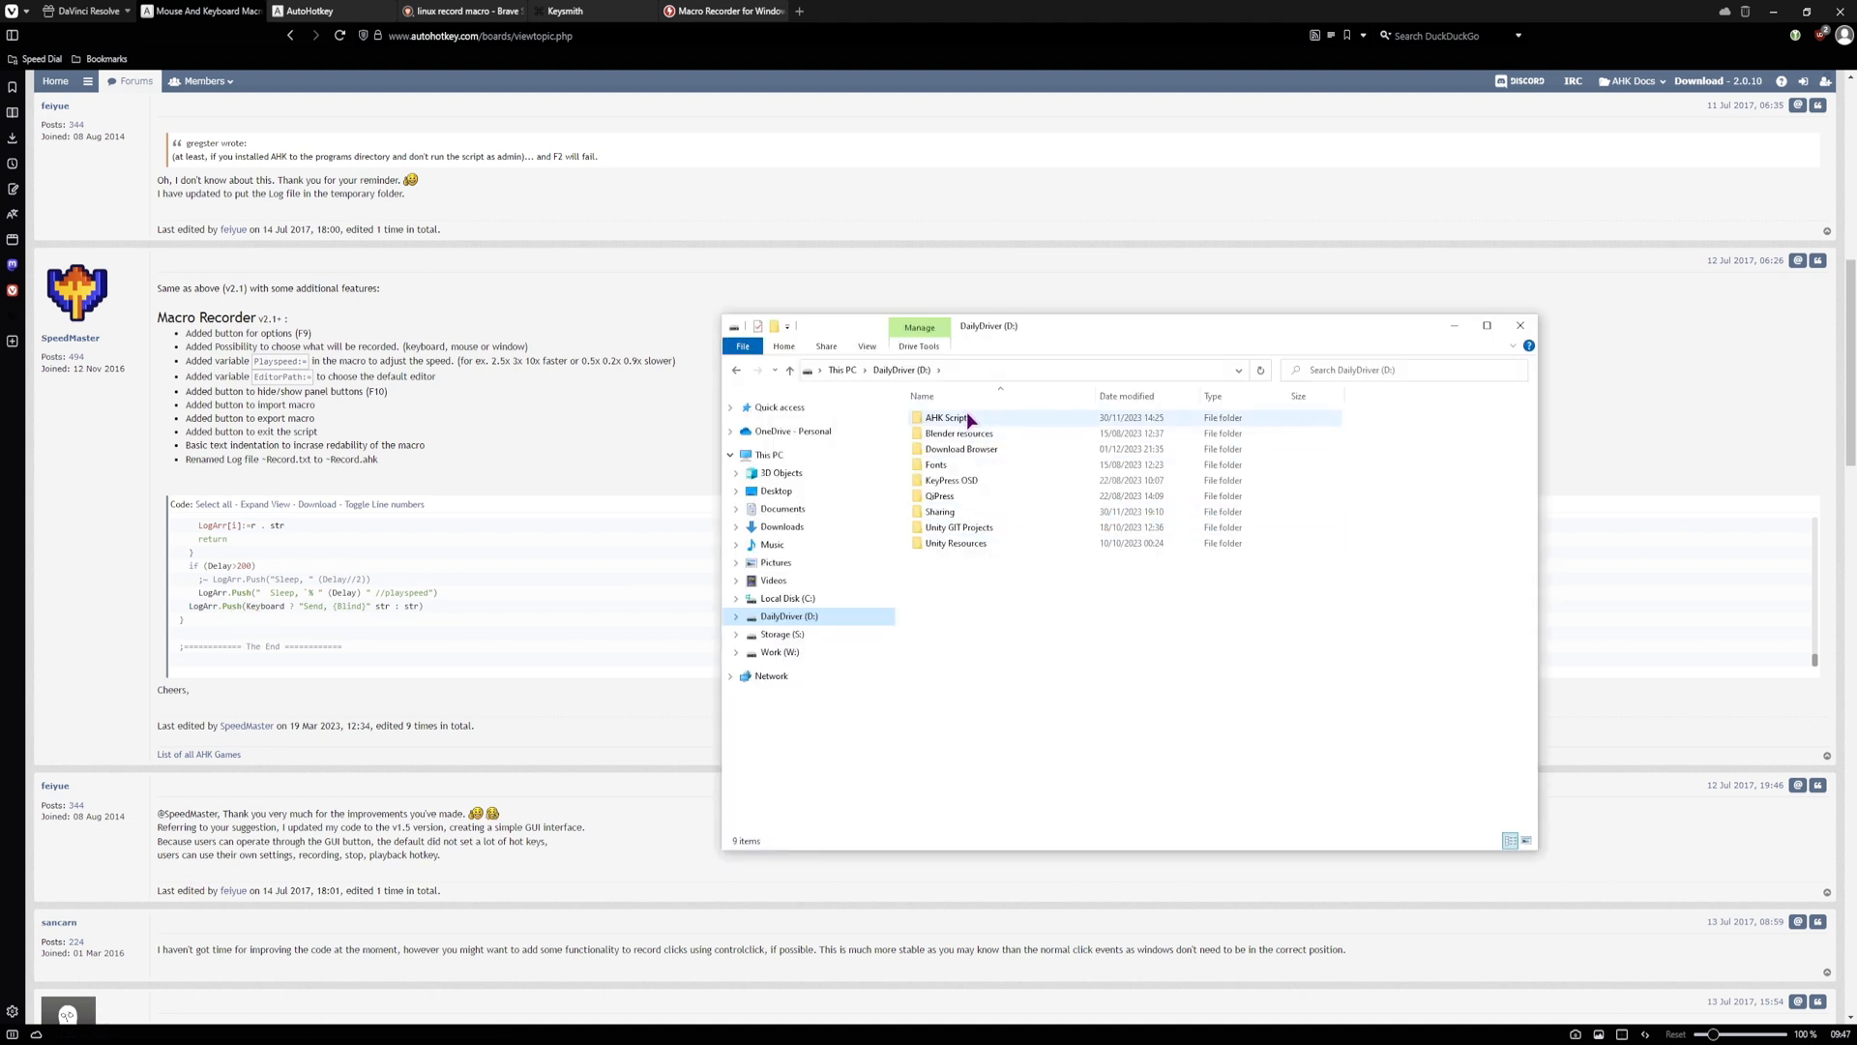
Step: Create a new blank text document inside the AHK Scripts folder
{"action": "double_click", "coordinate": [946, 418]}
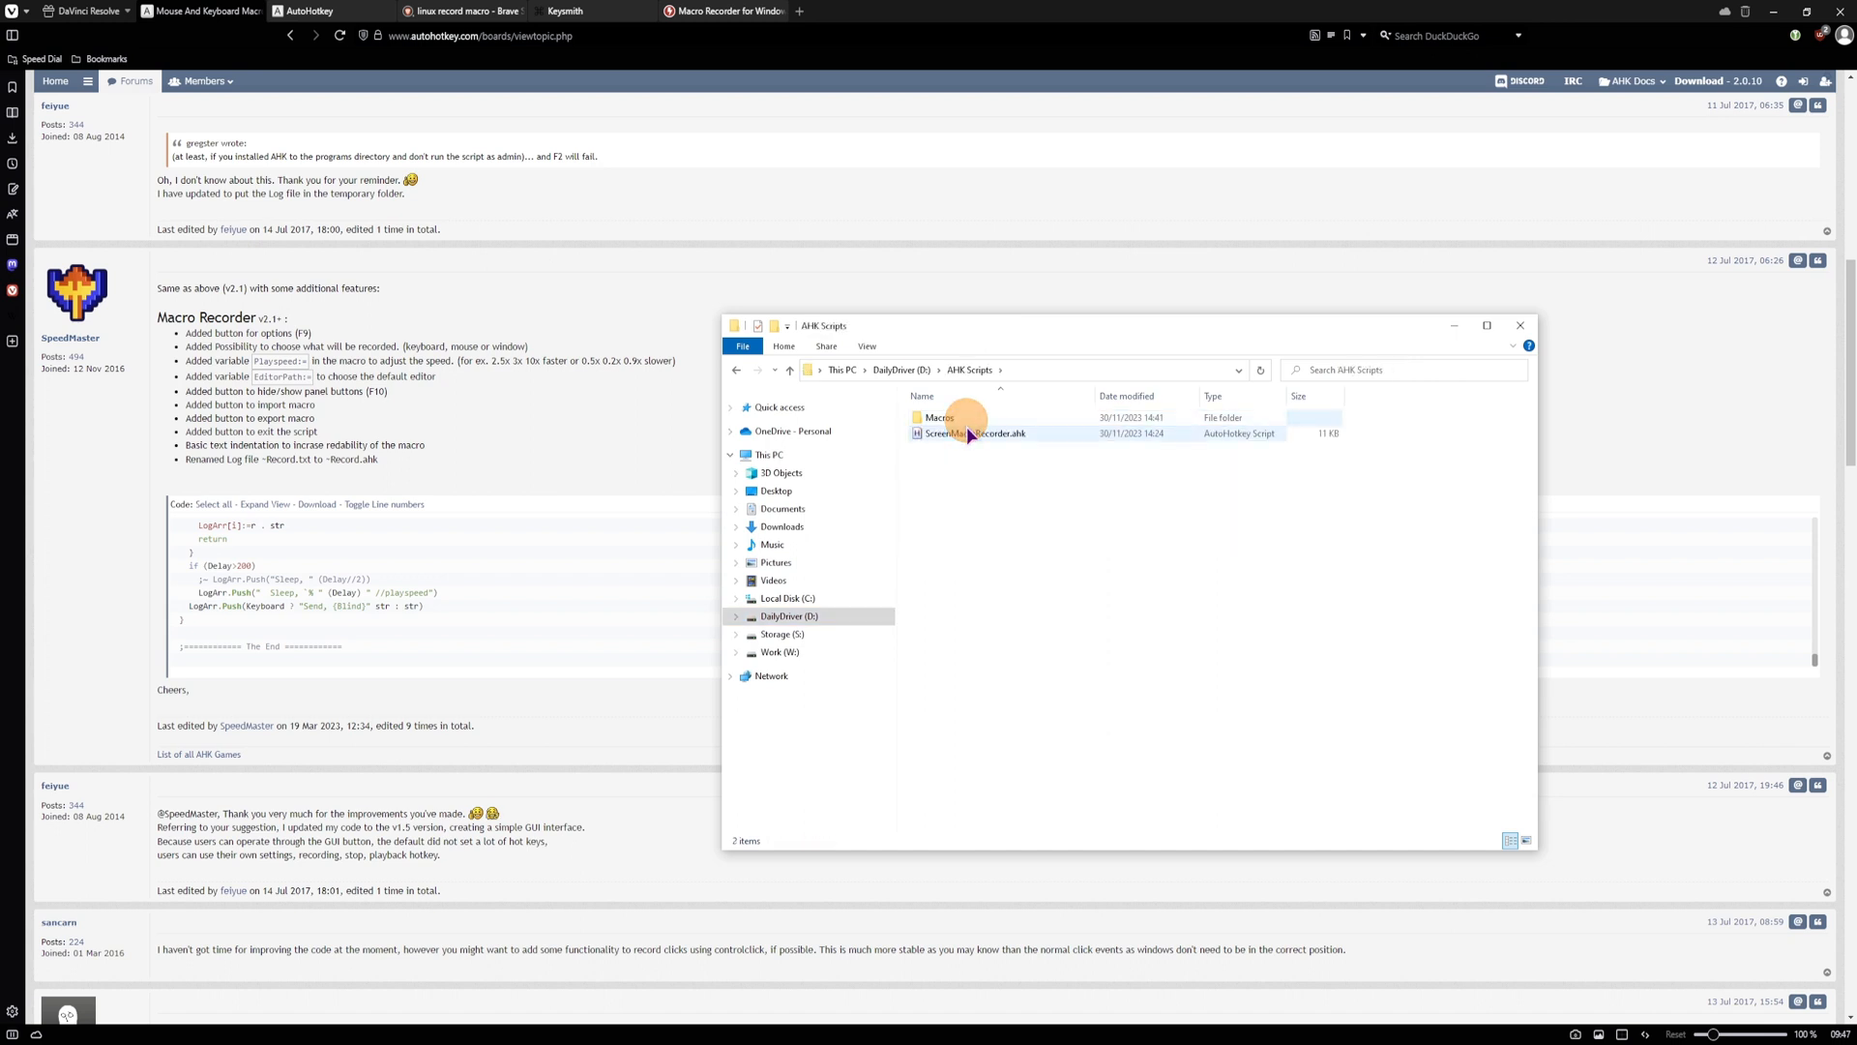
{"action": "left_click", "coordinate": [975, 431]}
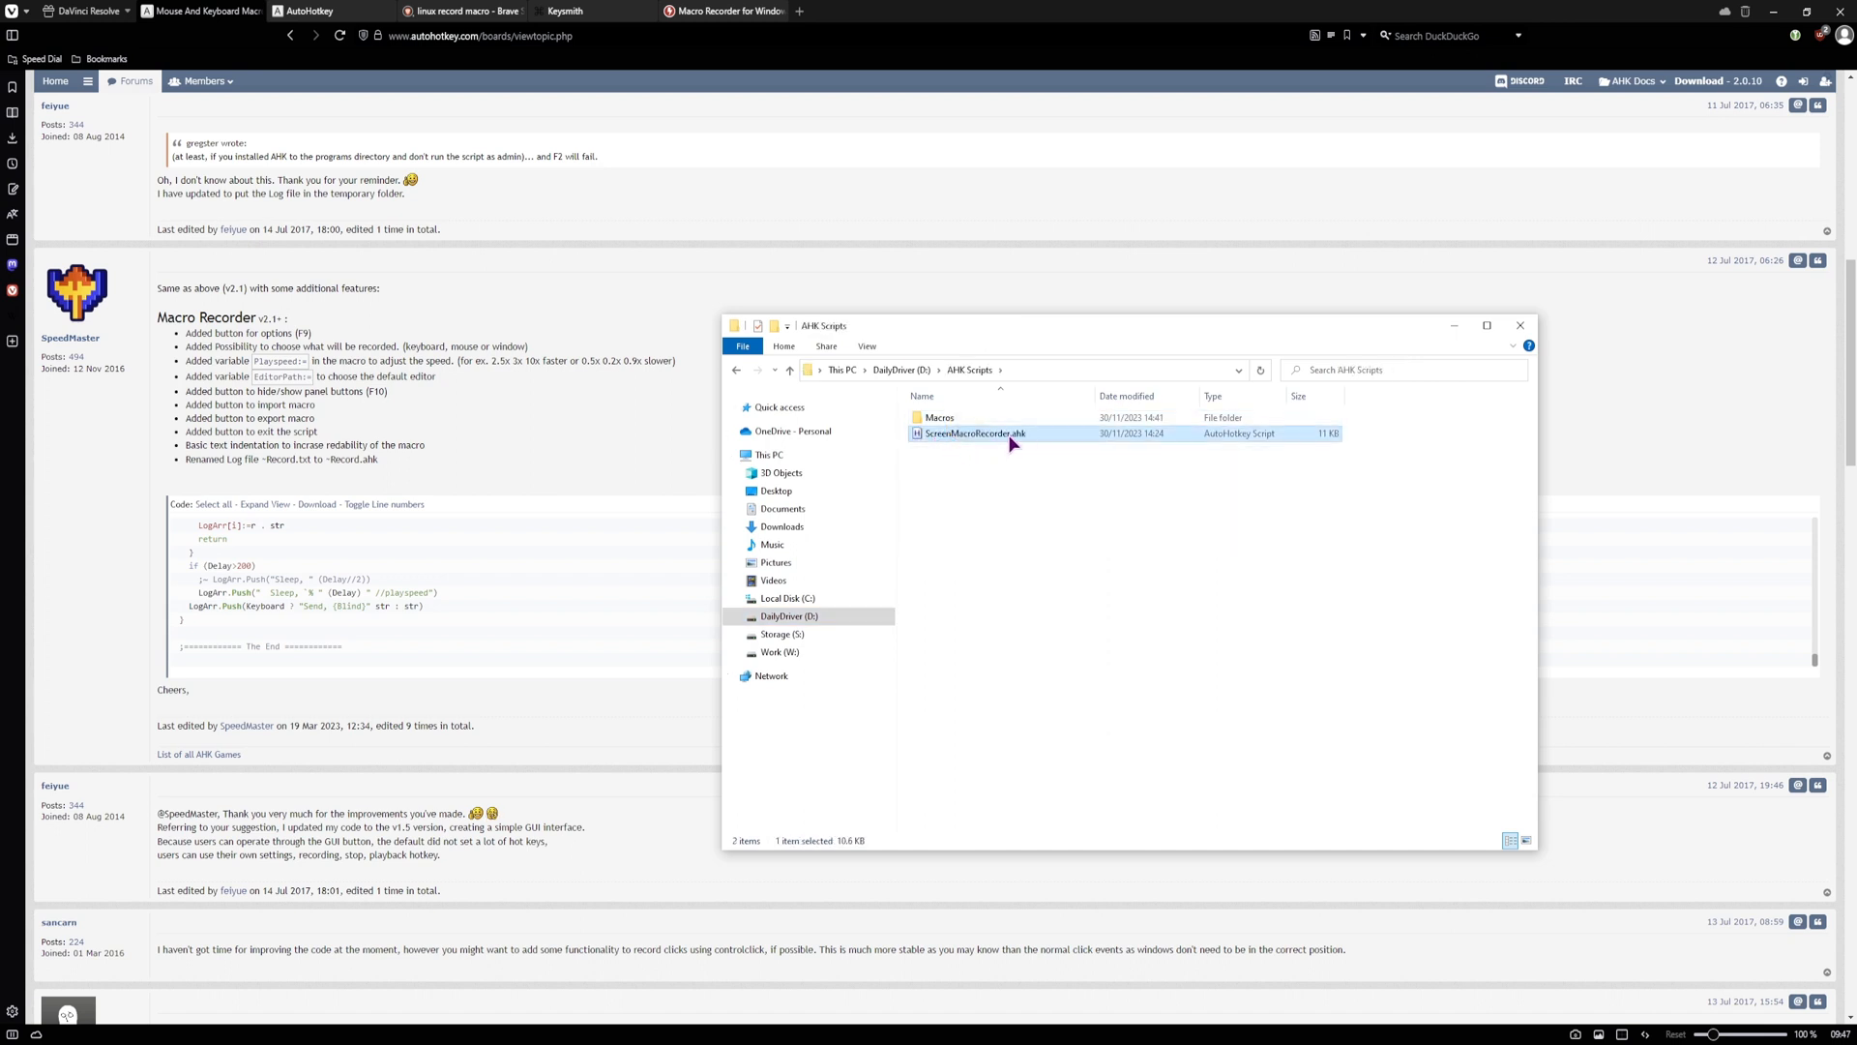
{"action": "mouse_move", "coordinate": [1016, 441]}
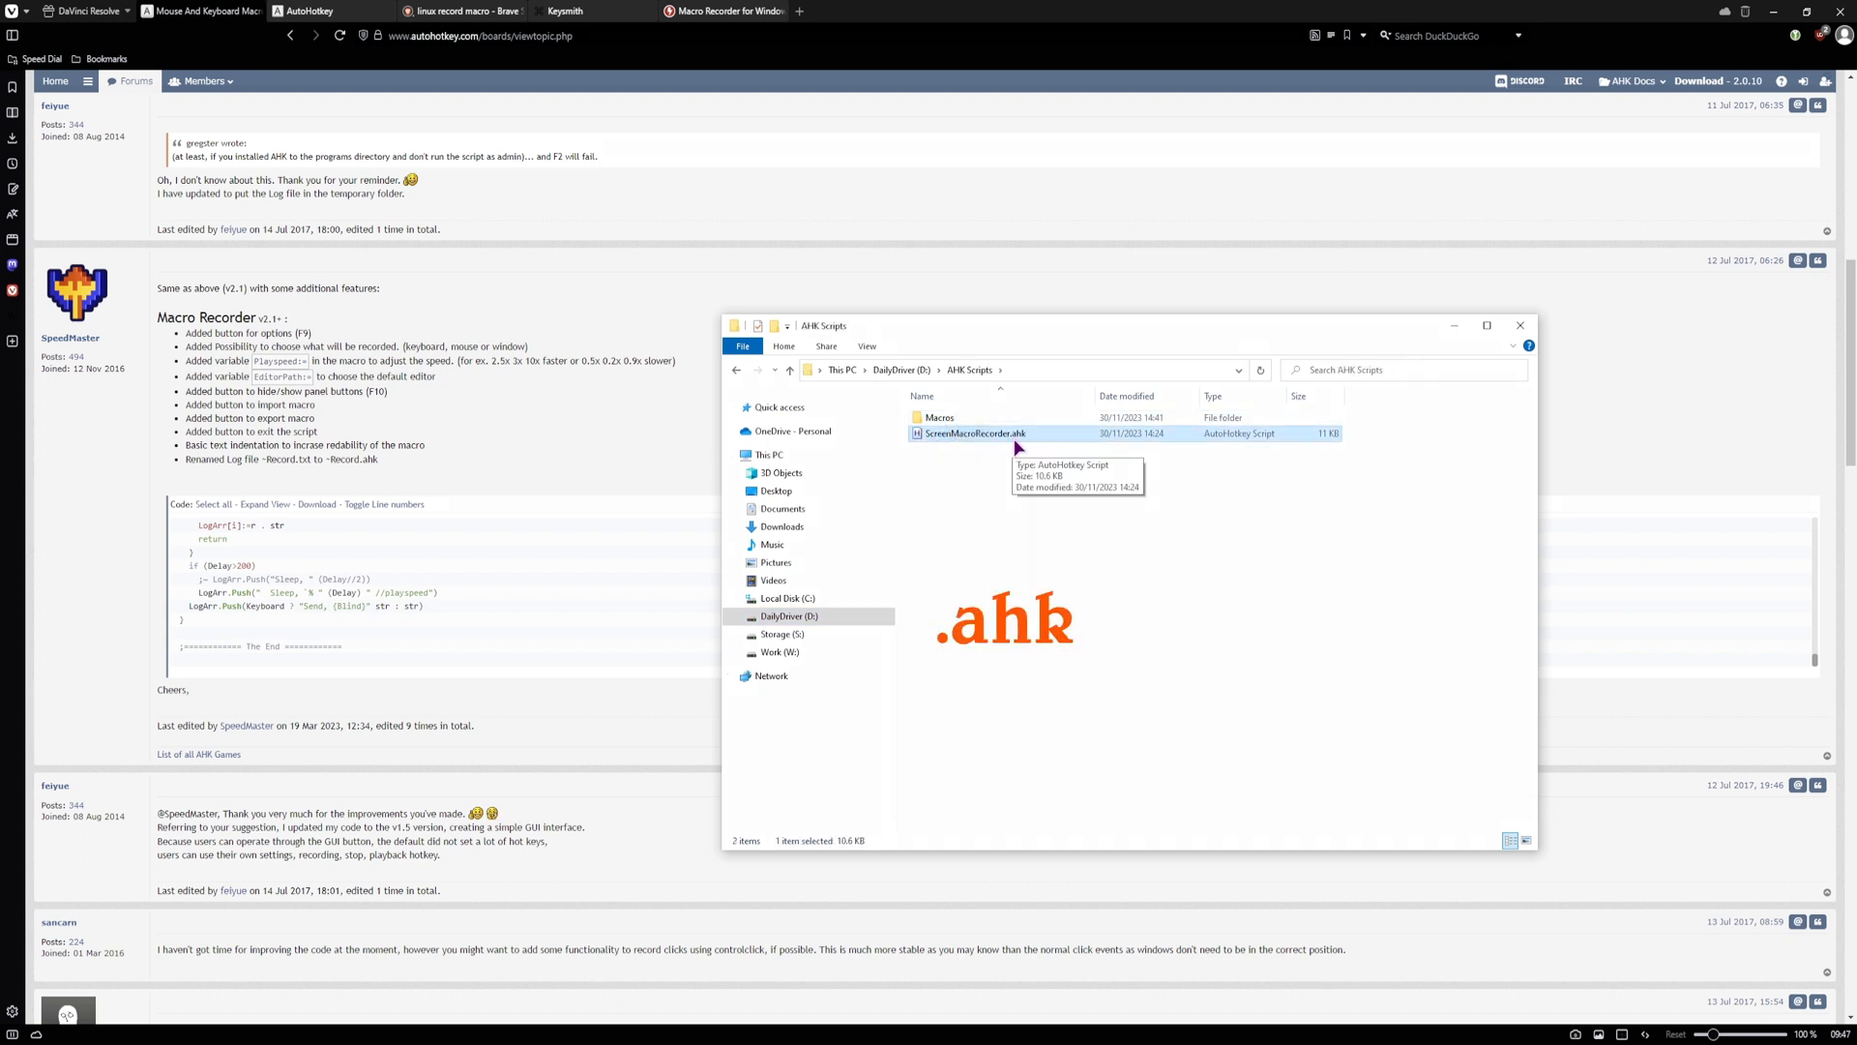
{"action": "mouse_move", "coordinate": [1016, 491]}
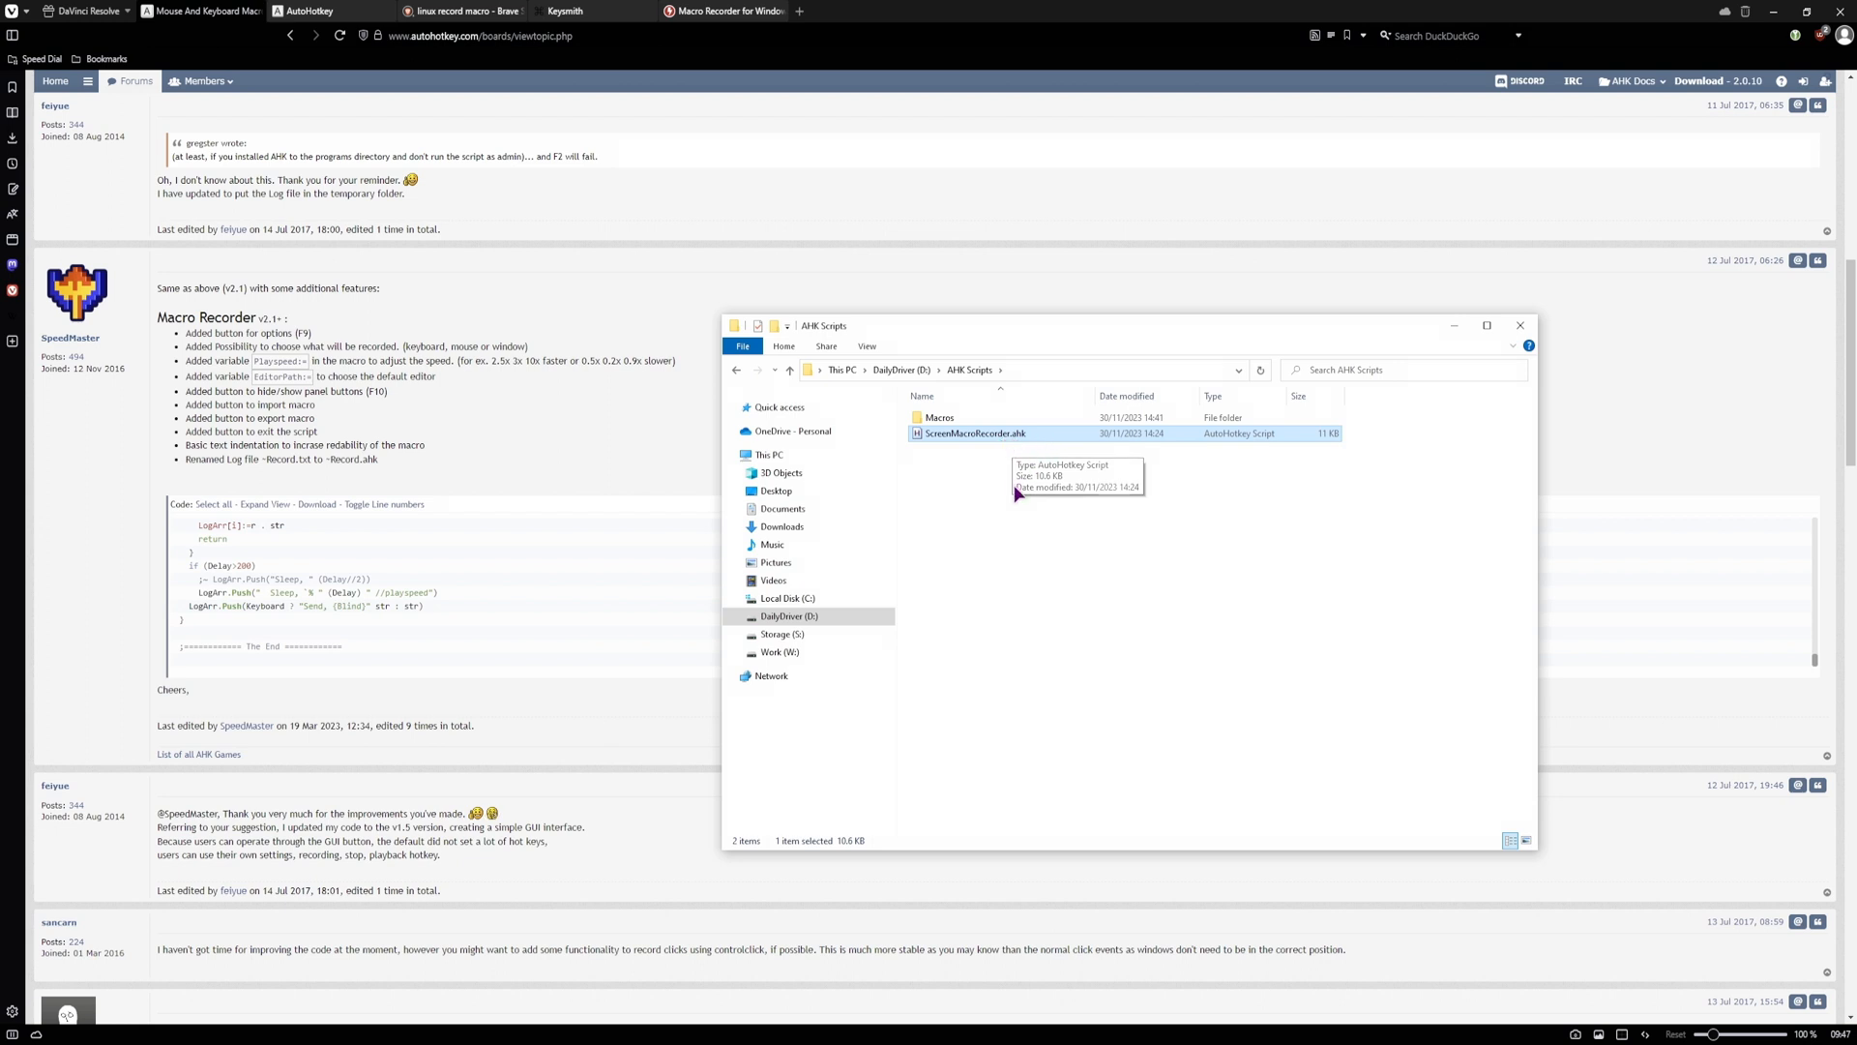
{"action": "left_click", "coordinate": [988, 507]}
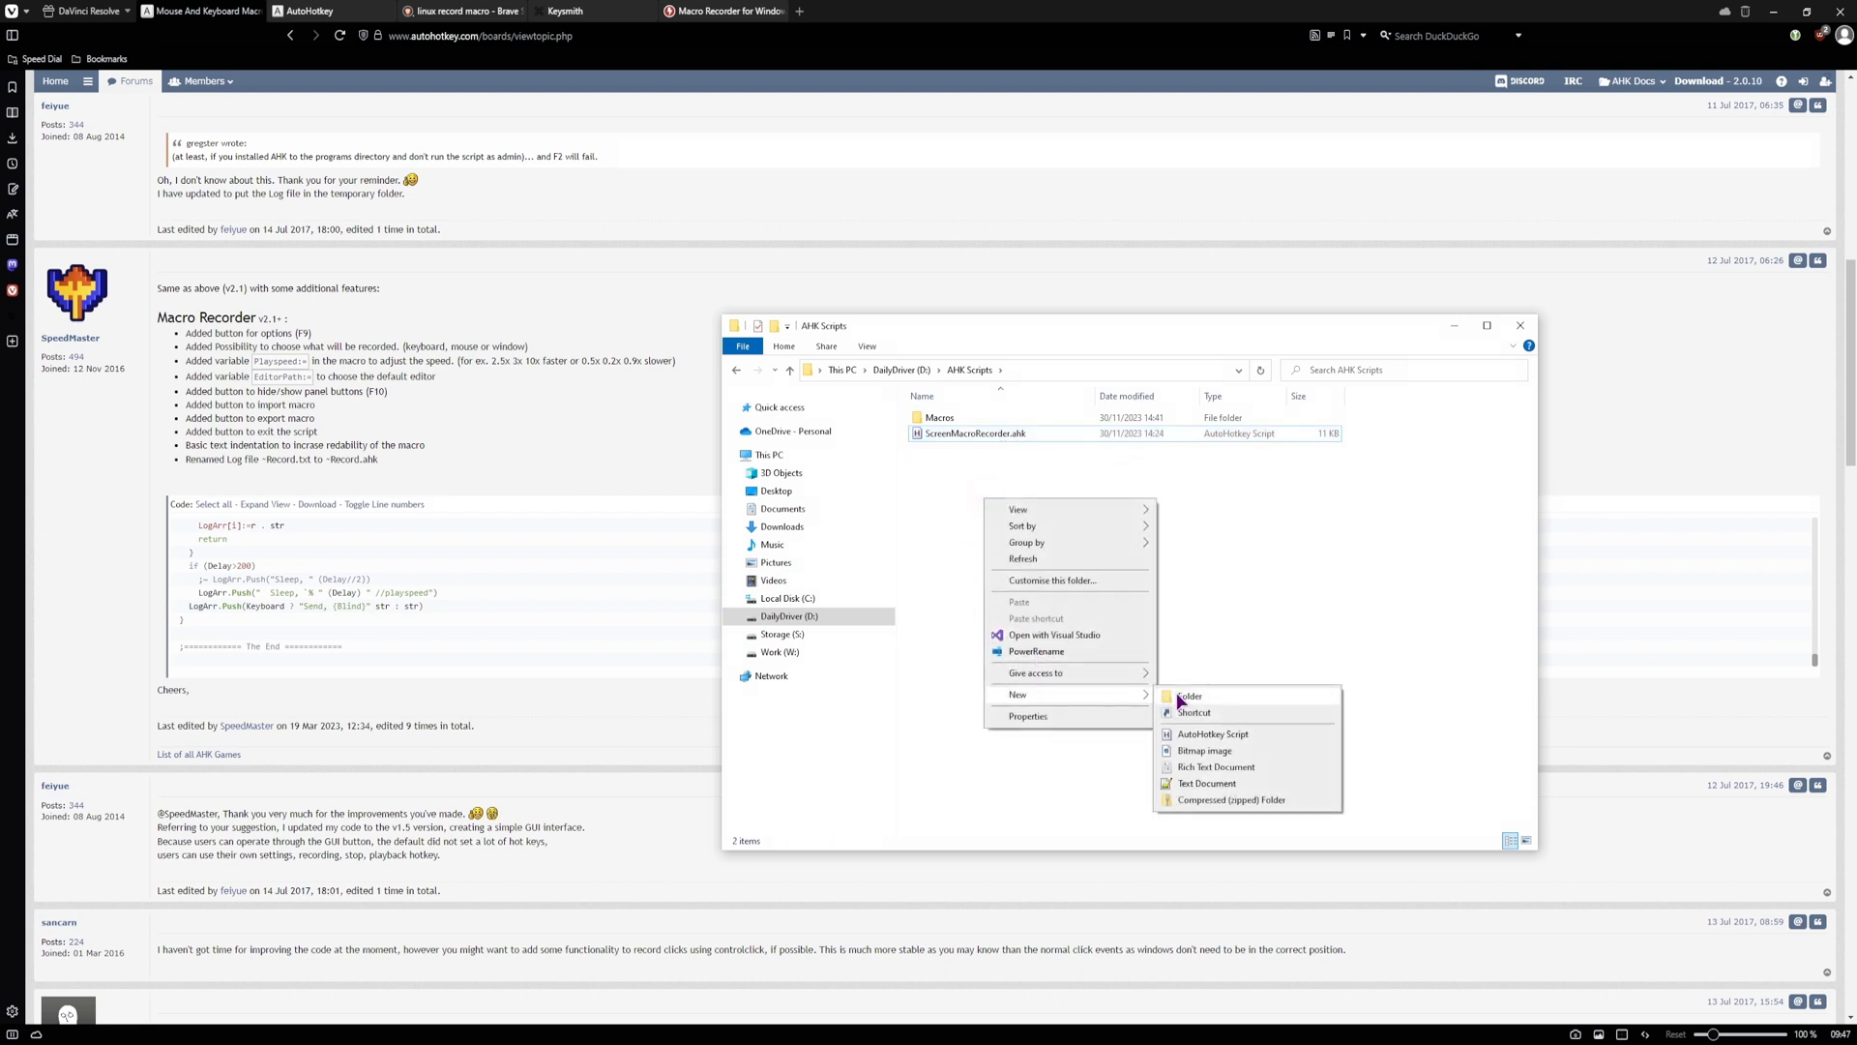
{"action": "left_click", "coordinate": [1205, 783]}
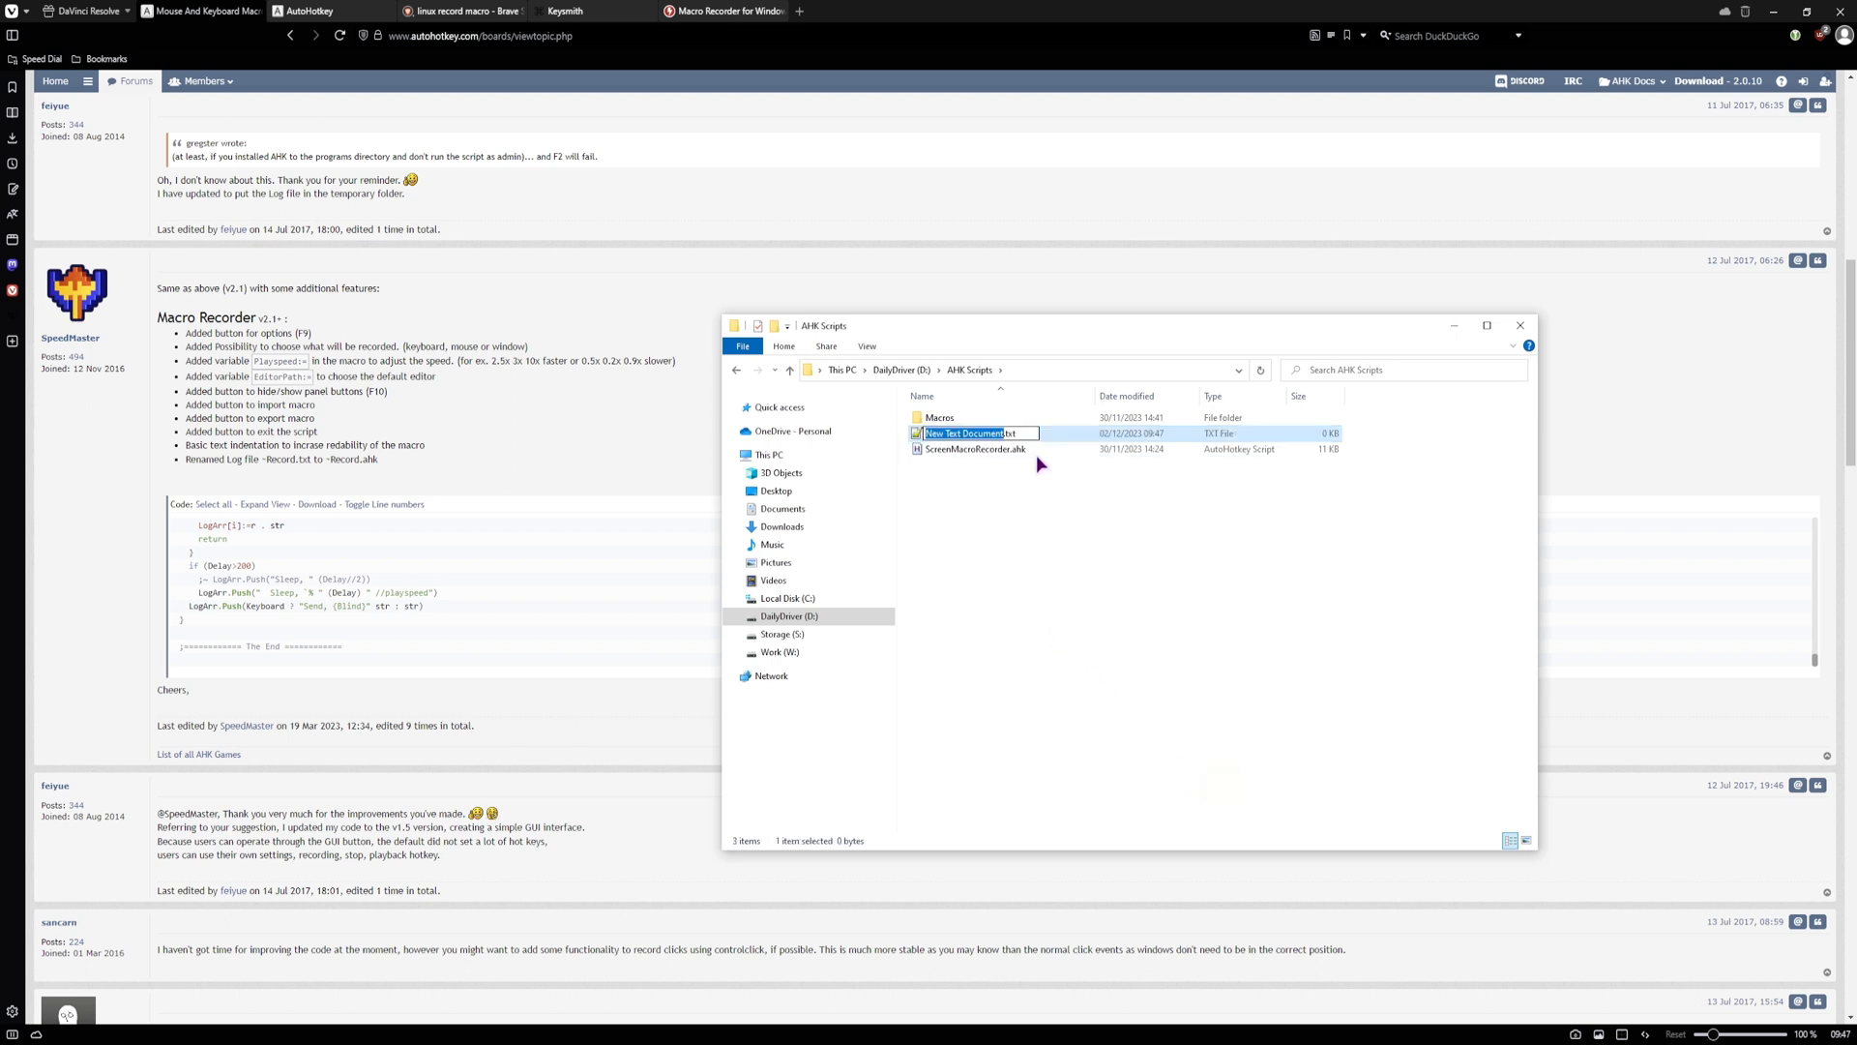
{"action": "mouse_move", "coordinate": [1021, 551]}
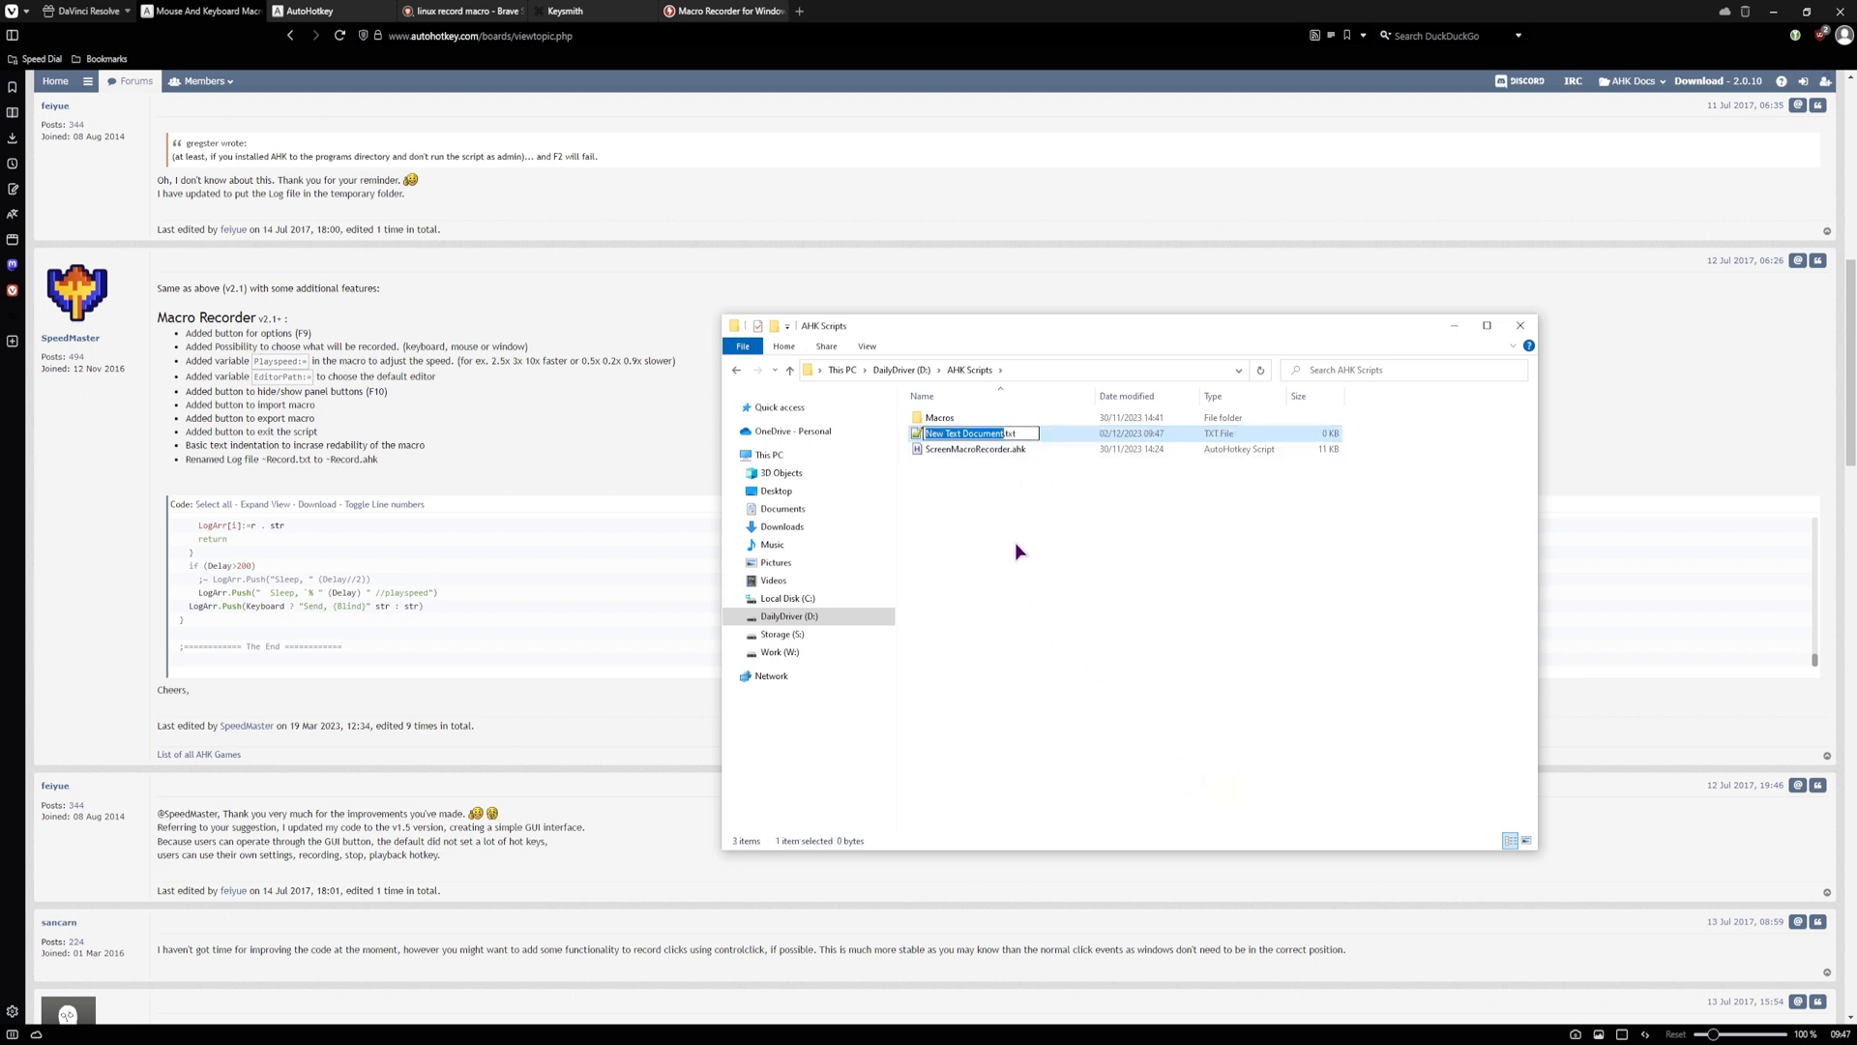
Step: In Folder Options' View settings, untick 'Hide extensions for known file types'
{"action": "left_click", "coordinate": [867, 346]}
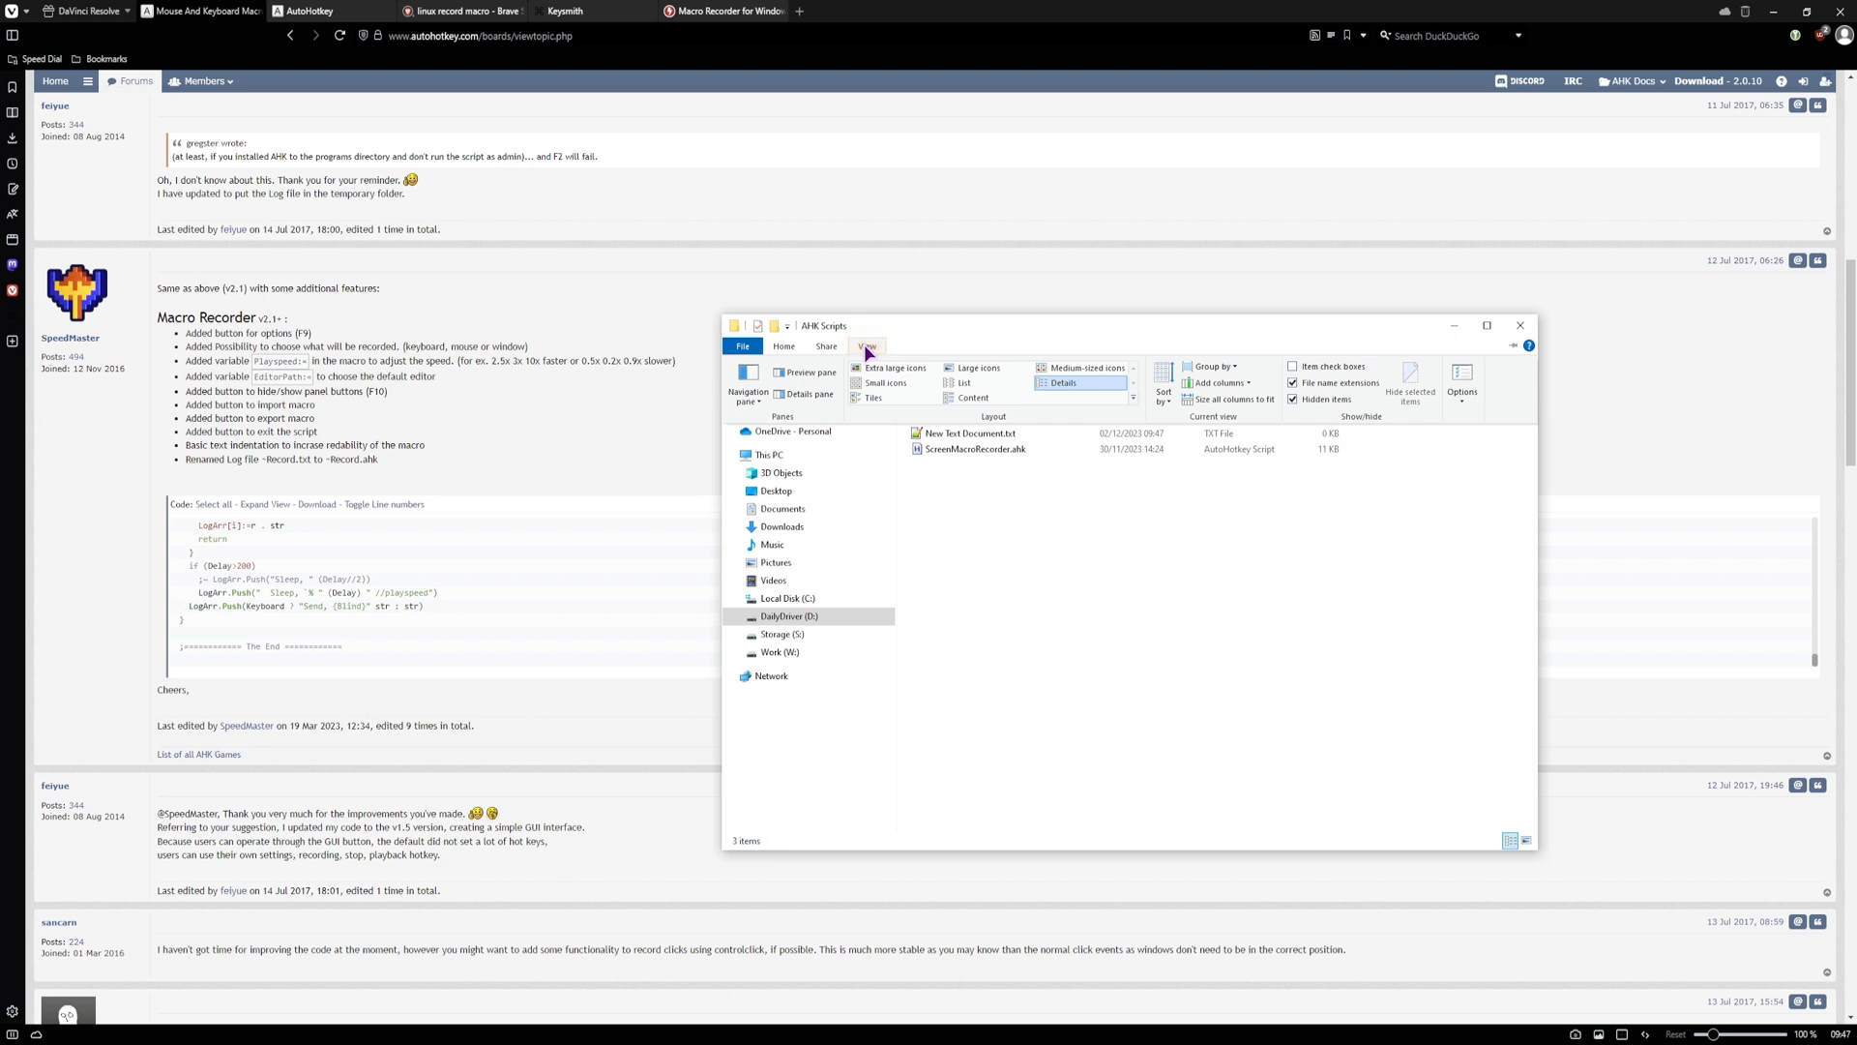
{"action": "mouse_move", "coordinate": [1463, 391]}
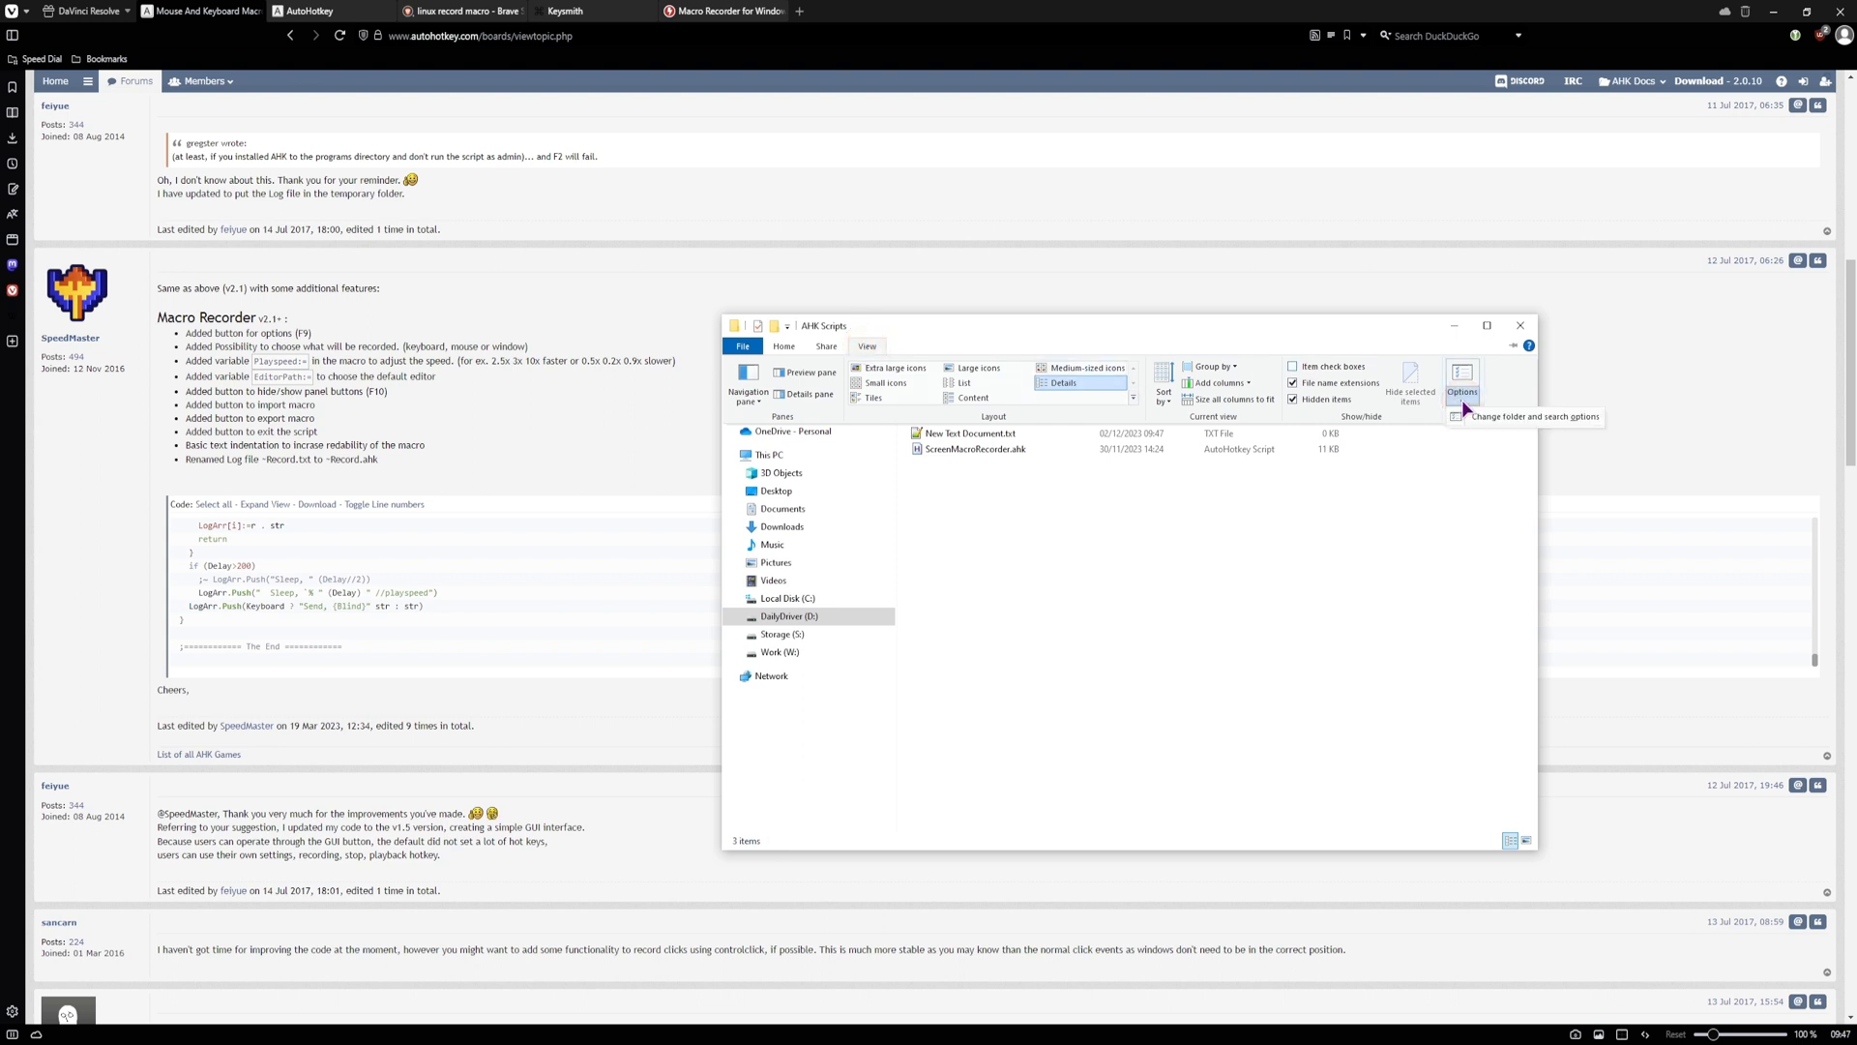
{"action": "left_click", "coordinate": [1463, 373]}
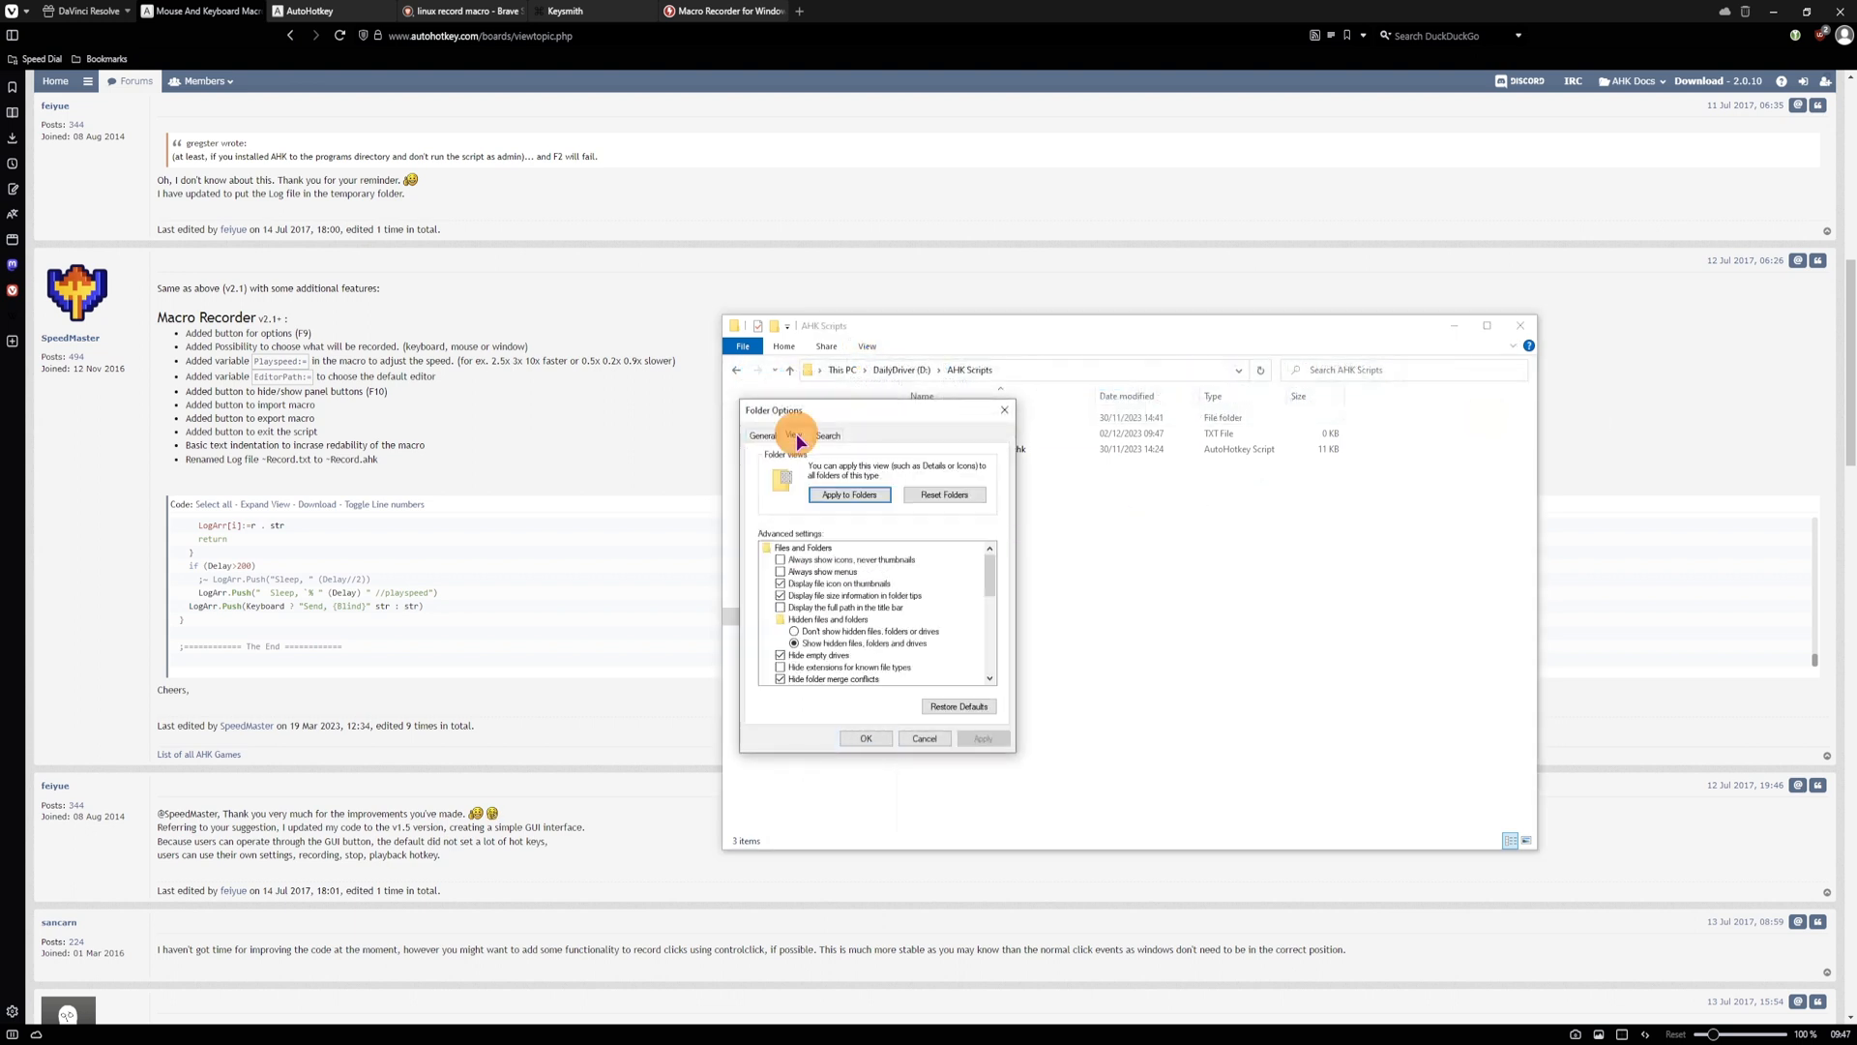
{"action": "left_click", "coordinate": [793, 435]}
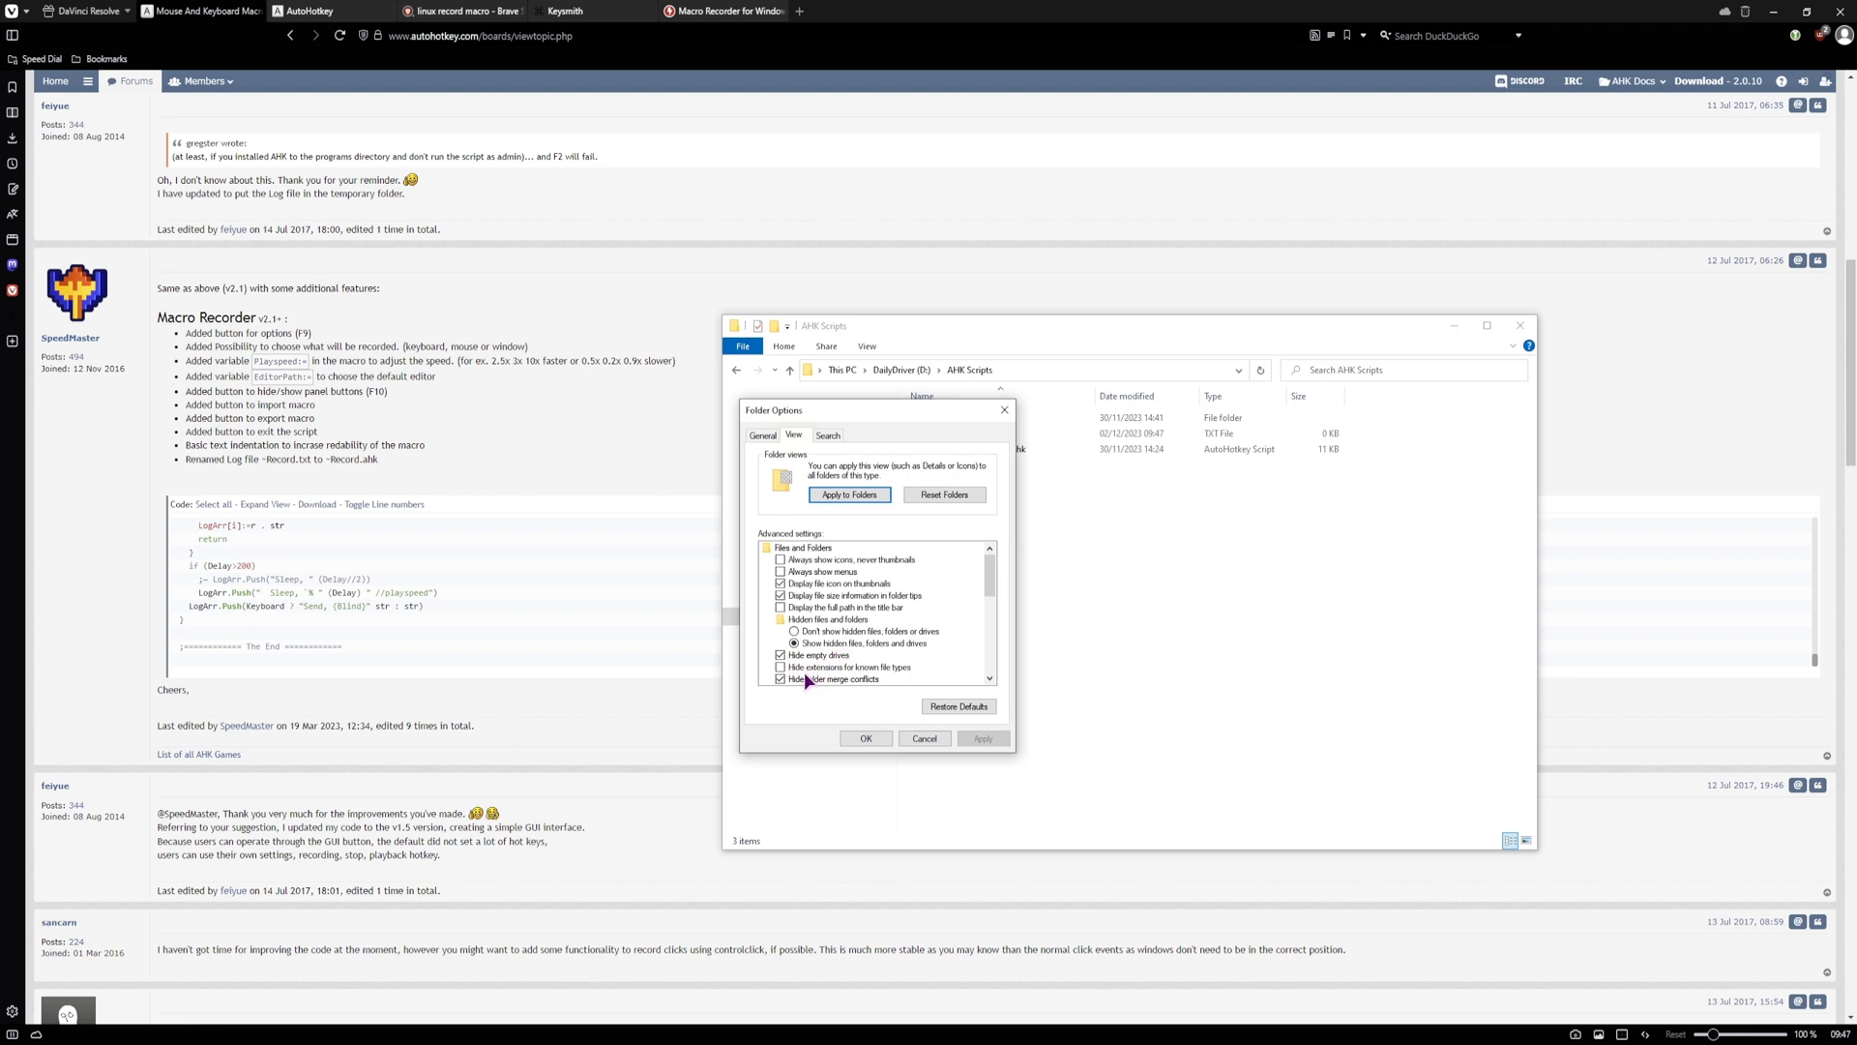
{"action": "left_click", "coordinate": [780, 667]}
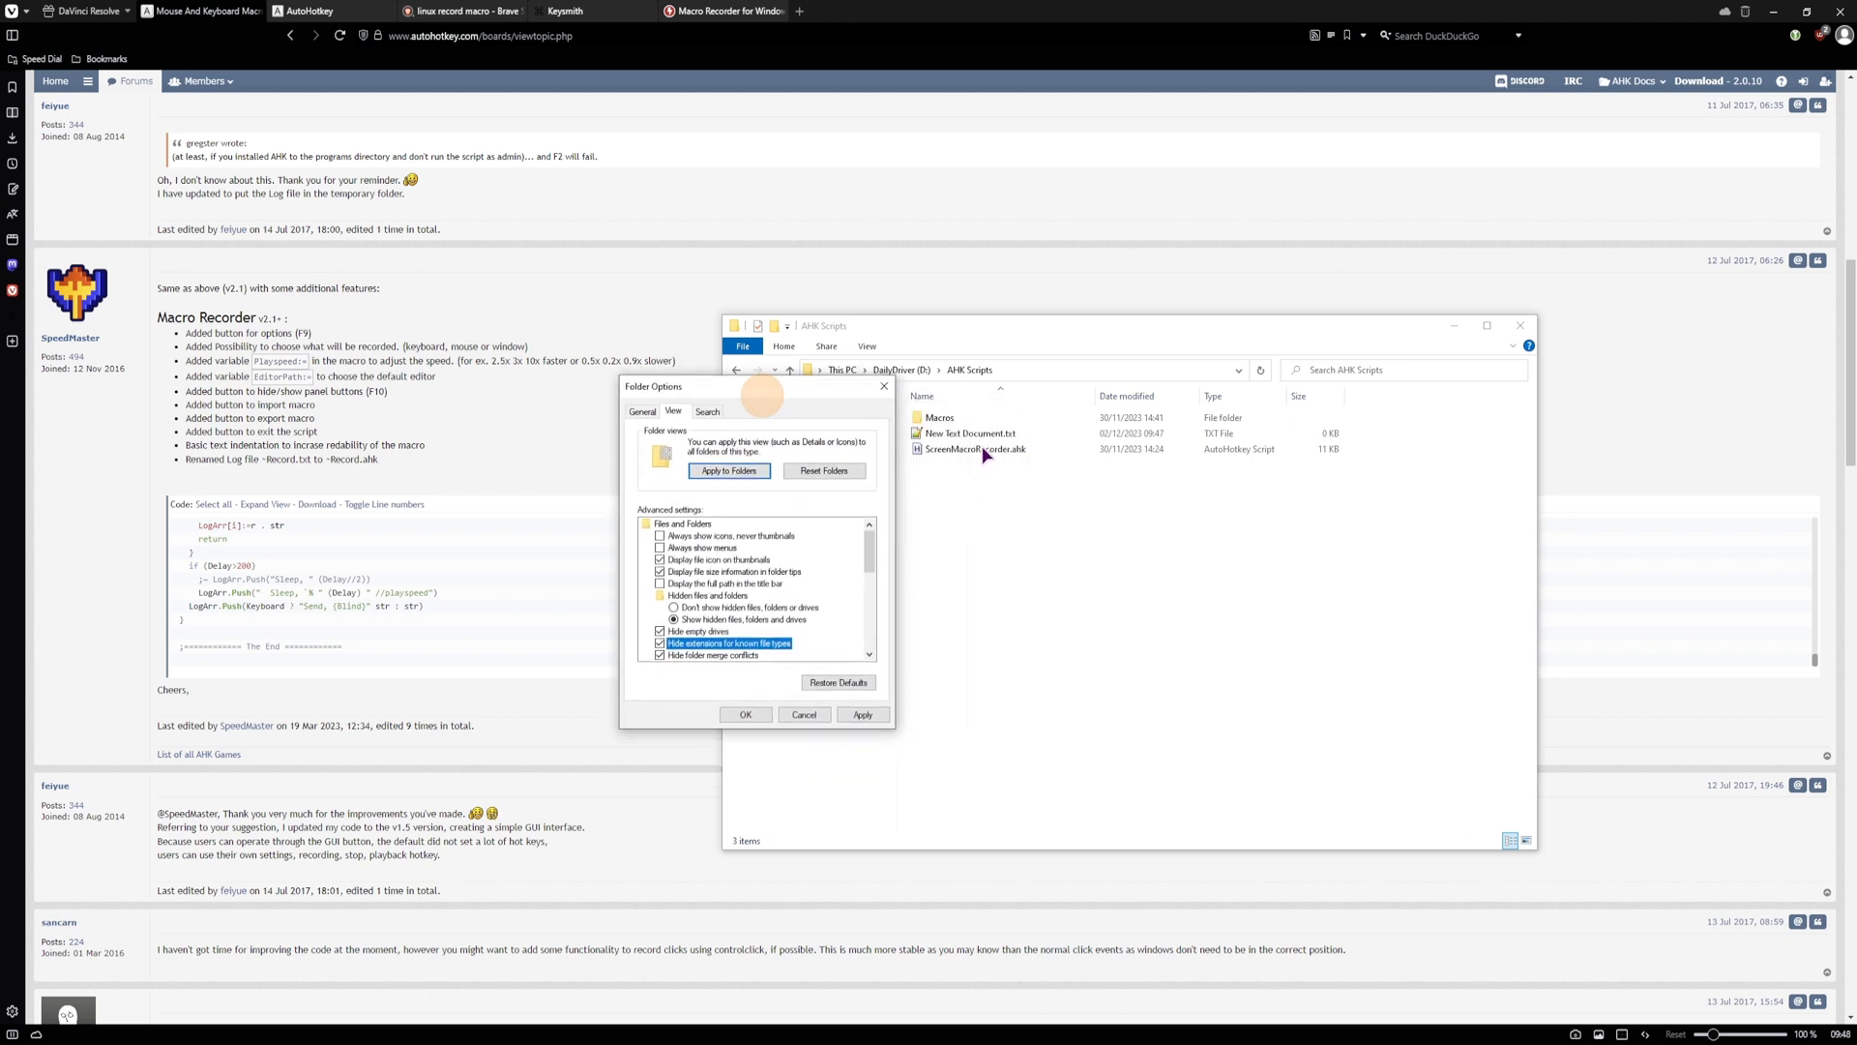
{"action": "mouse_move", "coordinate": [710, 660]}
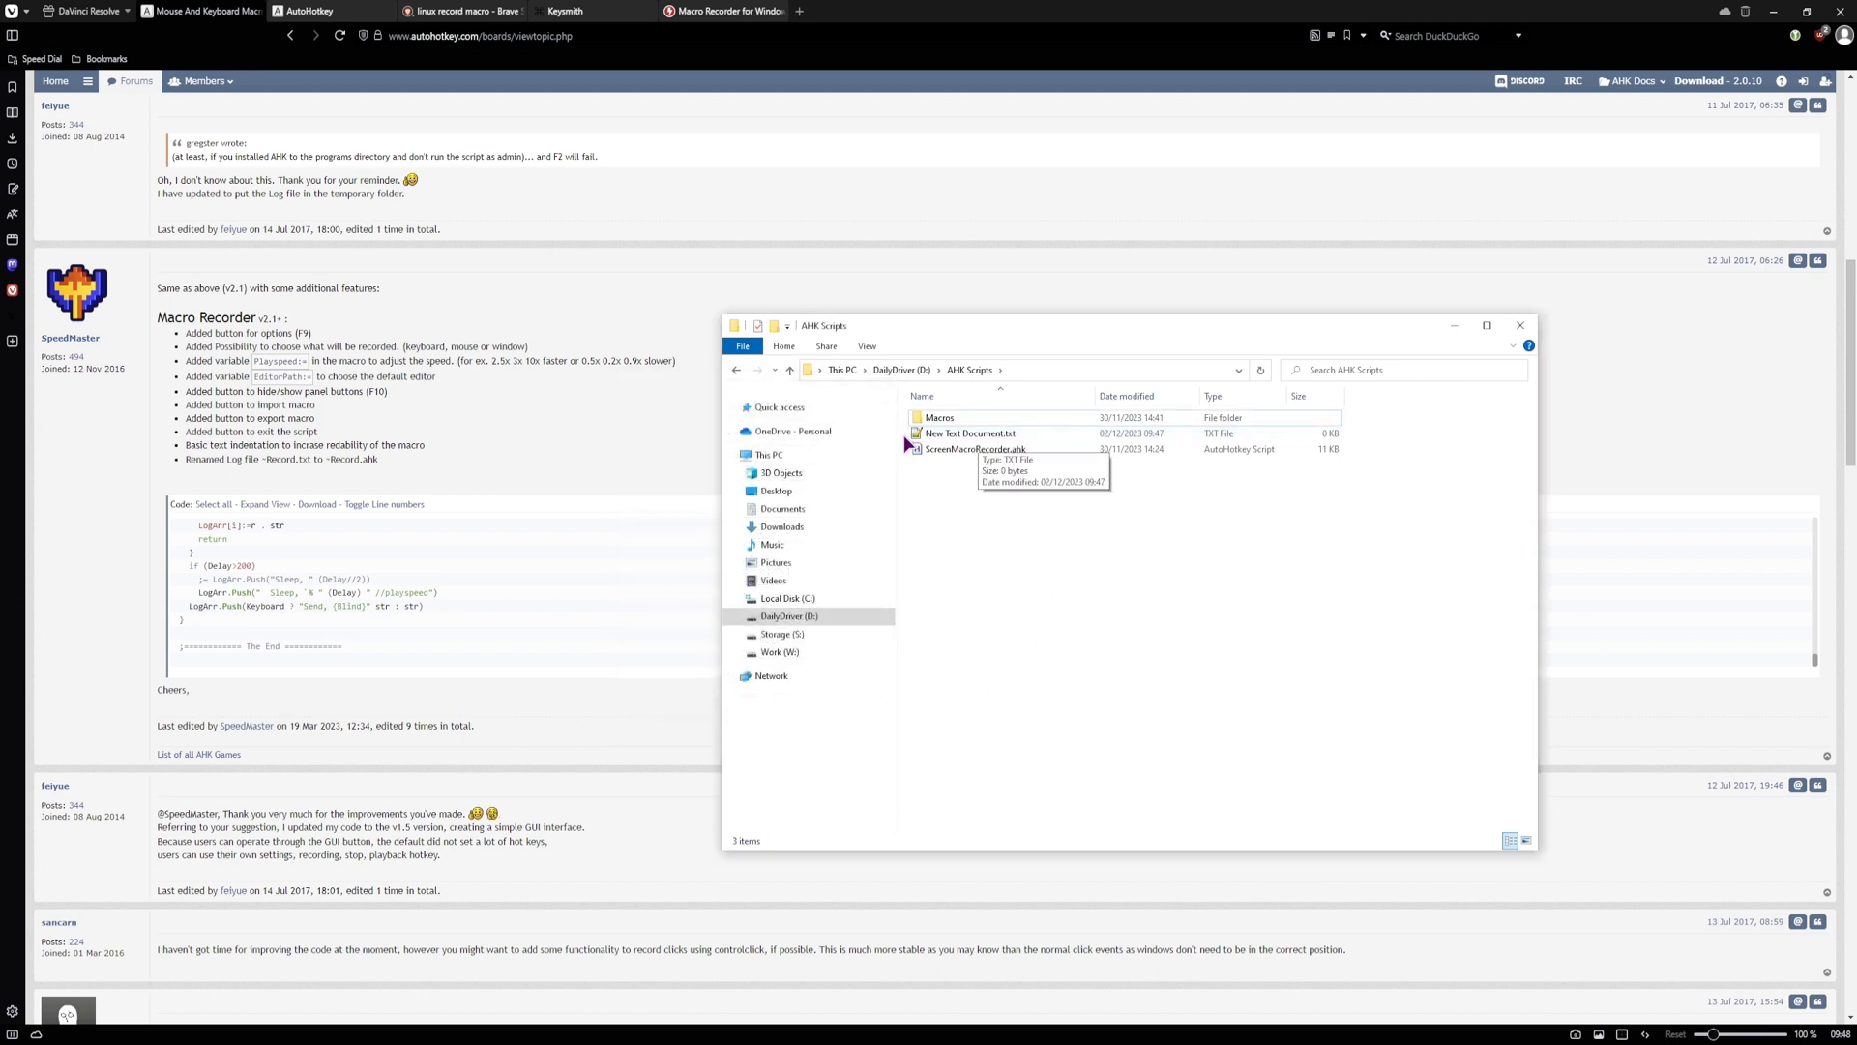
{"action": "mouse_move", "coordinate": [696, 497]}
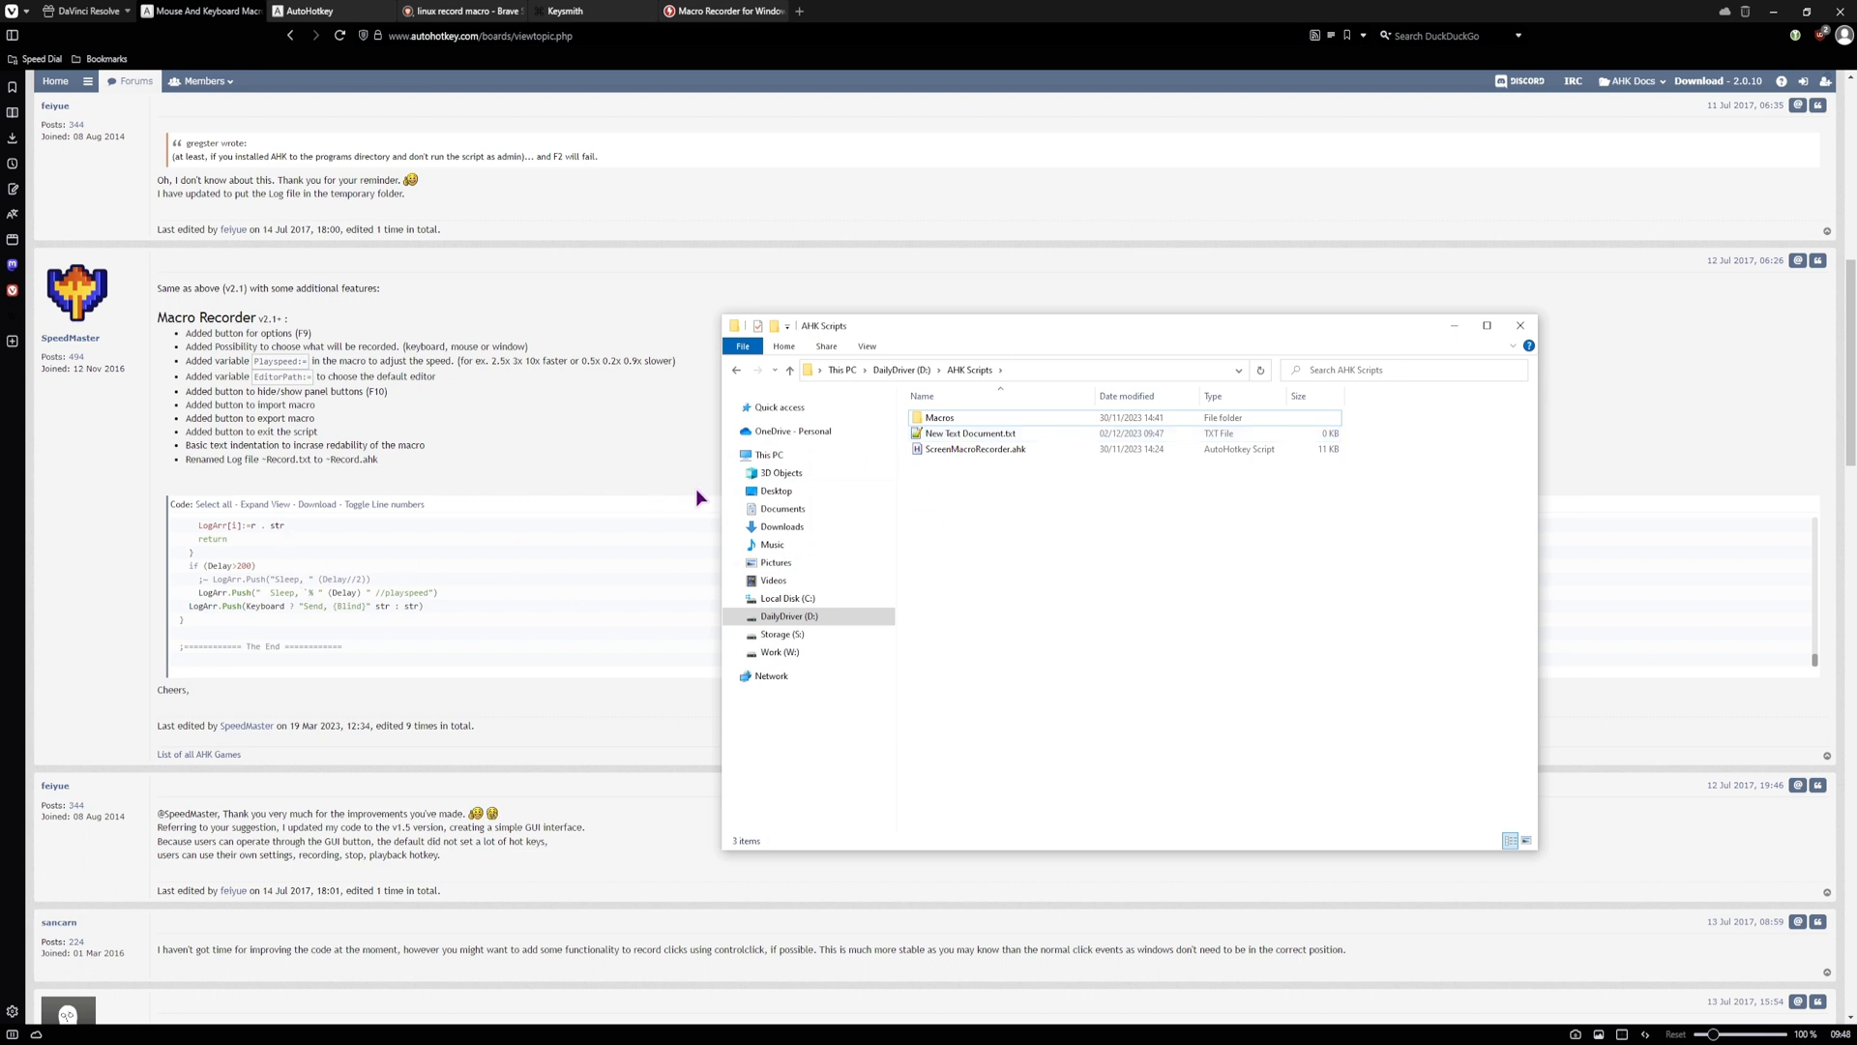
Step: Open ScreenMacroRecorder.ahk in Notepad++ and scroll through its code
{"action": "left_click", "coordinate": [976, 449]}
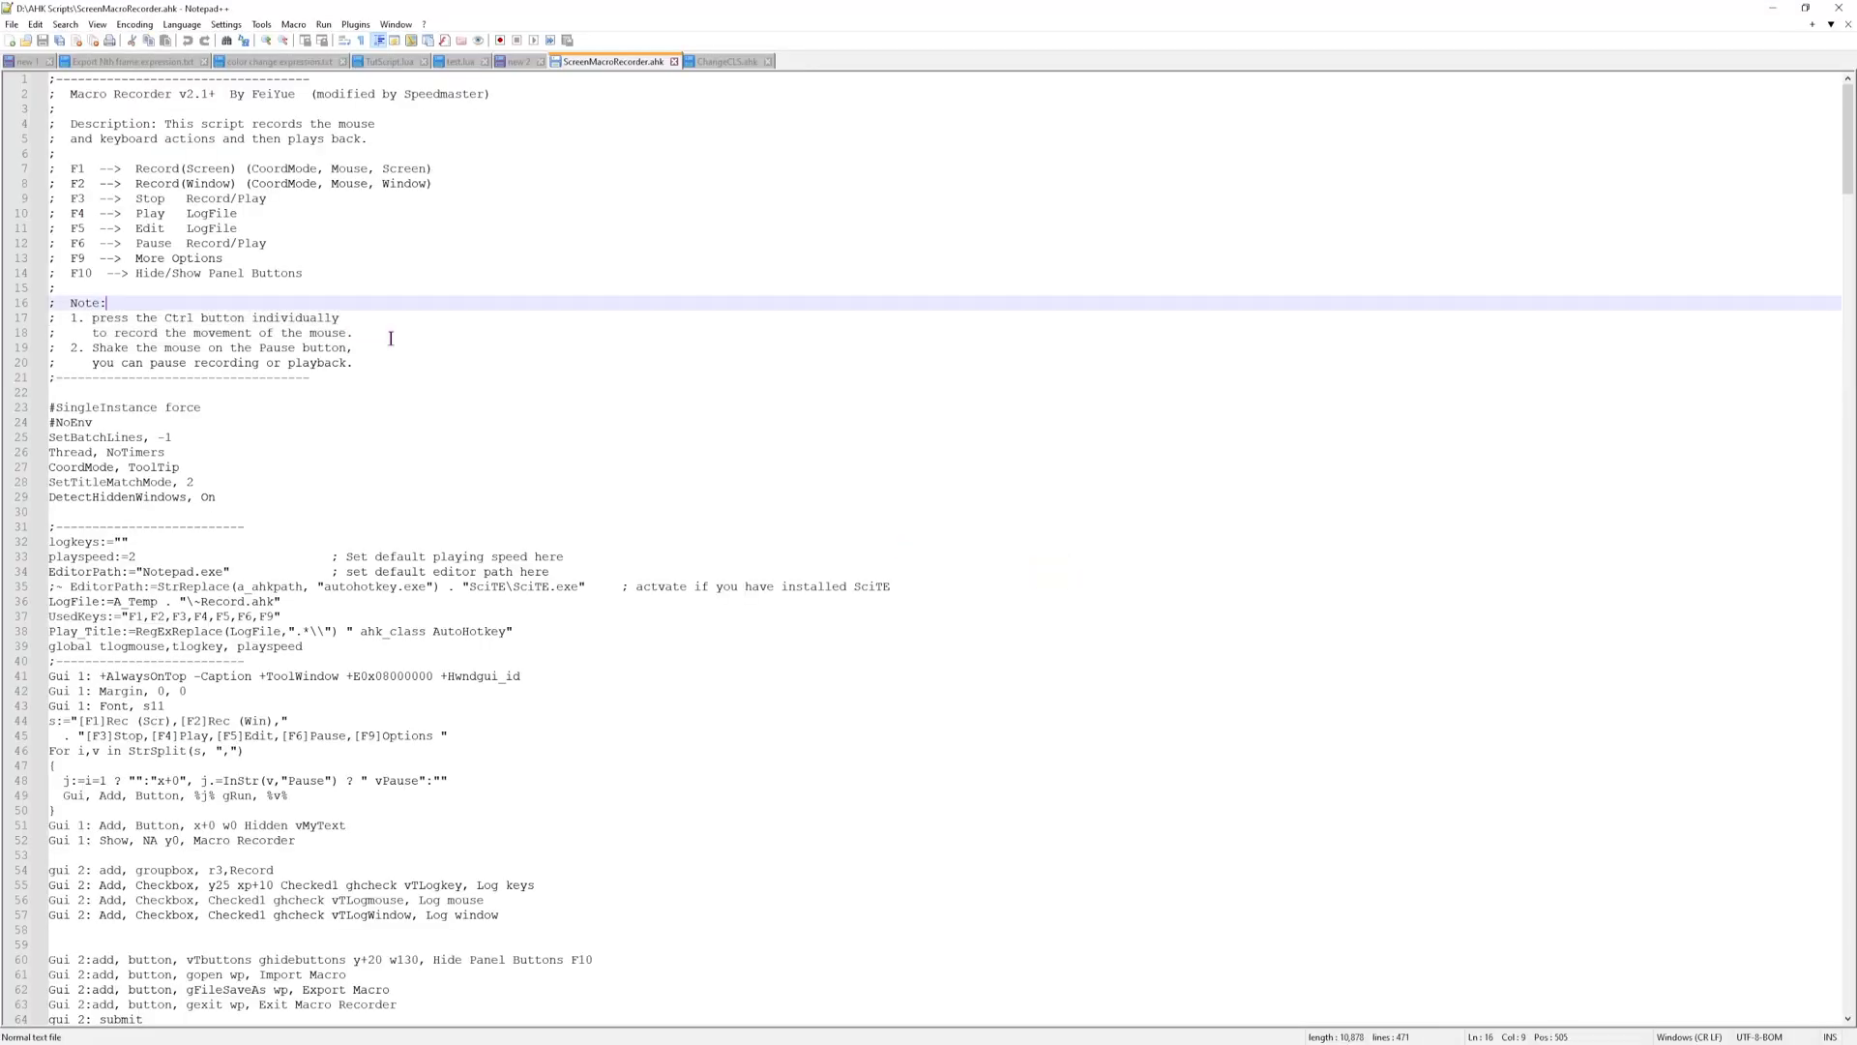
{"action": "mouse_move", "coordinate": [1844, 156]}
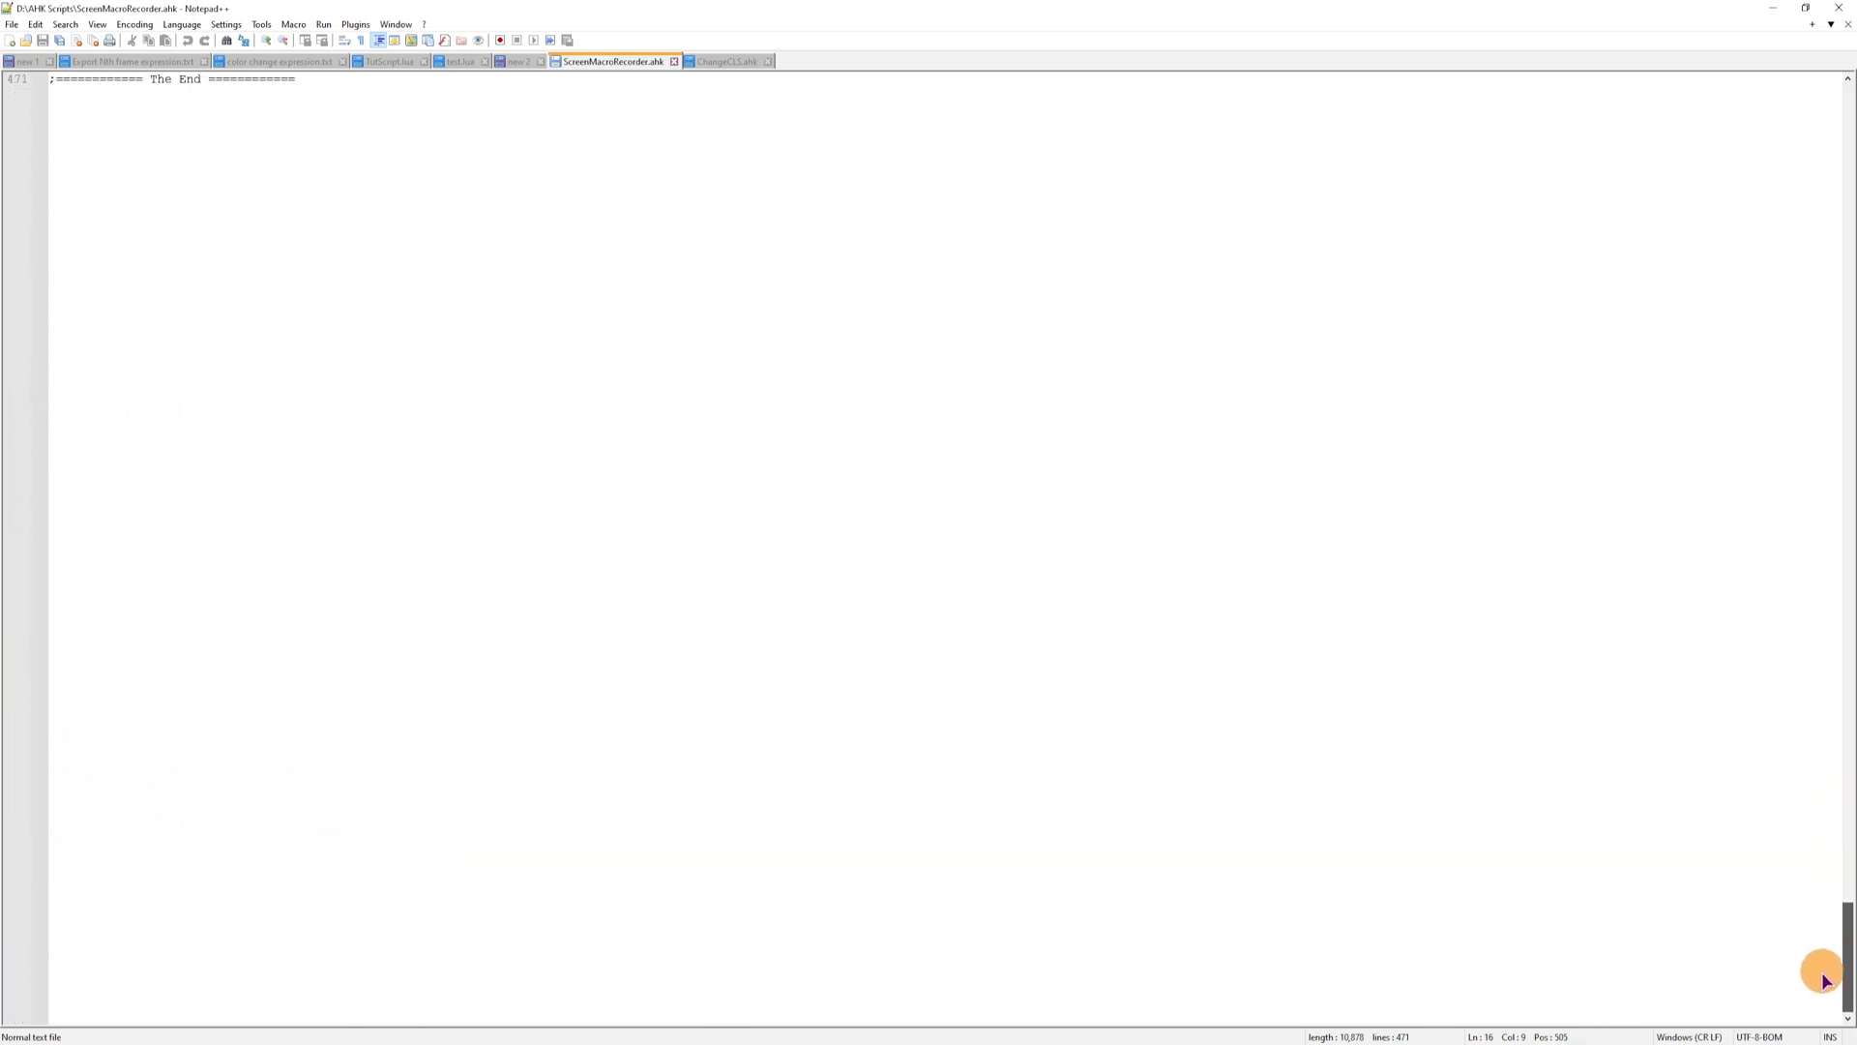
{"action": "scroll", "scroll_direction": "up", "scroll_amount": 3}
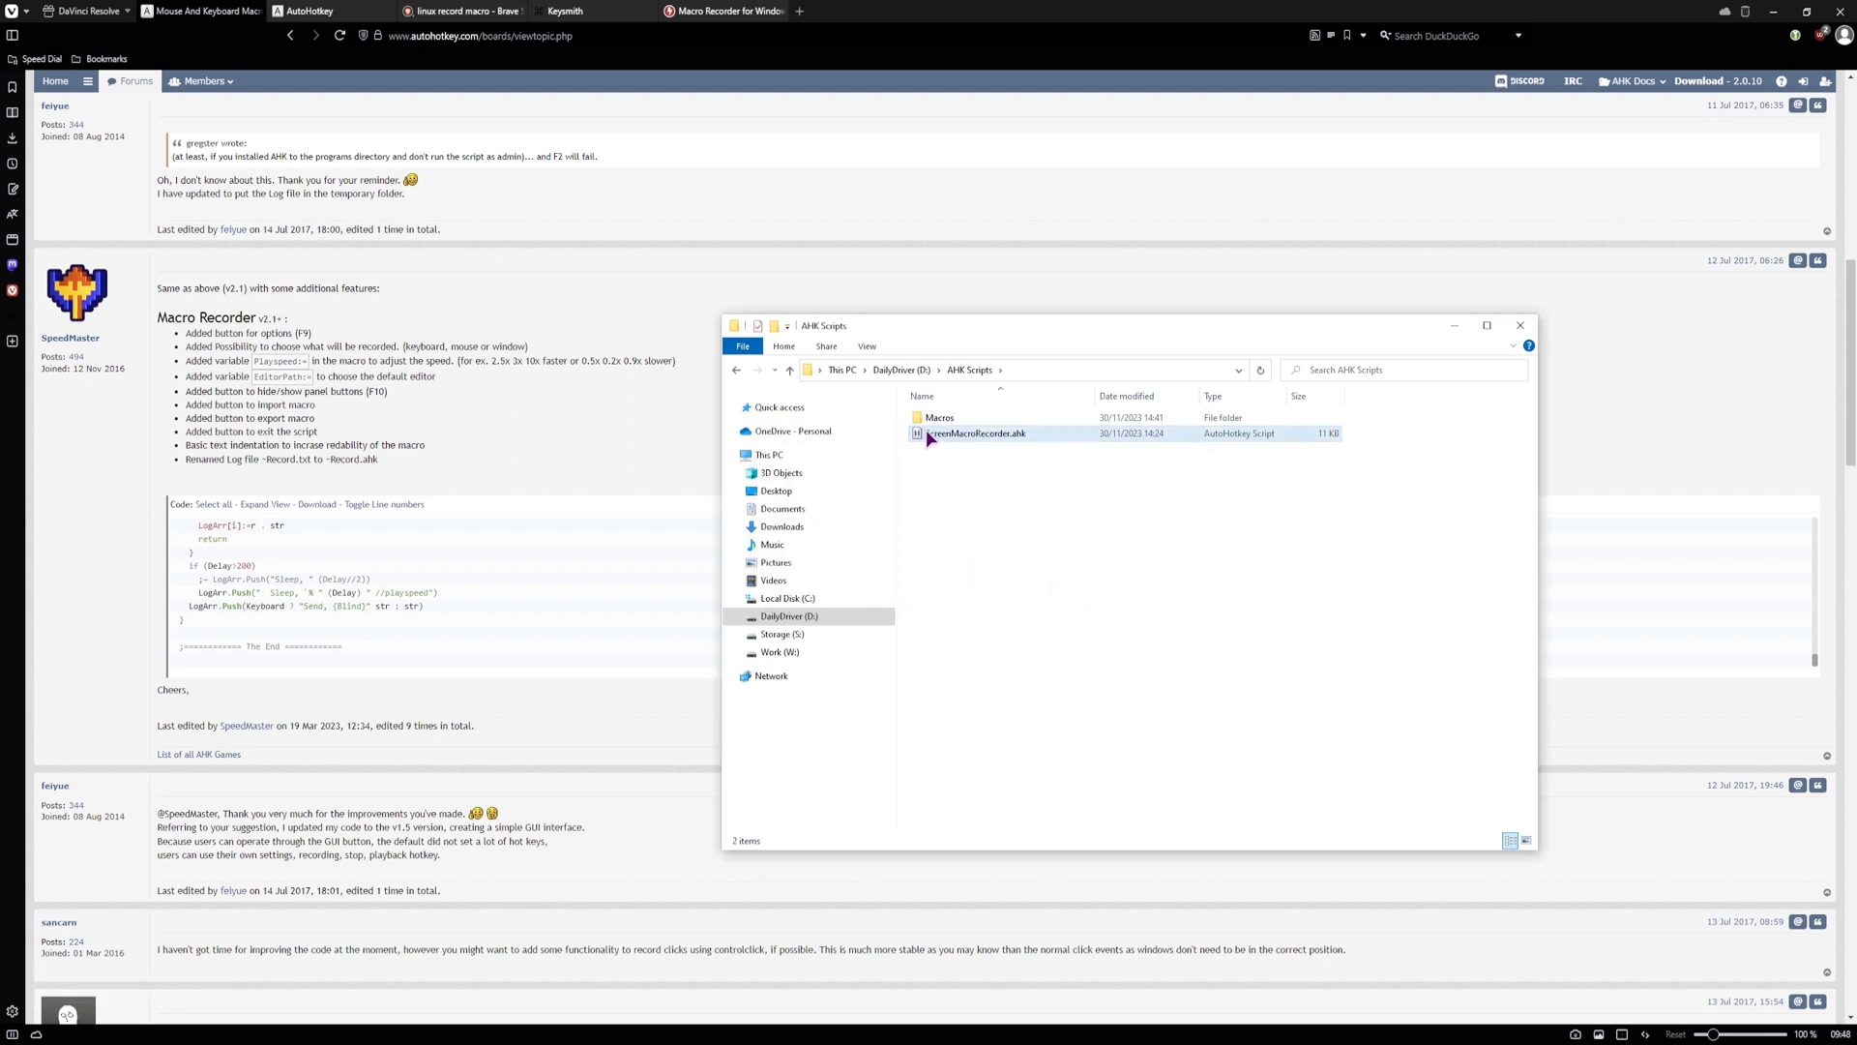
{"action": "mouse_move", "coordinate": [989, 445]}
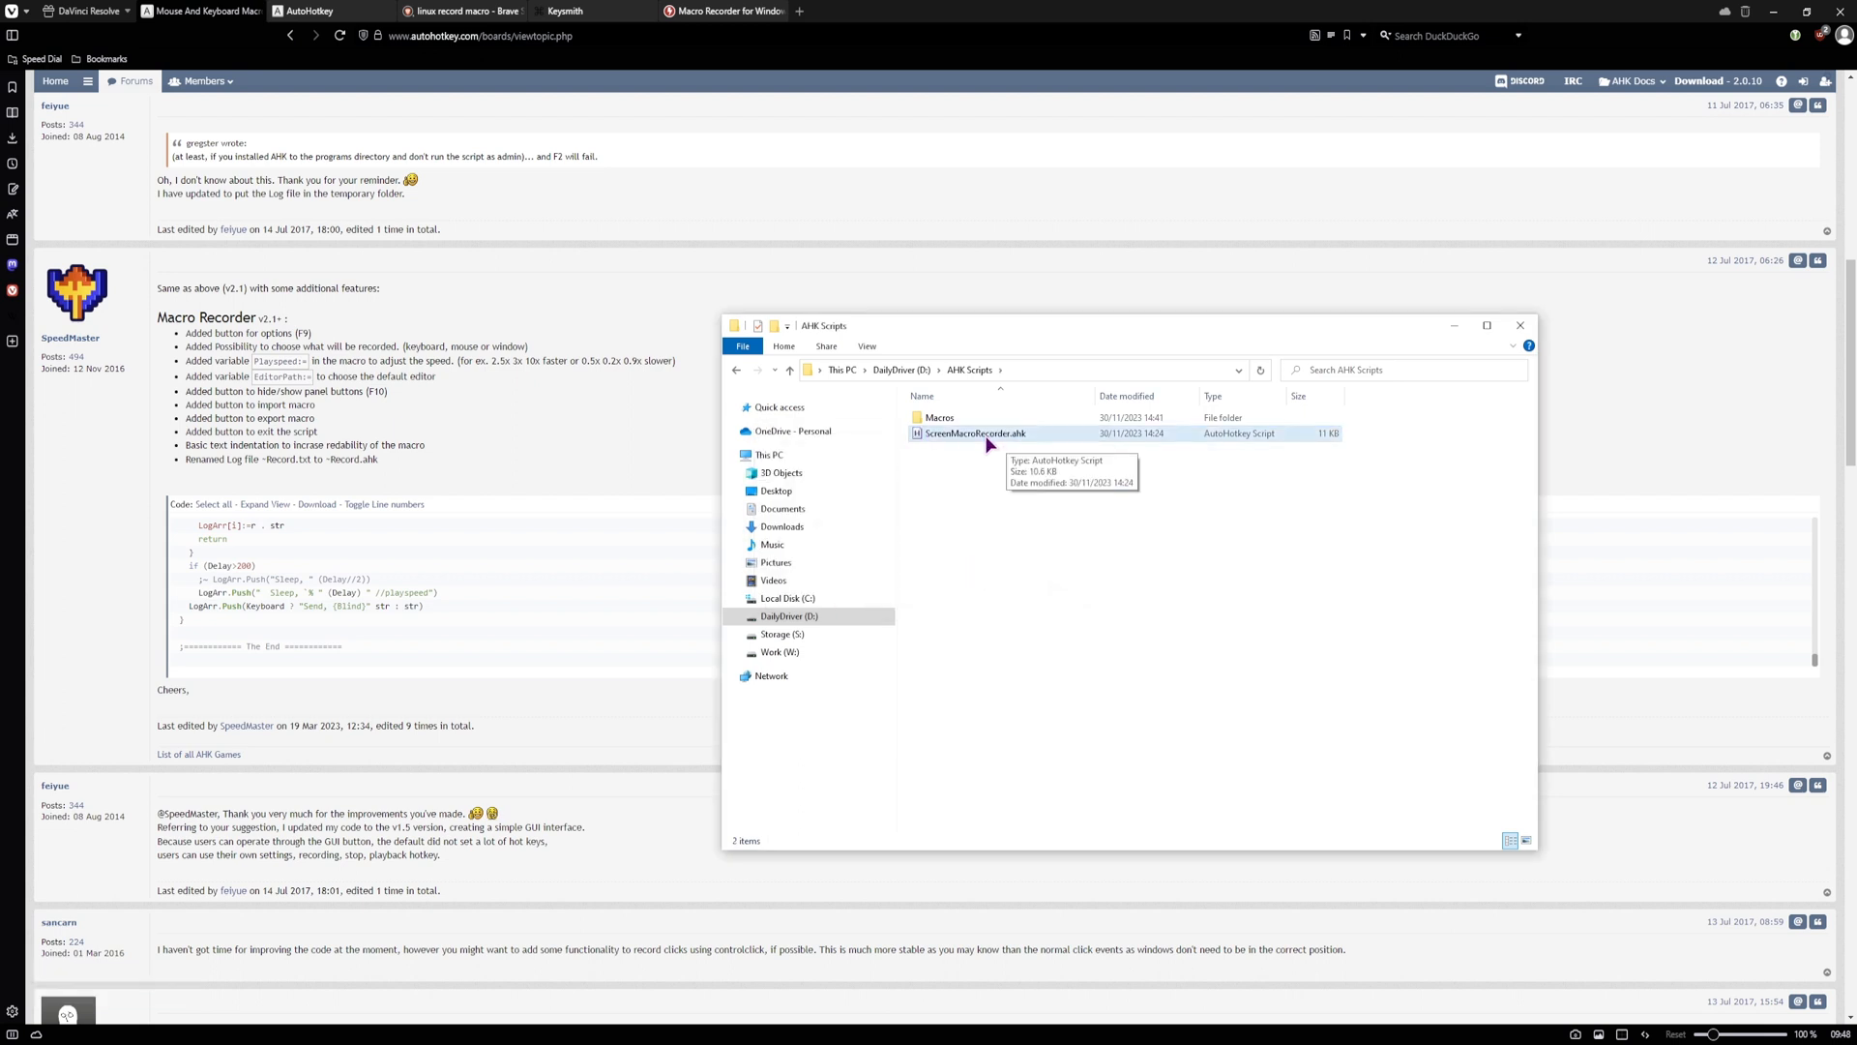
Step: Launch ScreenMacroRecorder.ahk so its Rec/Stop/Play toolbar appears
{"action": "left_click", "coordinate": [975, 432]}
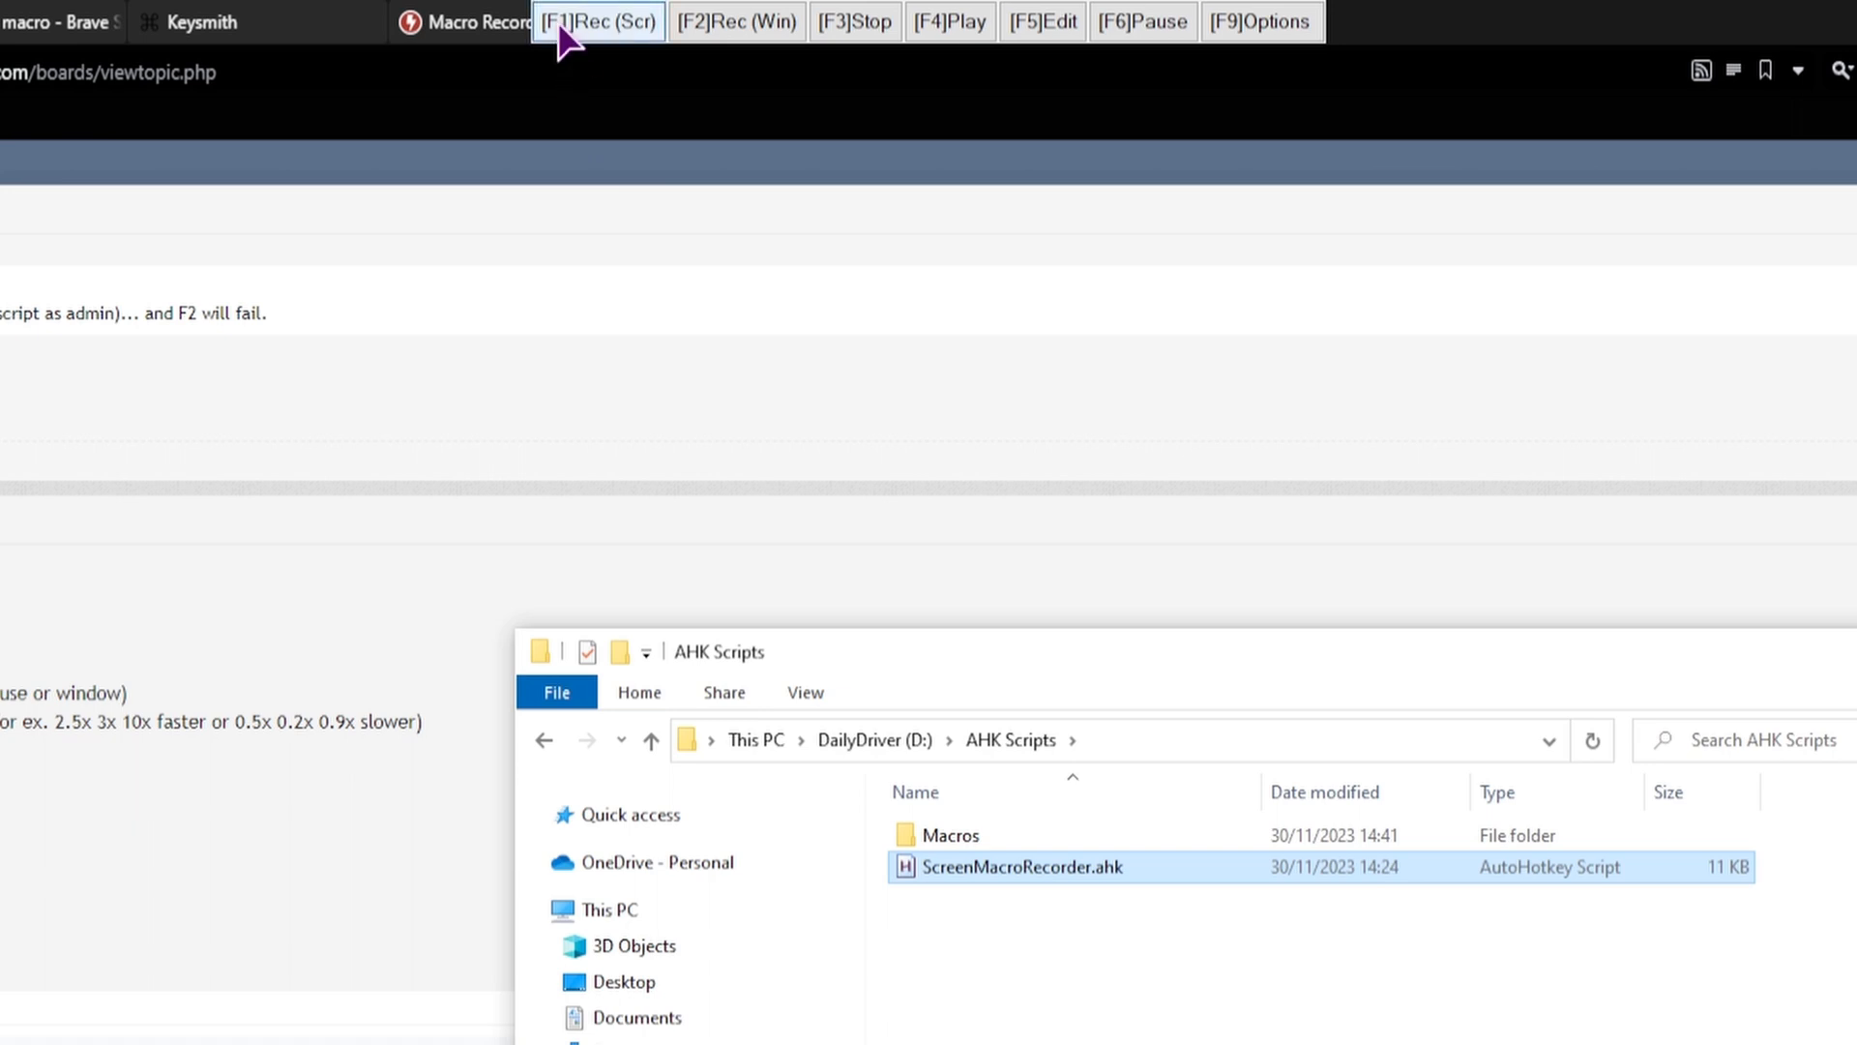
{"action": "mouse_move", "coordinate": [302, 277]}
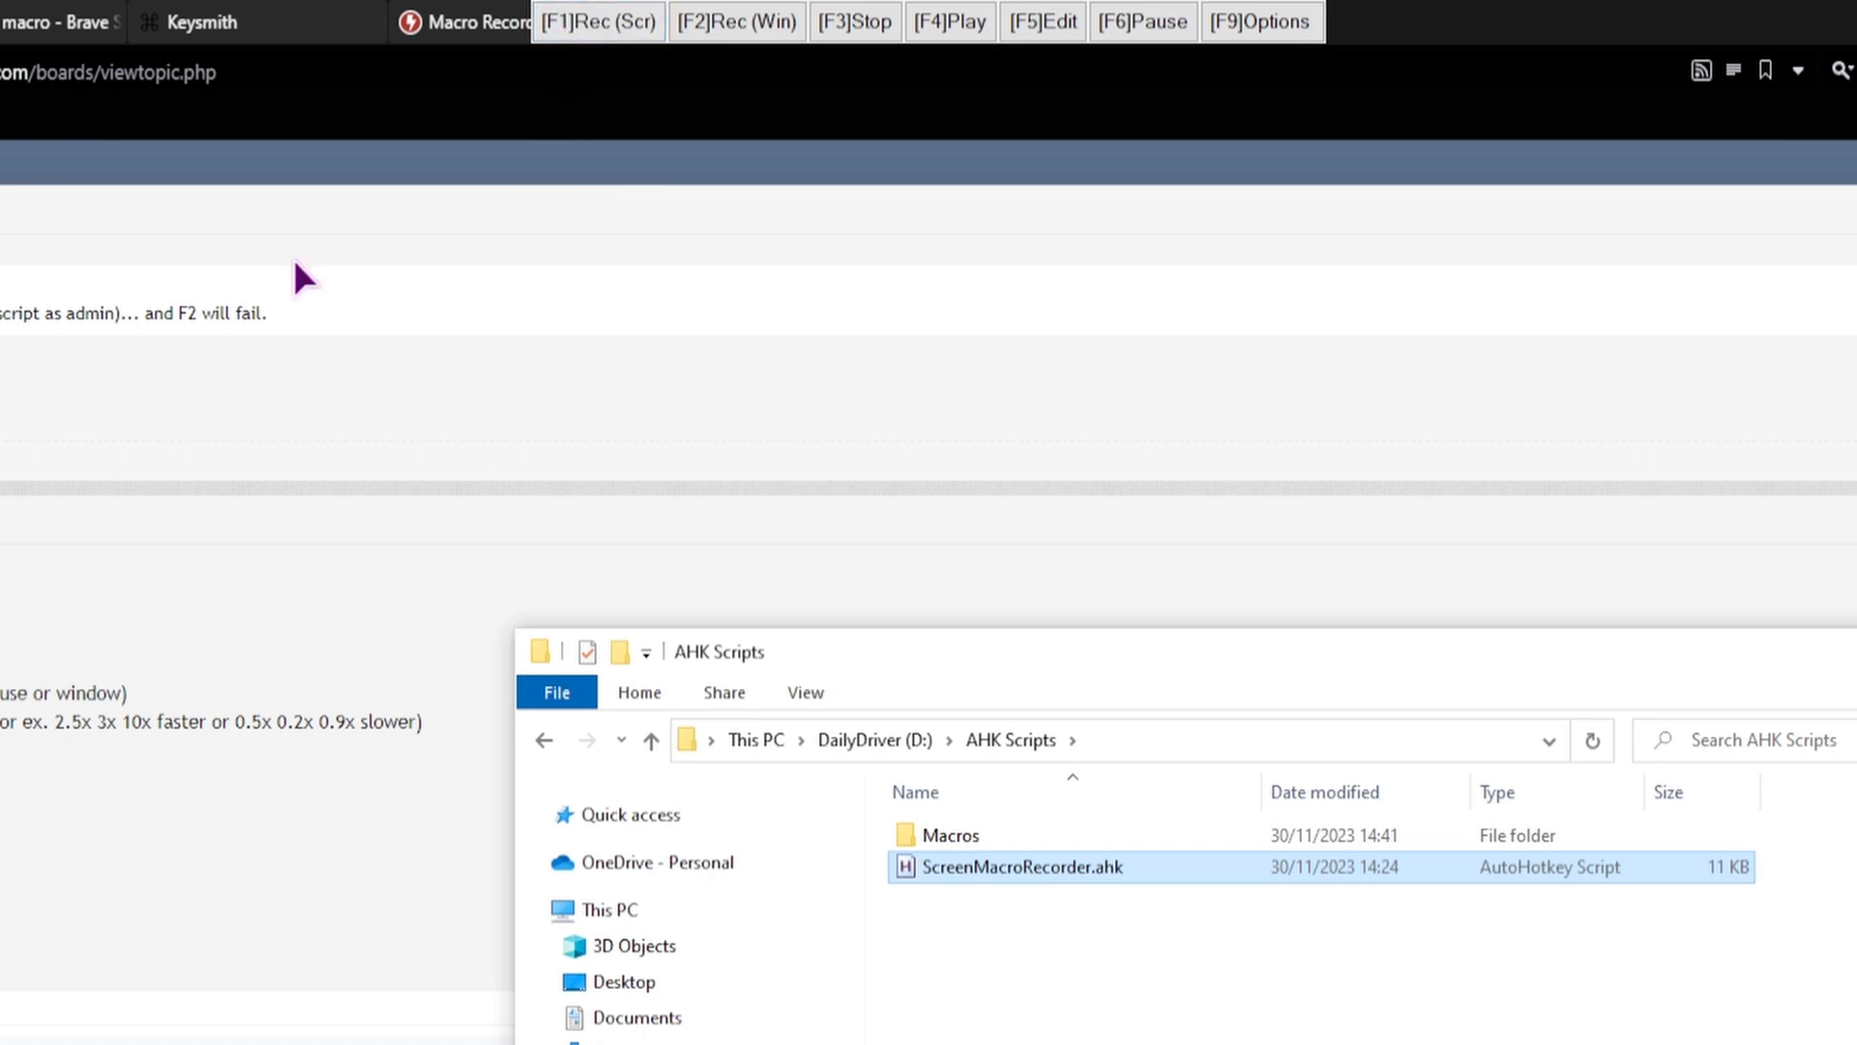
{"action": "mouse_move", "coordinate": [480, 509]}
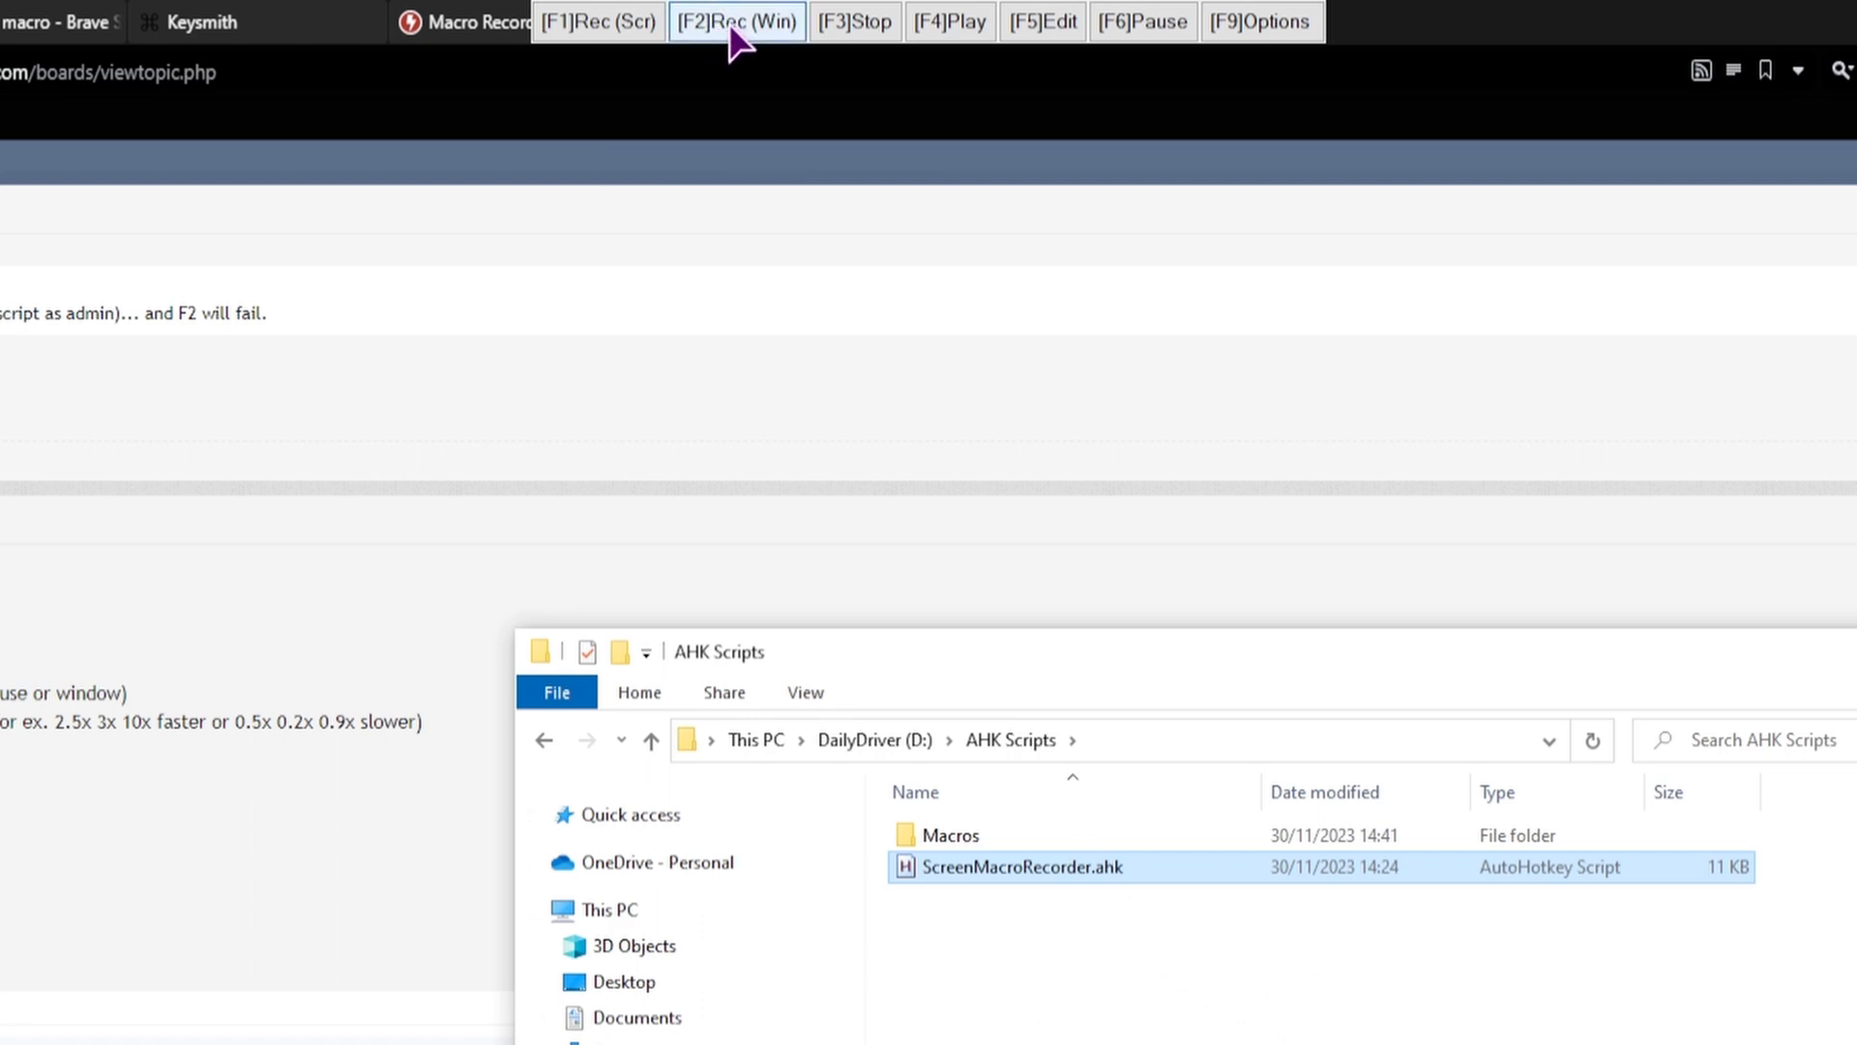
{"action": "mouse_move", "coordinate": [763, 325]}
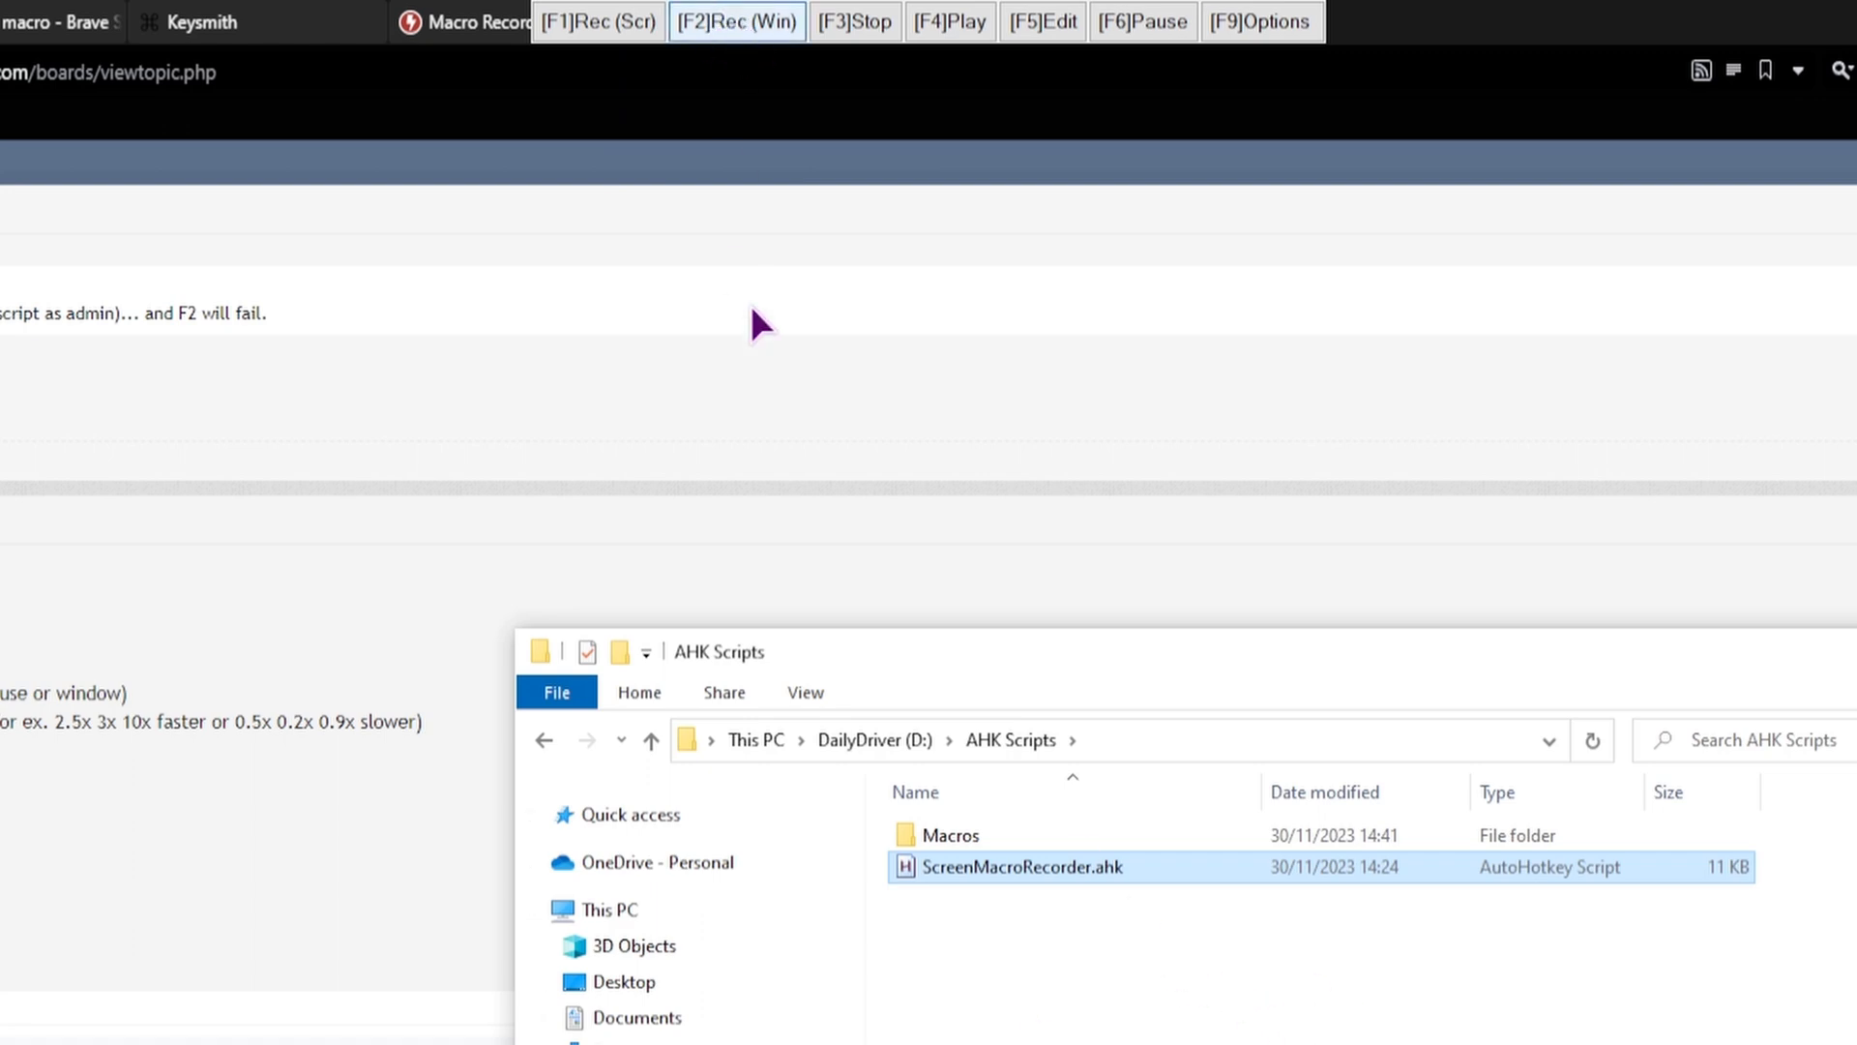
{"action": "mouse_move", "coordinate": [743, 50]}
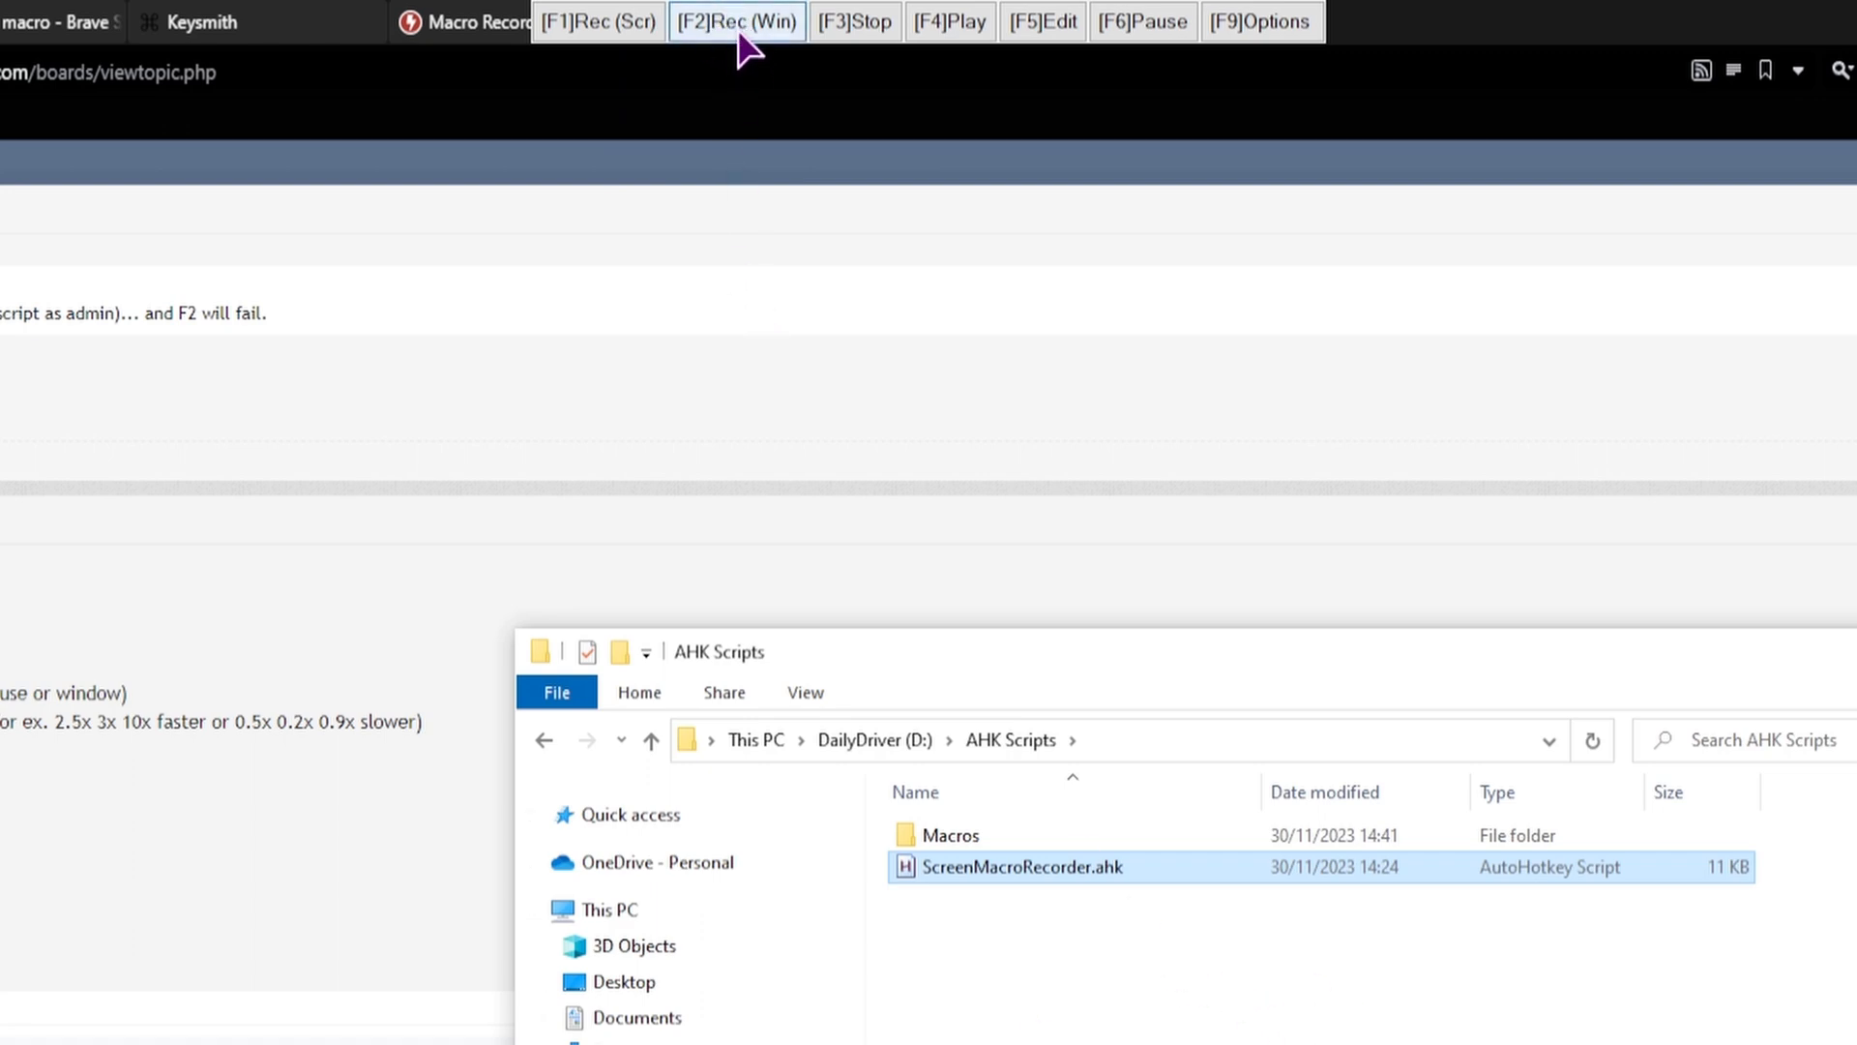
{"action": "mouse_move", "coordinate": [863, 78]}
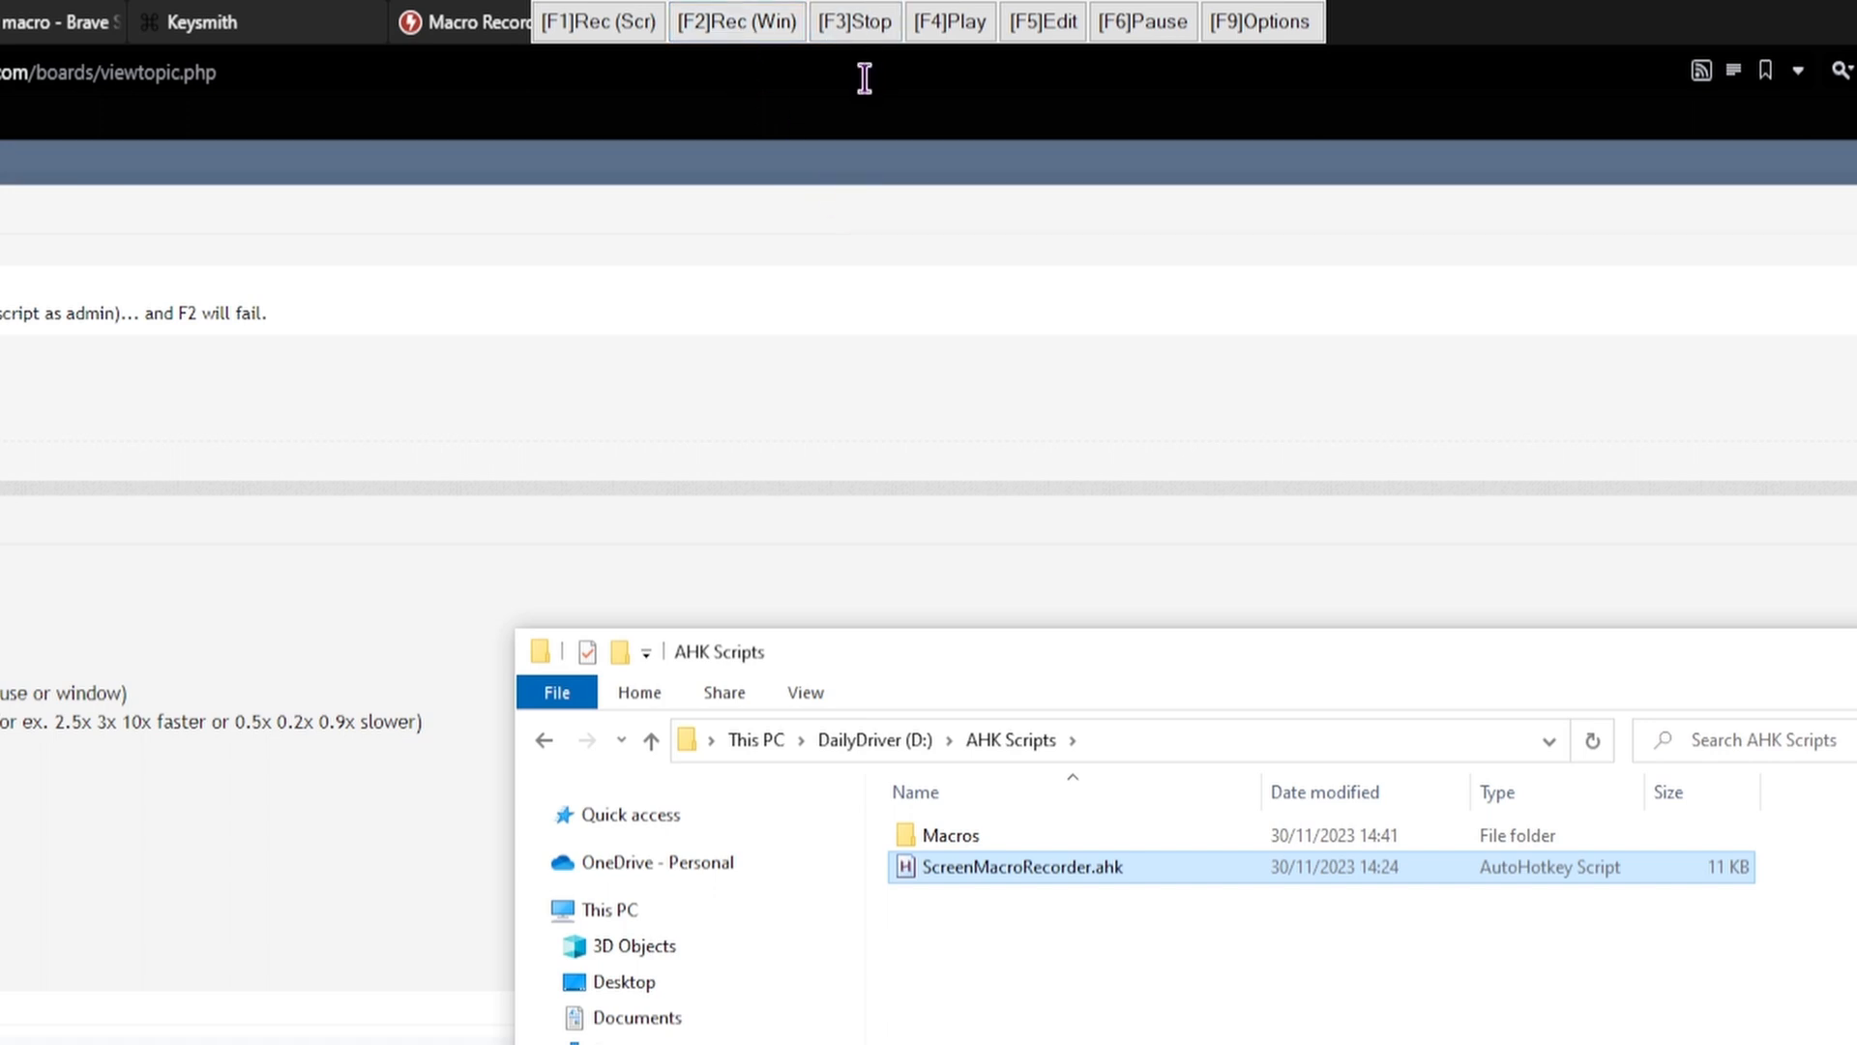
{"action": "mouse_move", "coordinate": [968, 75]}
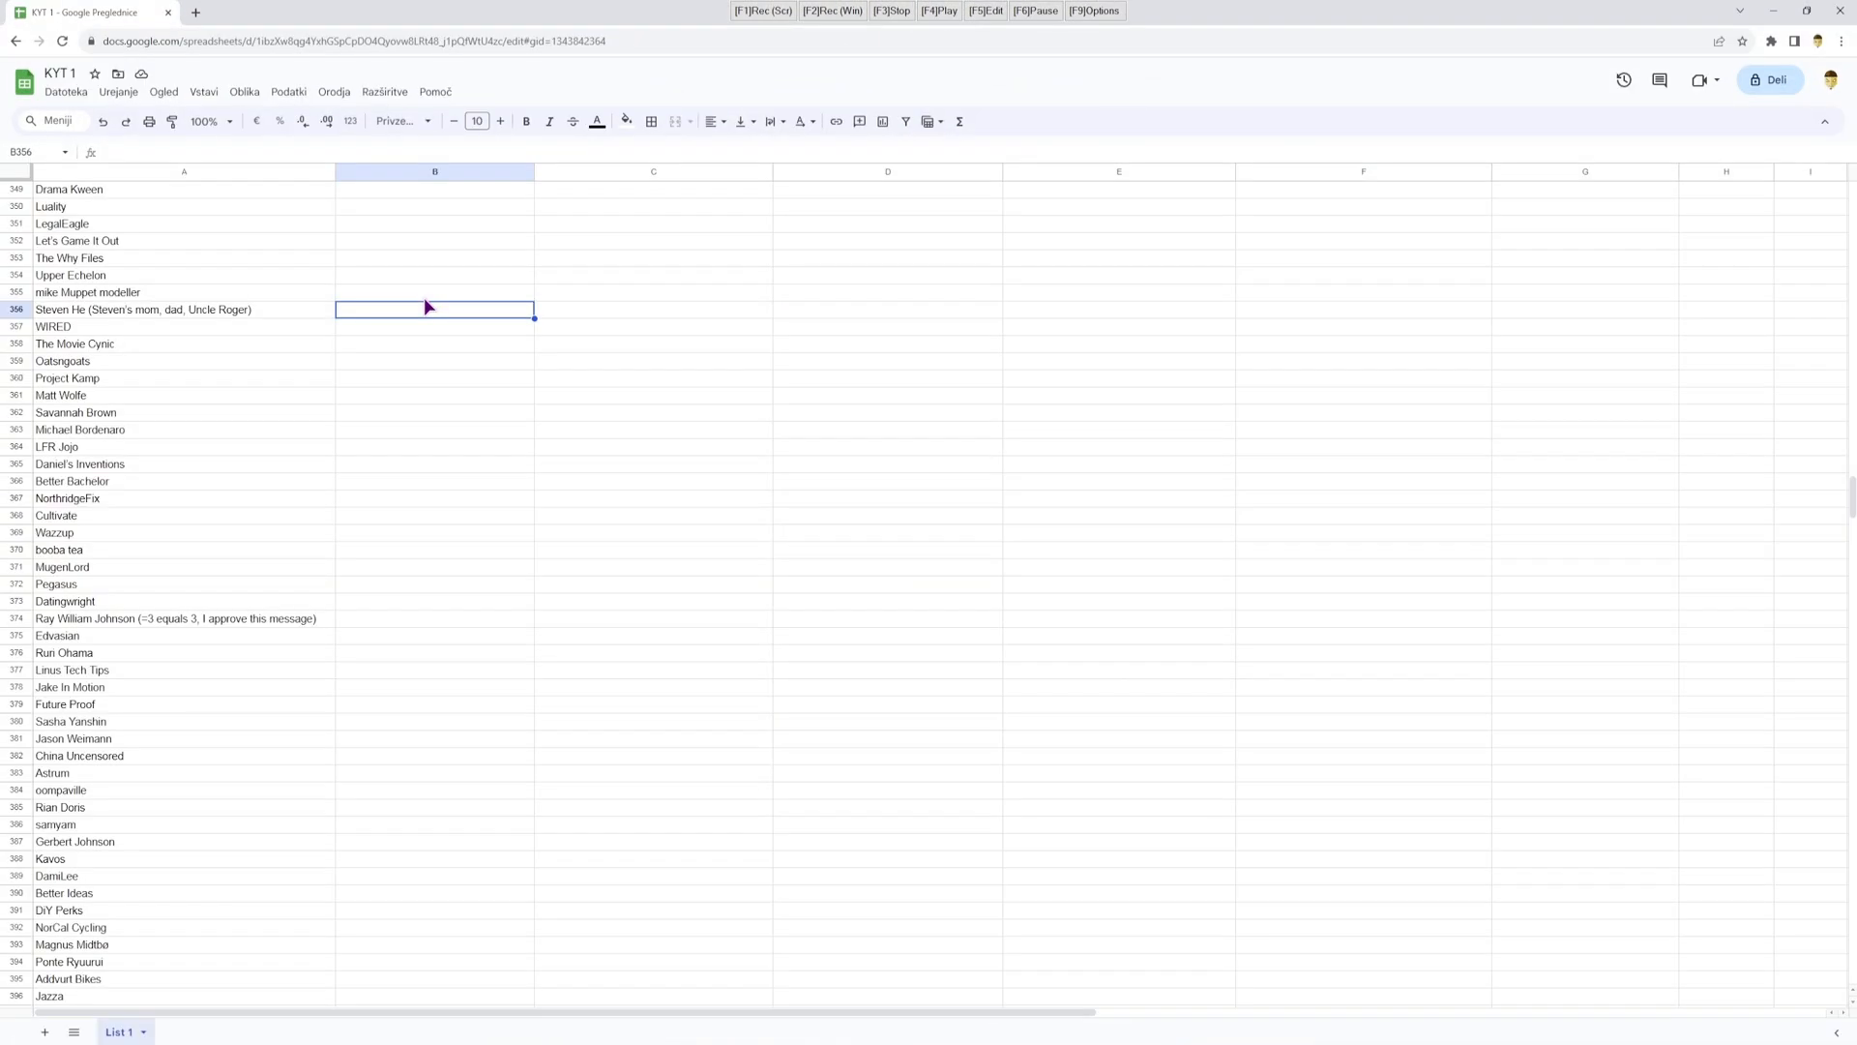
{"action": "mouse_move", "coordinate": [234, 234]}
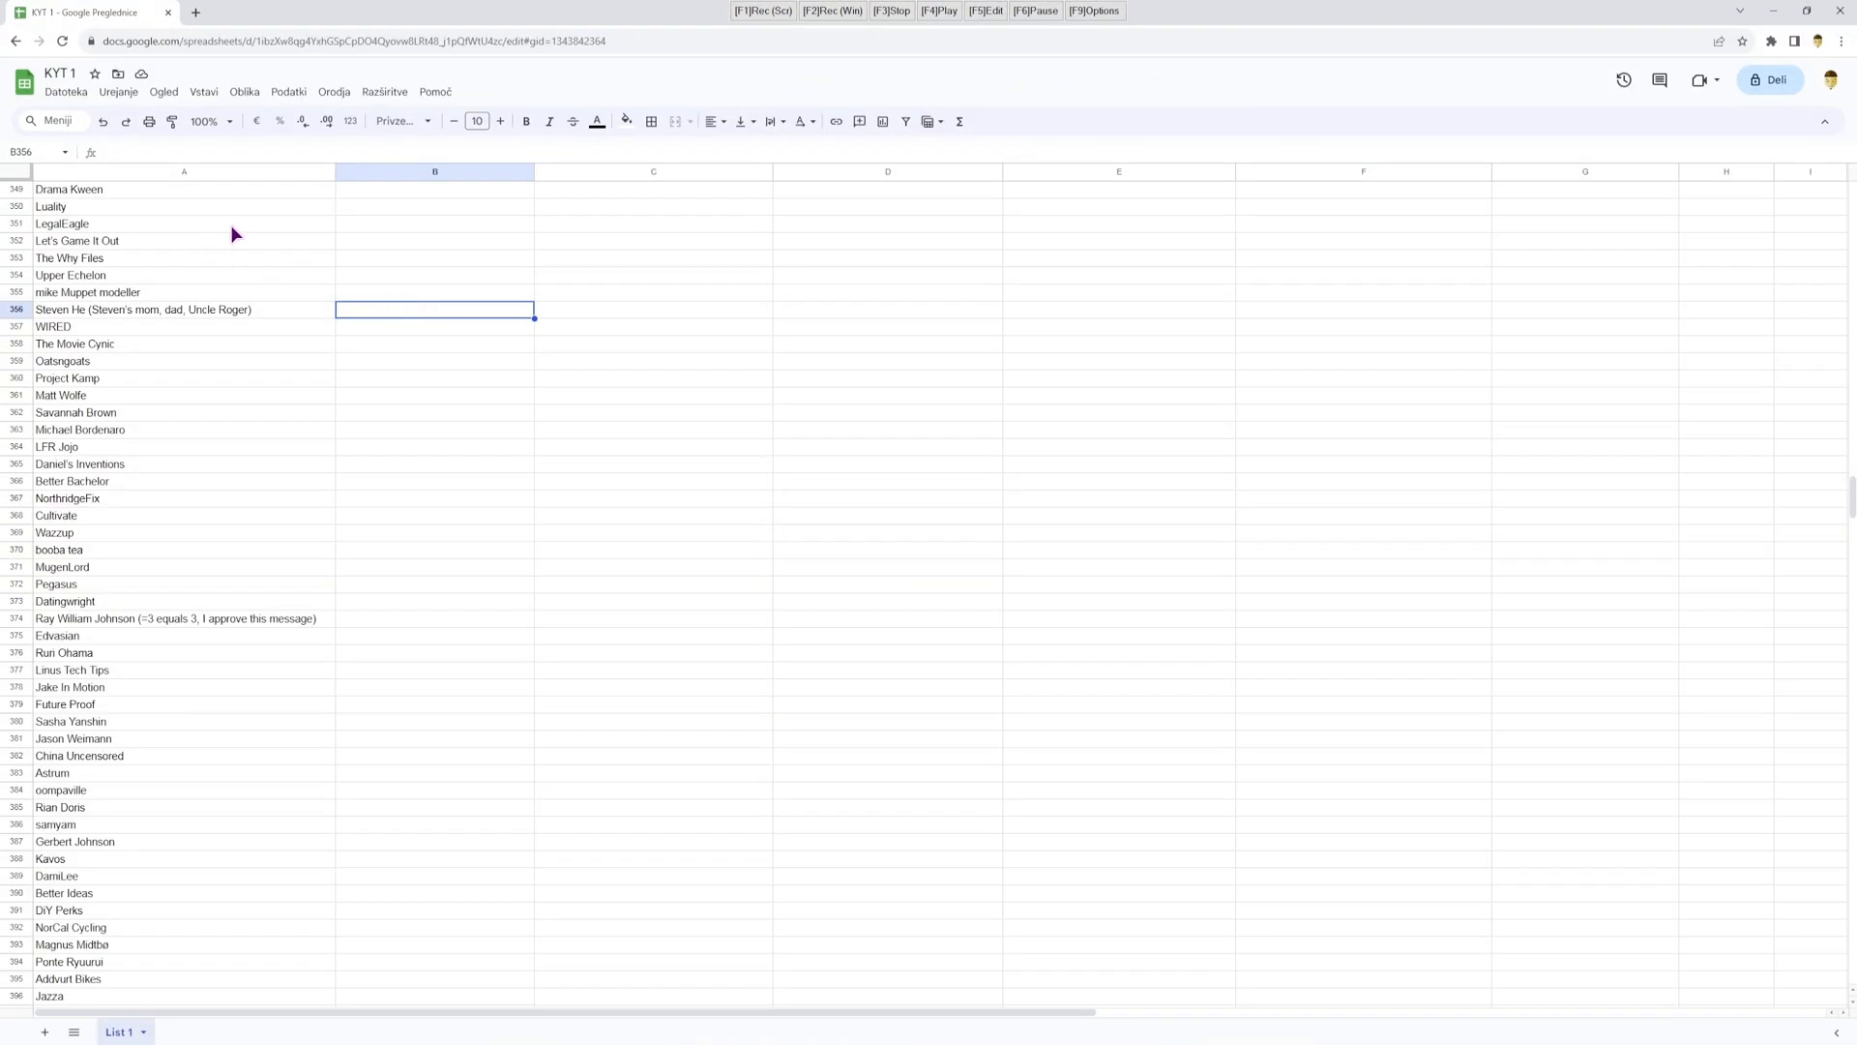
{"action": "left_click", "coordinate": [184, 240]}
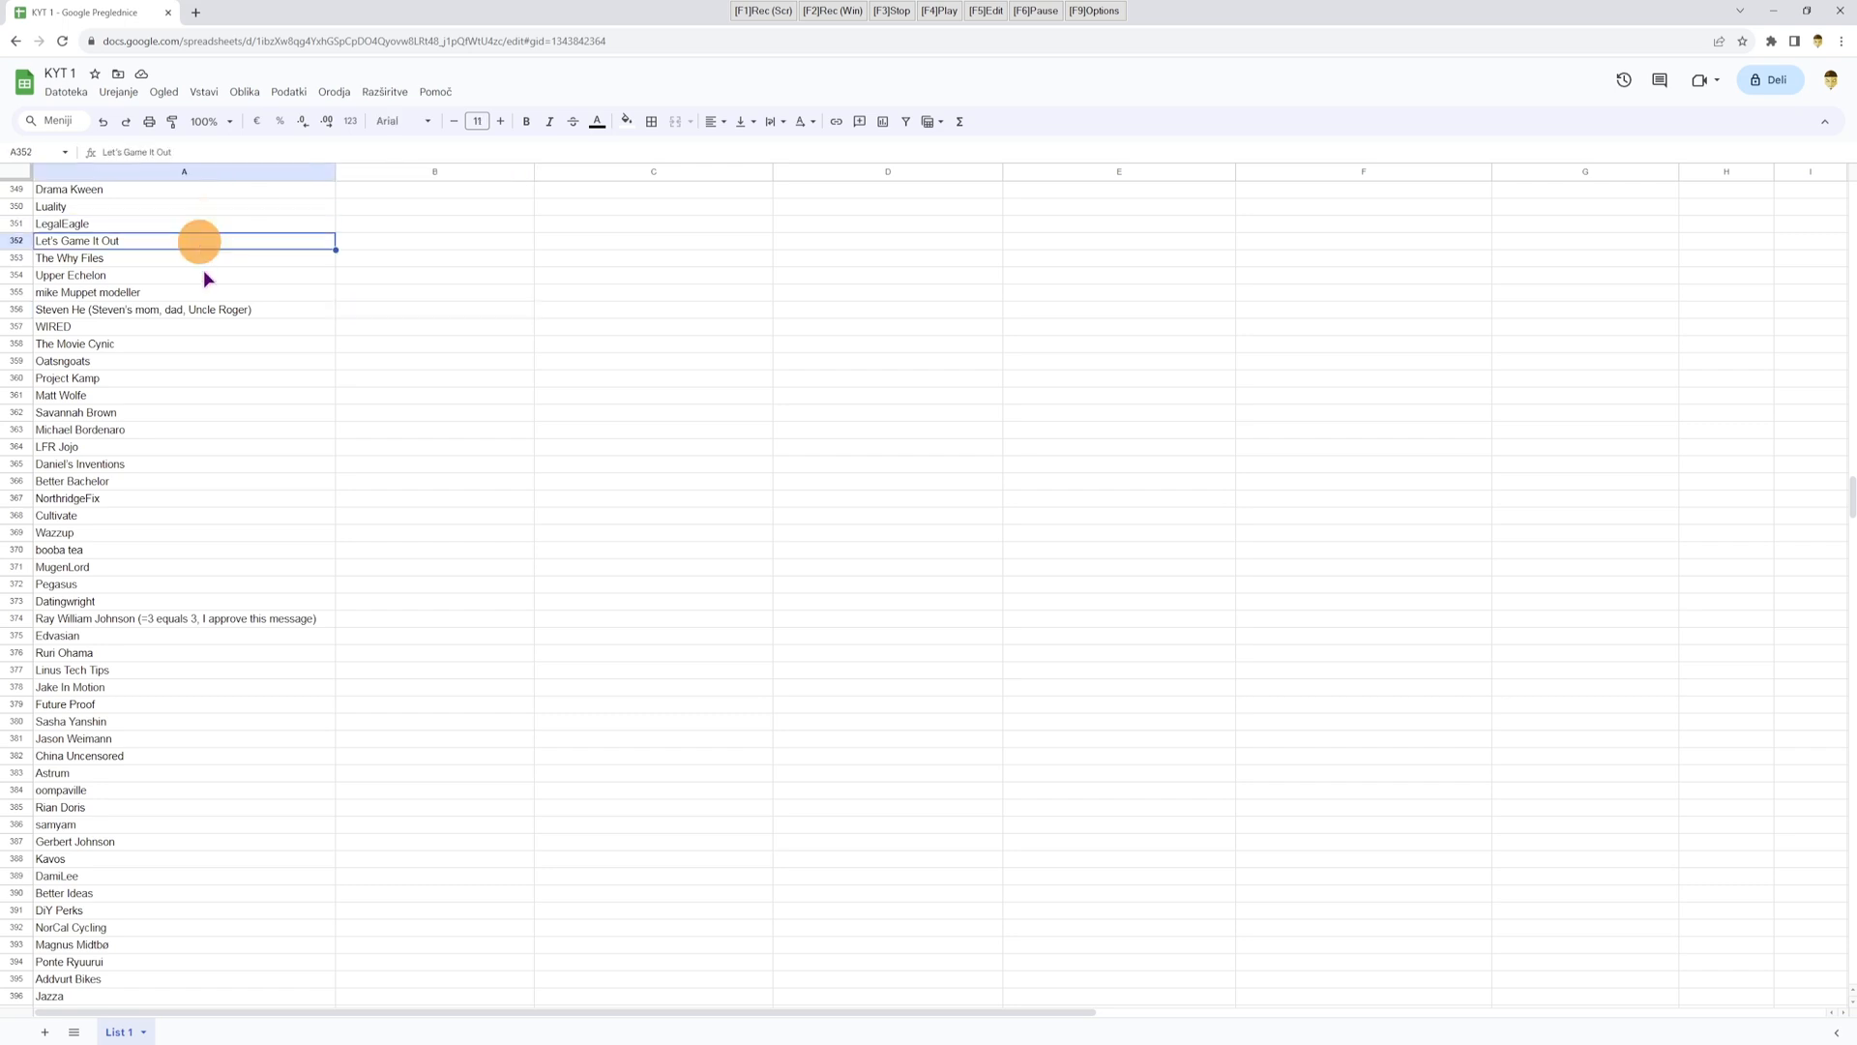
{"action": "mouse_move", "coordinate": [1047, 244]}
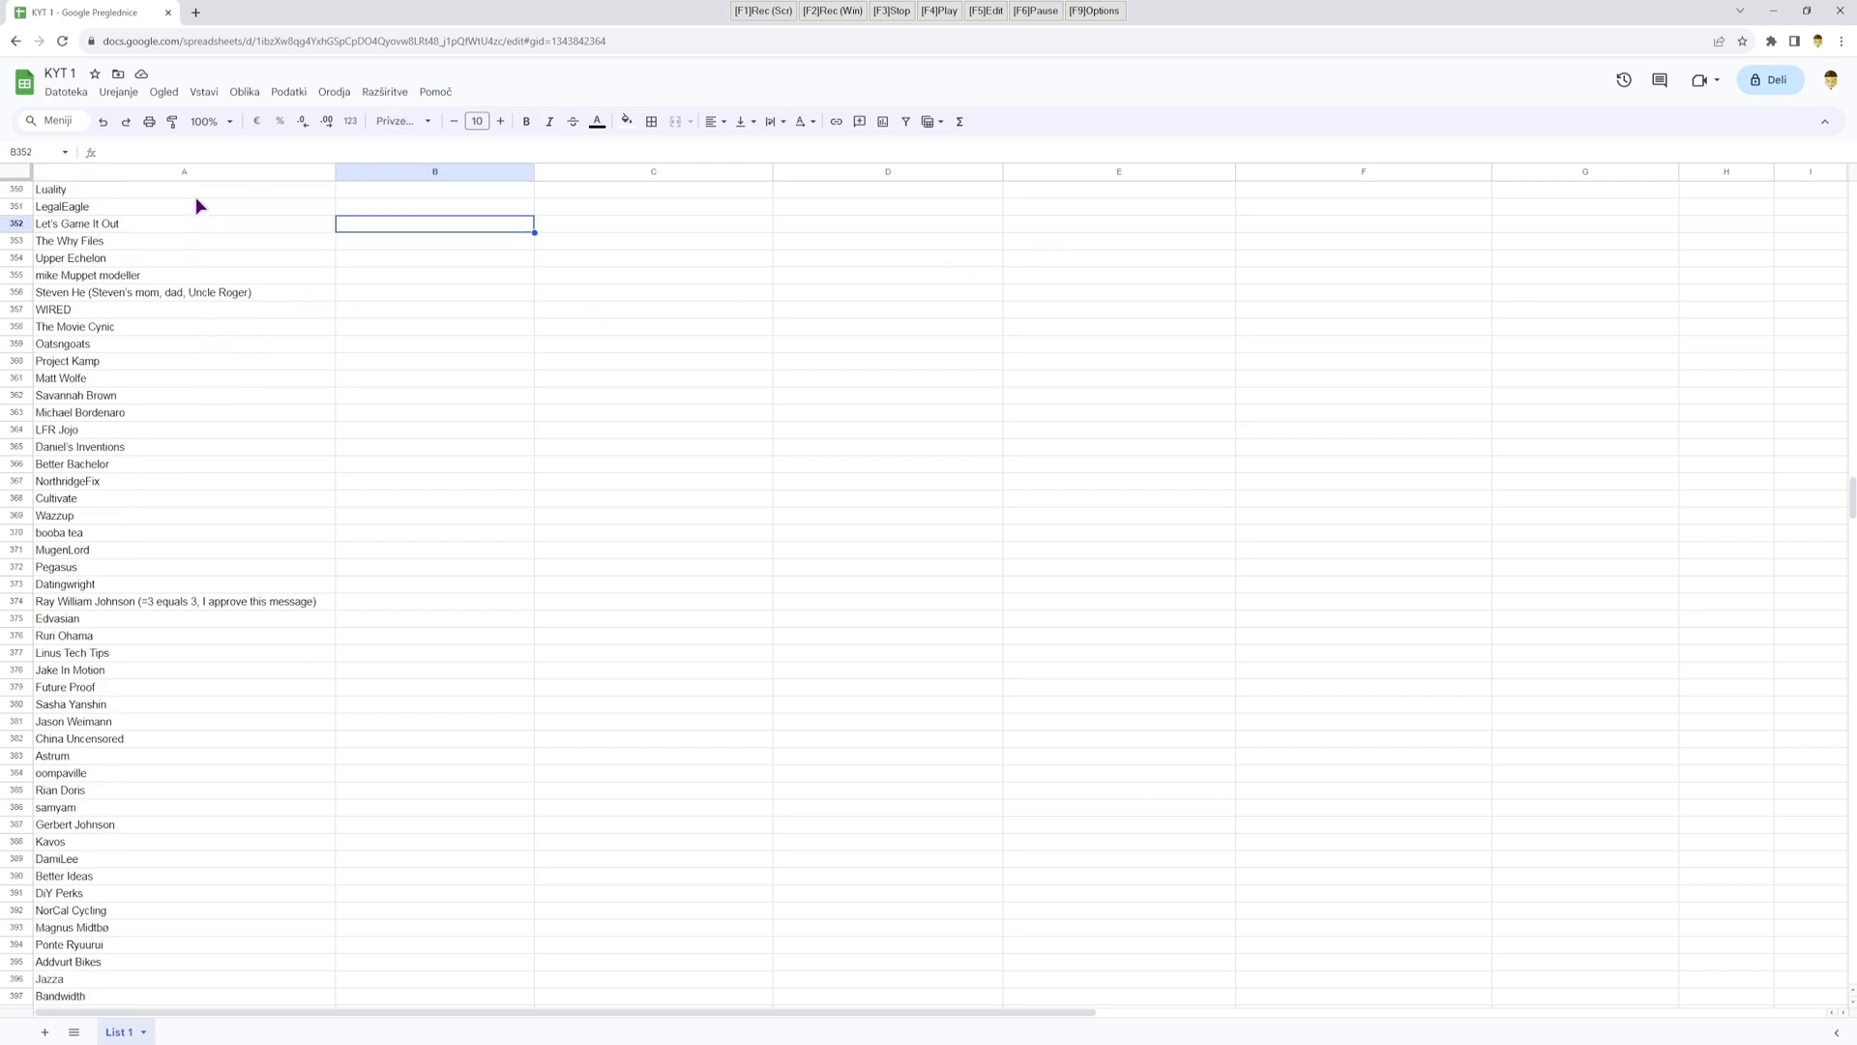
{"action": "left_click", "coordinate": [184, 190]}
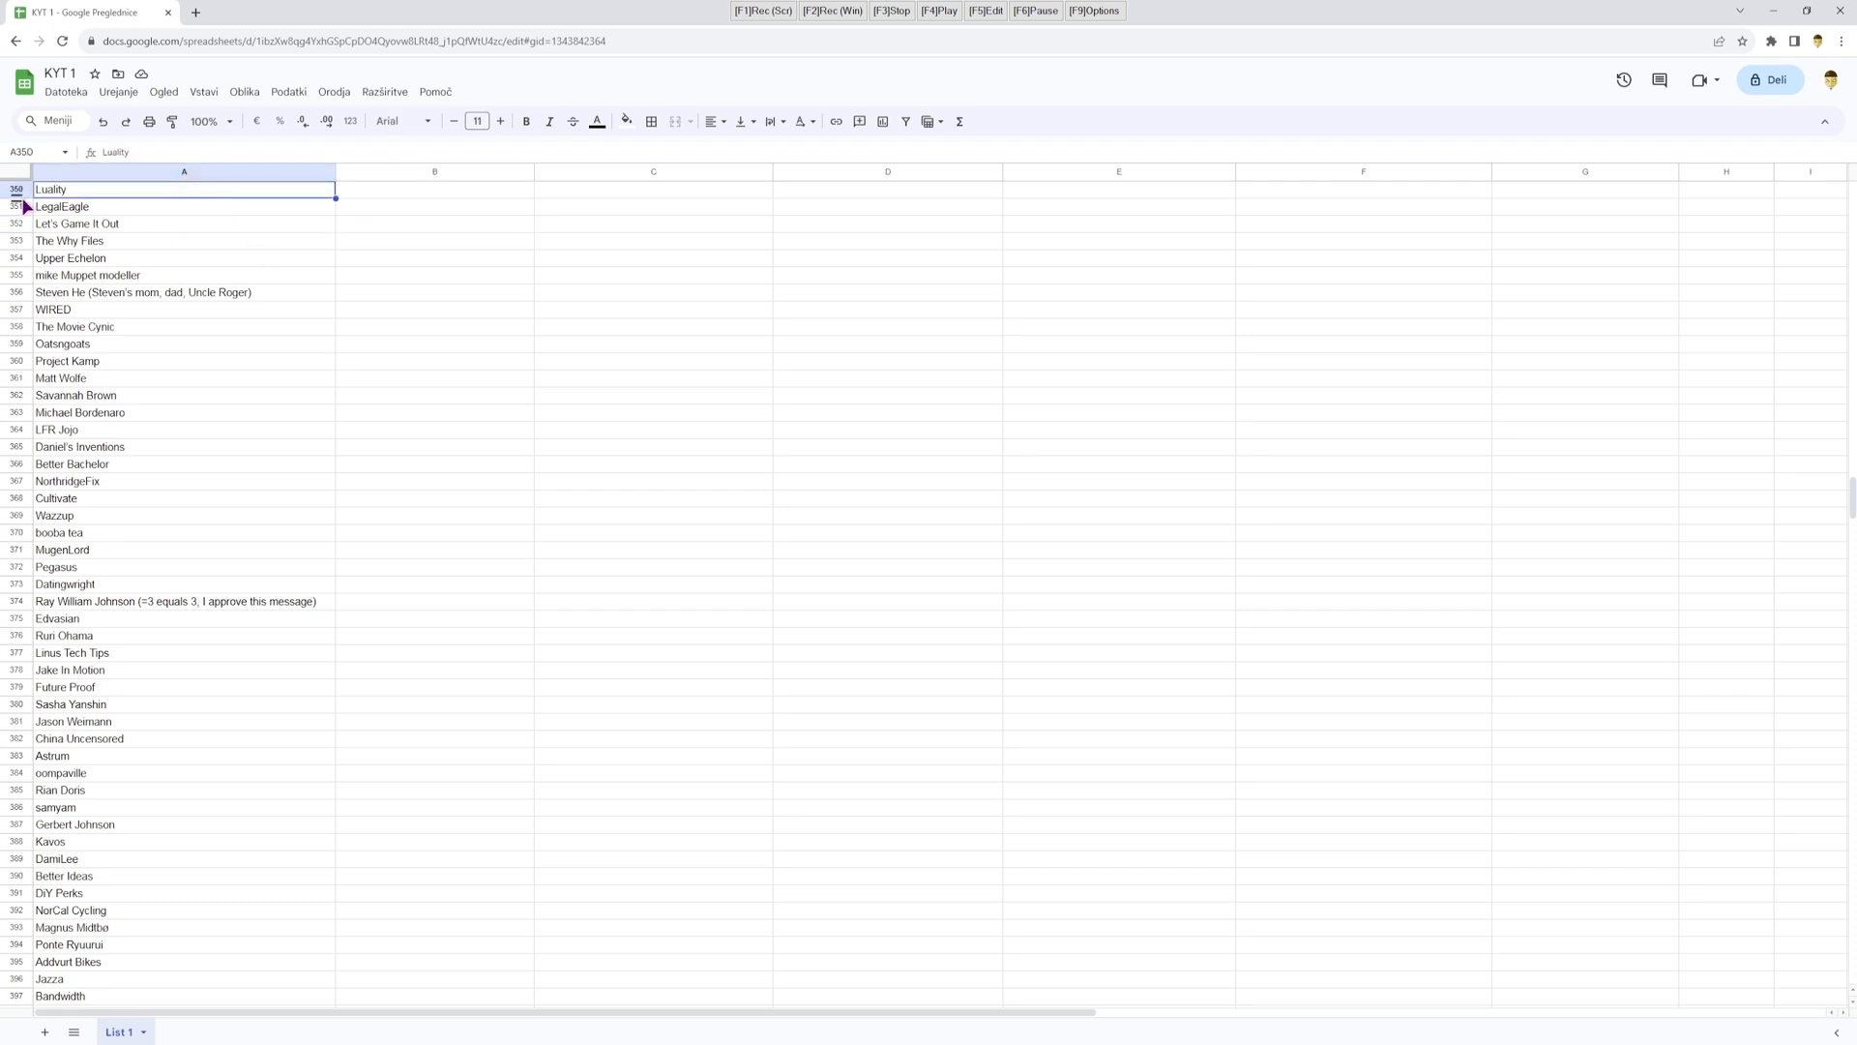
{"action": "mouse_move", "coordinate": [341, 275]}
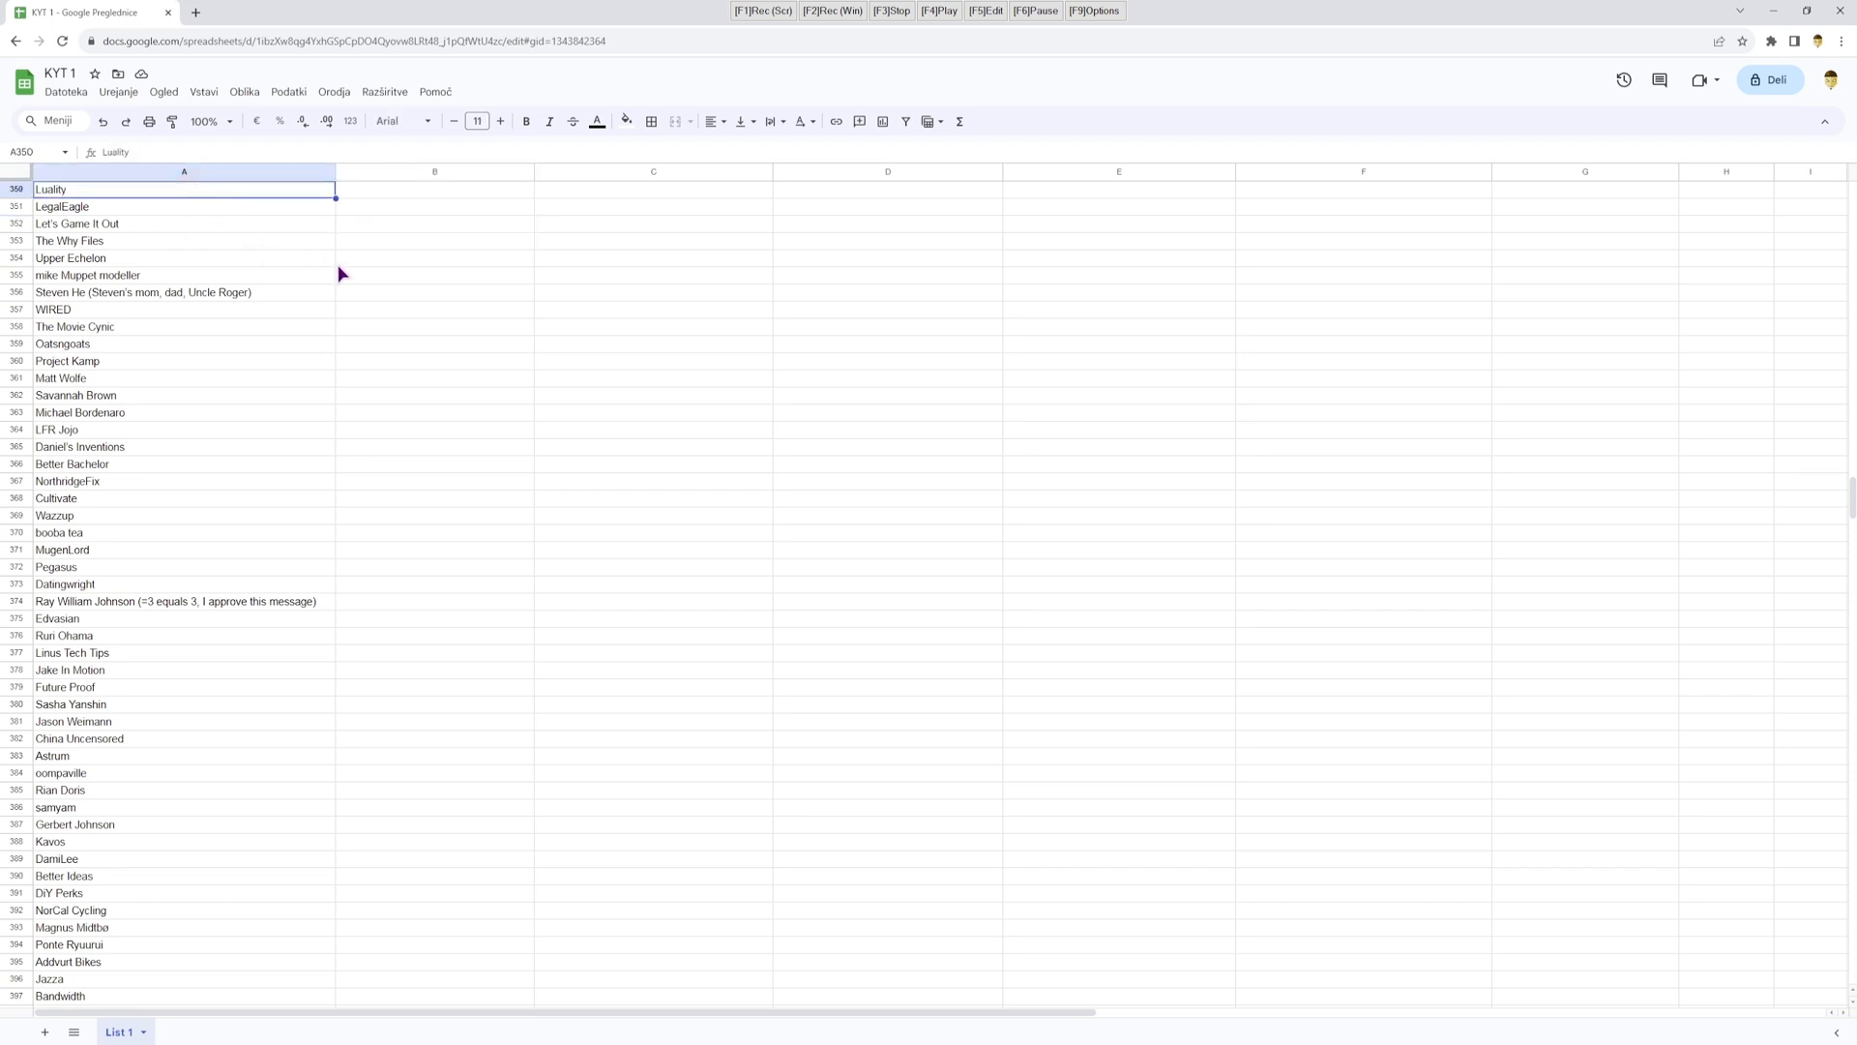
{"action": "mouse_move", "coordinate": [106, 218]}
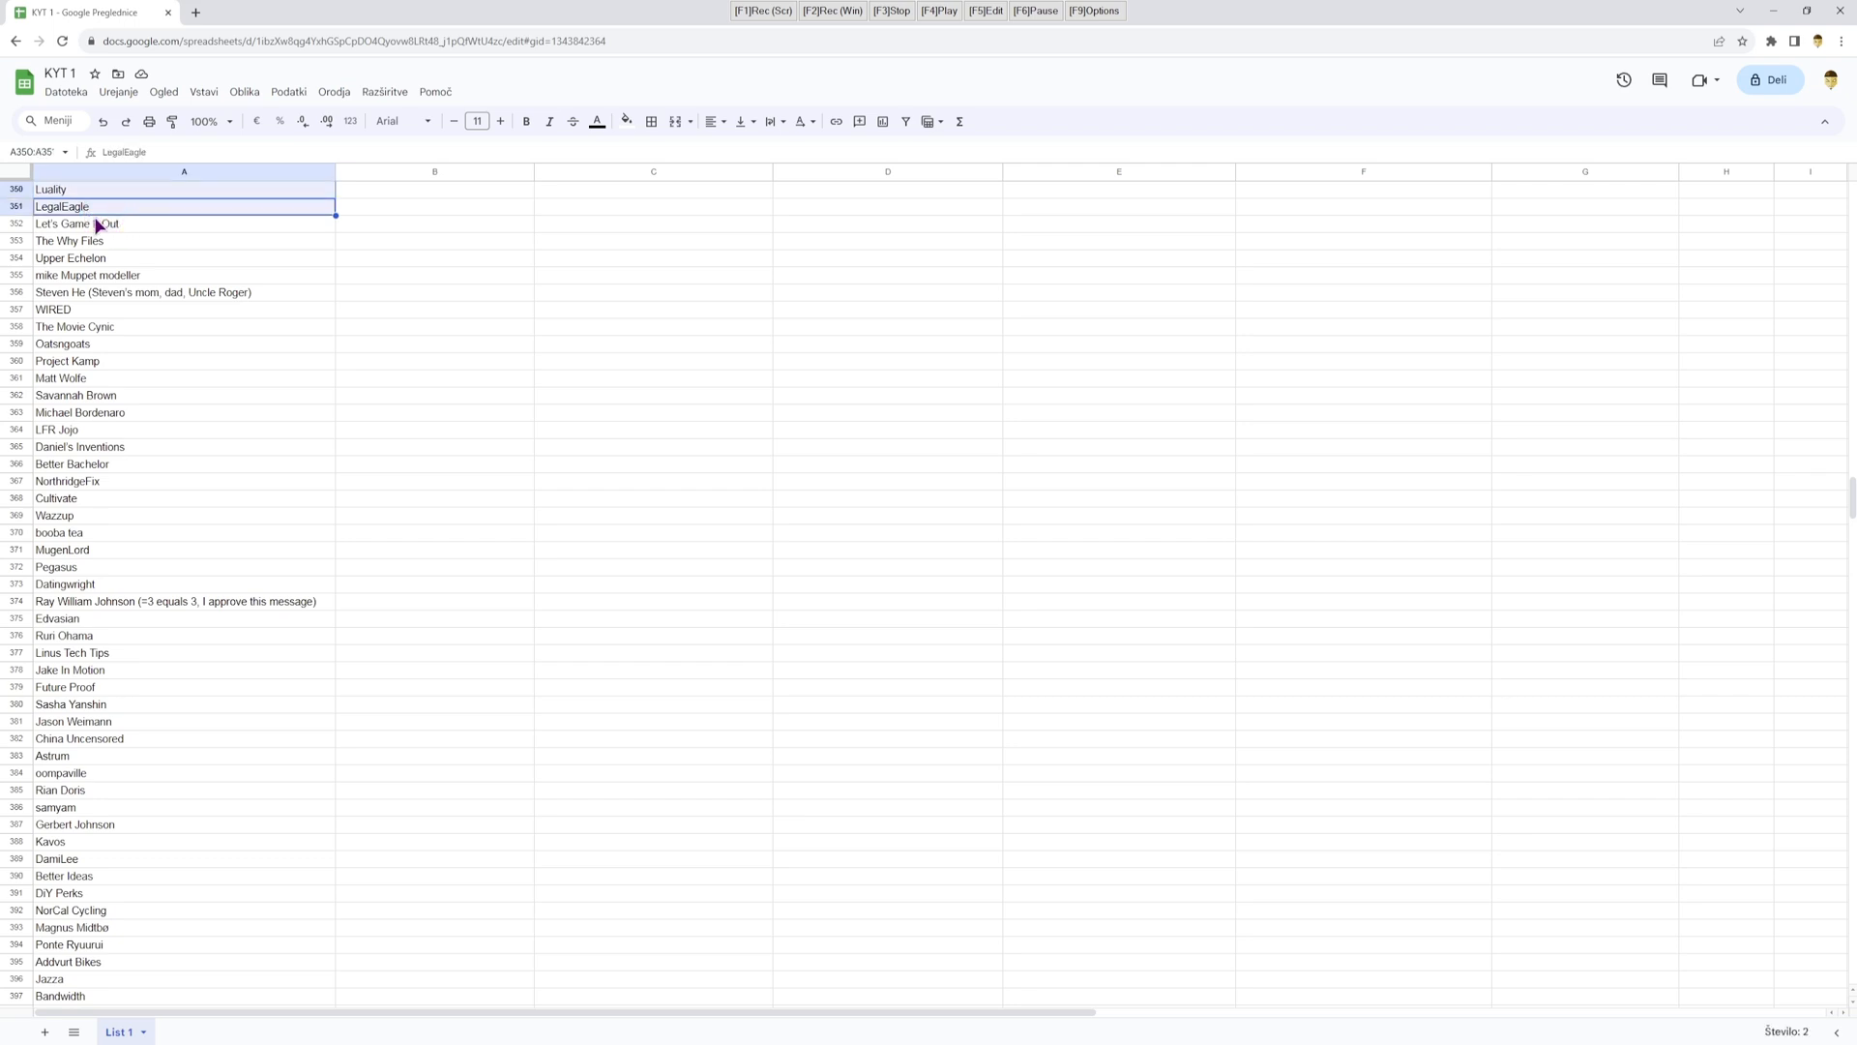
{"action": "mouse_move", "coordinate": [394, 281]}
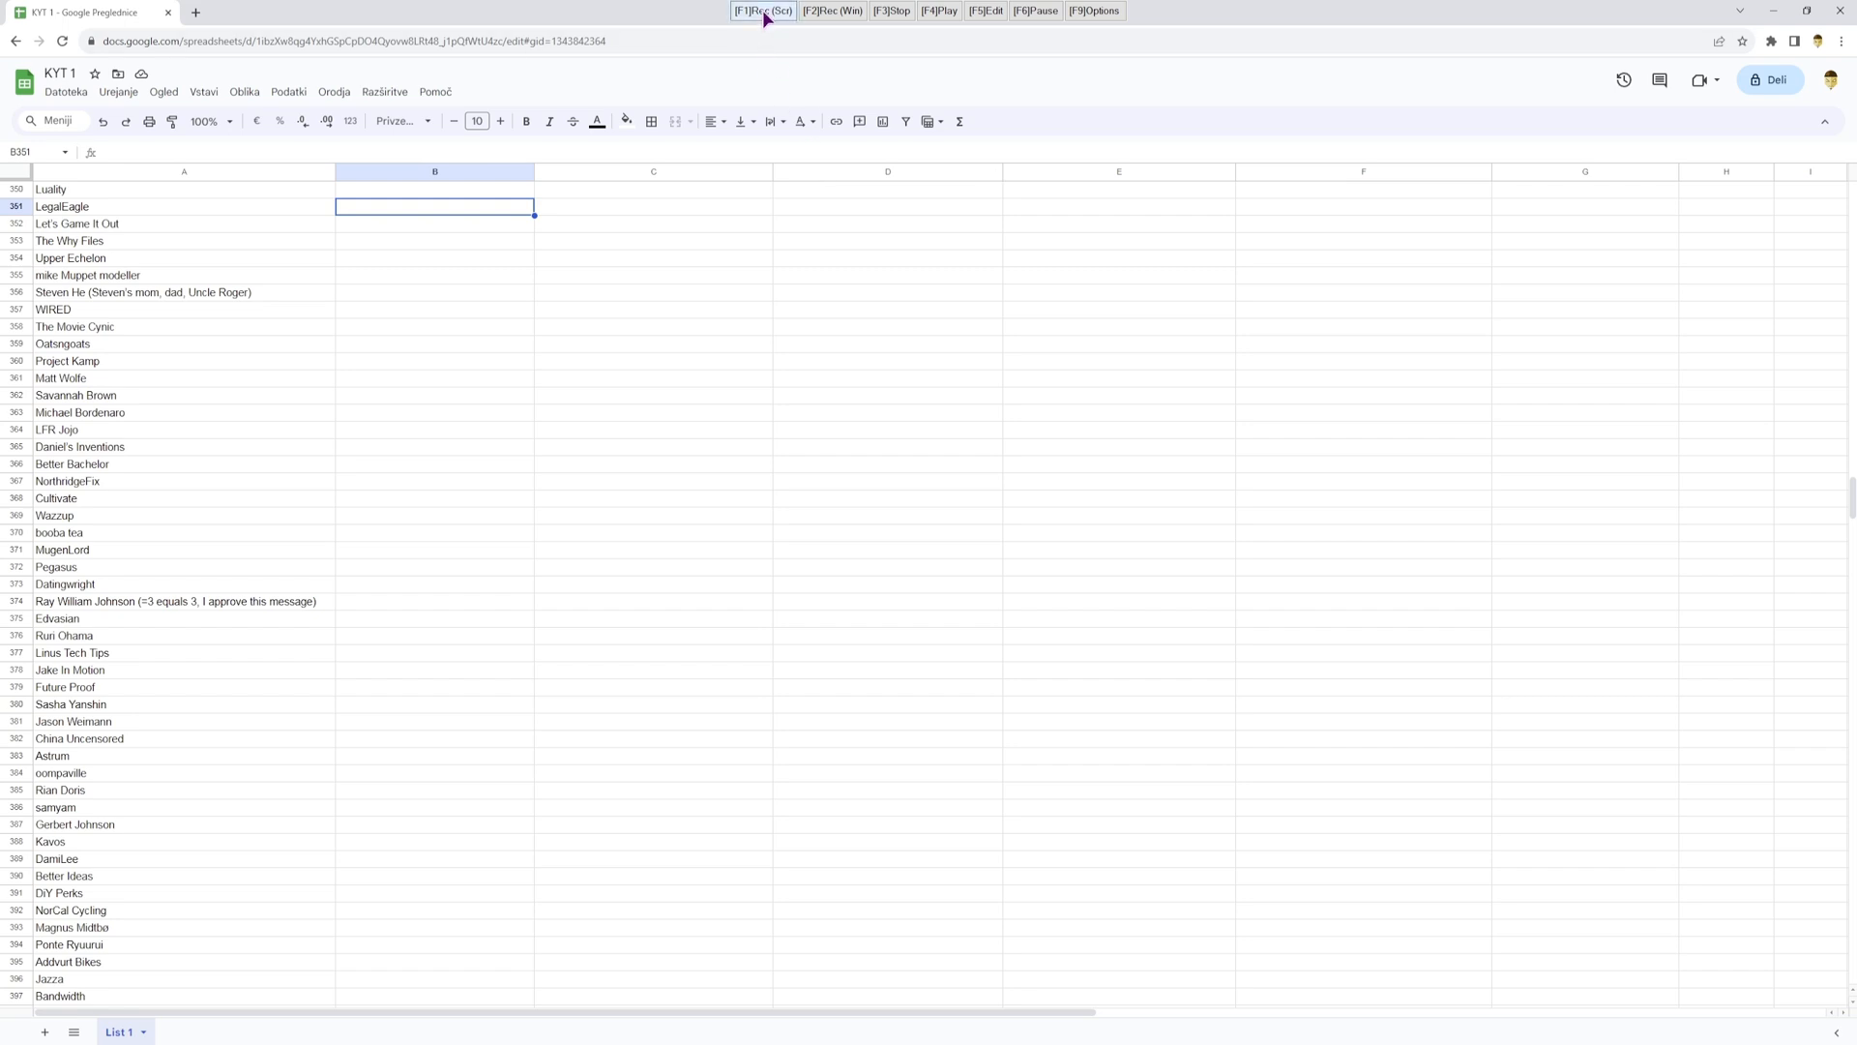
Step: Record a macro copying Luality and LegalEagle from column A into column D
{"action": "left_click", "coordinate": [763, 11]}
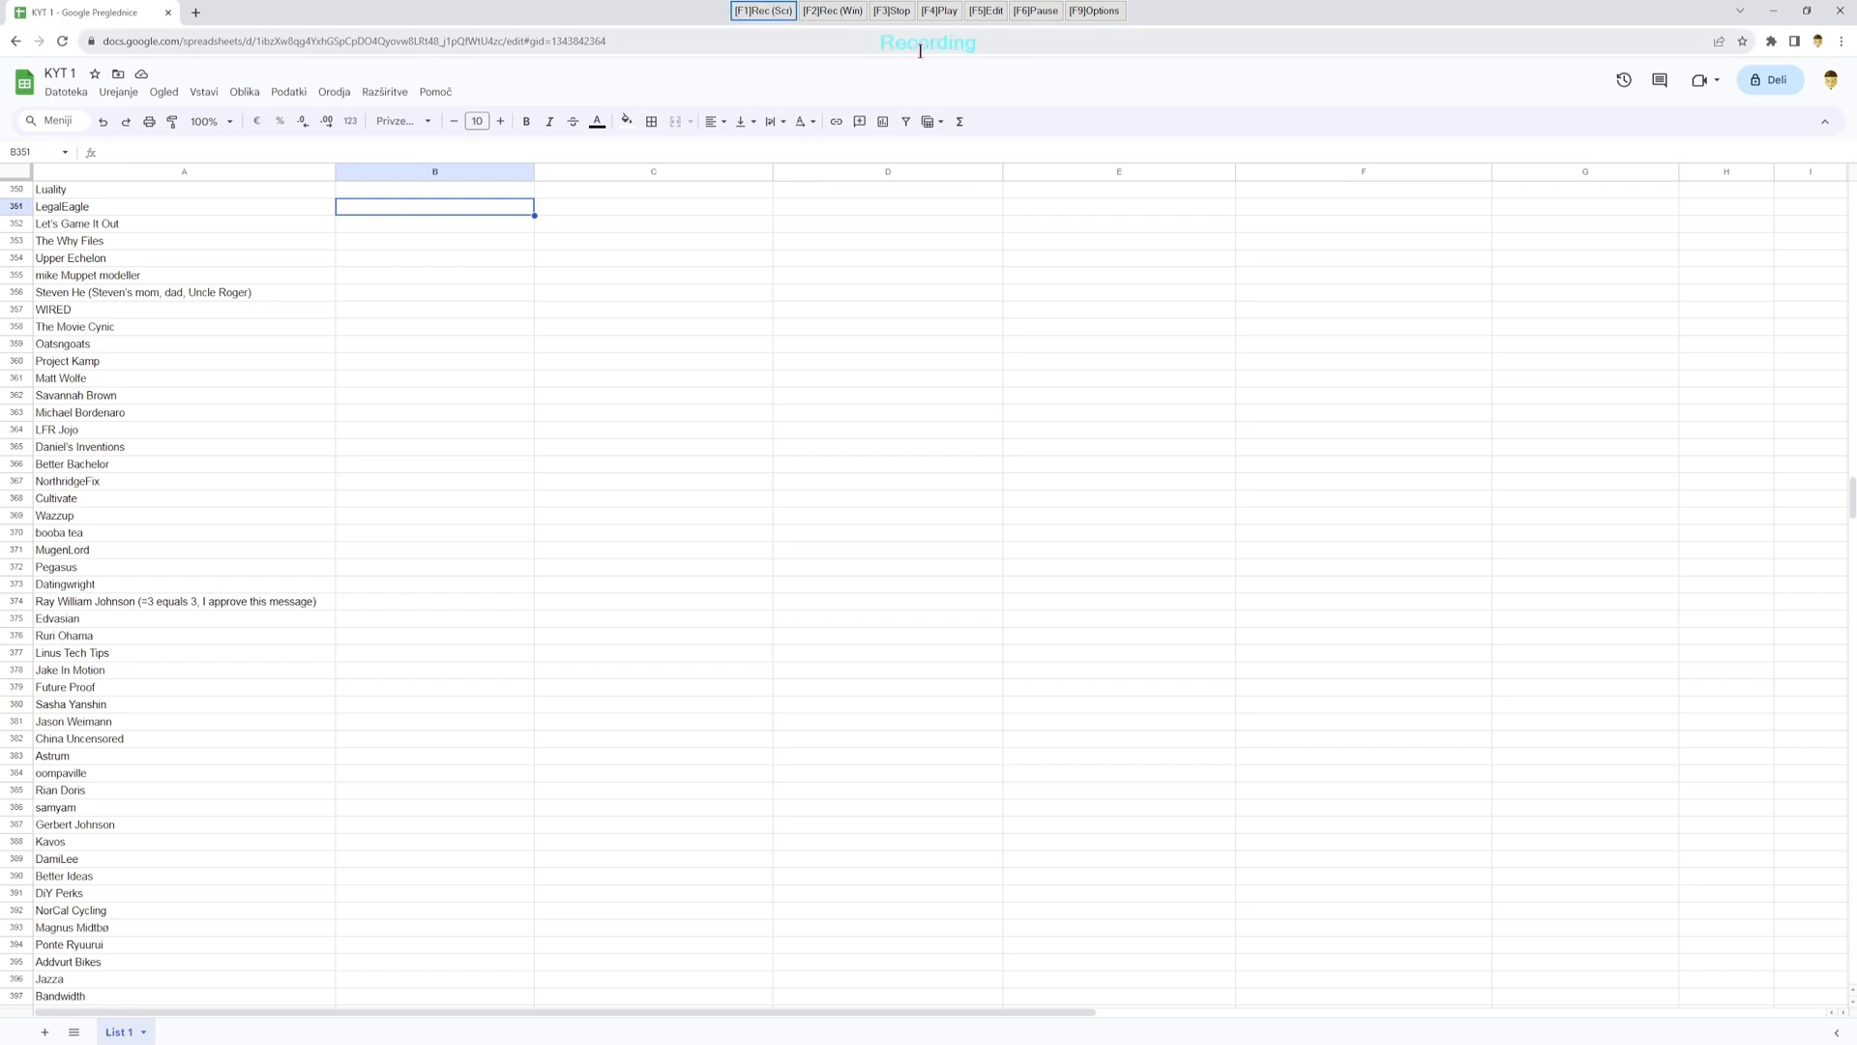
{"action": "mouse_move", "coordinate": [166, 218]}
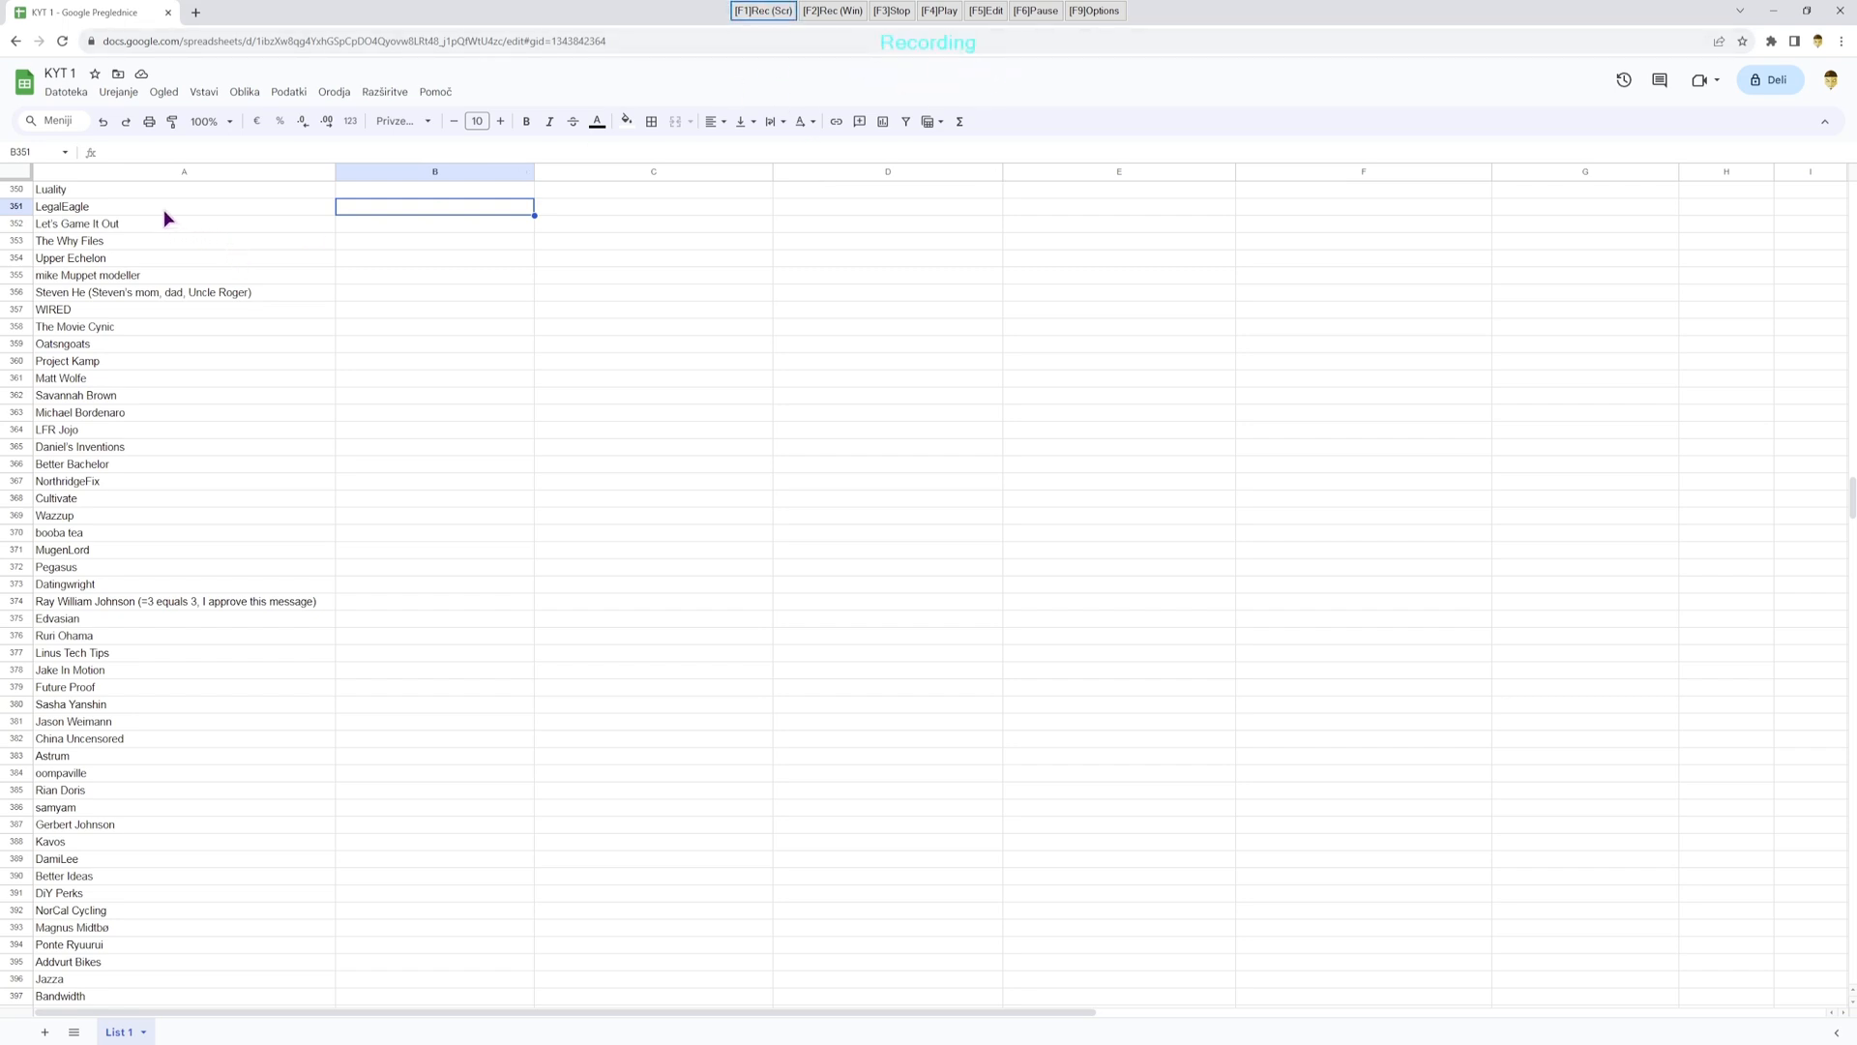
{"action": "mouse_move", "coordinate": [151, 199]}
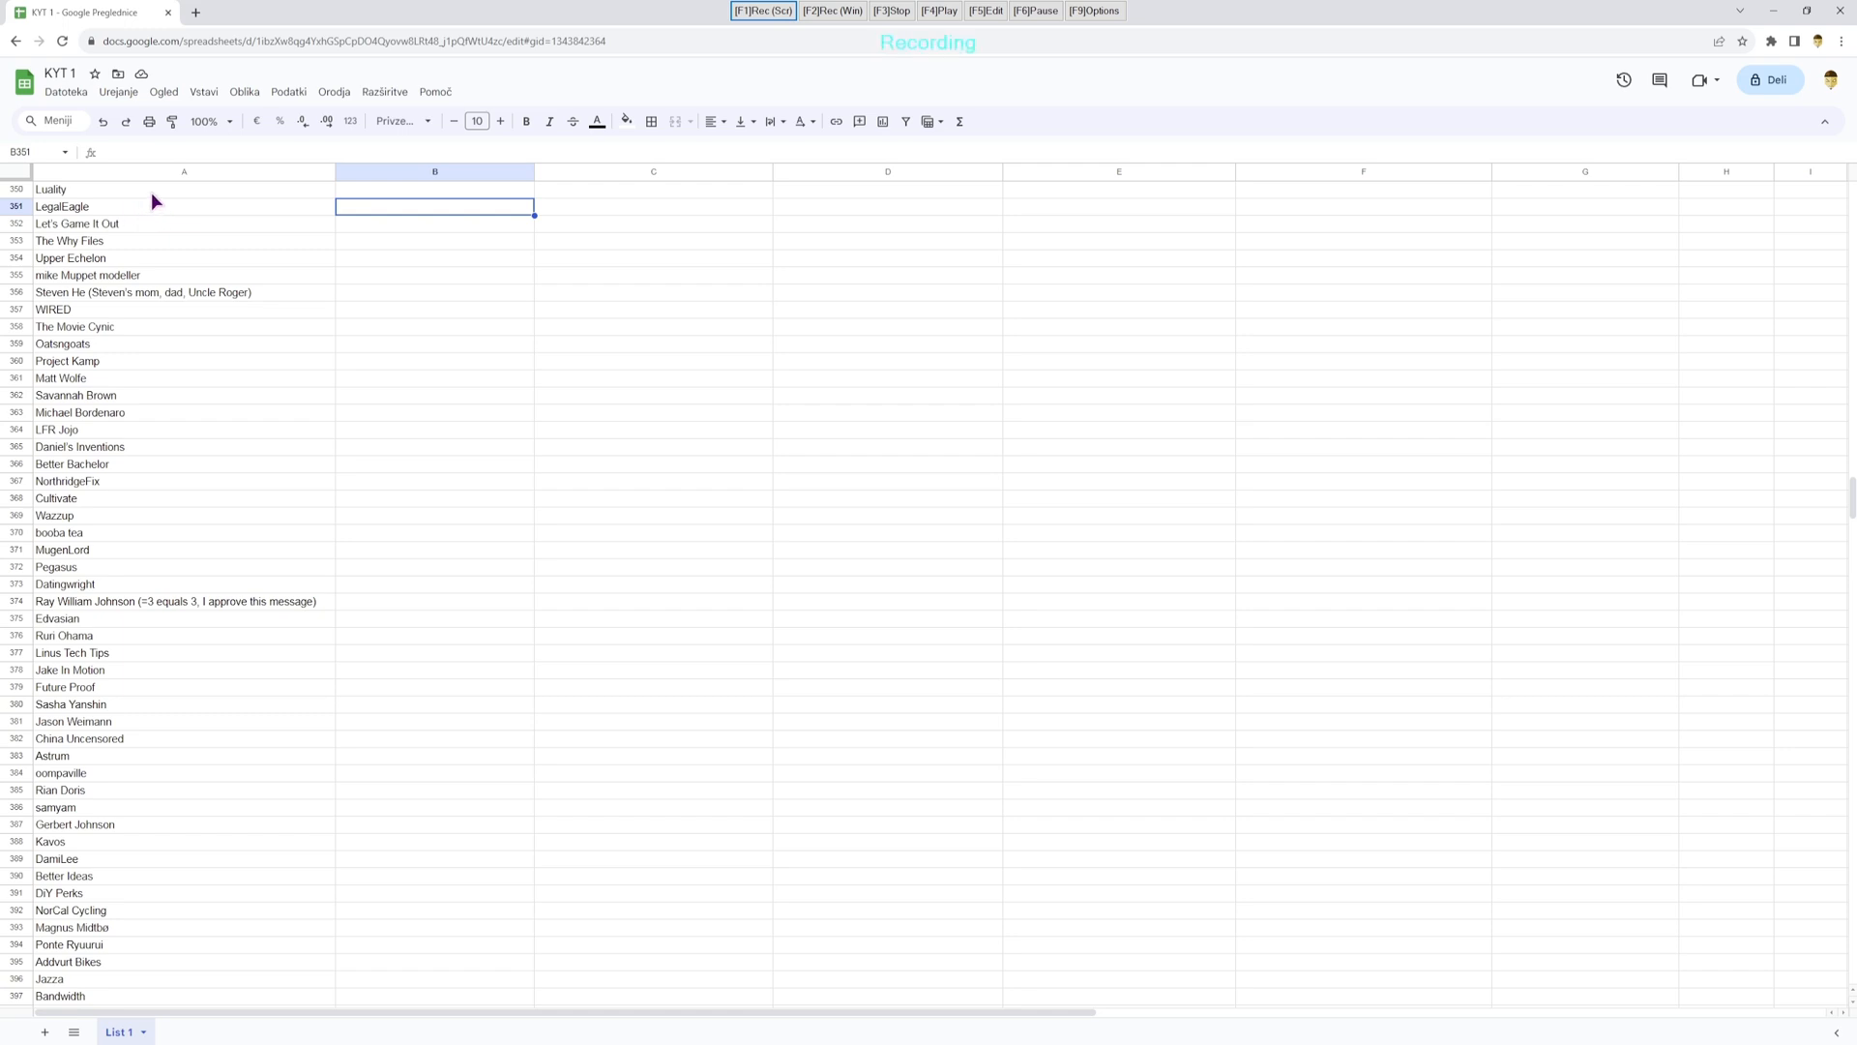
{"action": "left_click", "coordinate": [184, 189]}
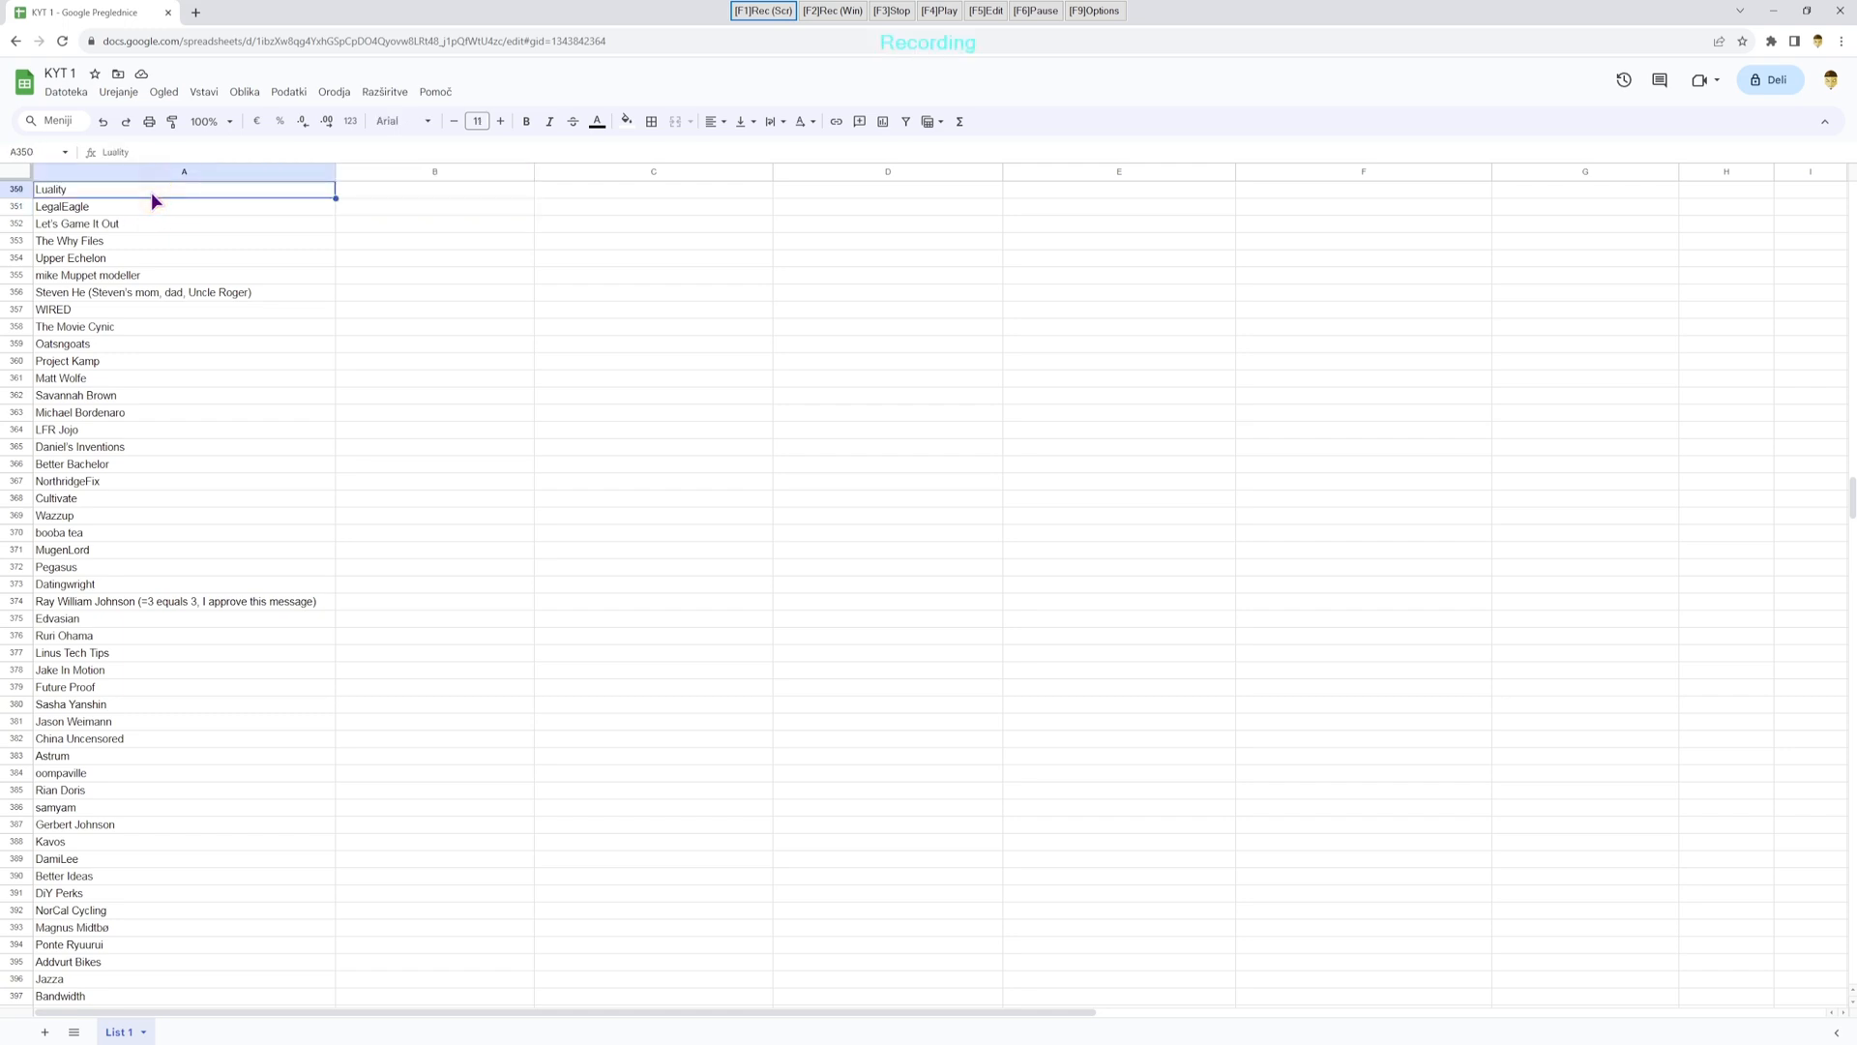
{"action": "key", "text": "ctrl+c"}
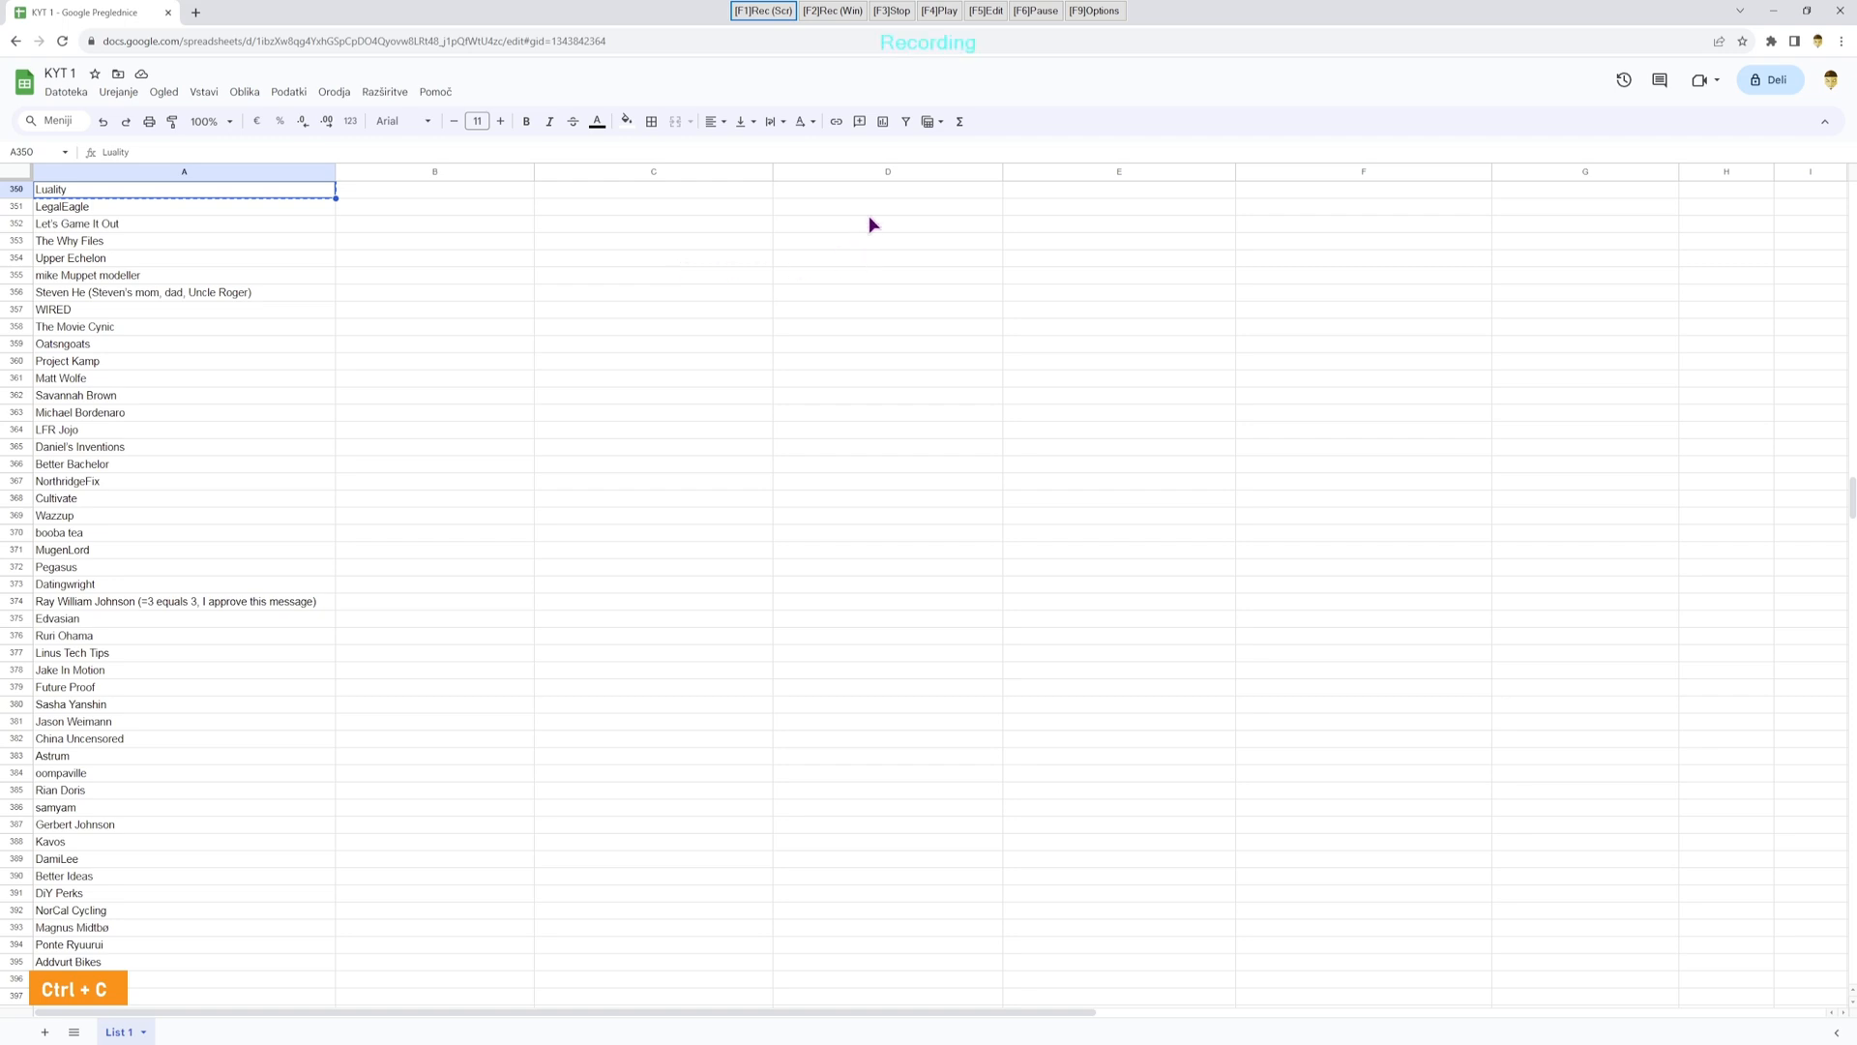
{"action": "key", "text": "ctrl+v"}
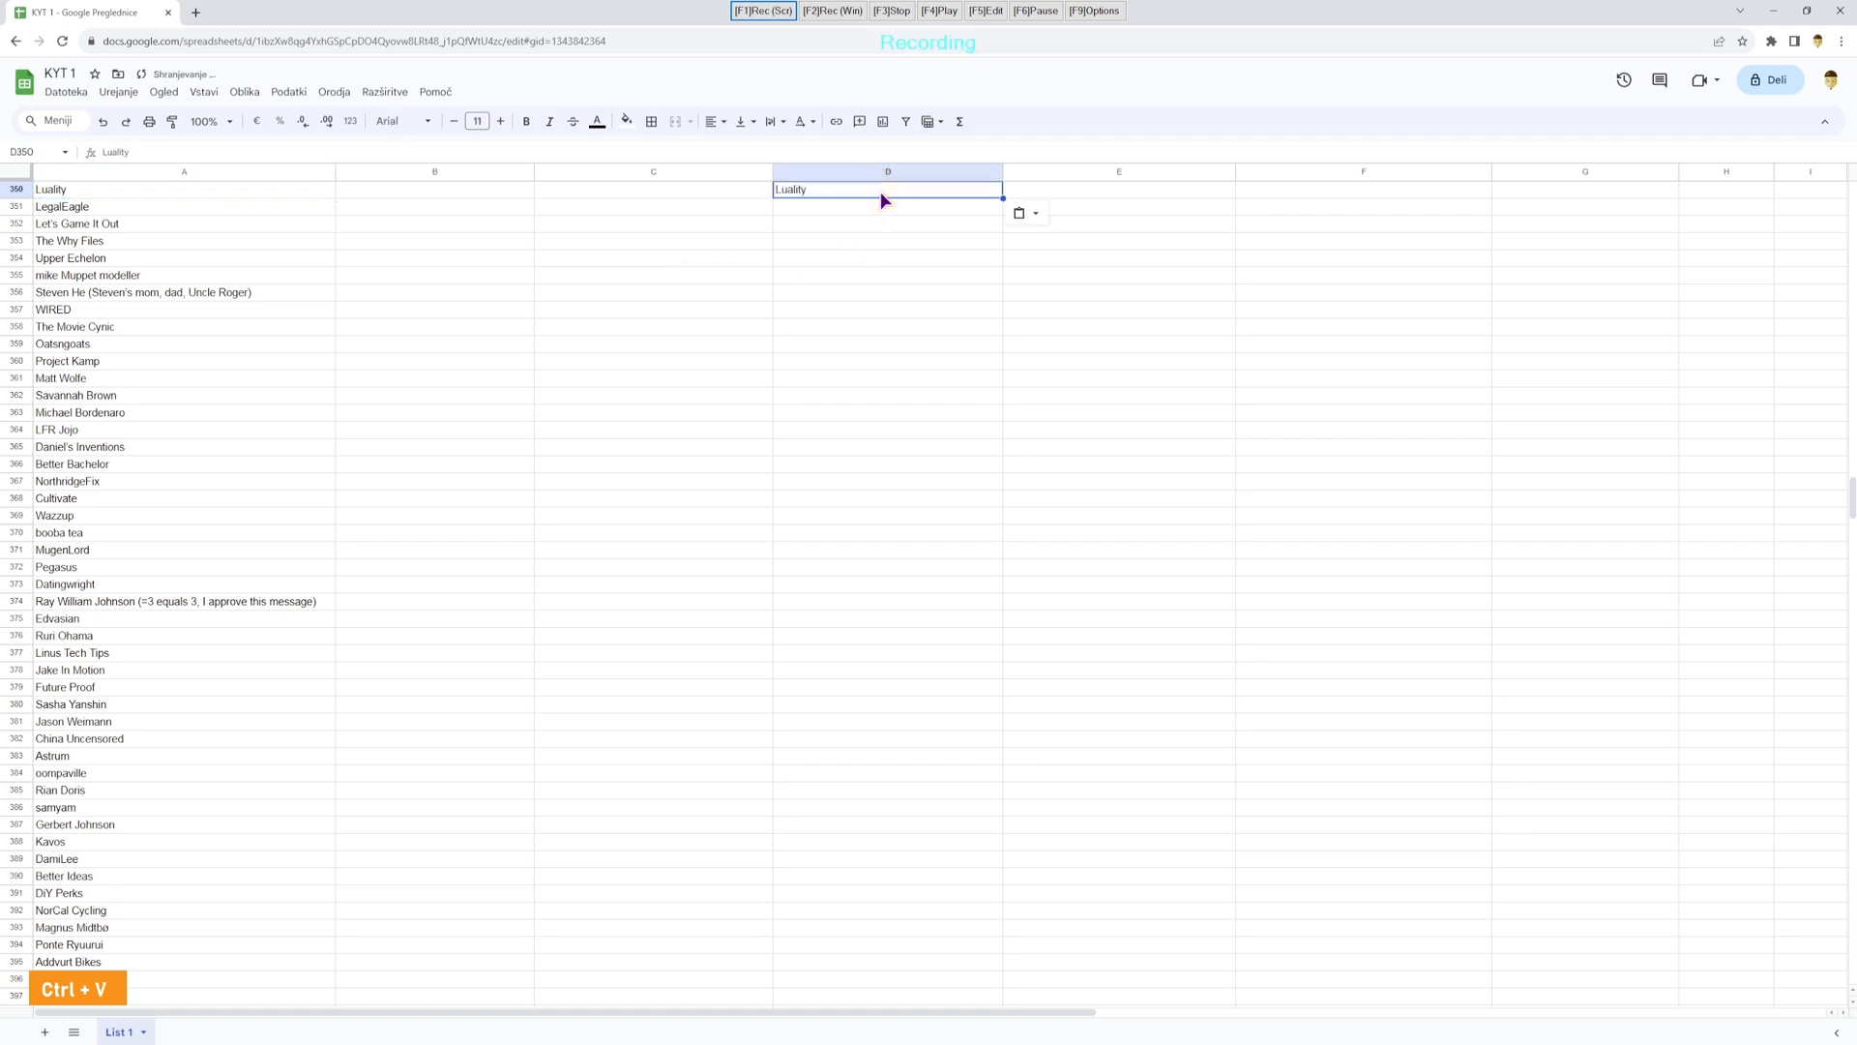
{"action": "left_click", "coordinate": [184, 207]}
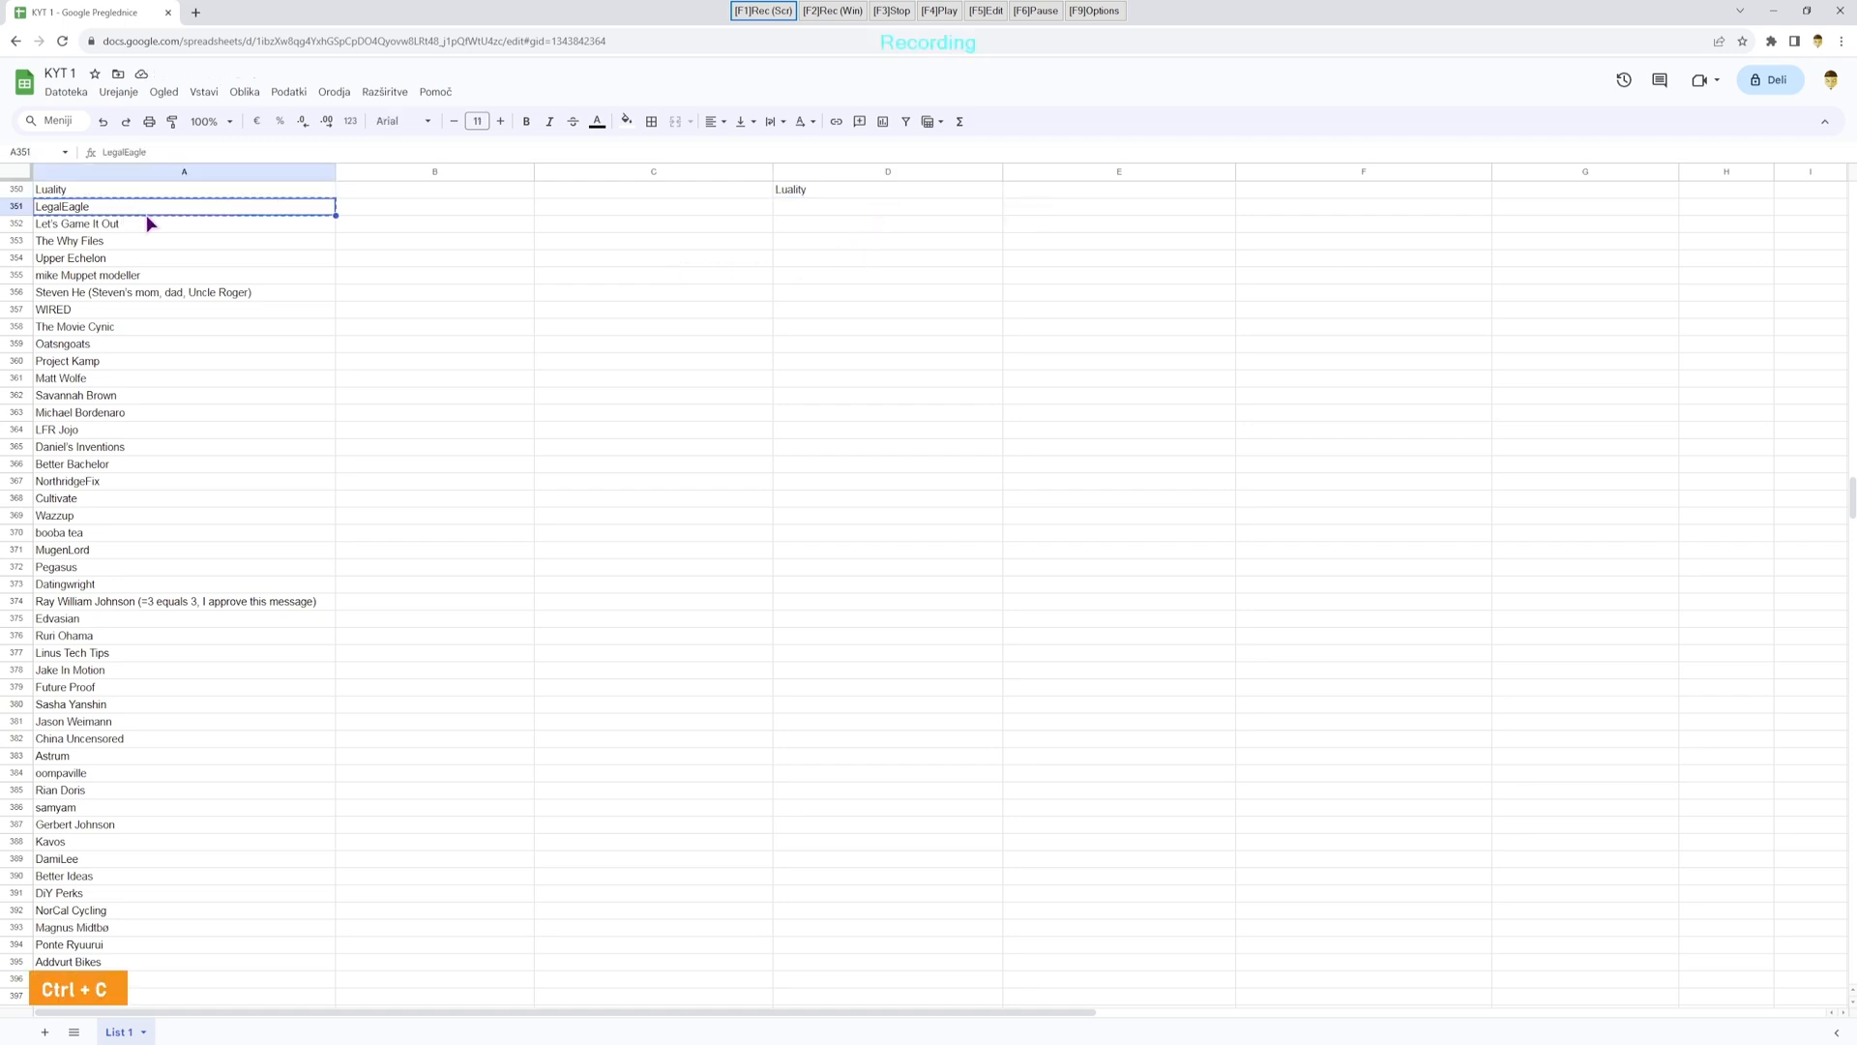
{"action": "key", "text": "ctrl+v"}
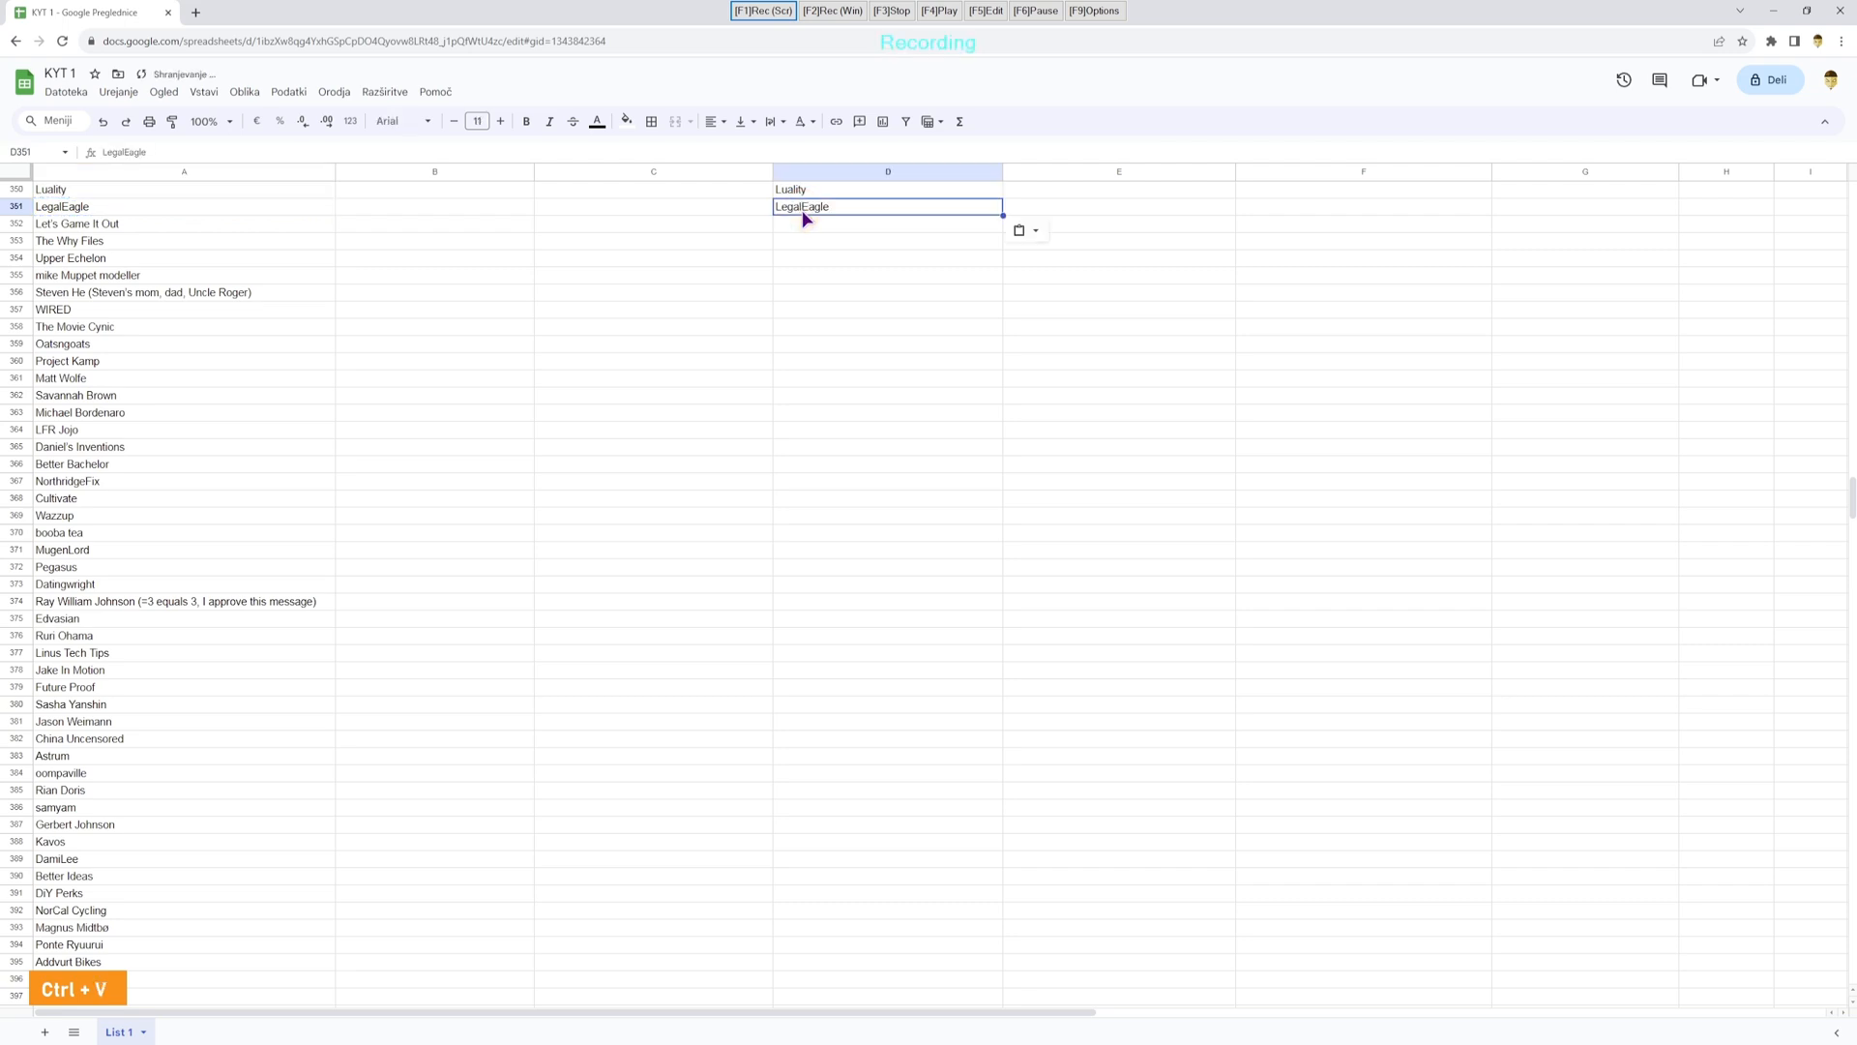
{"action": "mouse_move", "coordinate": [503, 231]}
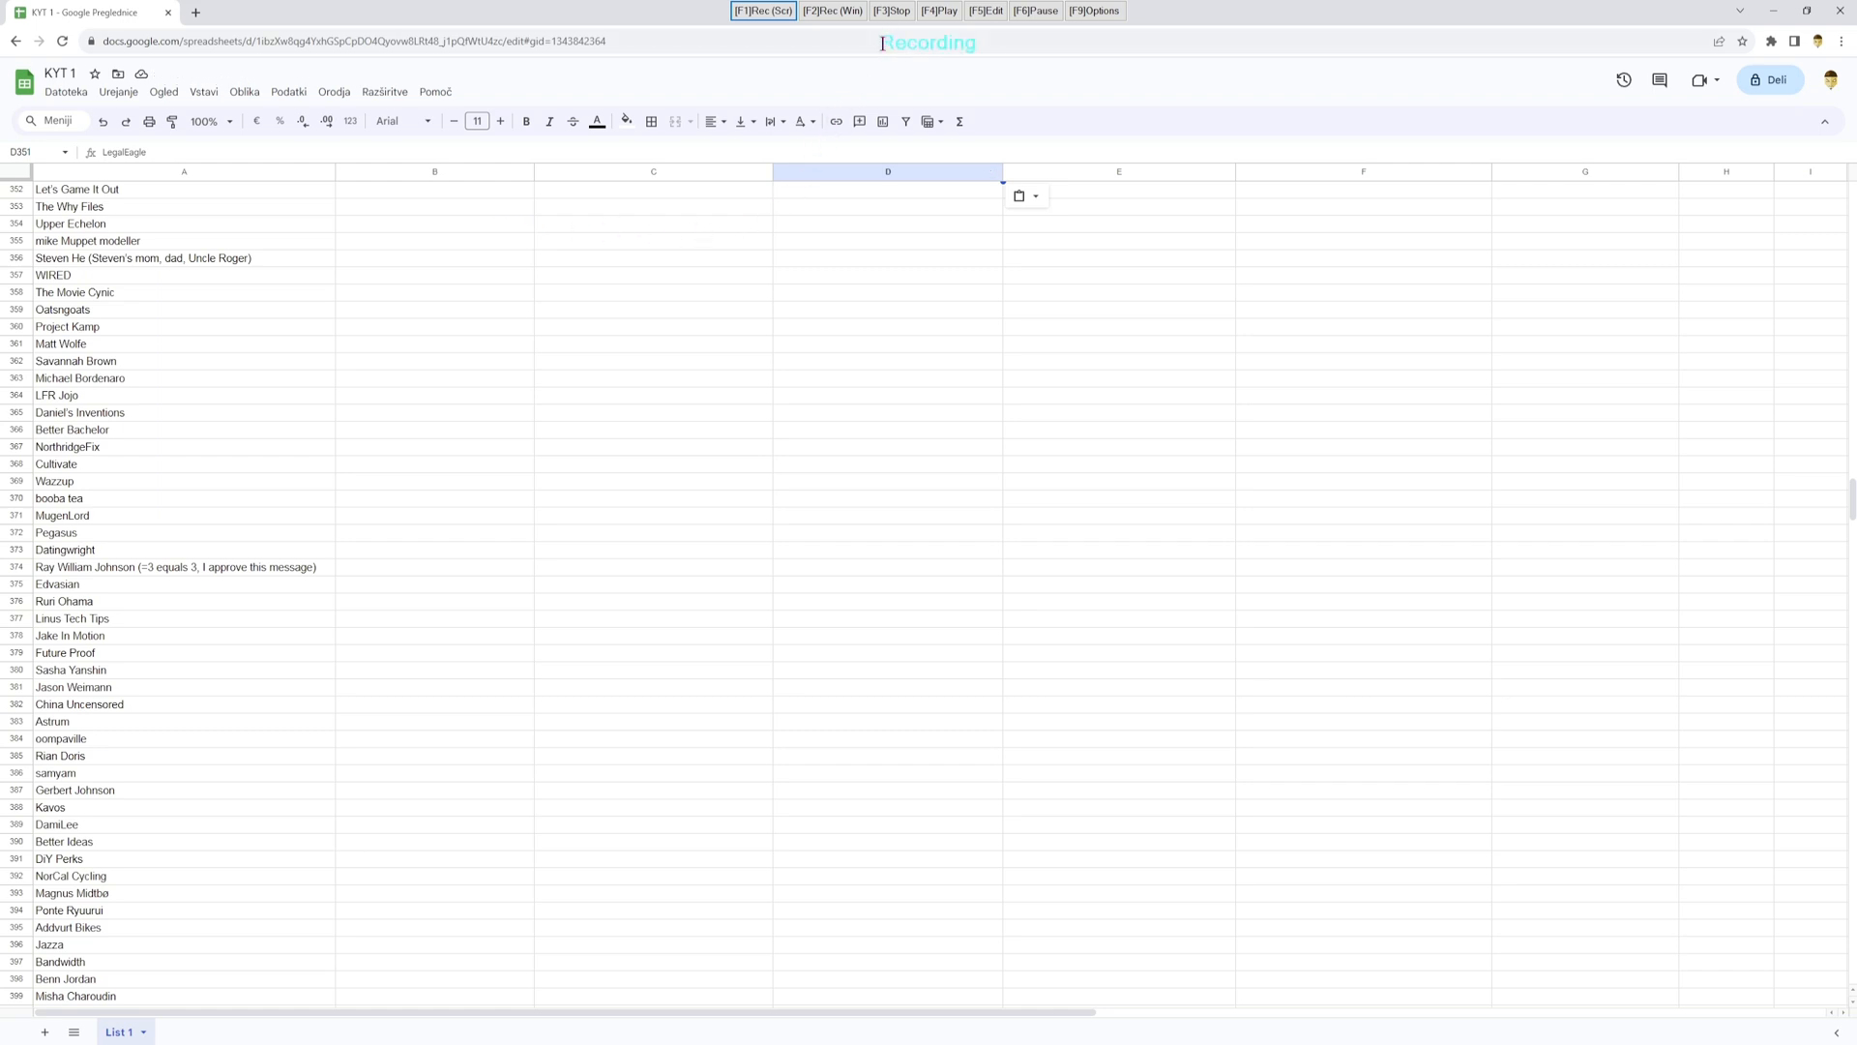
{"action": "left_click", "coordinate": [892, 12]}
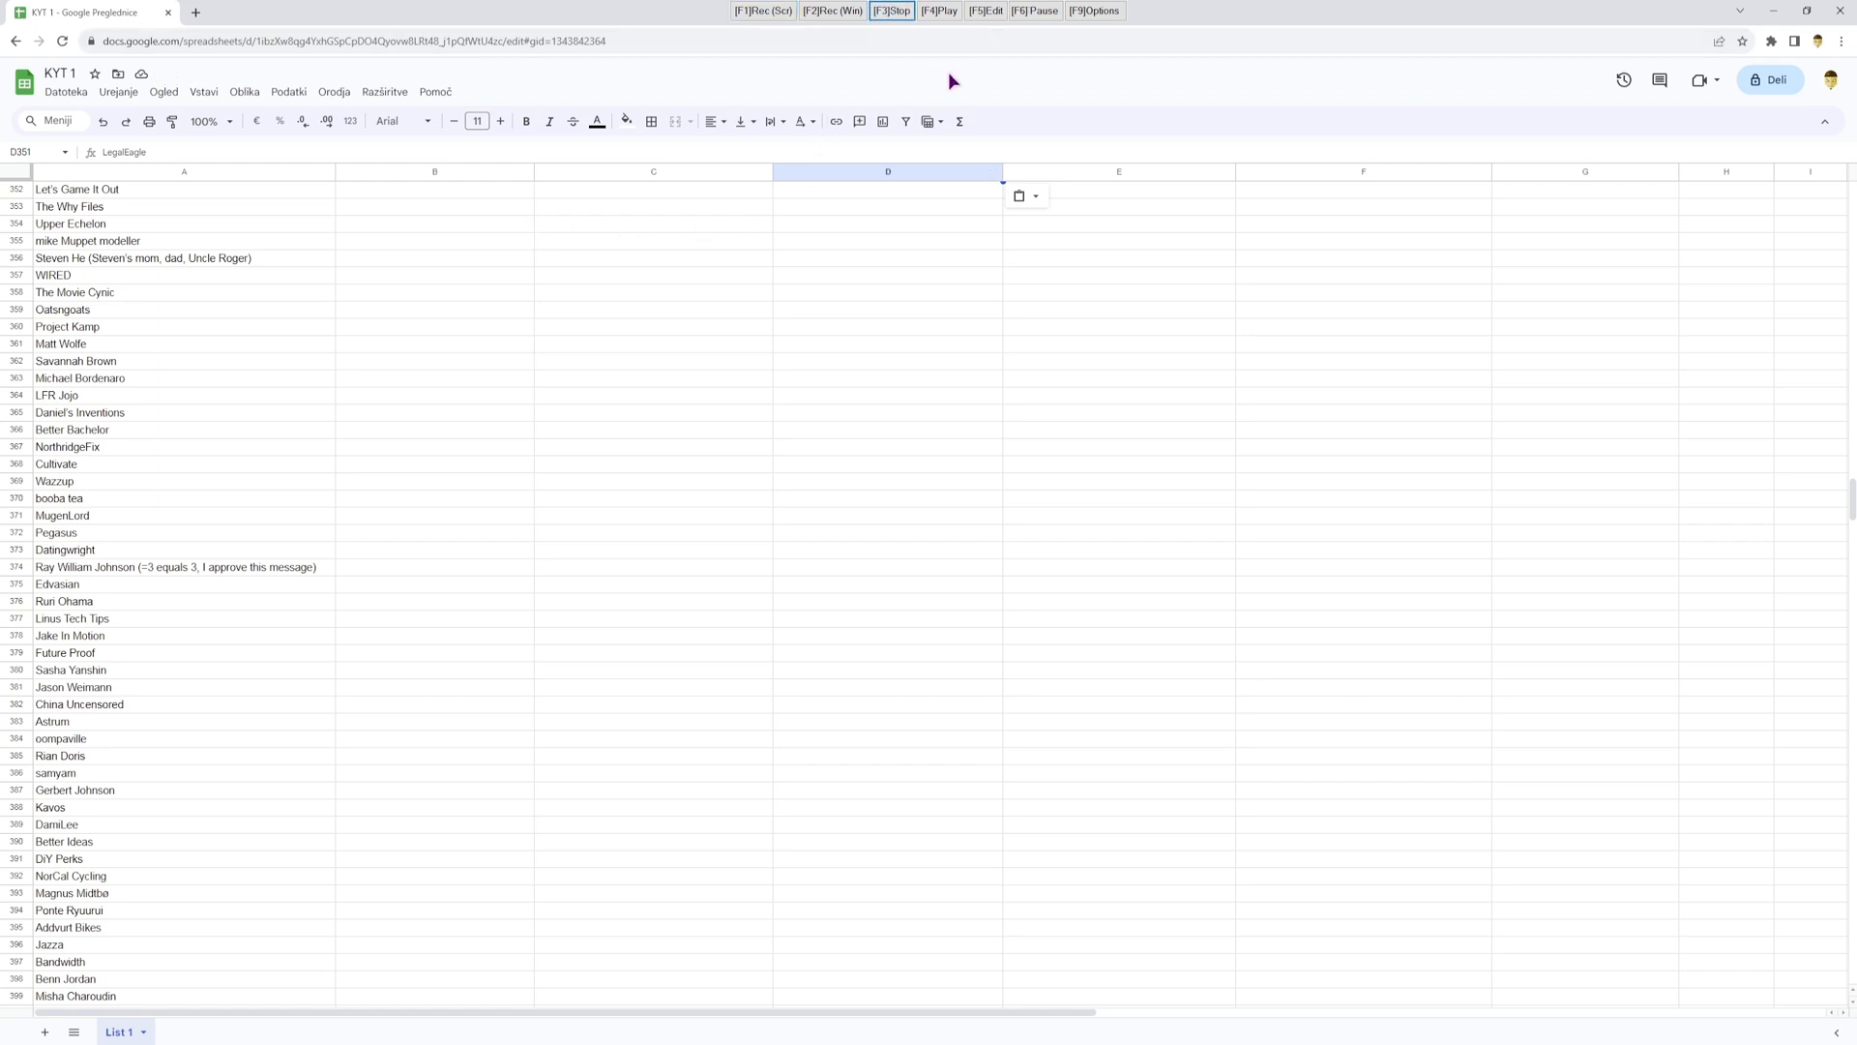
Step: Replay the macro so Let's Game It Out and The Why Files land in column D
{"action": "left_click", "coordinate": [940, 12]}
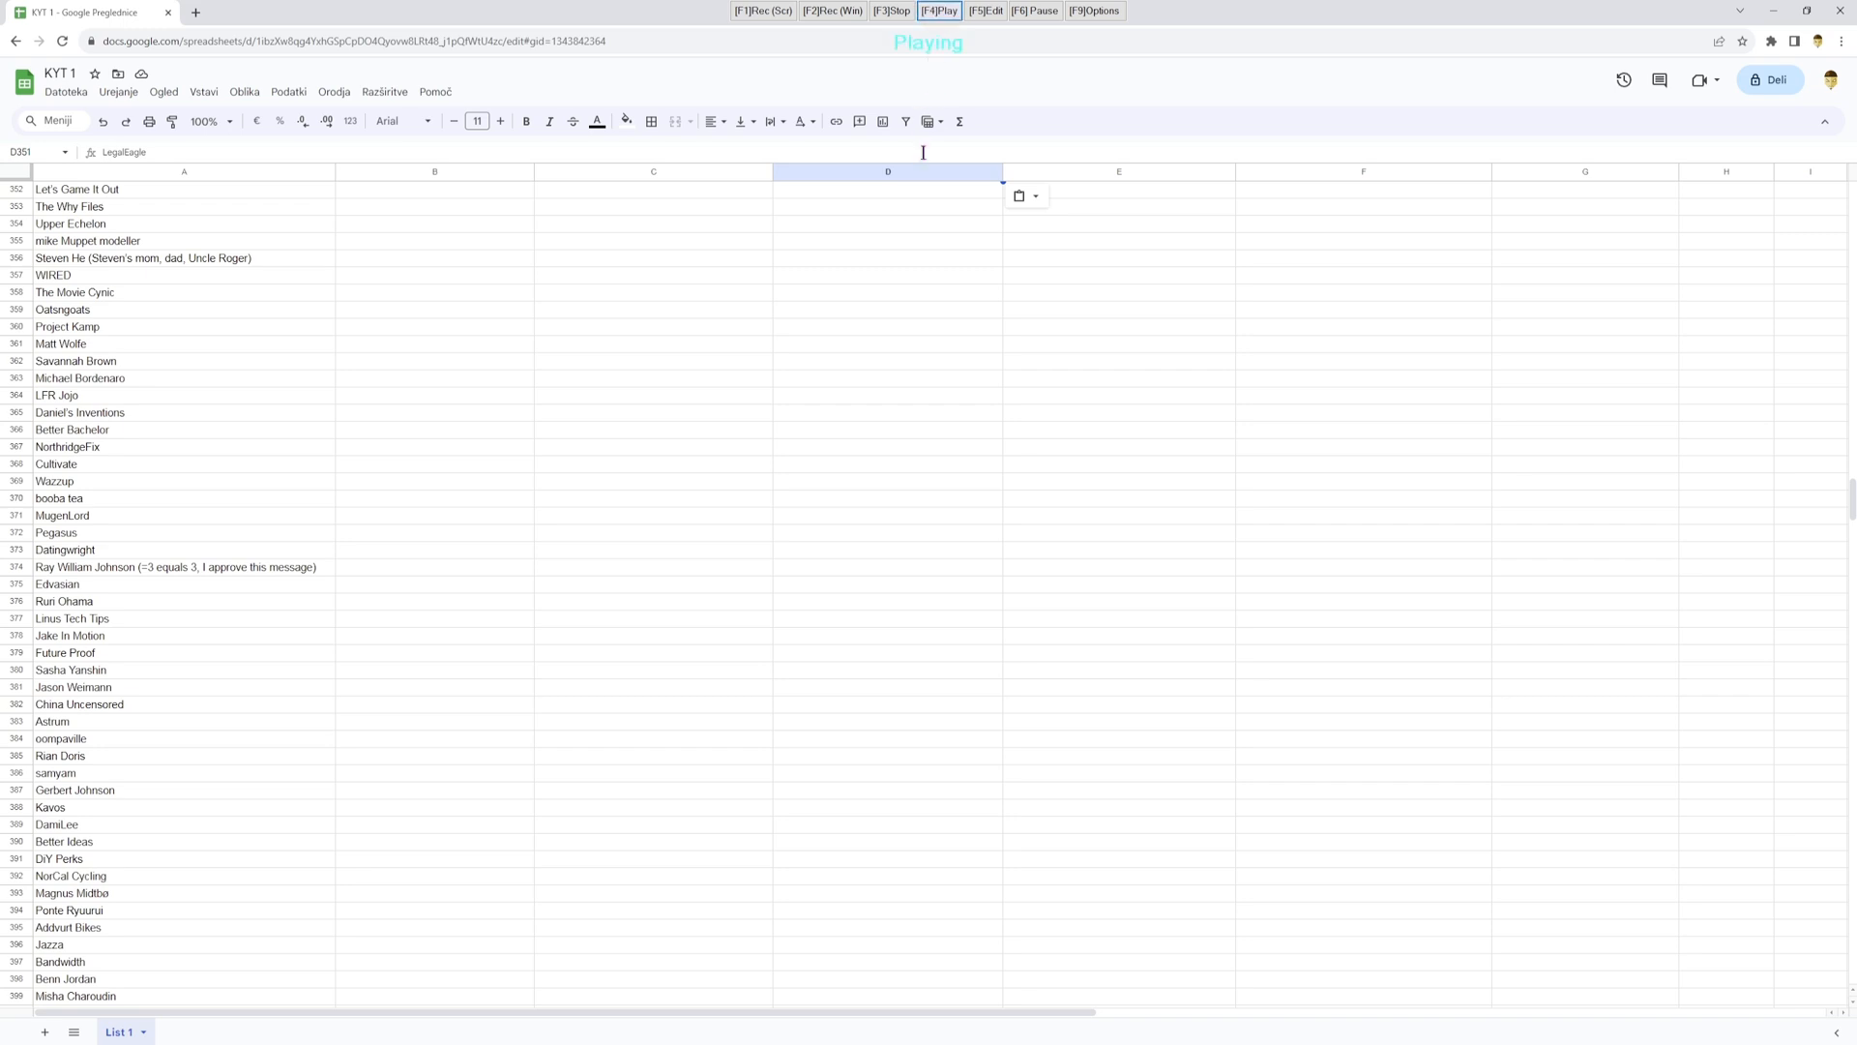
{"action": "mouse_move", "coordinate": [863, 284]}
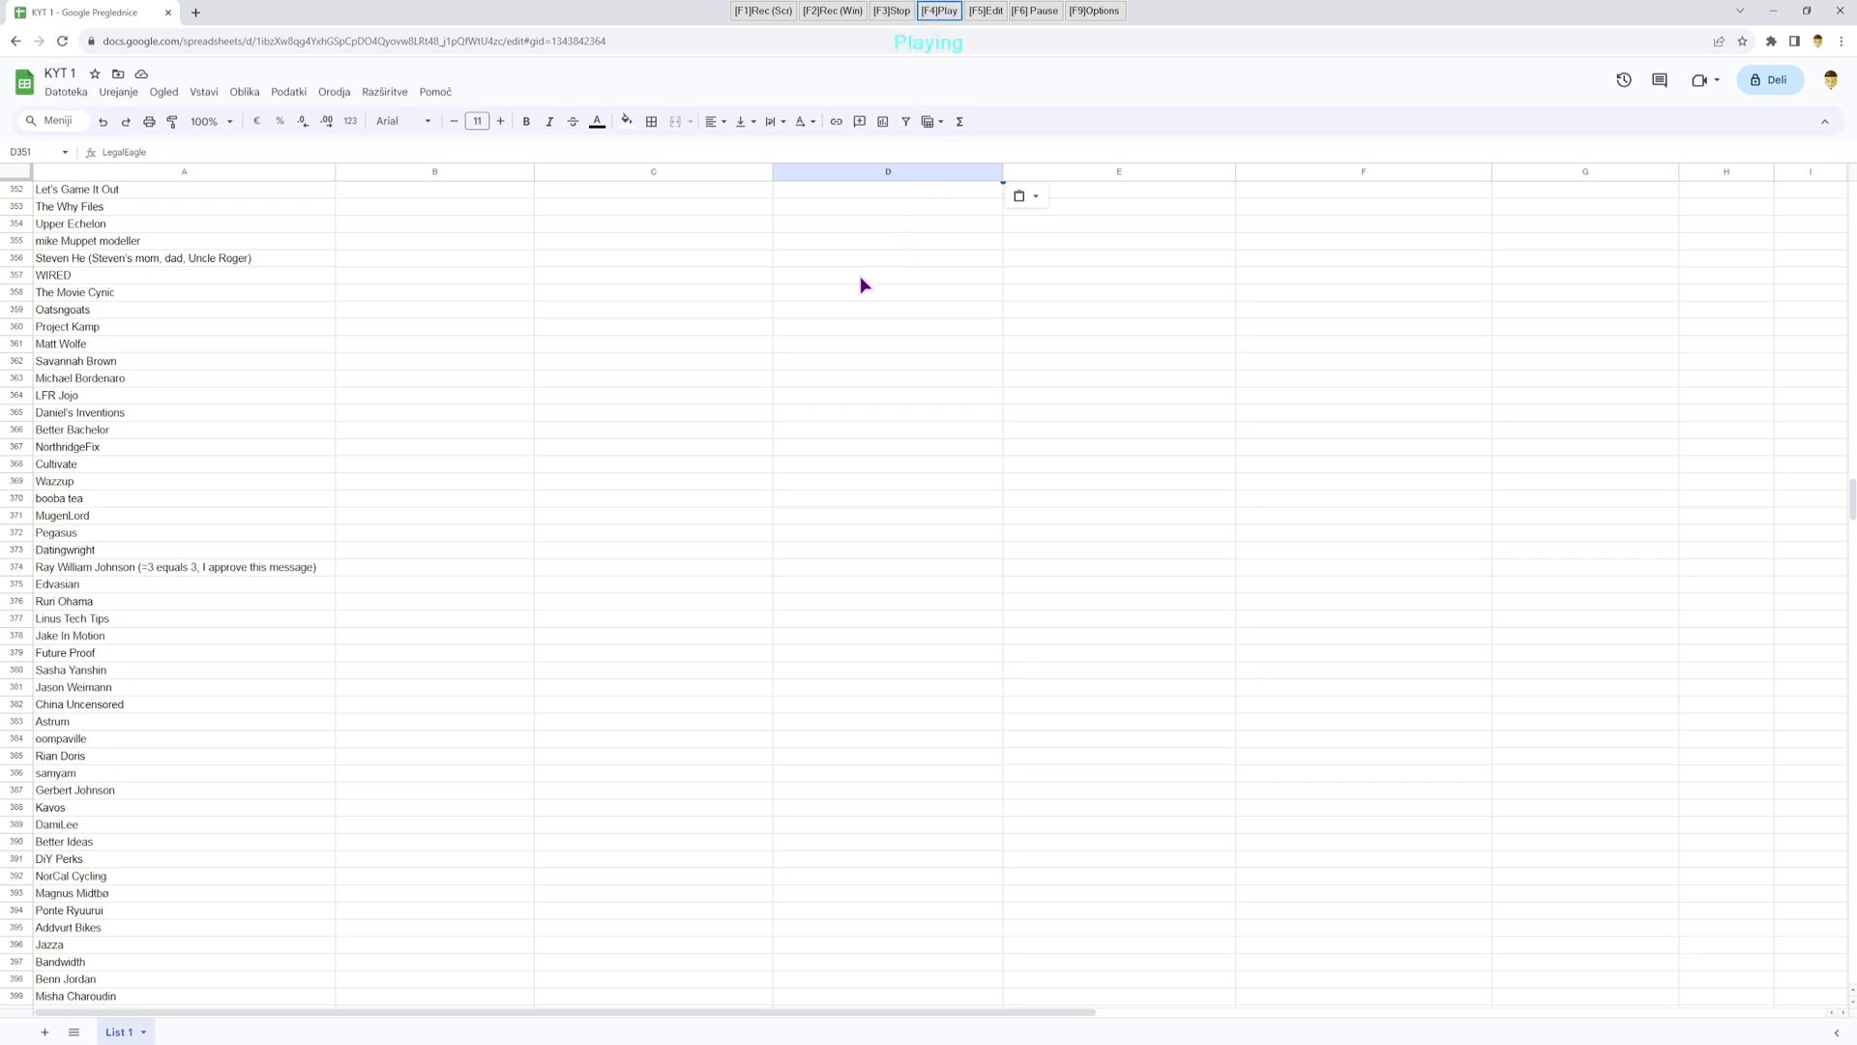
{"action": "left_click", "coordinate": [184, 188]}
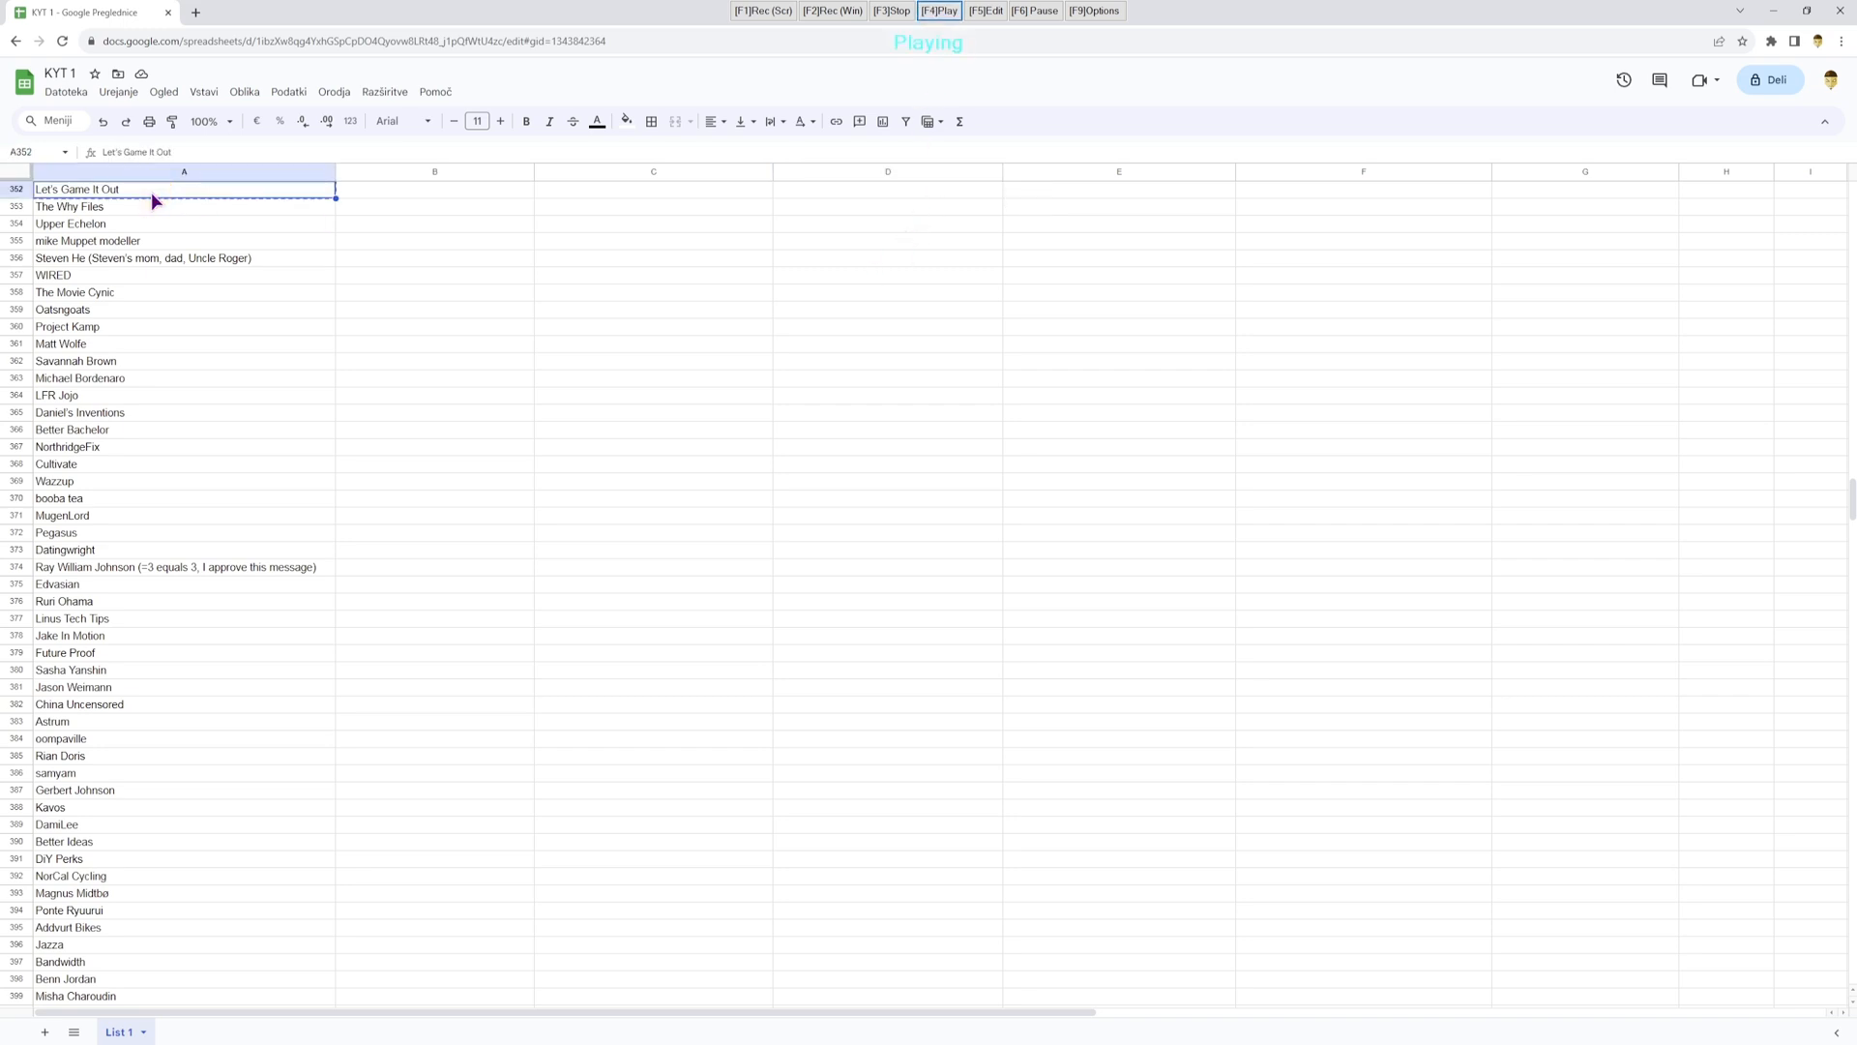
{"action": "left_click", "coordinate": [888, 187]}
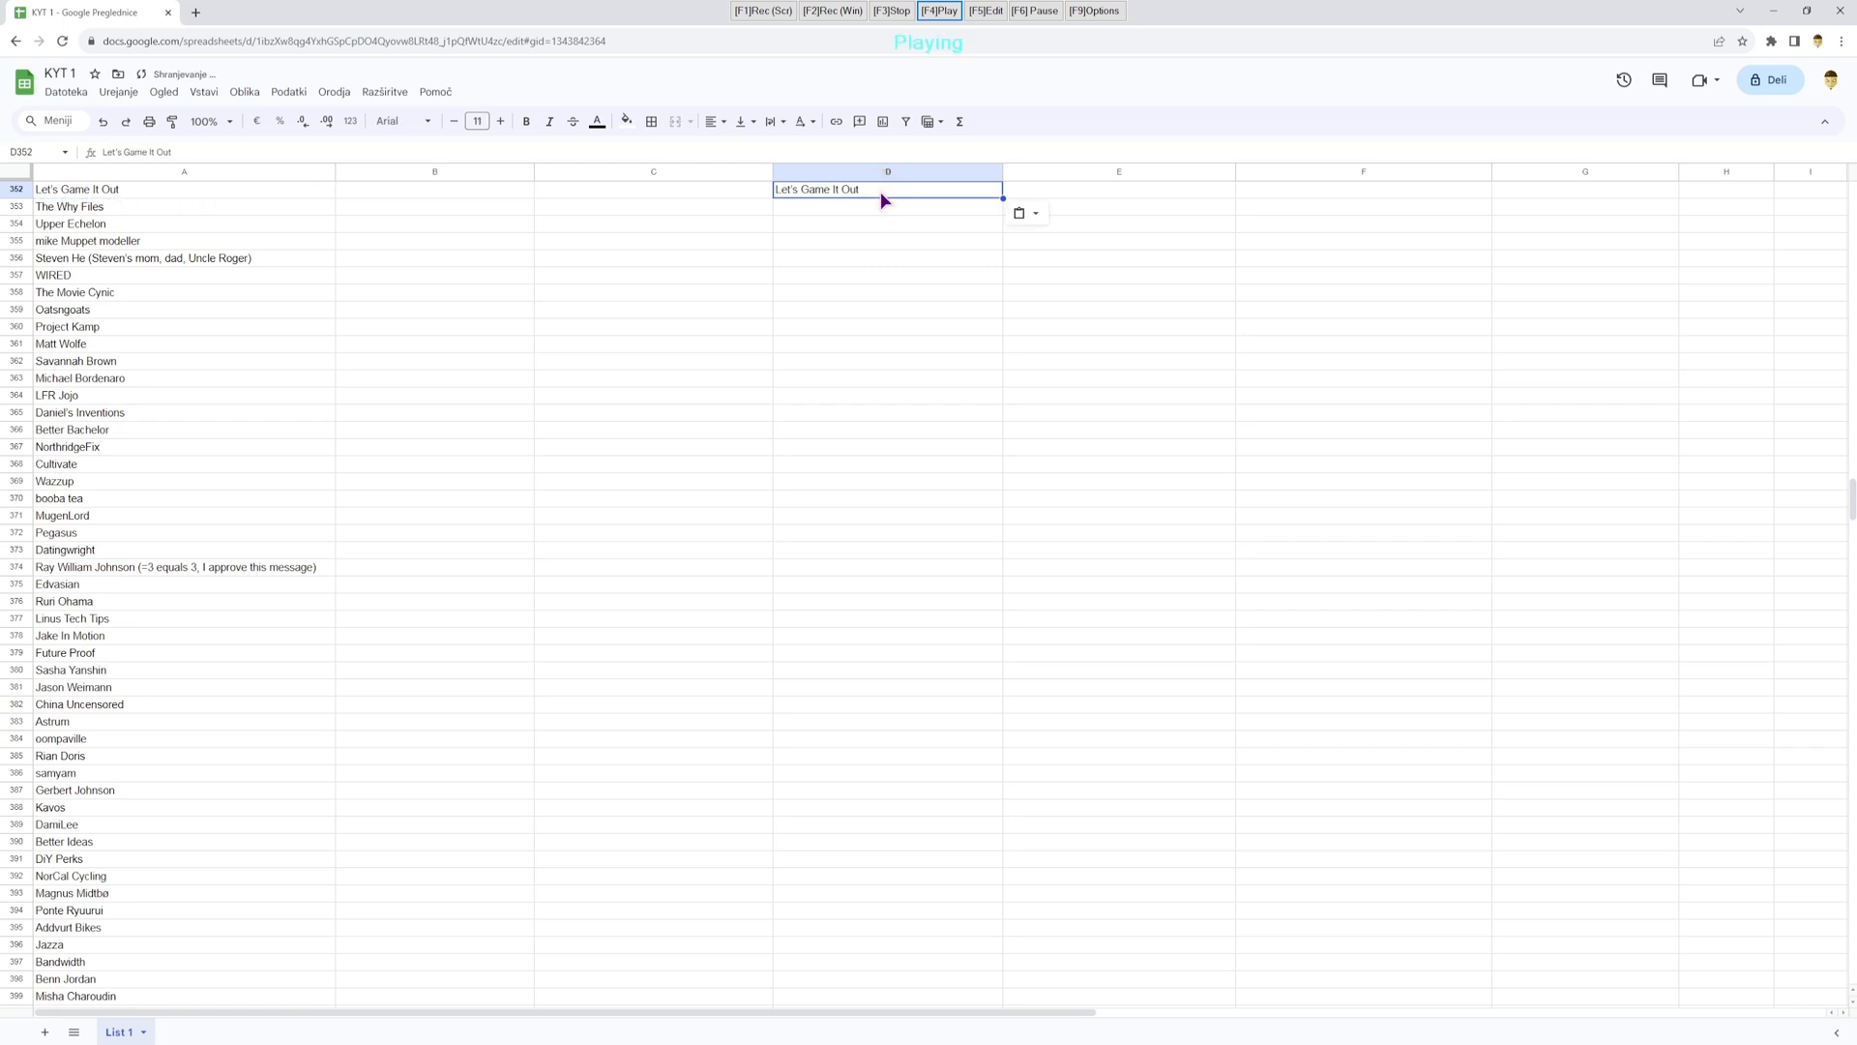
{"action": "left_click", "coordinate": [184, 207]}
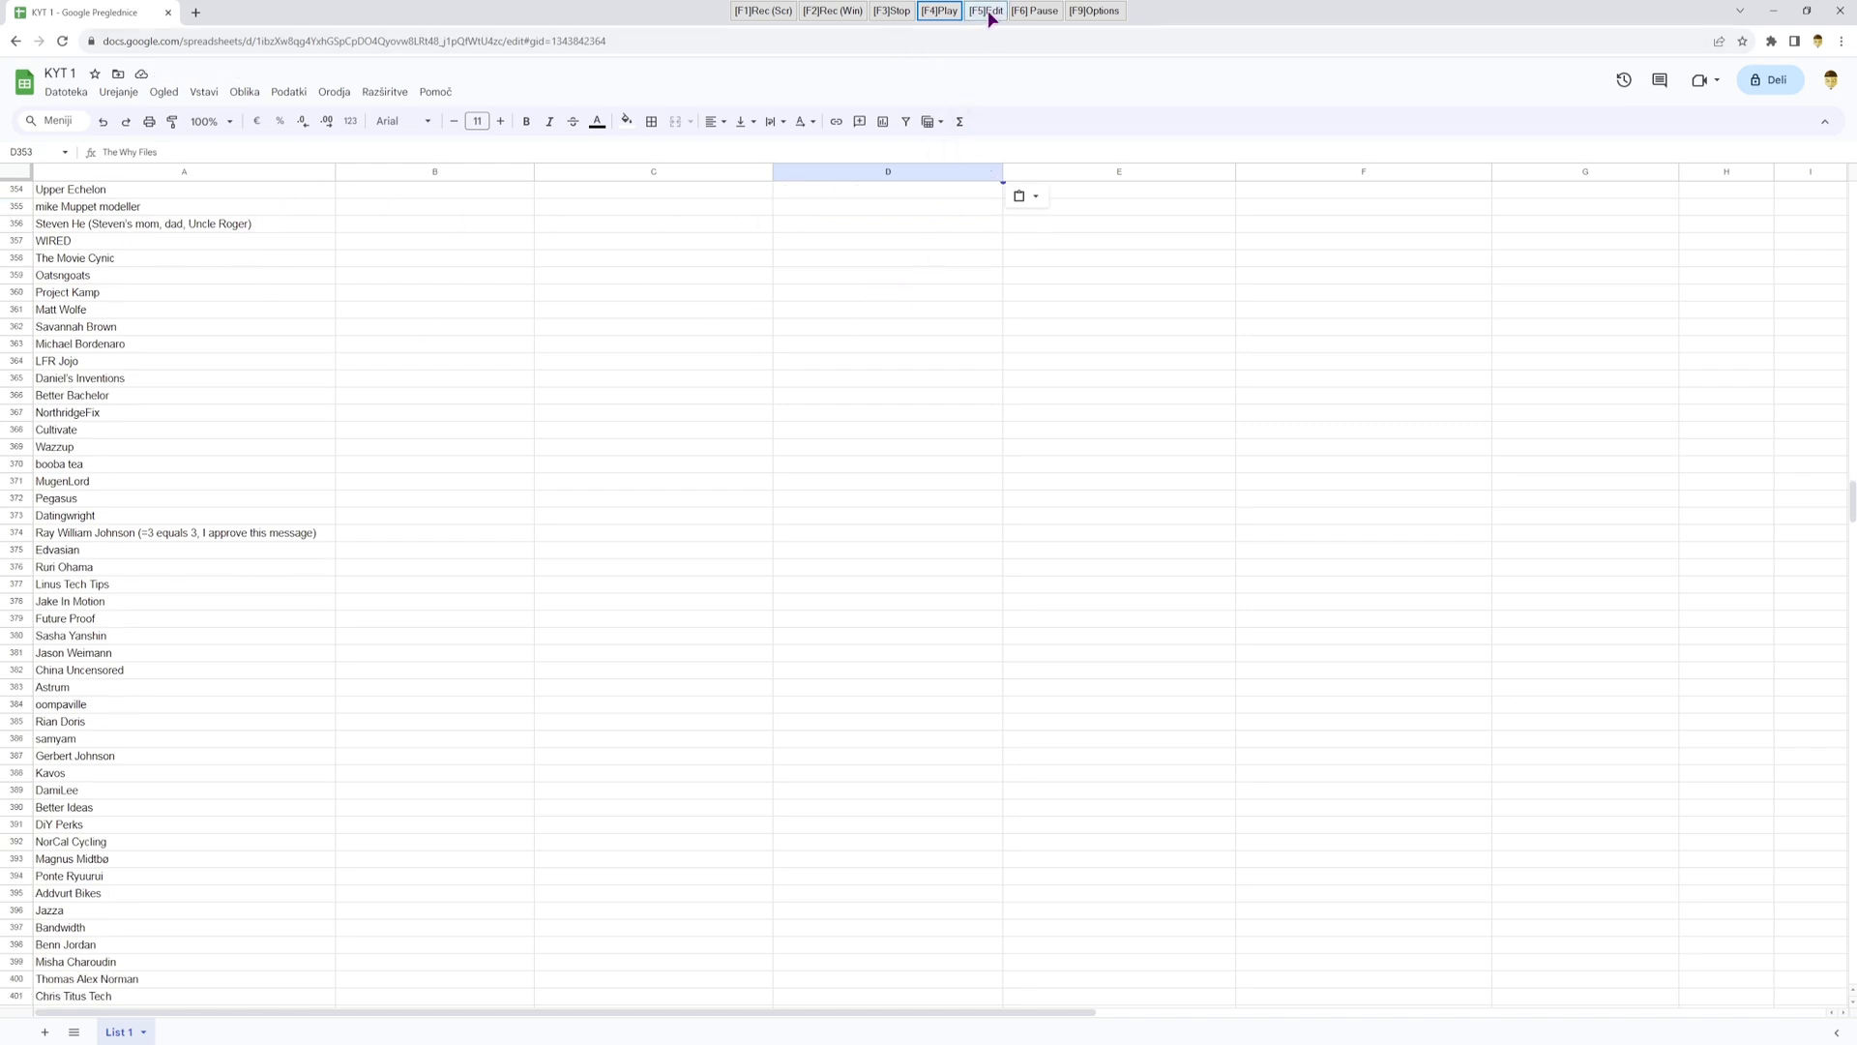
Step: Set the recorded macro's playspeed to 10 and loop count to 10
{"action": "left_click", "coordinate": [984, 12]}
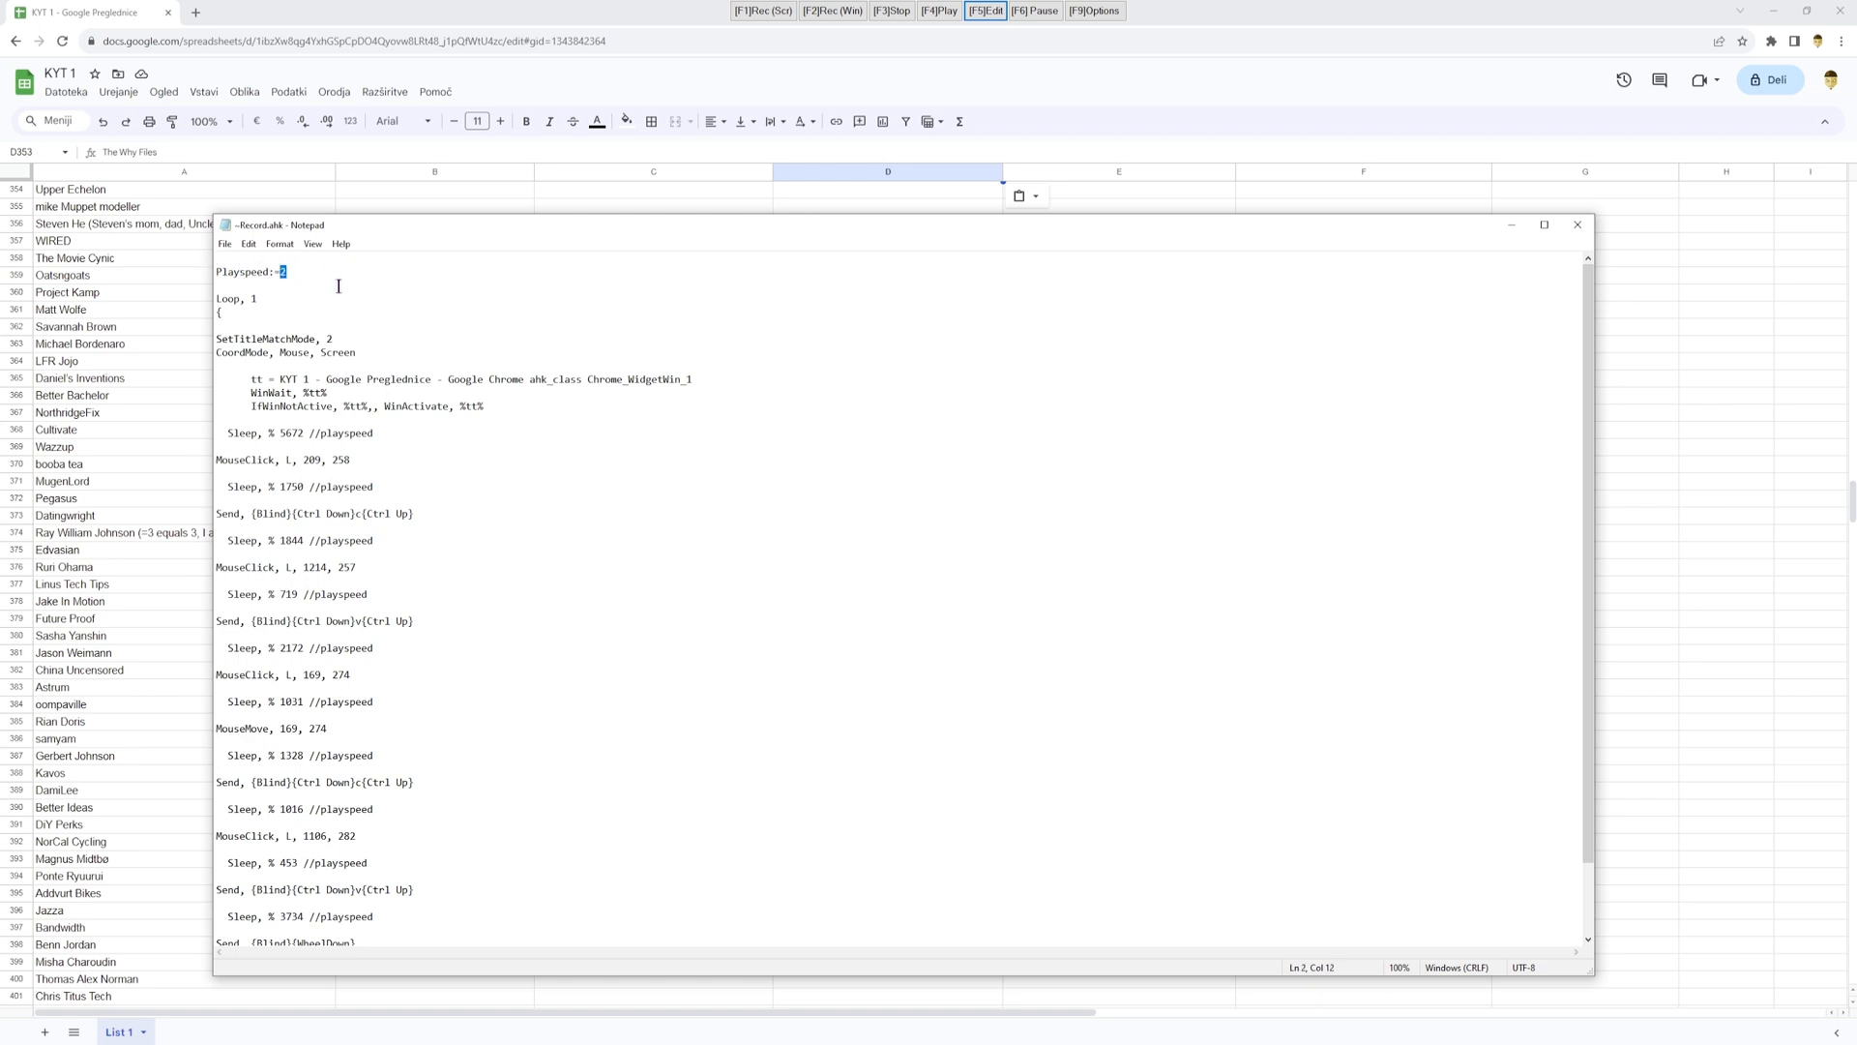
{"action": "type", "text": "10"}
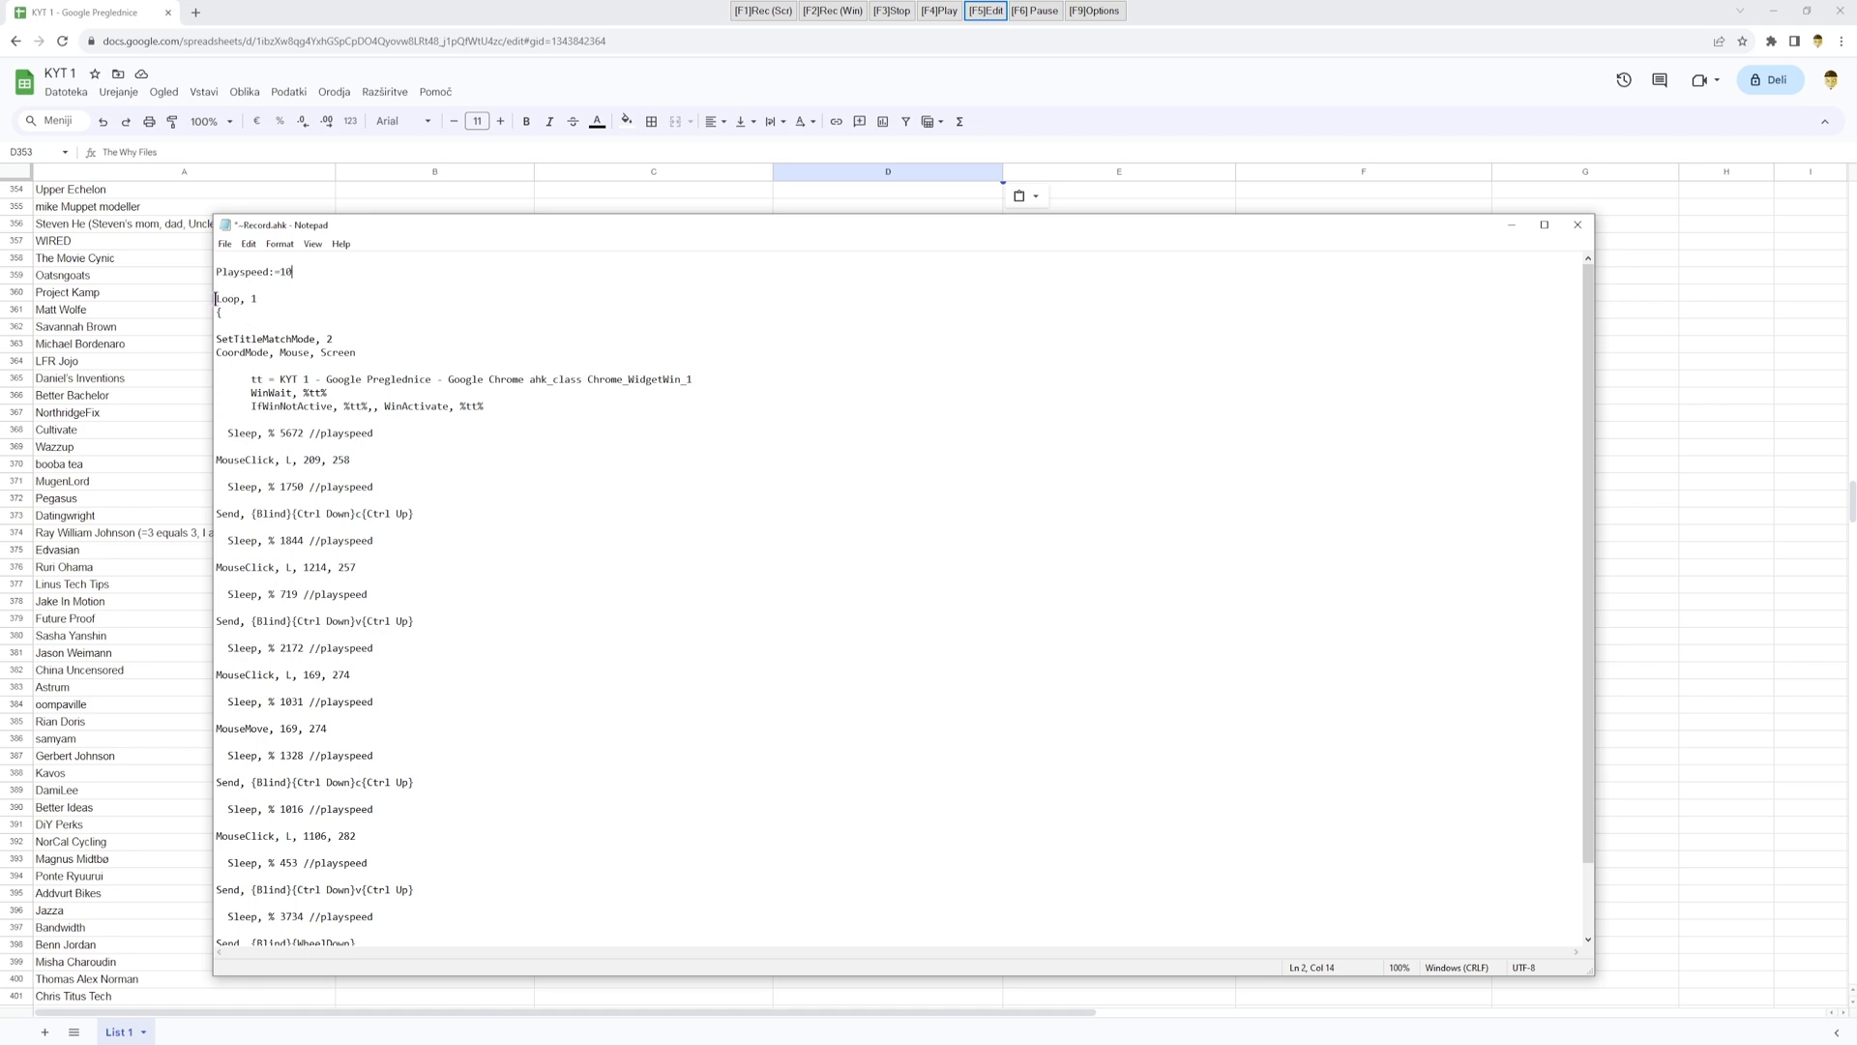
{"action": "left_click", "coordinate": [256, 298]}
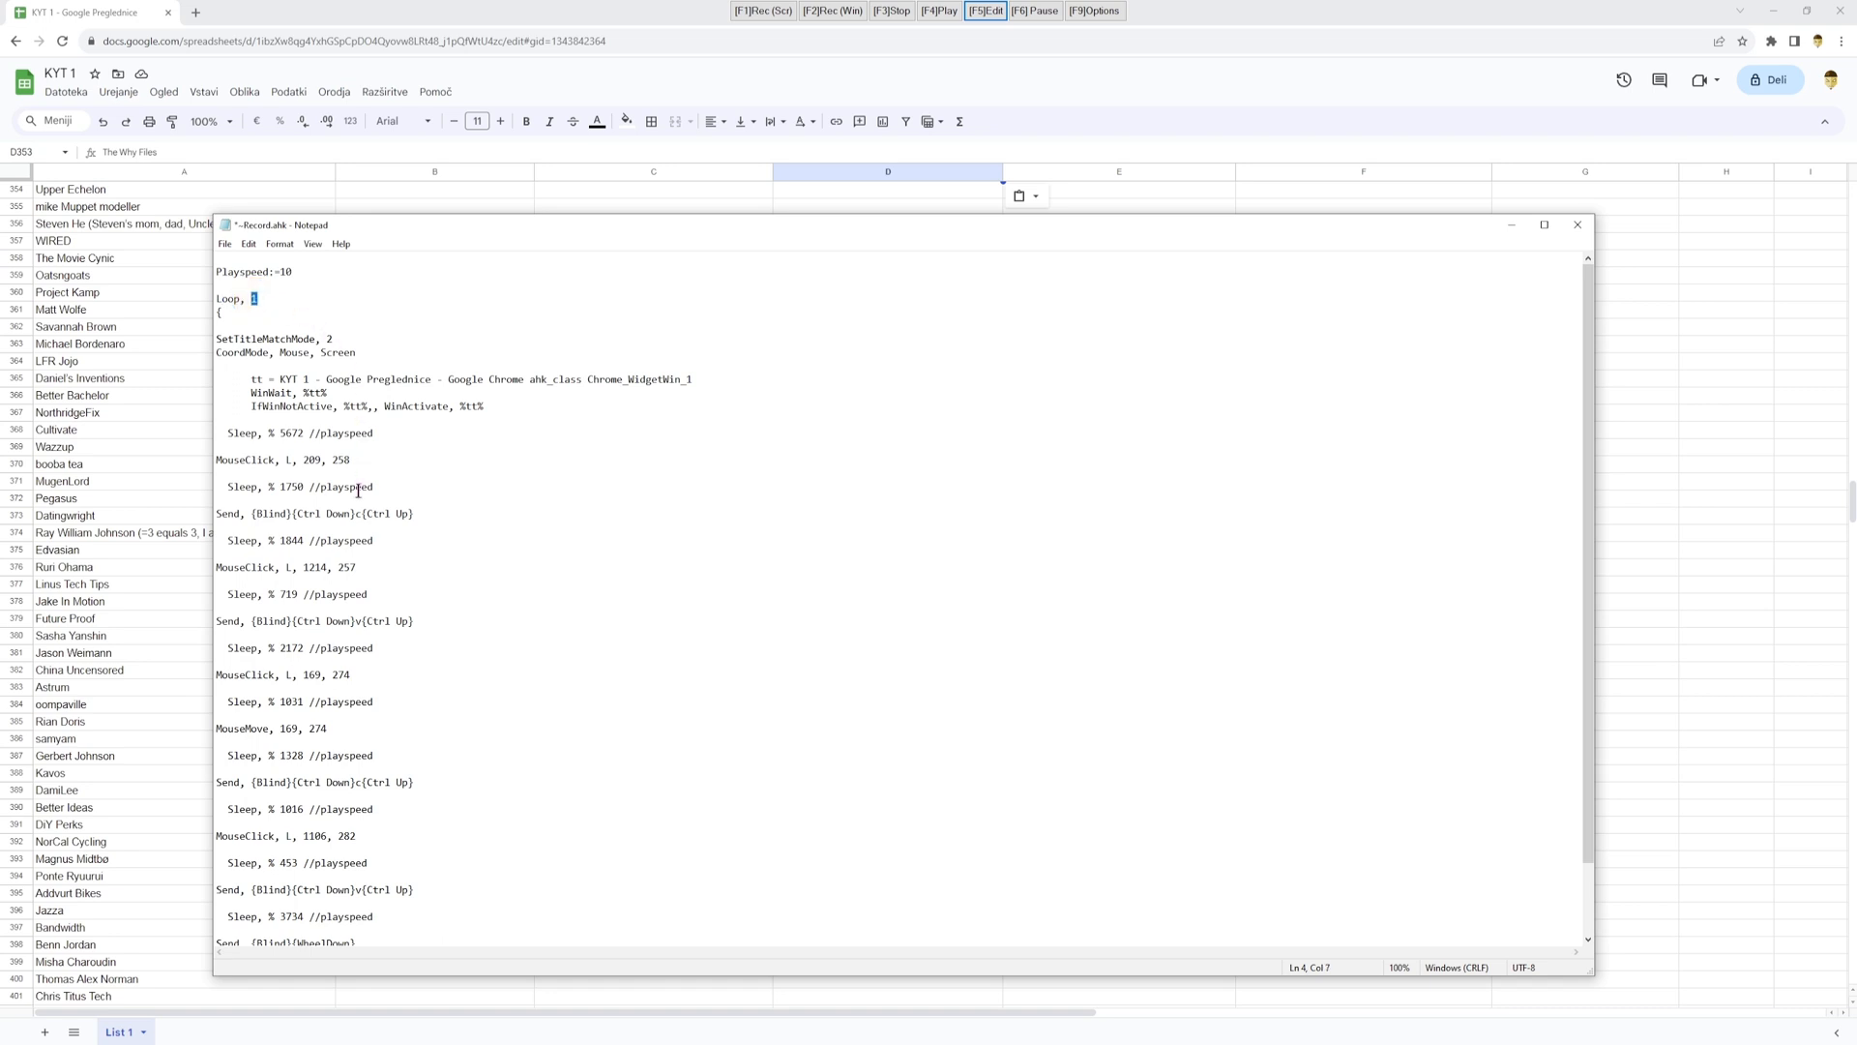
{"action": "type", "text": "0"}
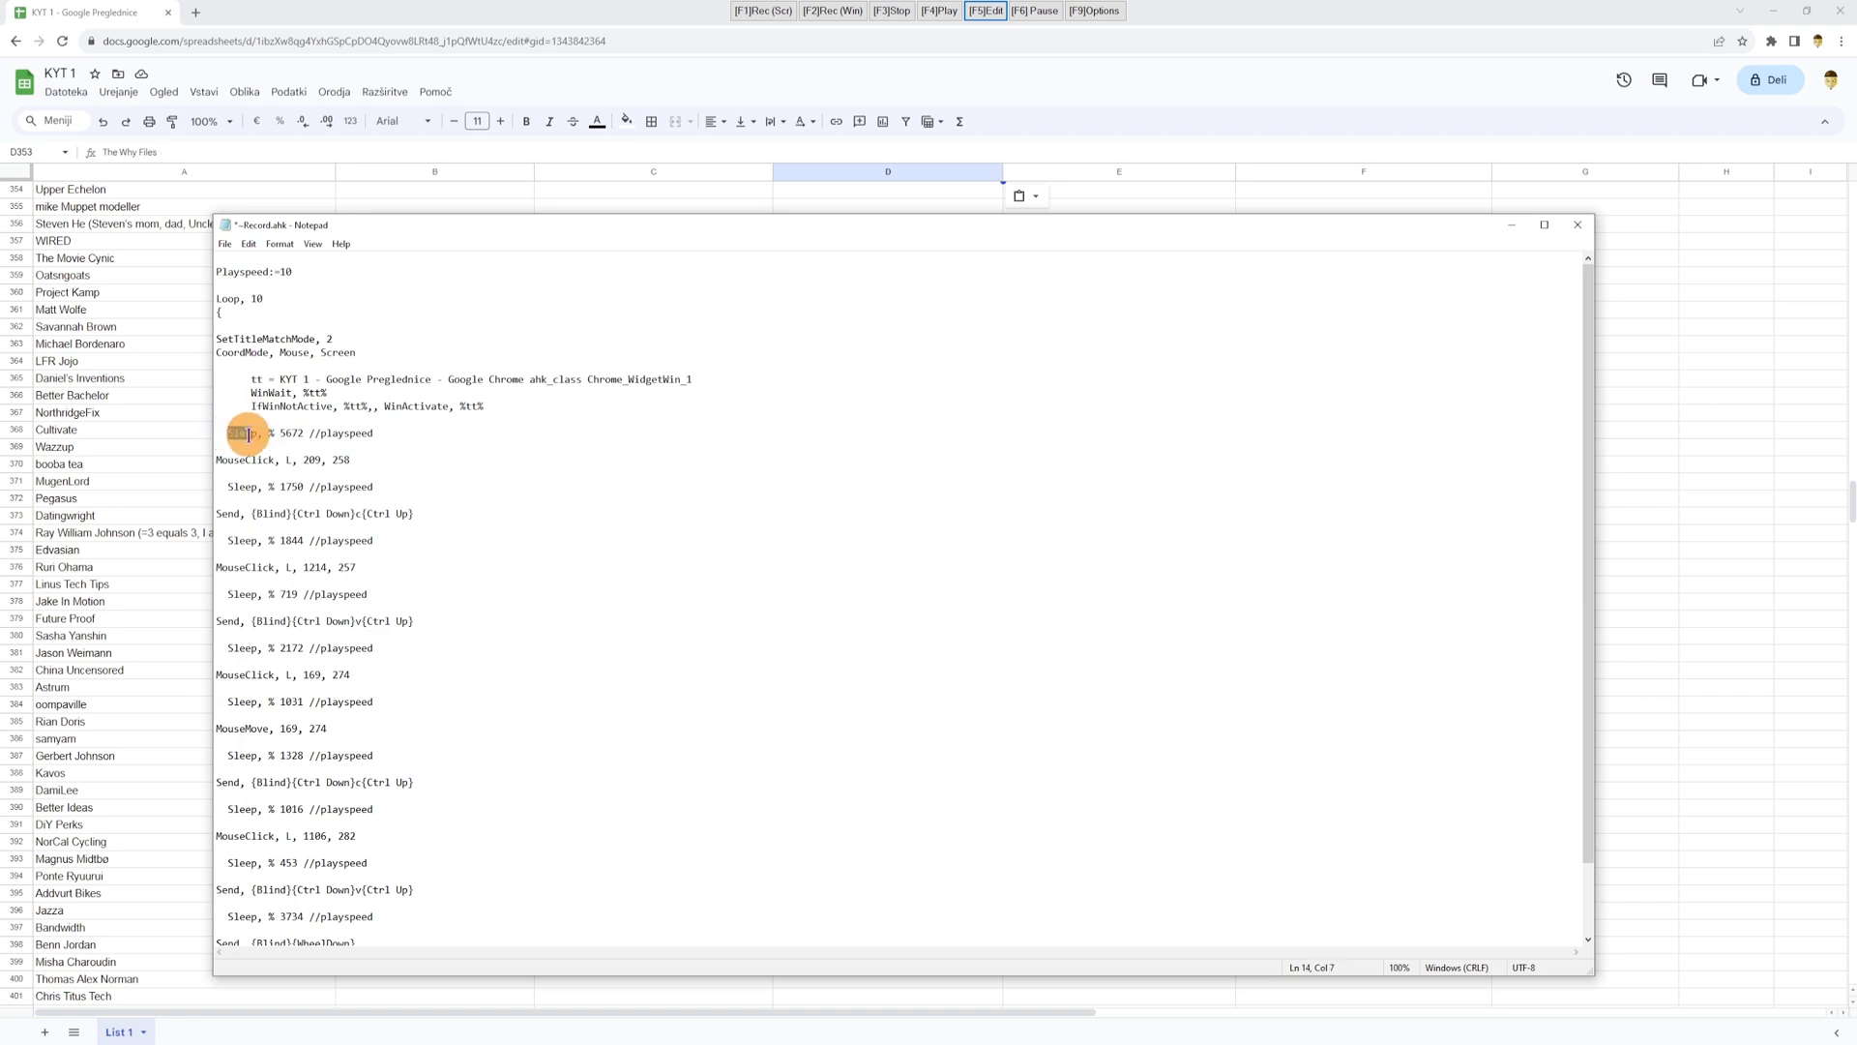
Step: Shorten the script's Sleep delays to roughly 110–170, keeping the final Sleep at 1000
{"action": "double_click", "coordinate": [240, 431]}
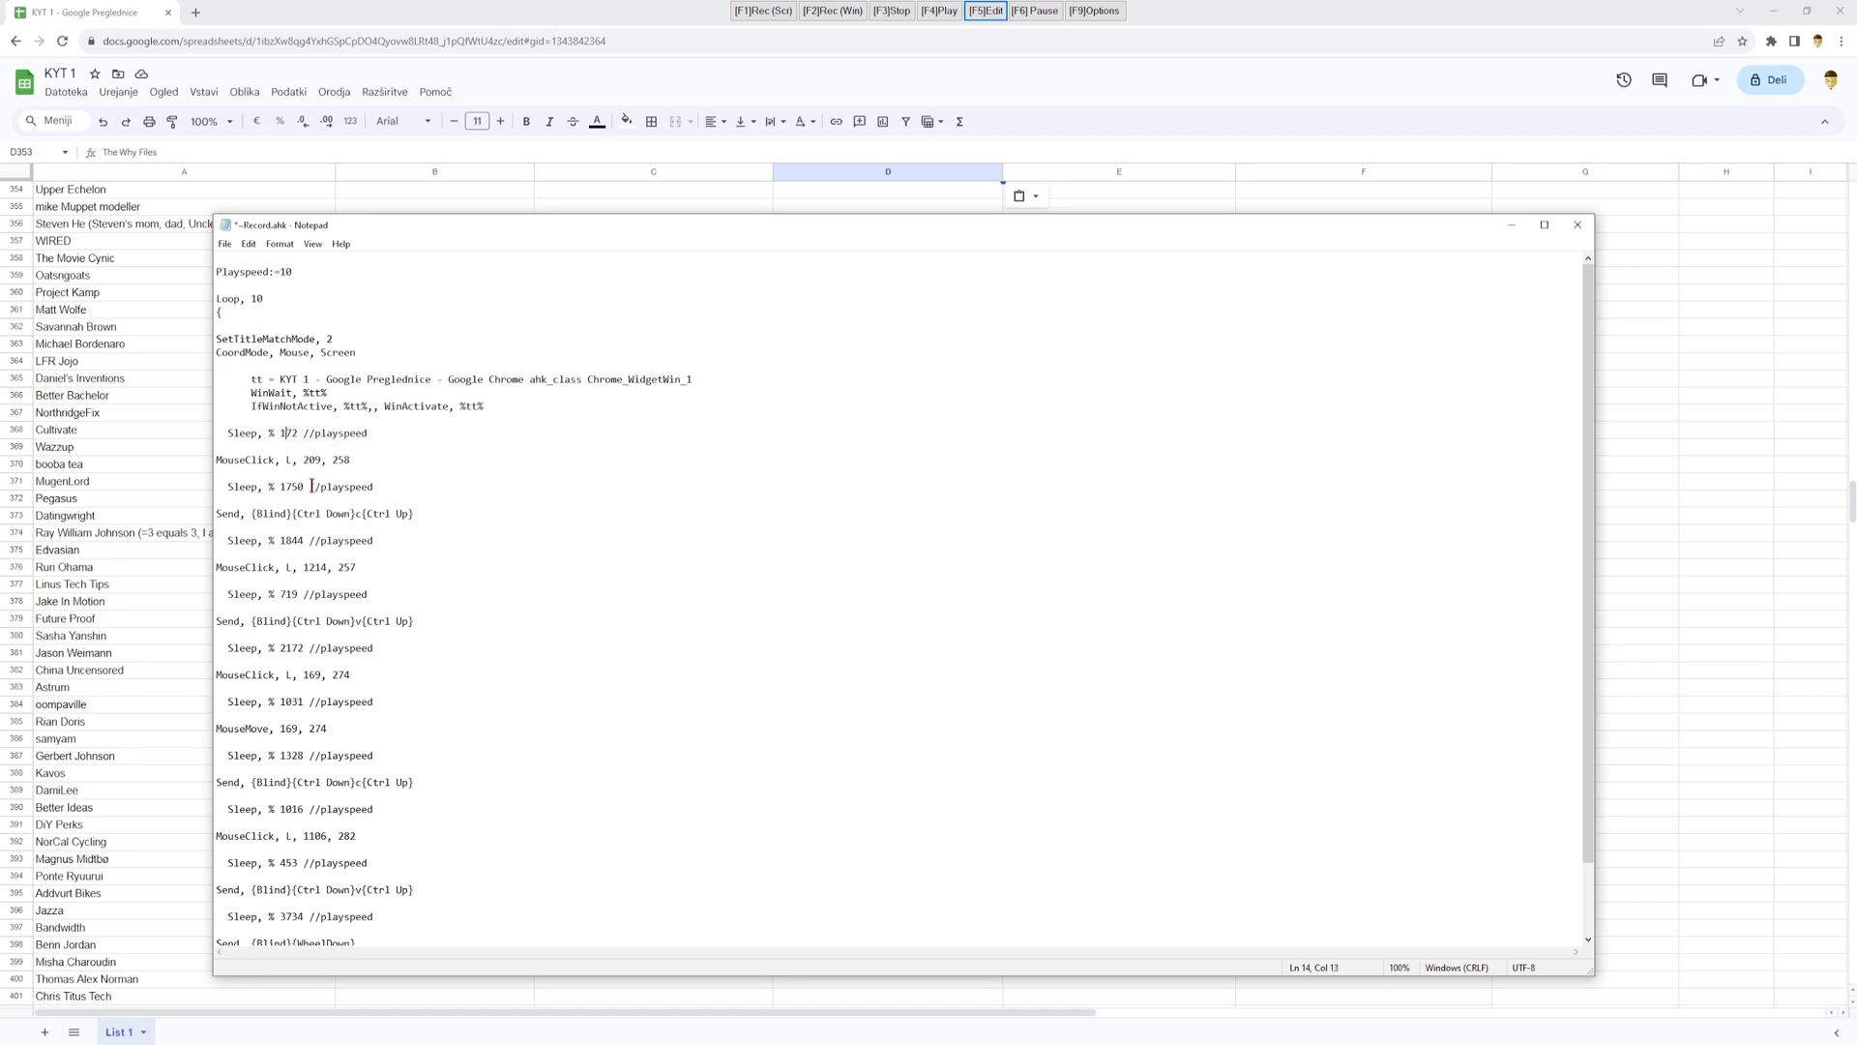
{"action": "left_click", "coordinate": [352, 540]}
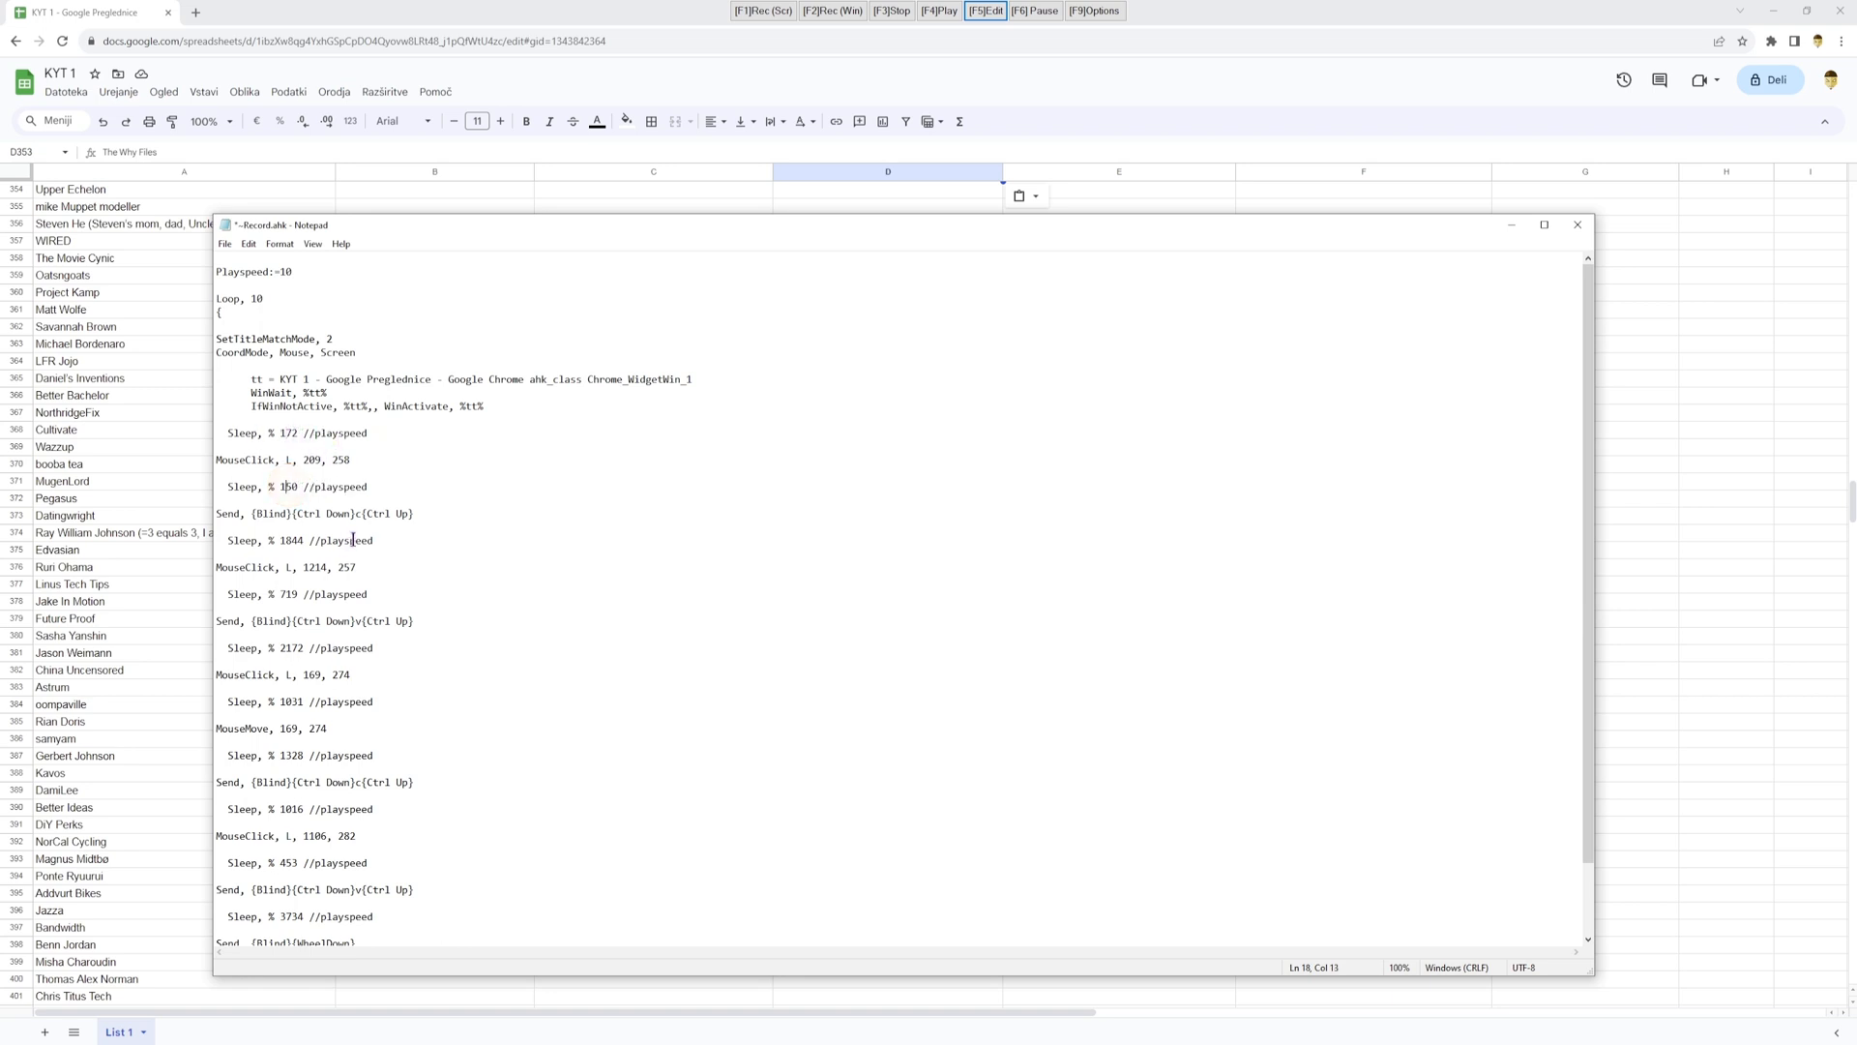
{"action": "double_click", "coordinate": [288, 540]}
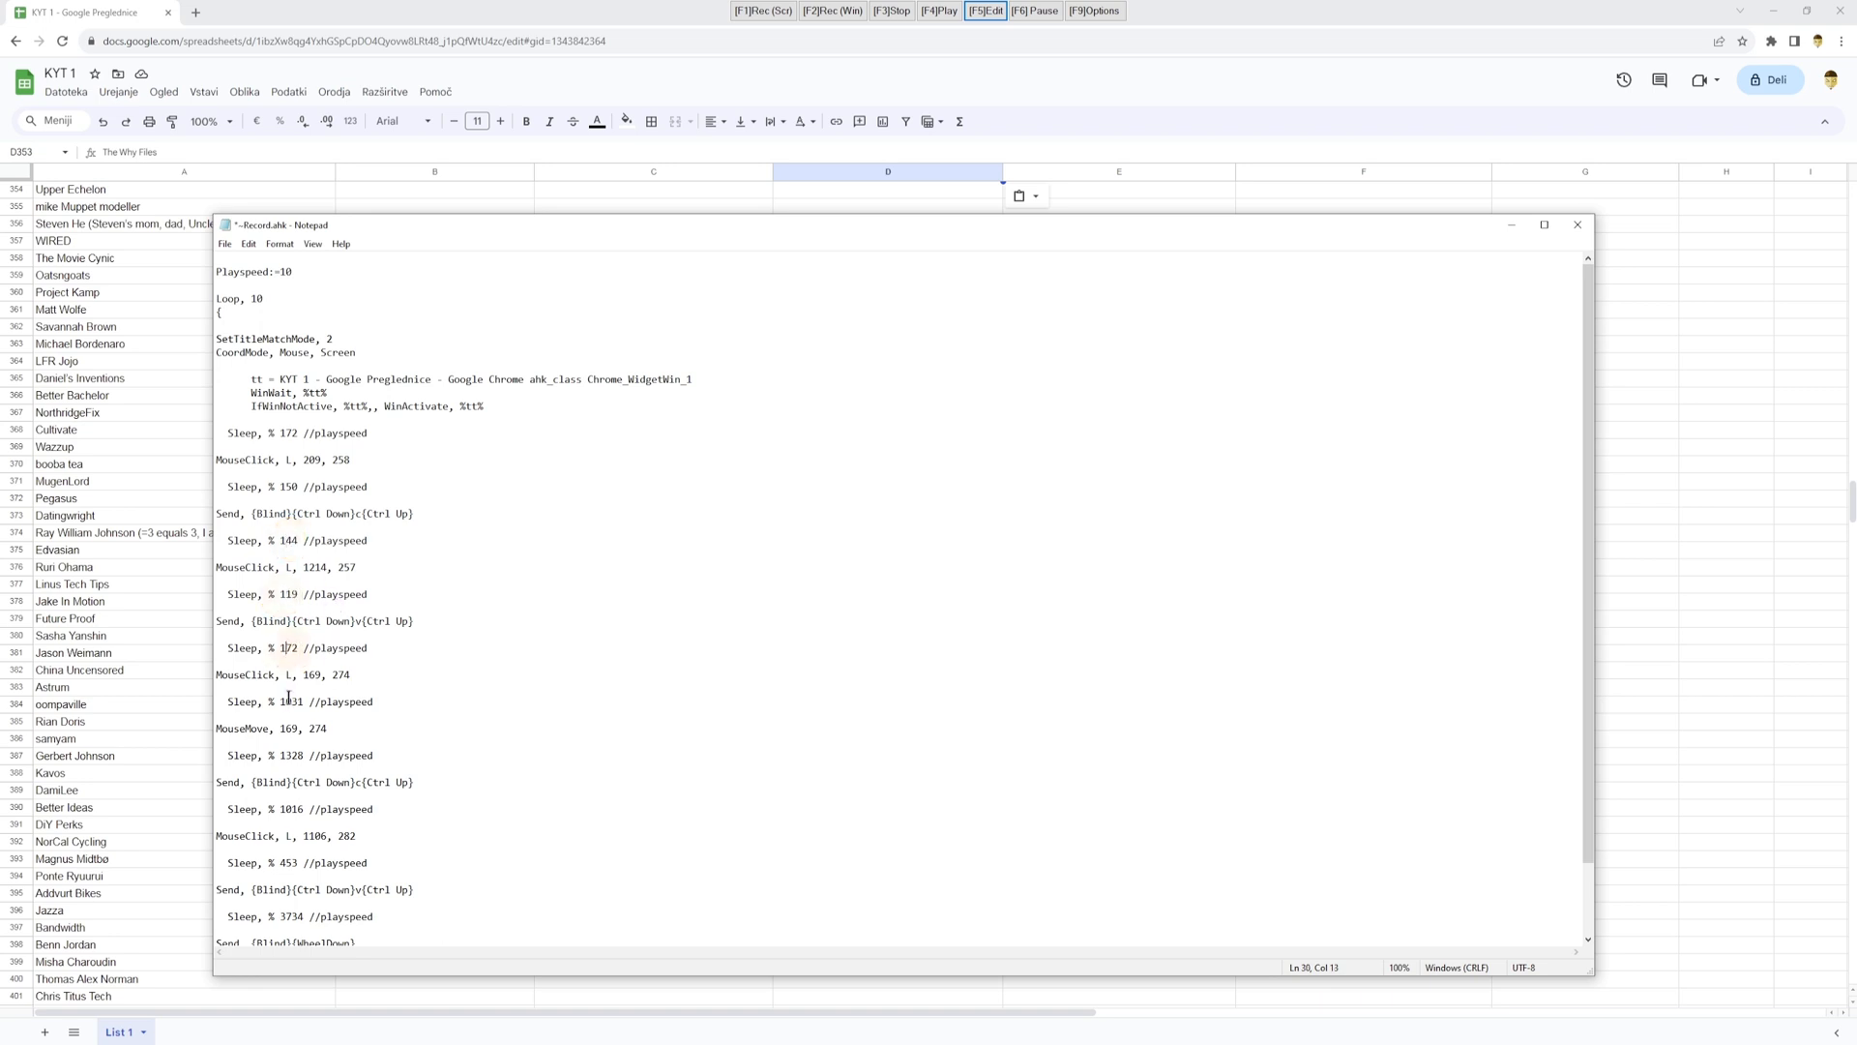
{"action": "scroll", "scroll_direction": "down", "scroll_amount": 3}
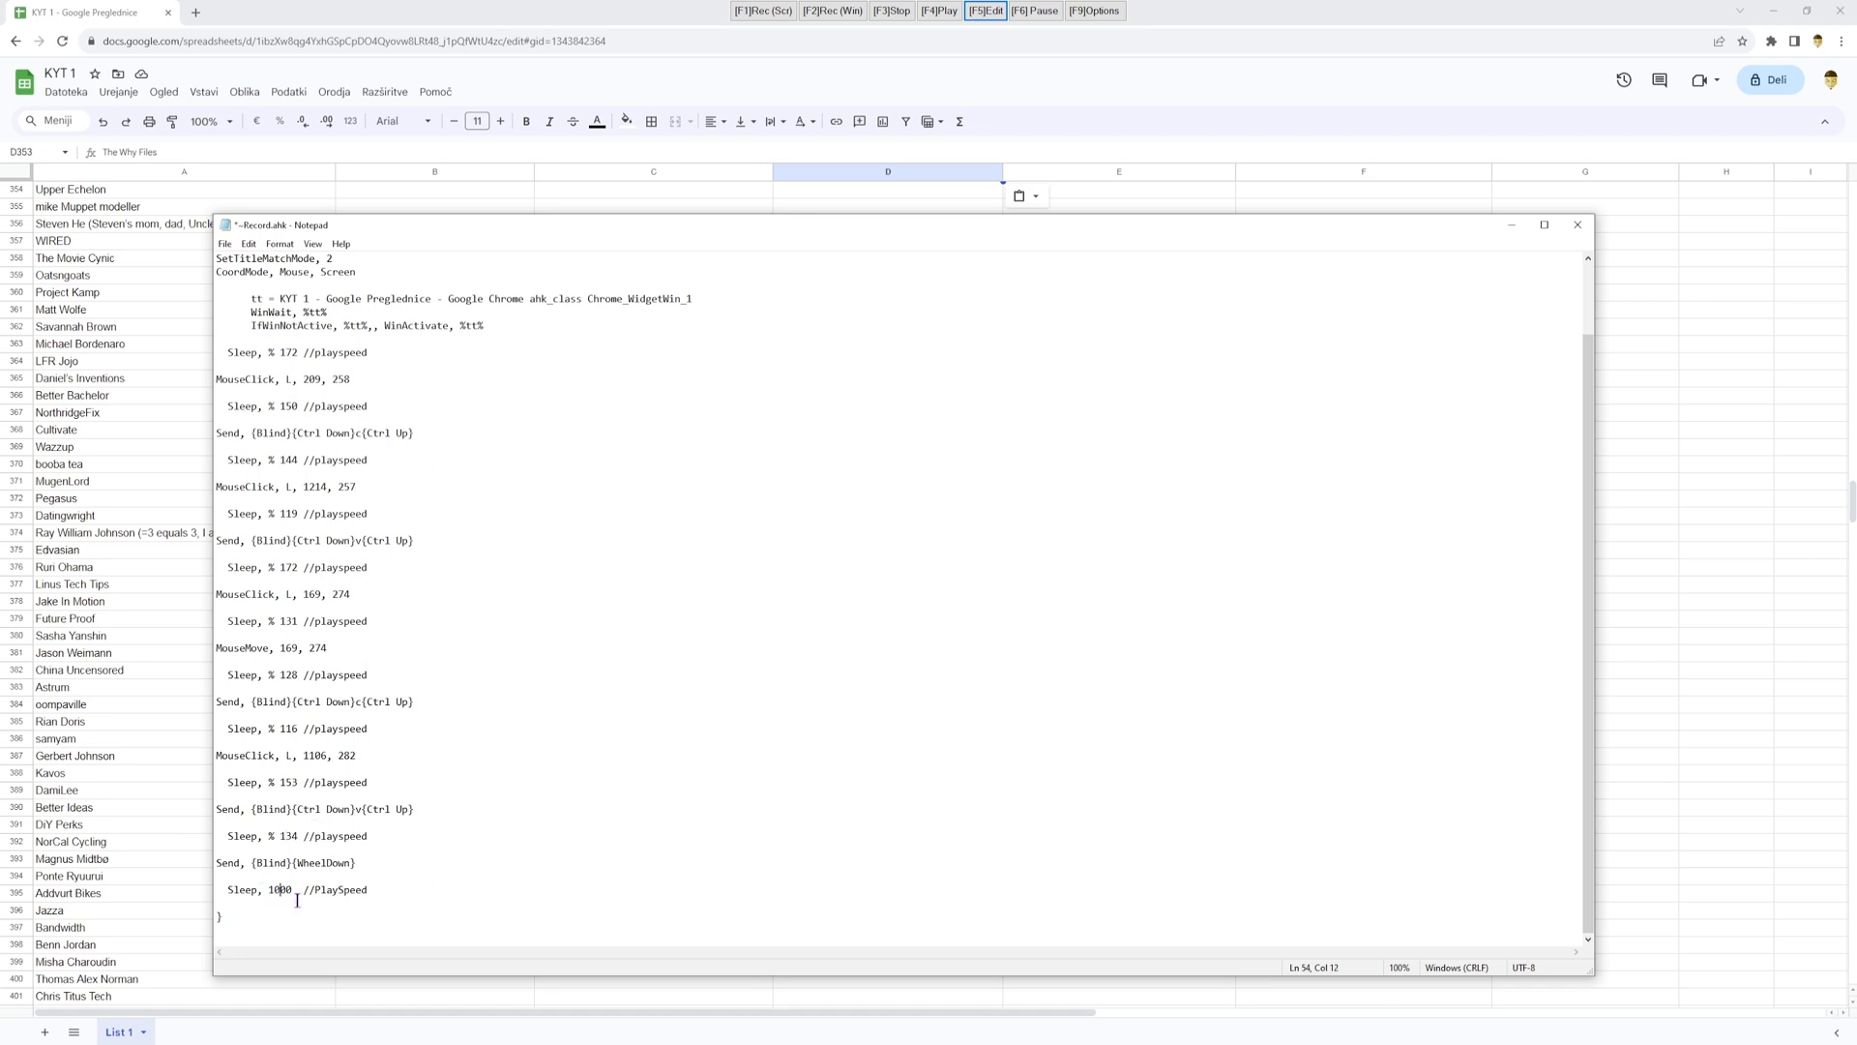
{"action": "mouse_move", "coordinate": [535, 689]}
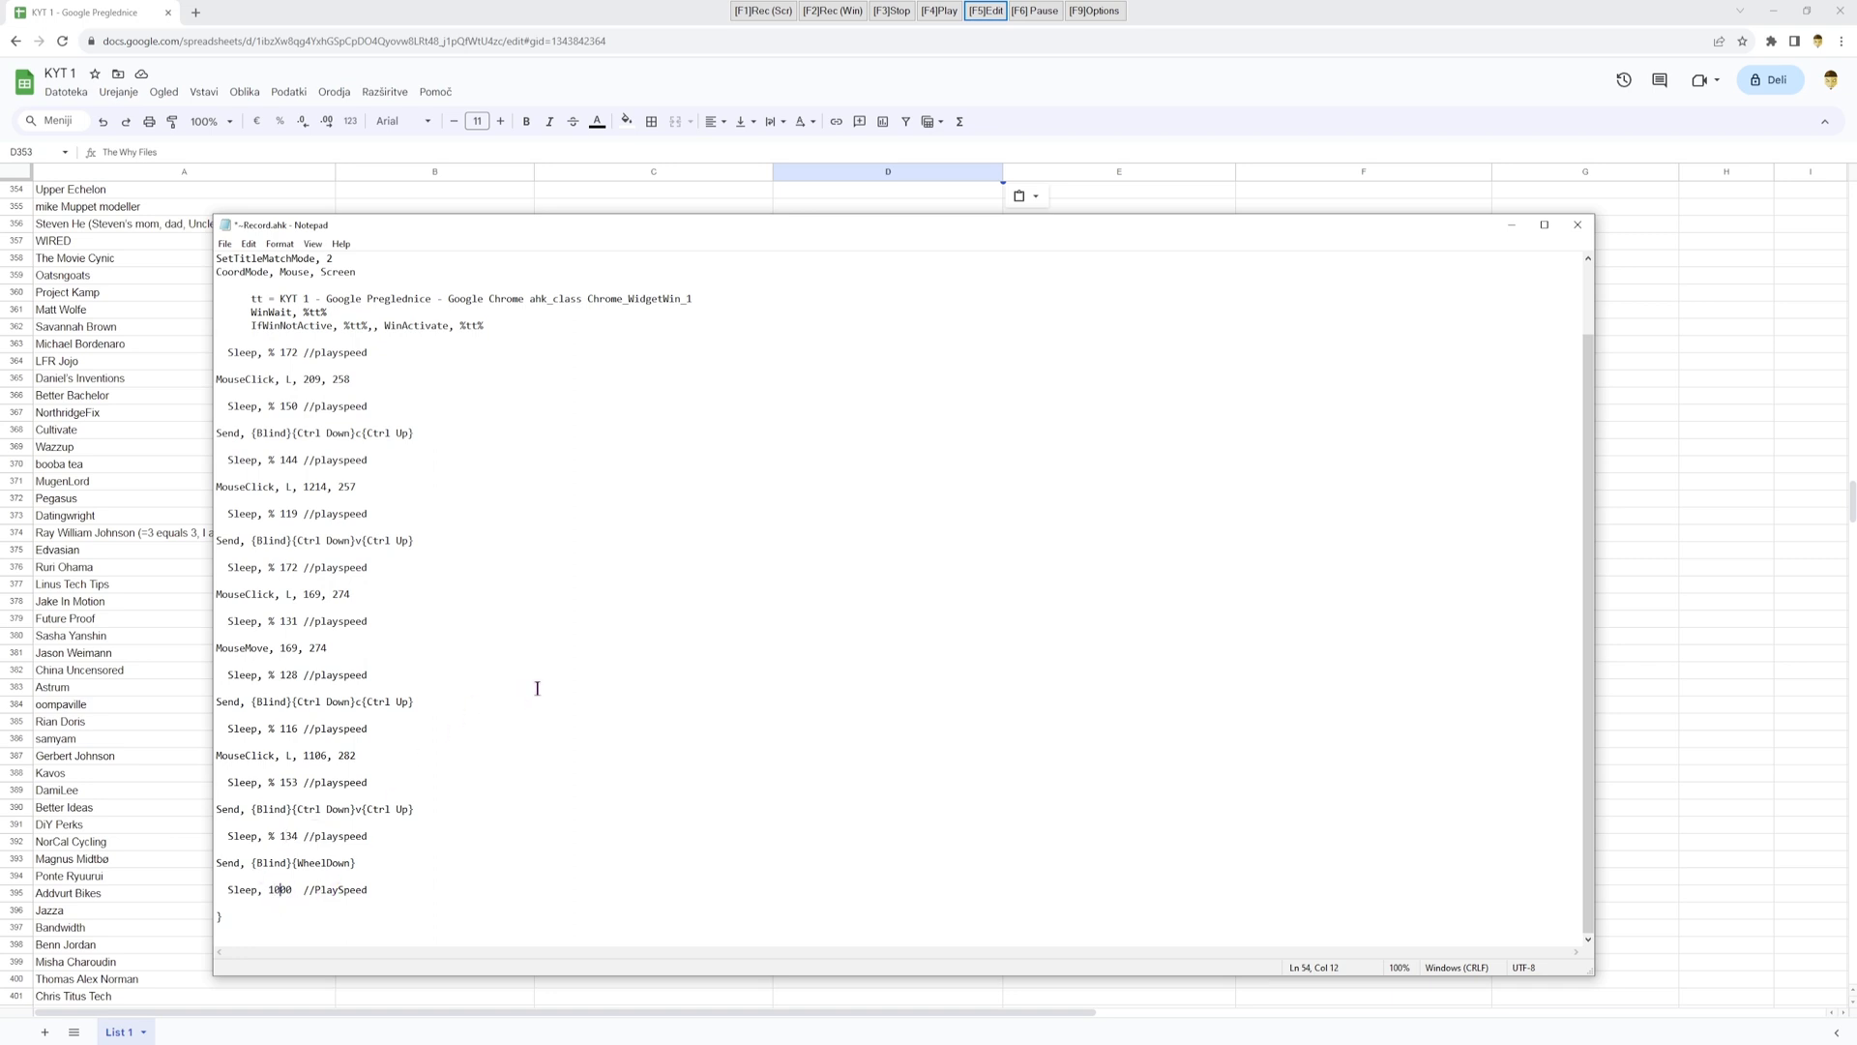
Step: Save the edited macro script before replaying it to fill column D
{"action": "key", "text": "ctrl+s"}
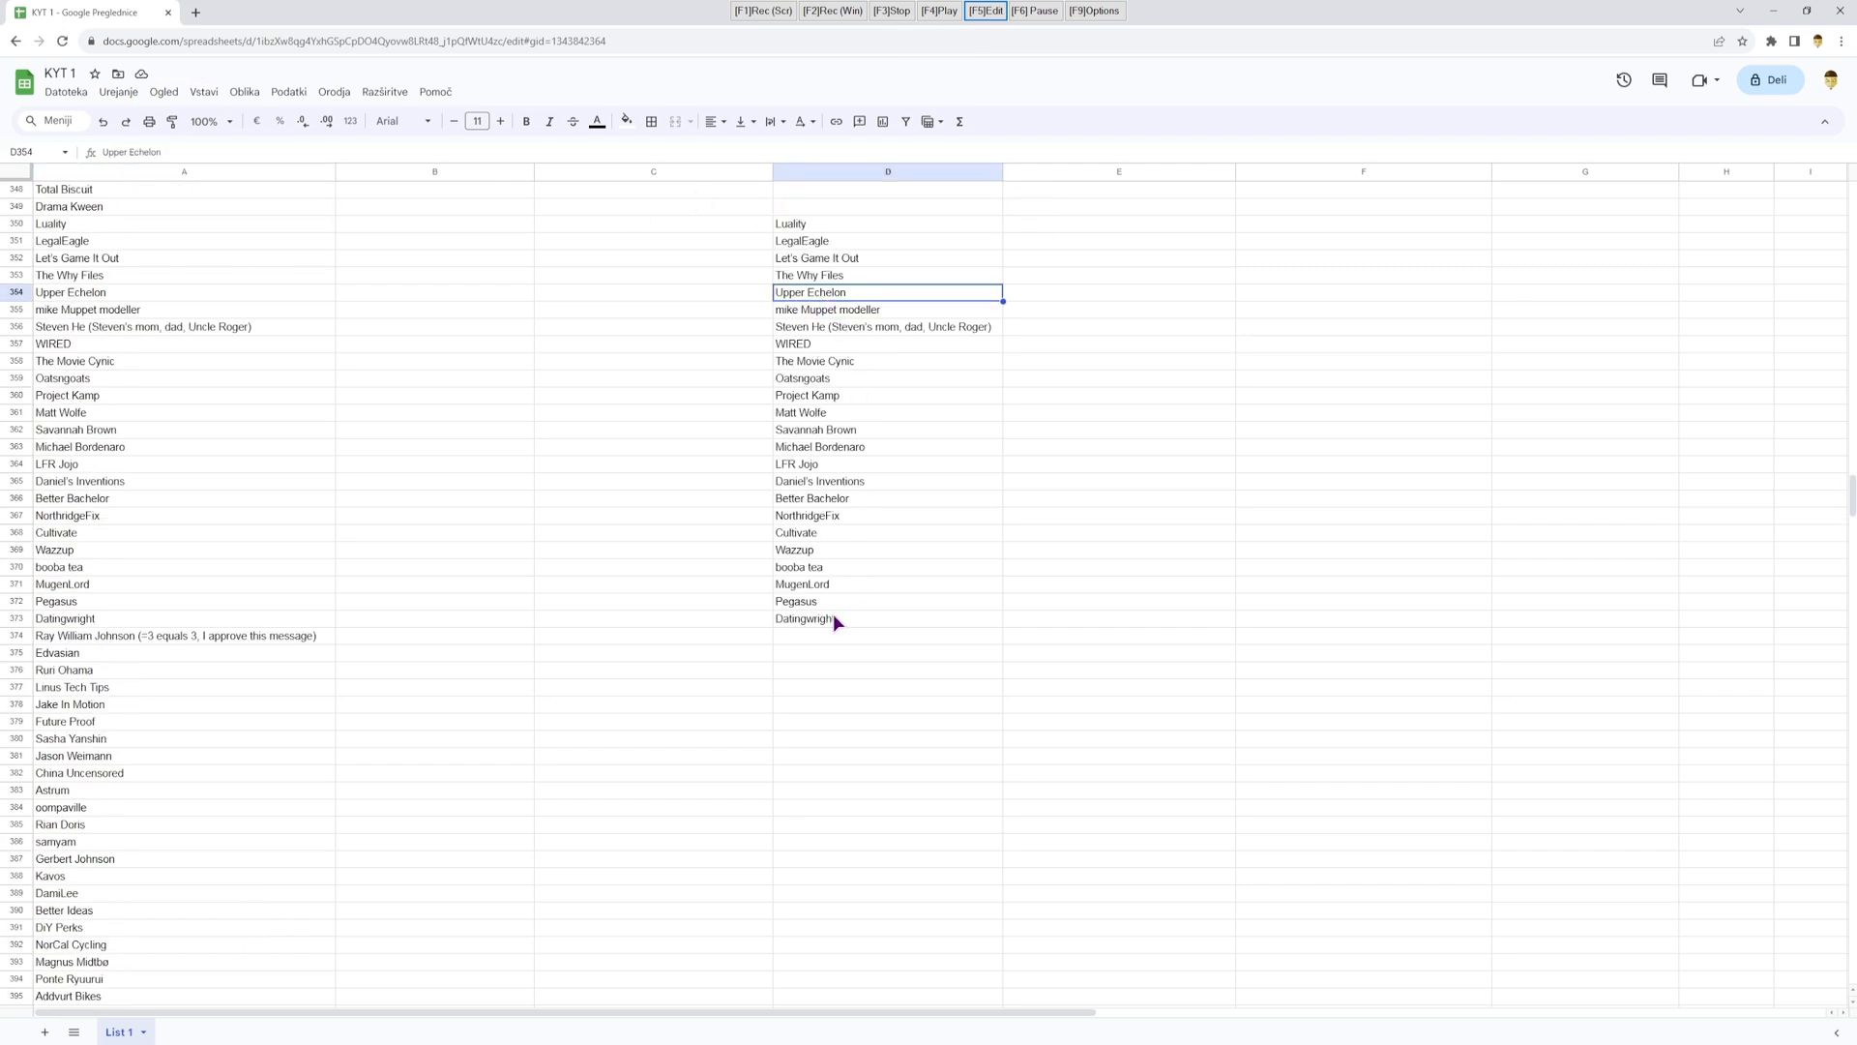
{"action": "mouse_move", "coordinate": [874, 329]}
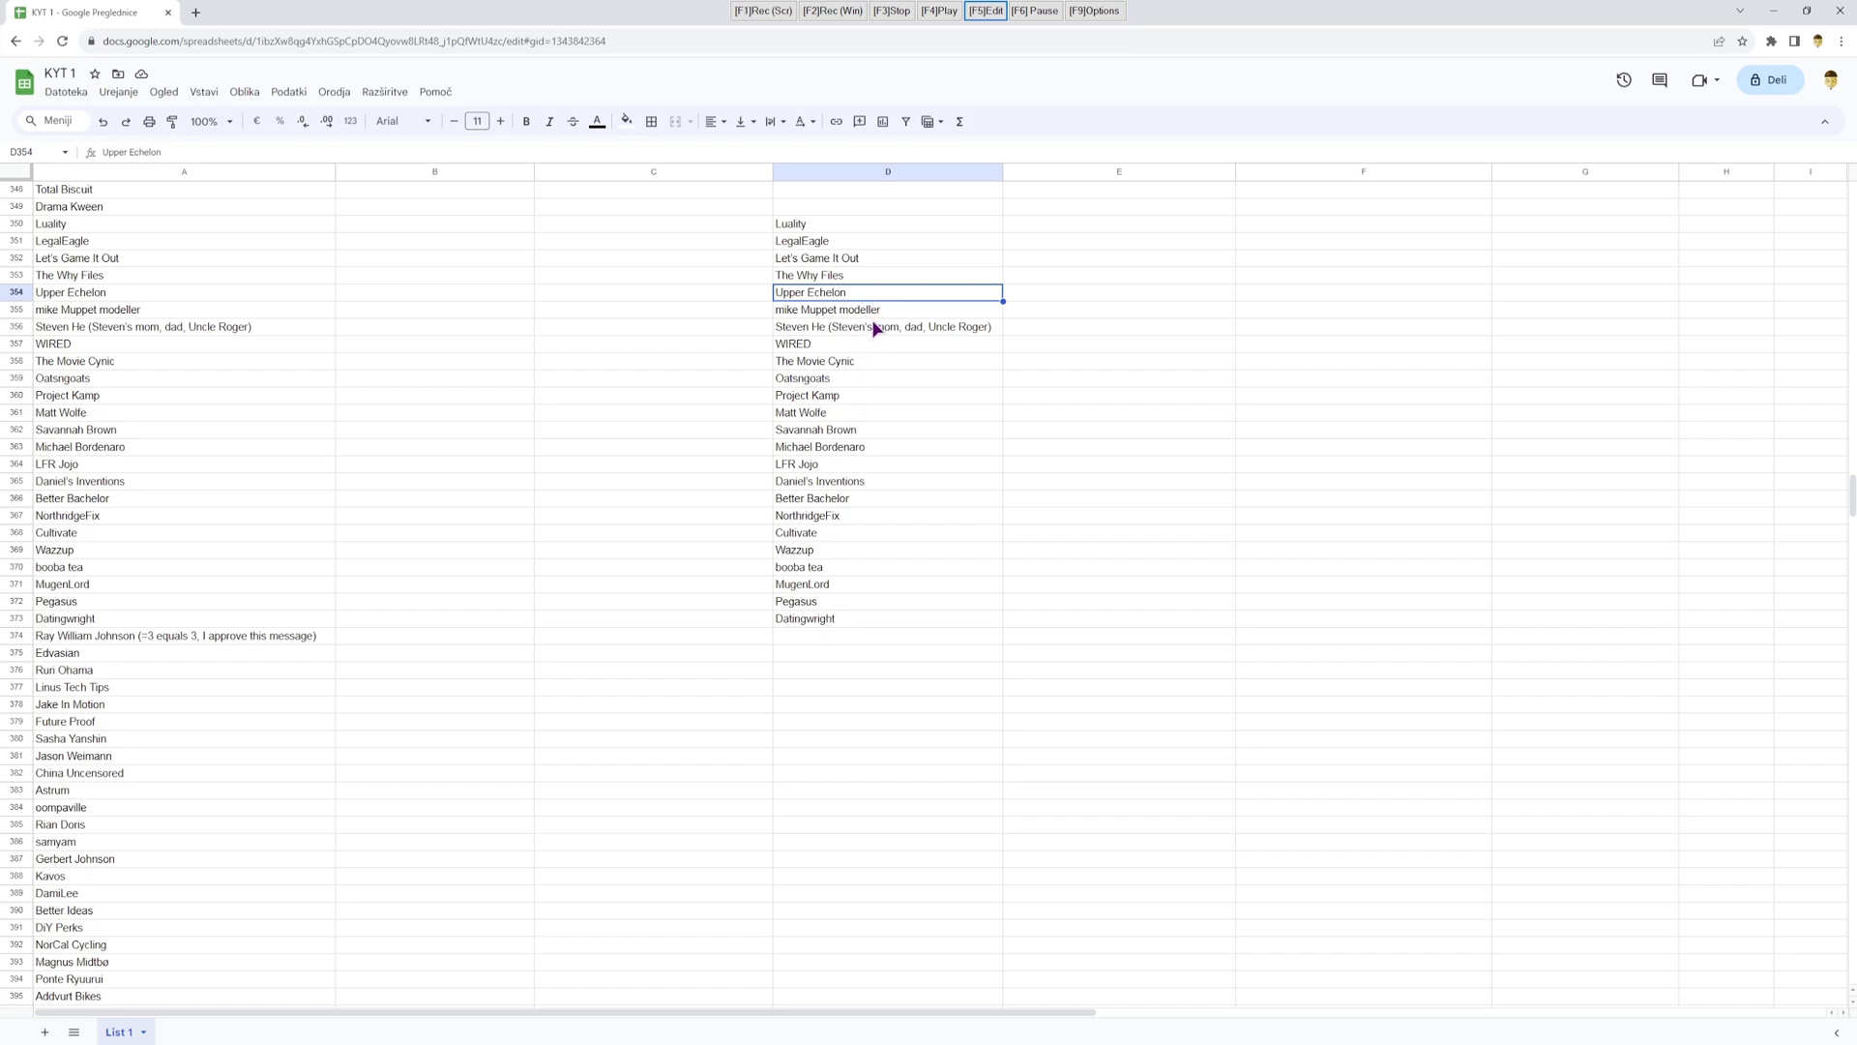
{"action": "mouse_move", "coordinate": [820, 621]}
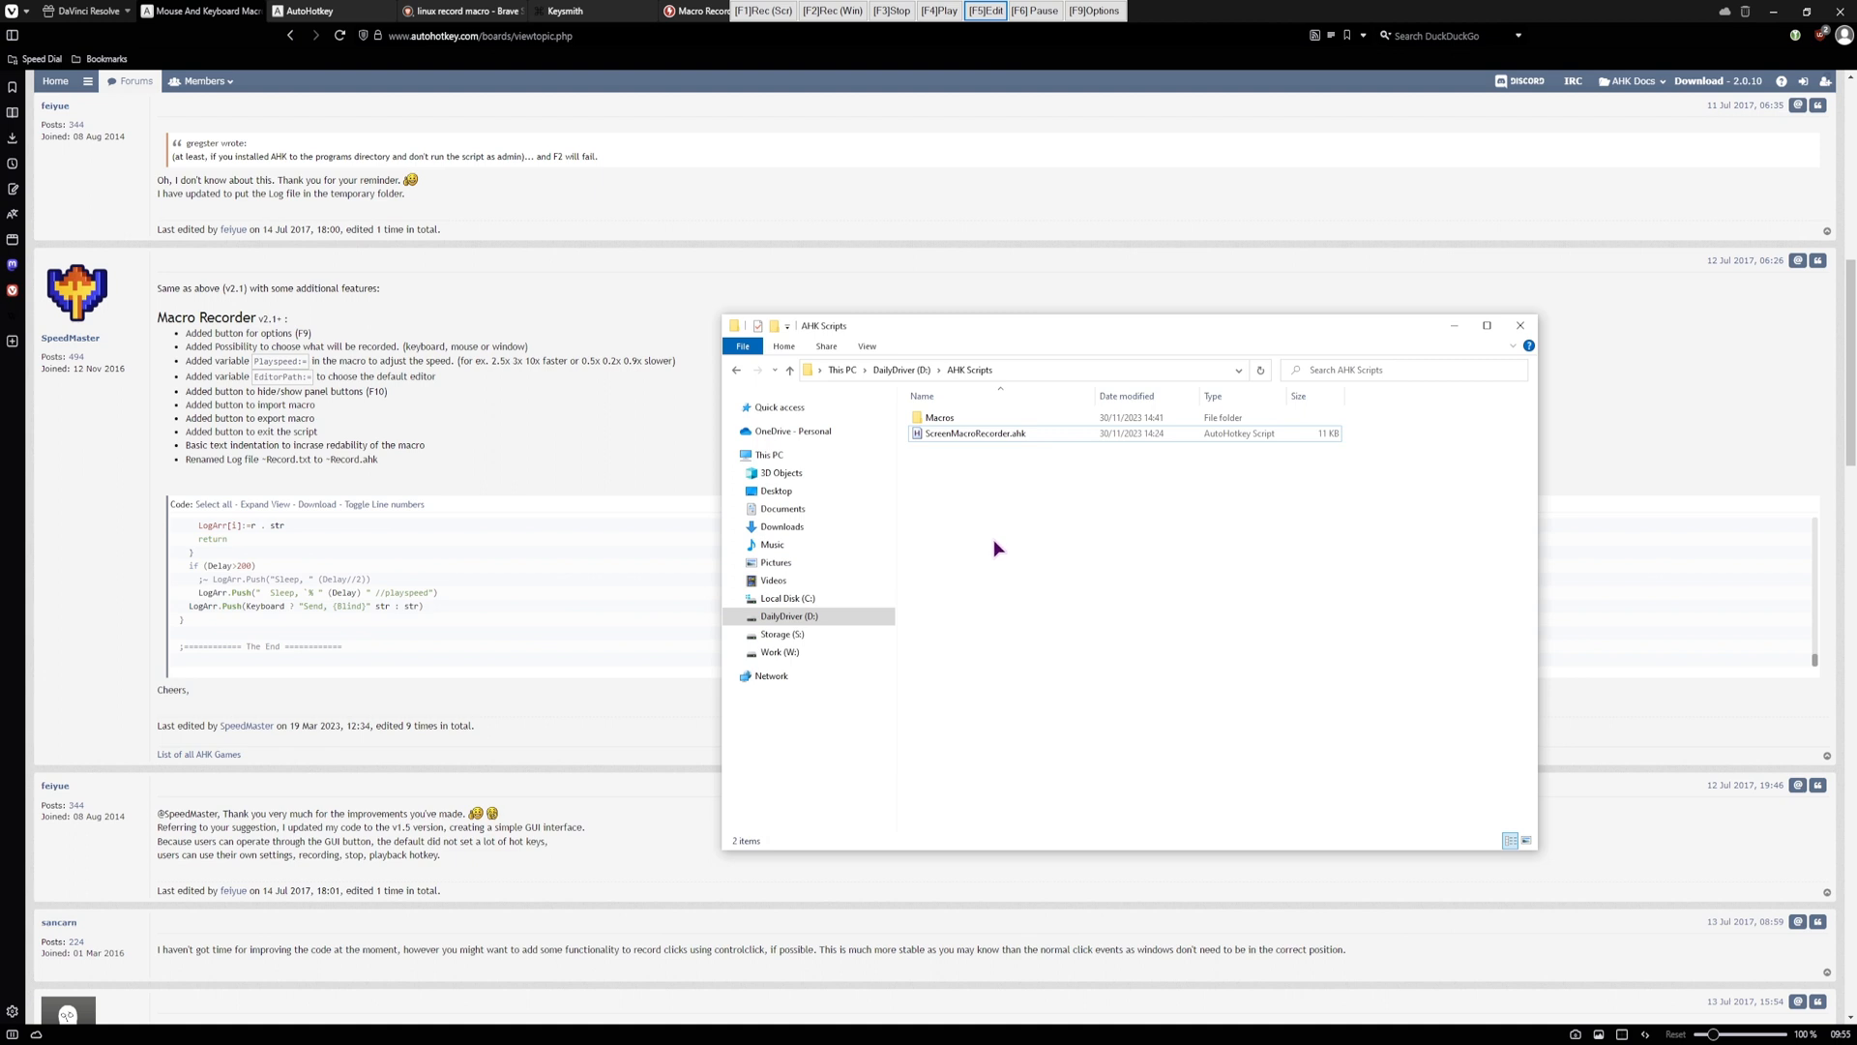
{"action": "mouse_move", "coordinate": [994, 526]}
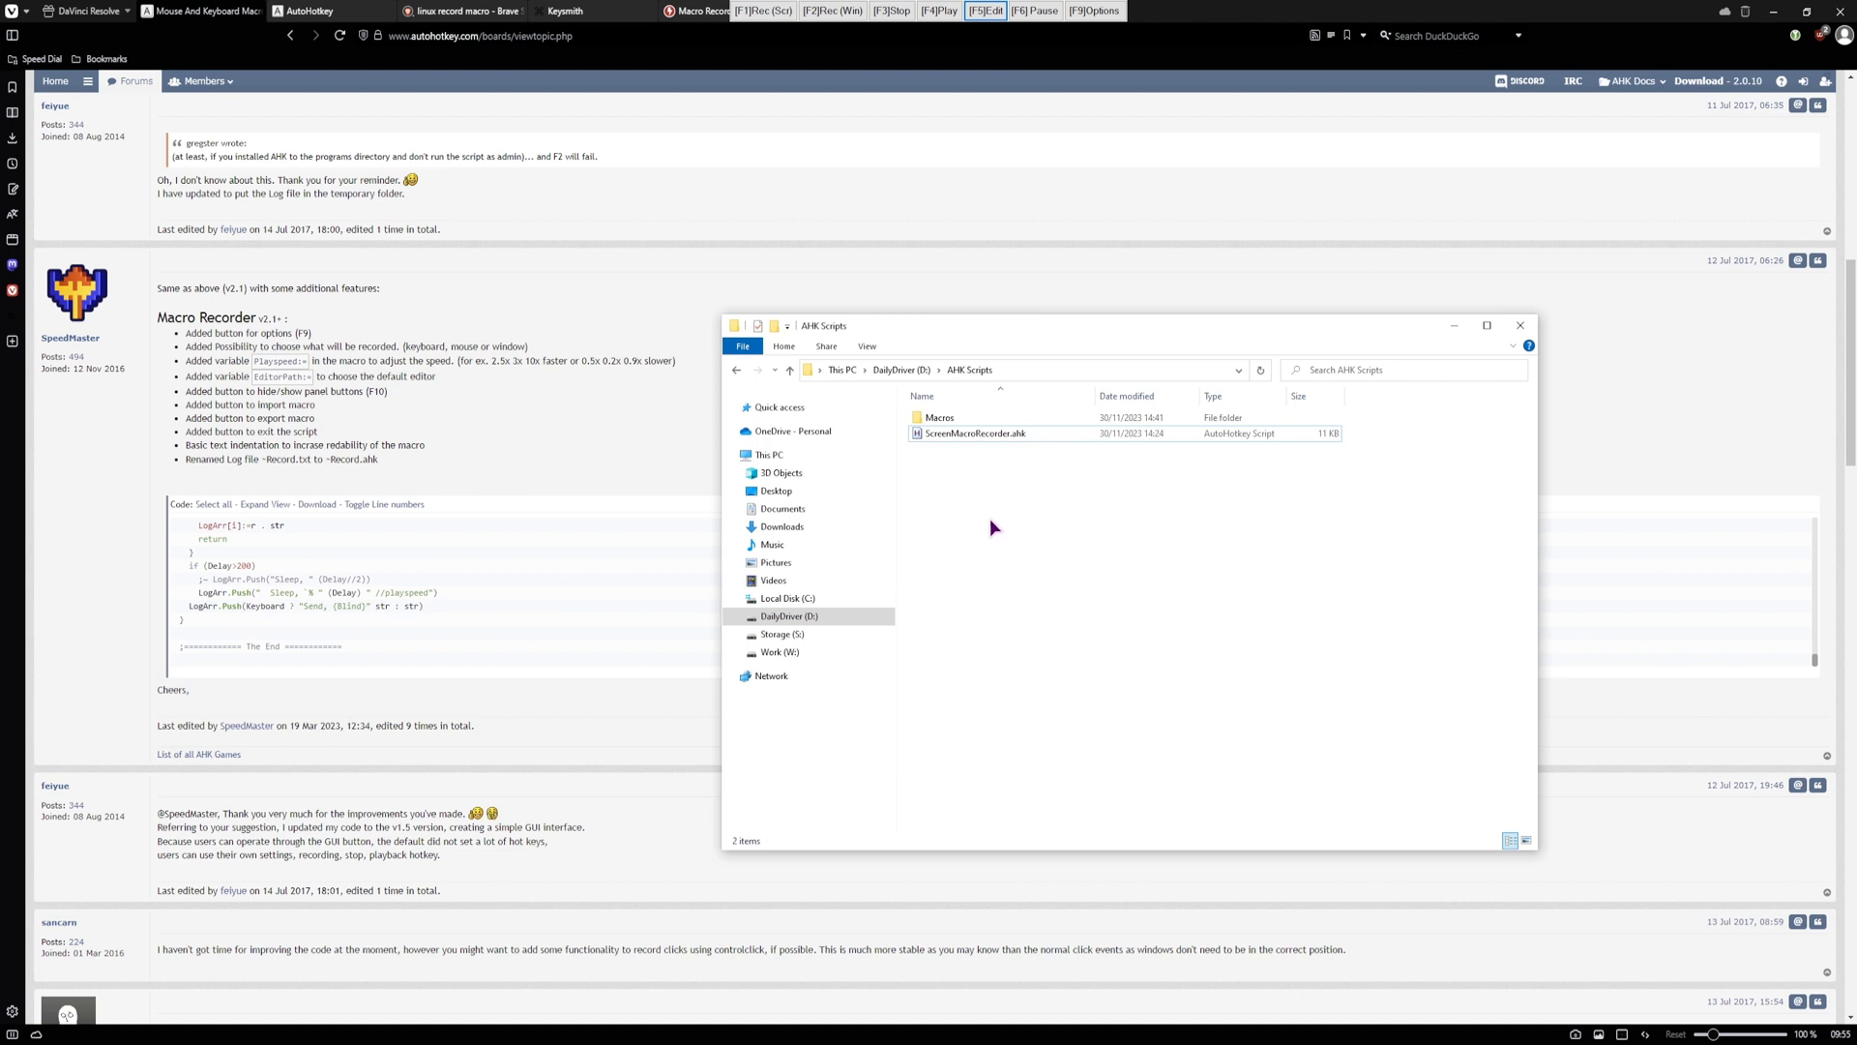
{"action": "mouse_move", "coordinate": [1111, 29]}
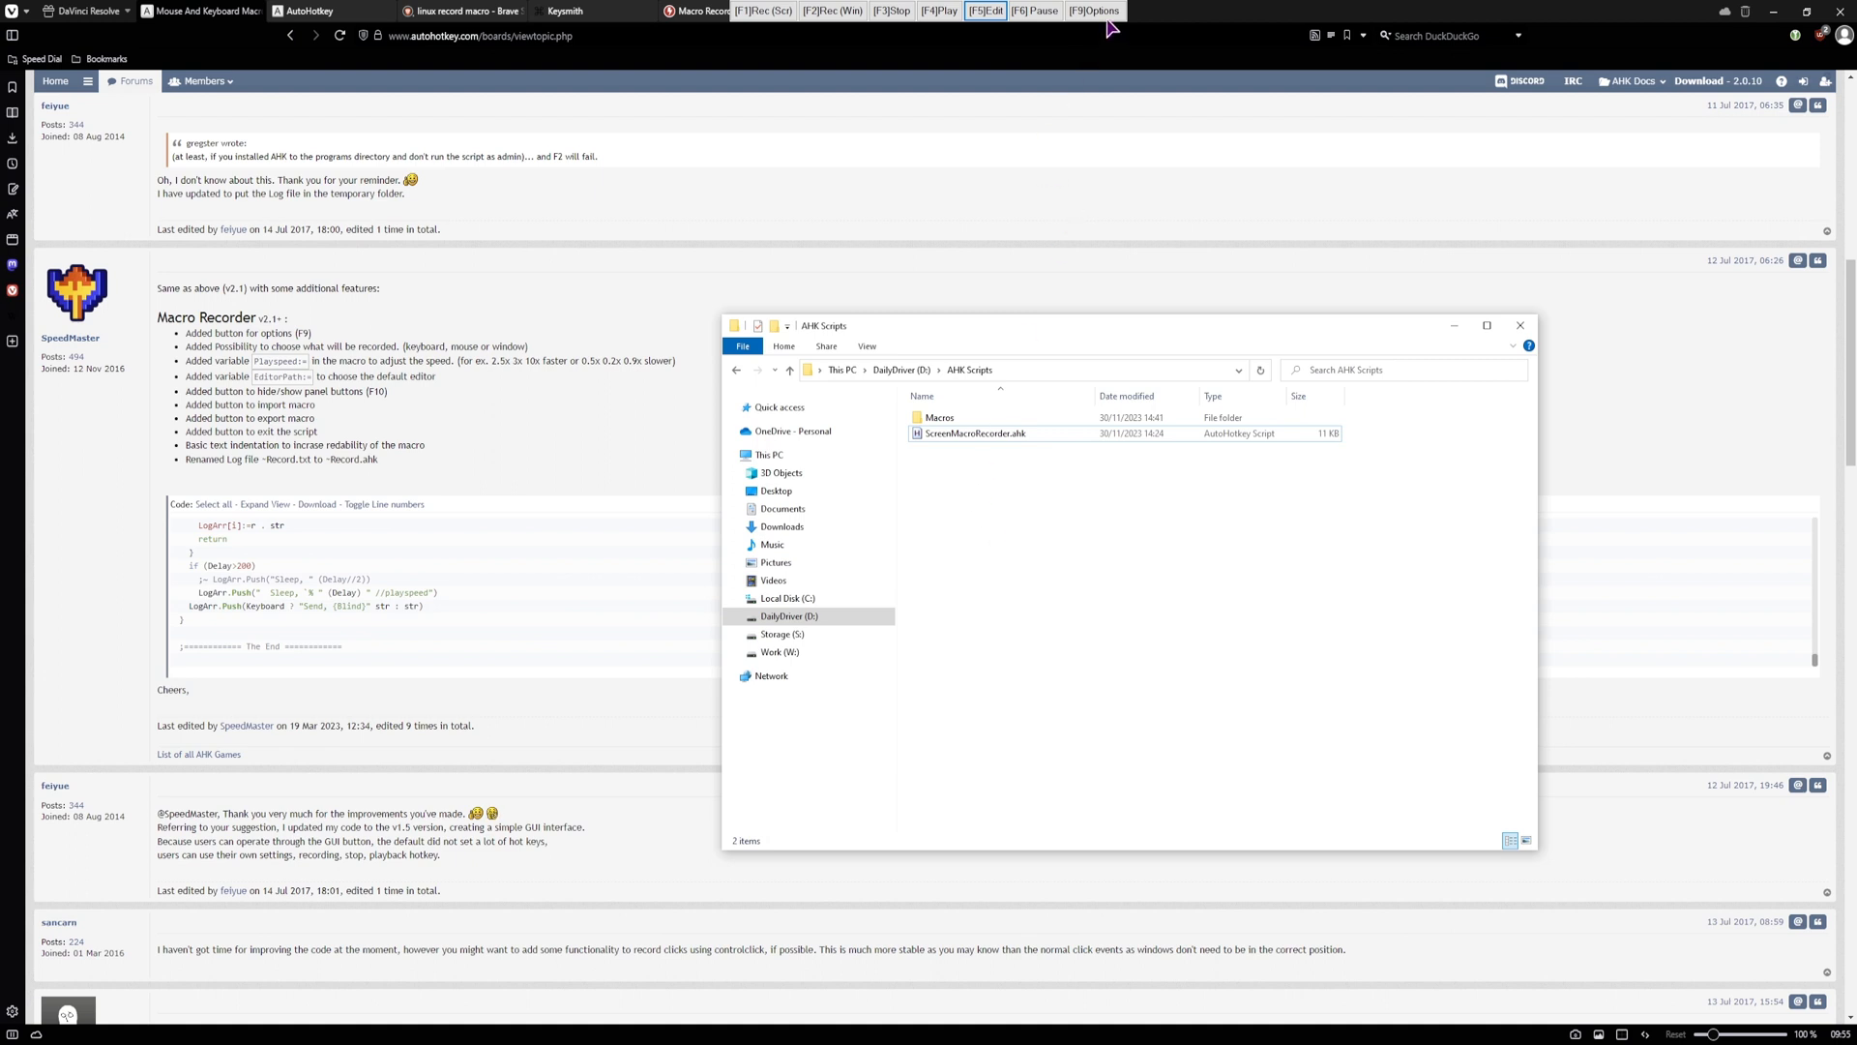
Step: View the recorded script from the options panel, start Export Macro, then cancel the Save File dialog
{"action": "left_click", "coordinate": [1095, 12]}
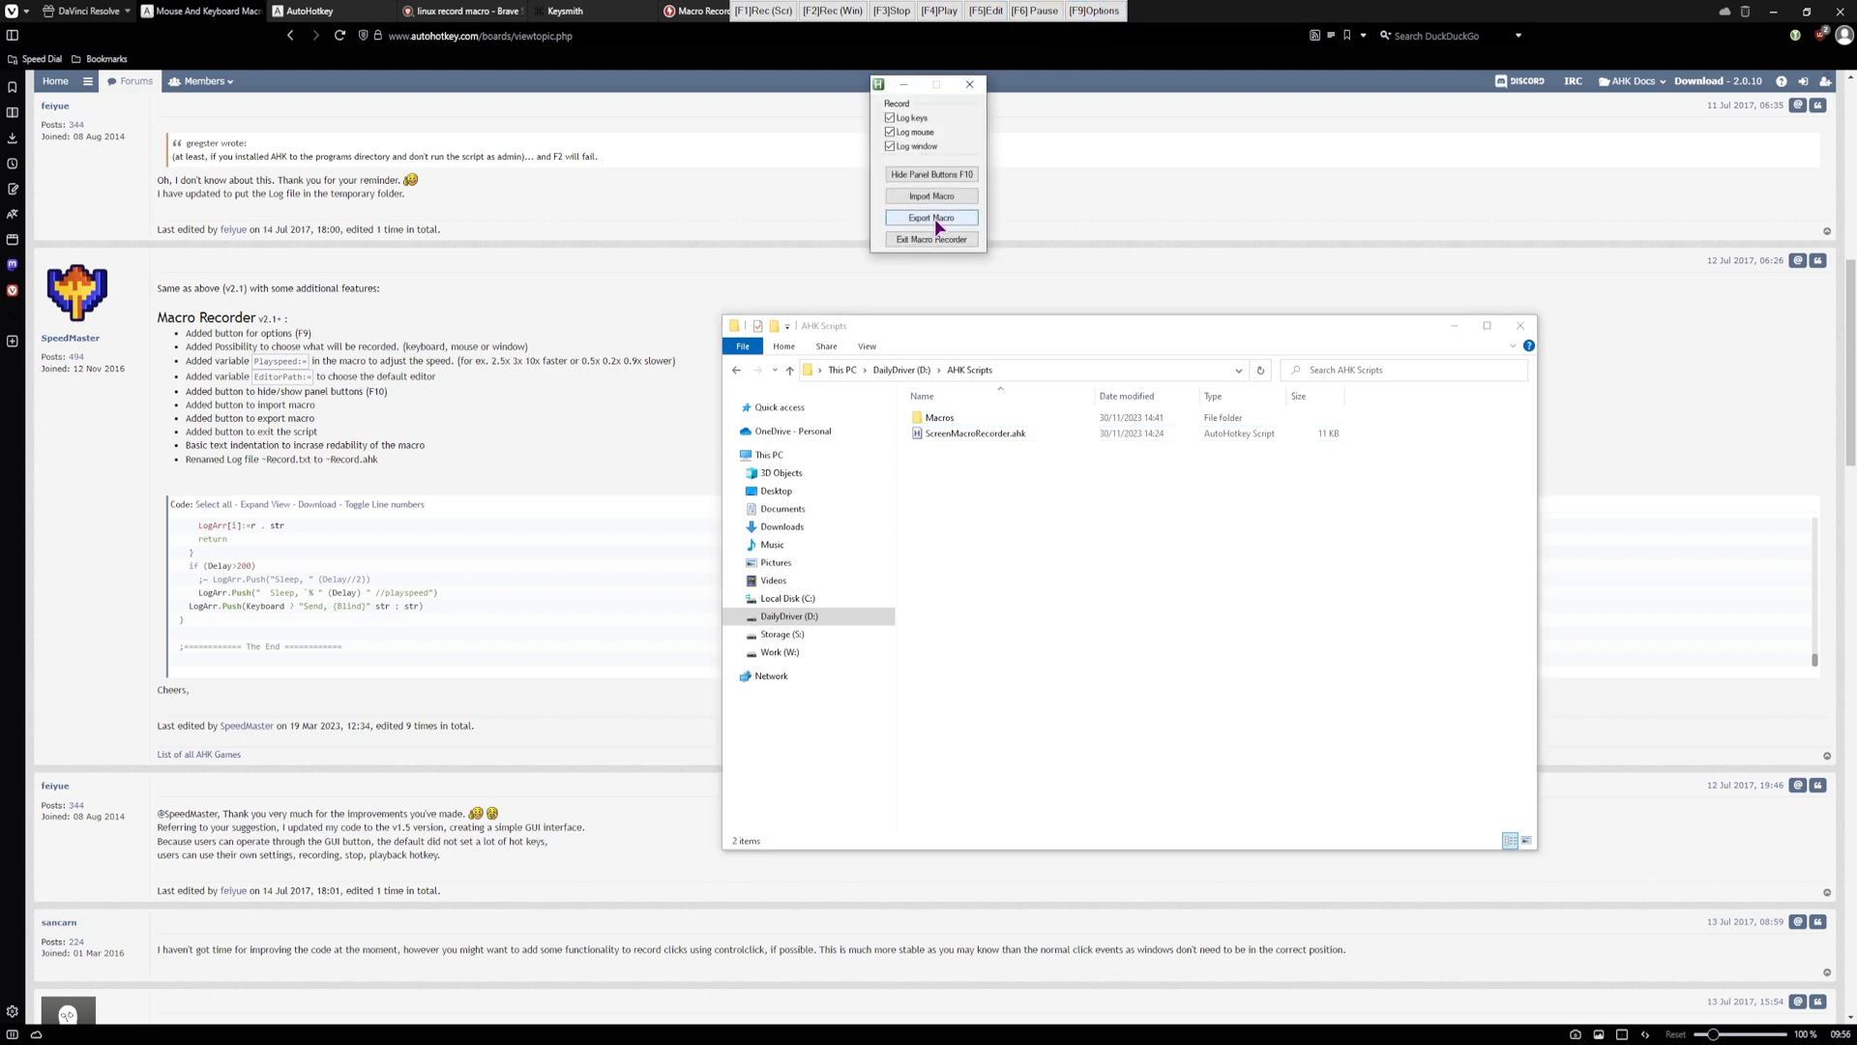
{"action": "left_click", "coordinate": [973, 432]}
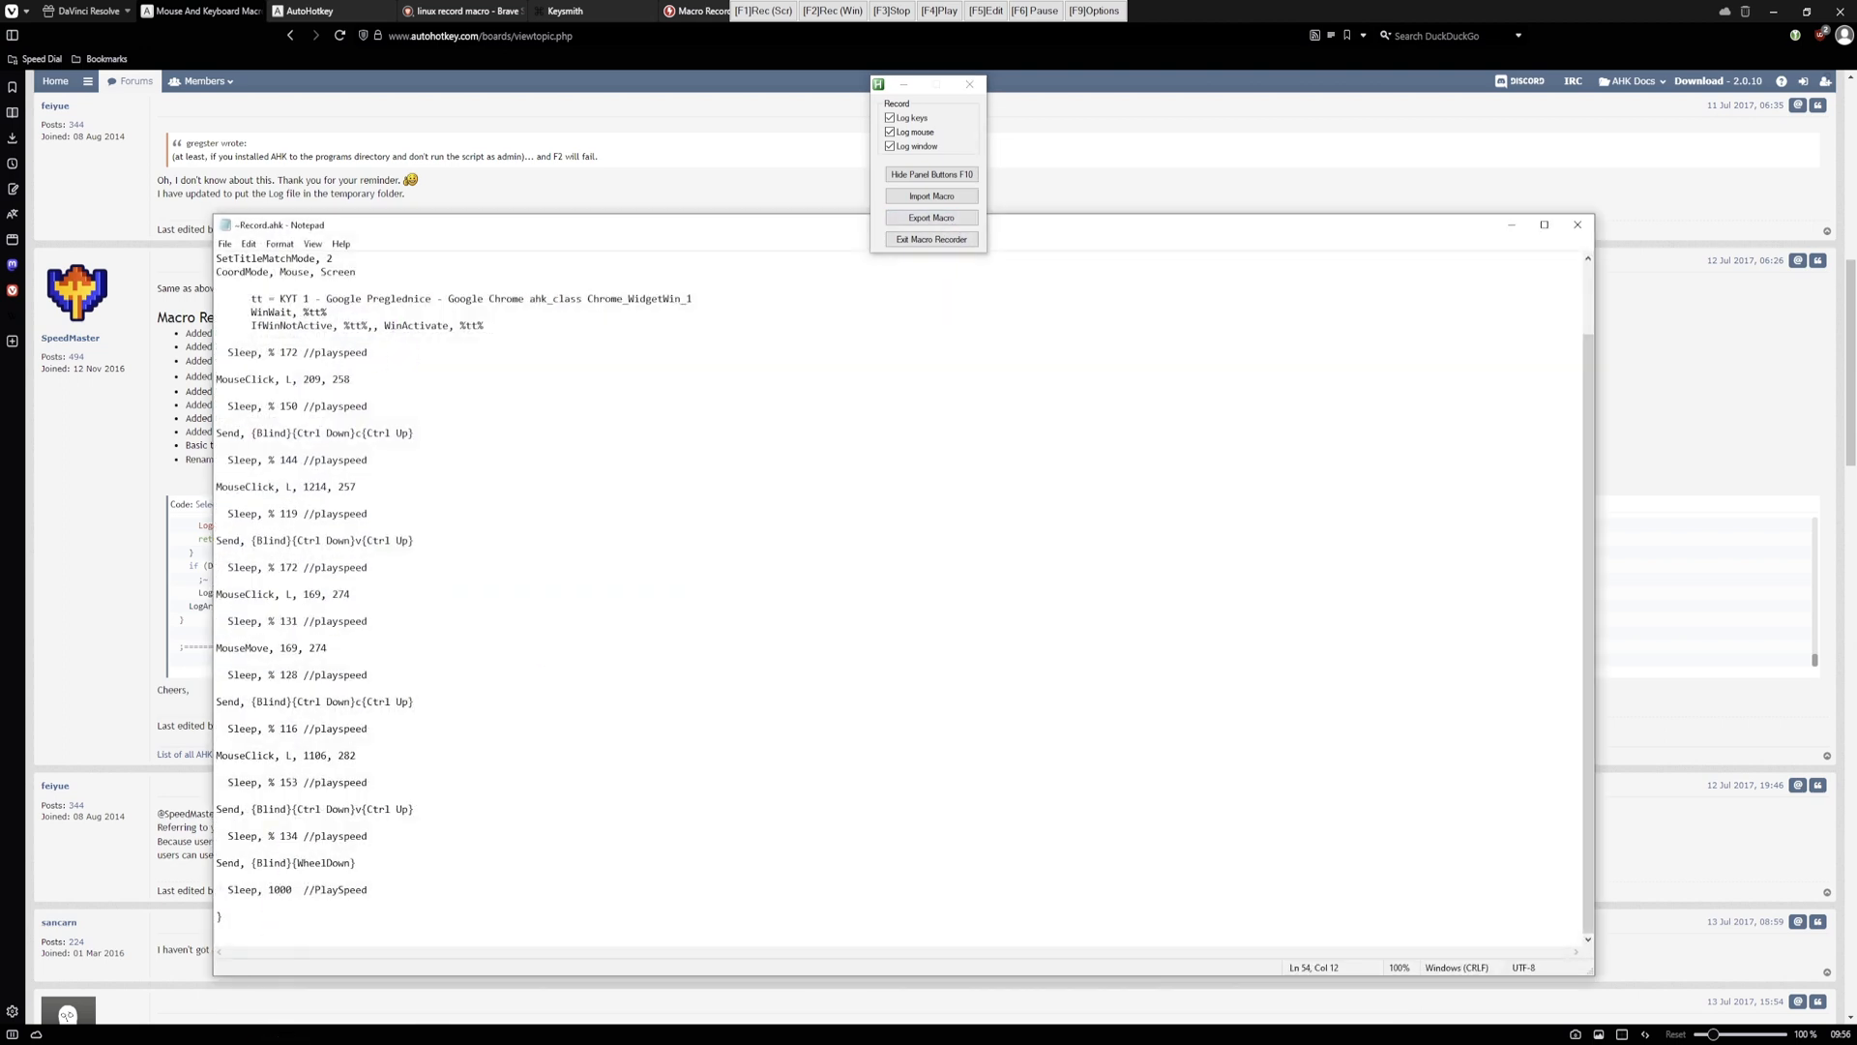
{"action": "left_click", "coordinate": [930, 217]}
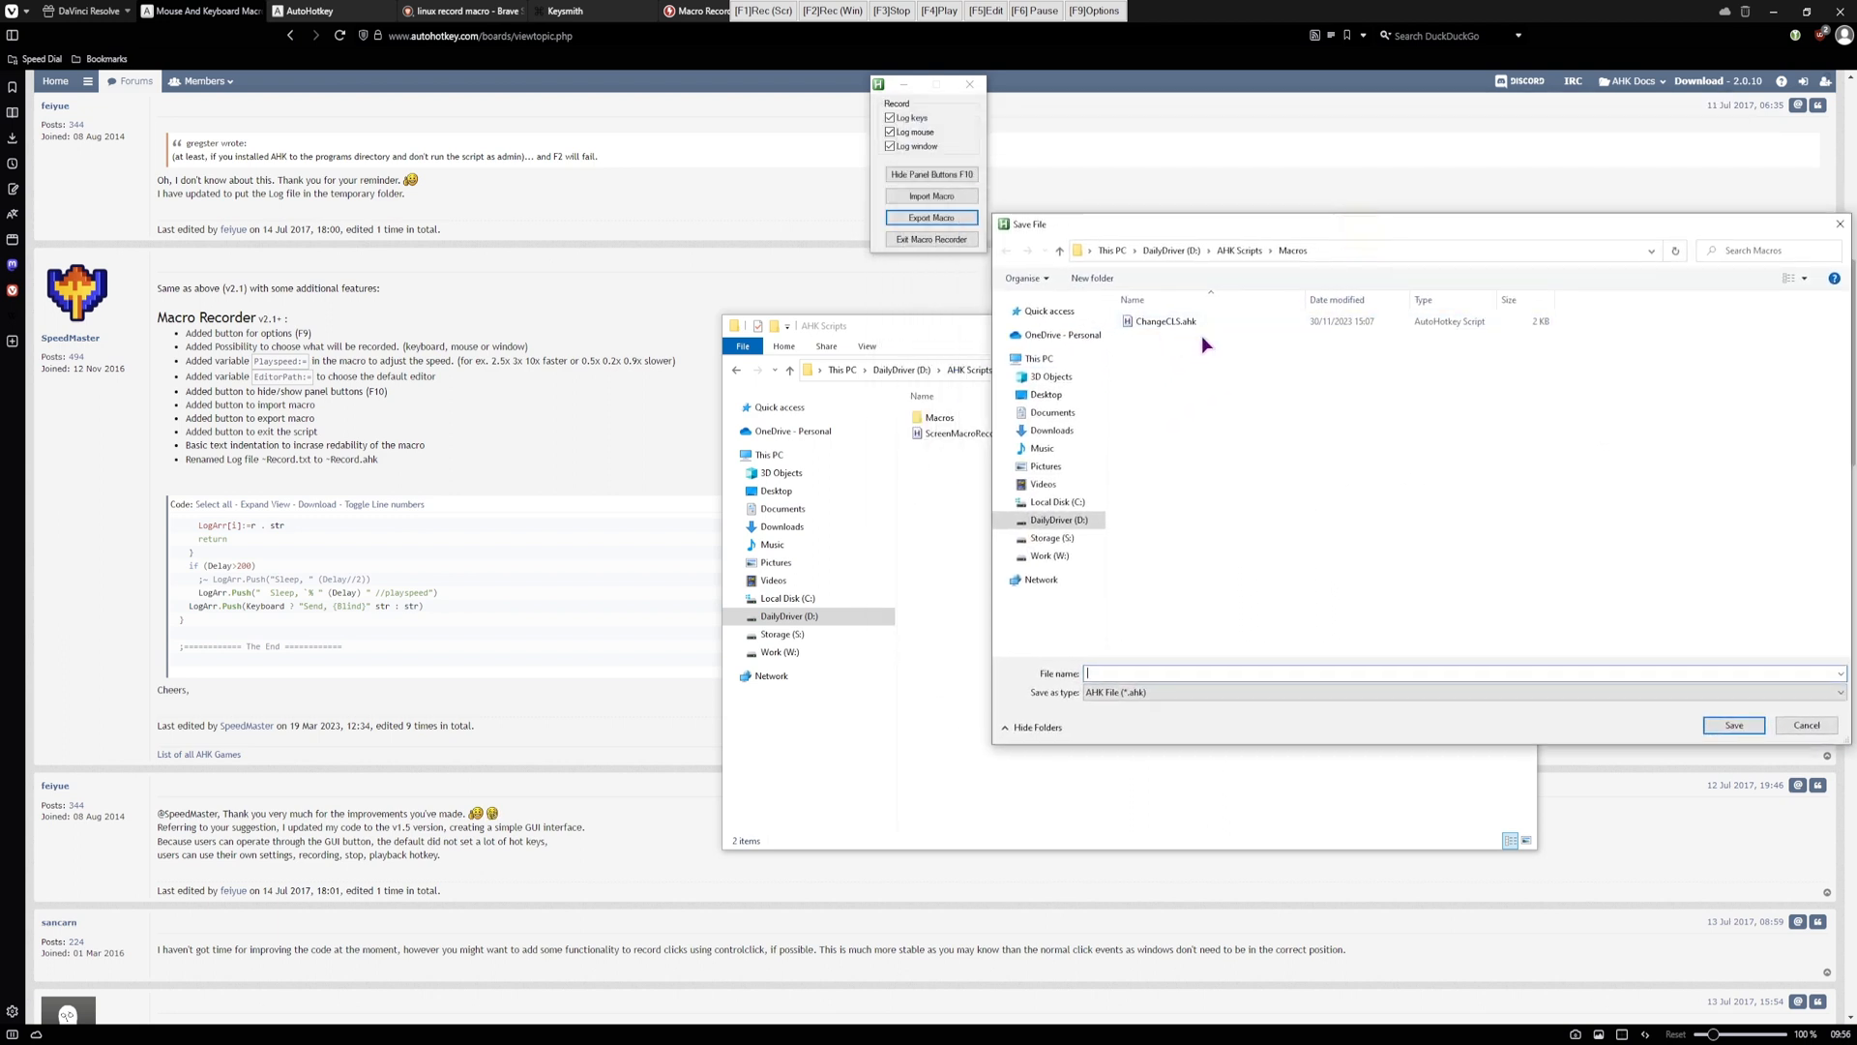
{"action": "left_click", "coordinate": [1809, 723]}
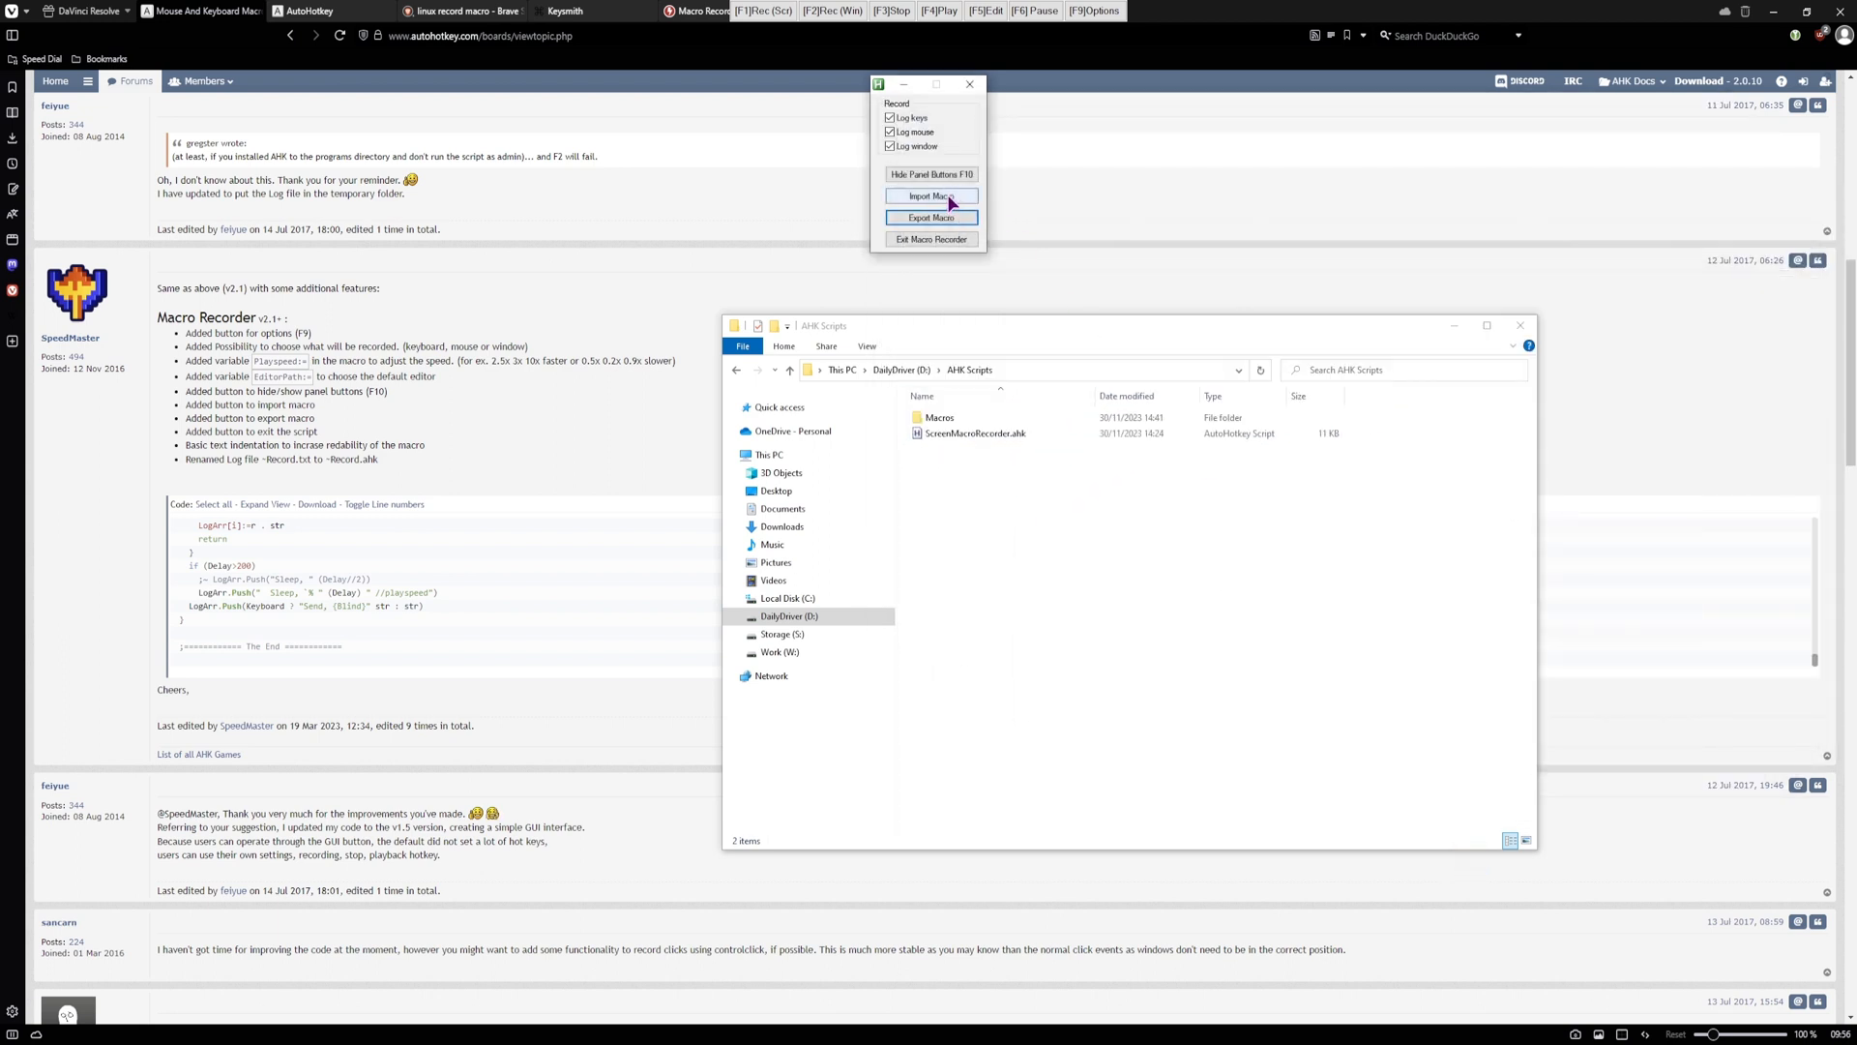
{"action": "mouse_move", "coordinate": [937, 22]}
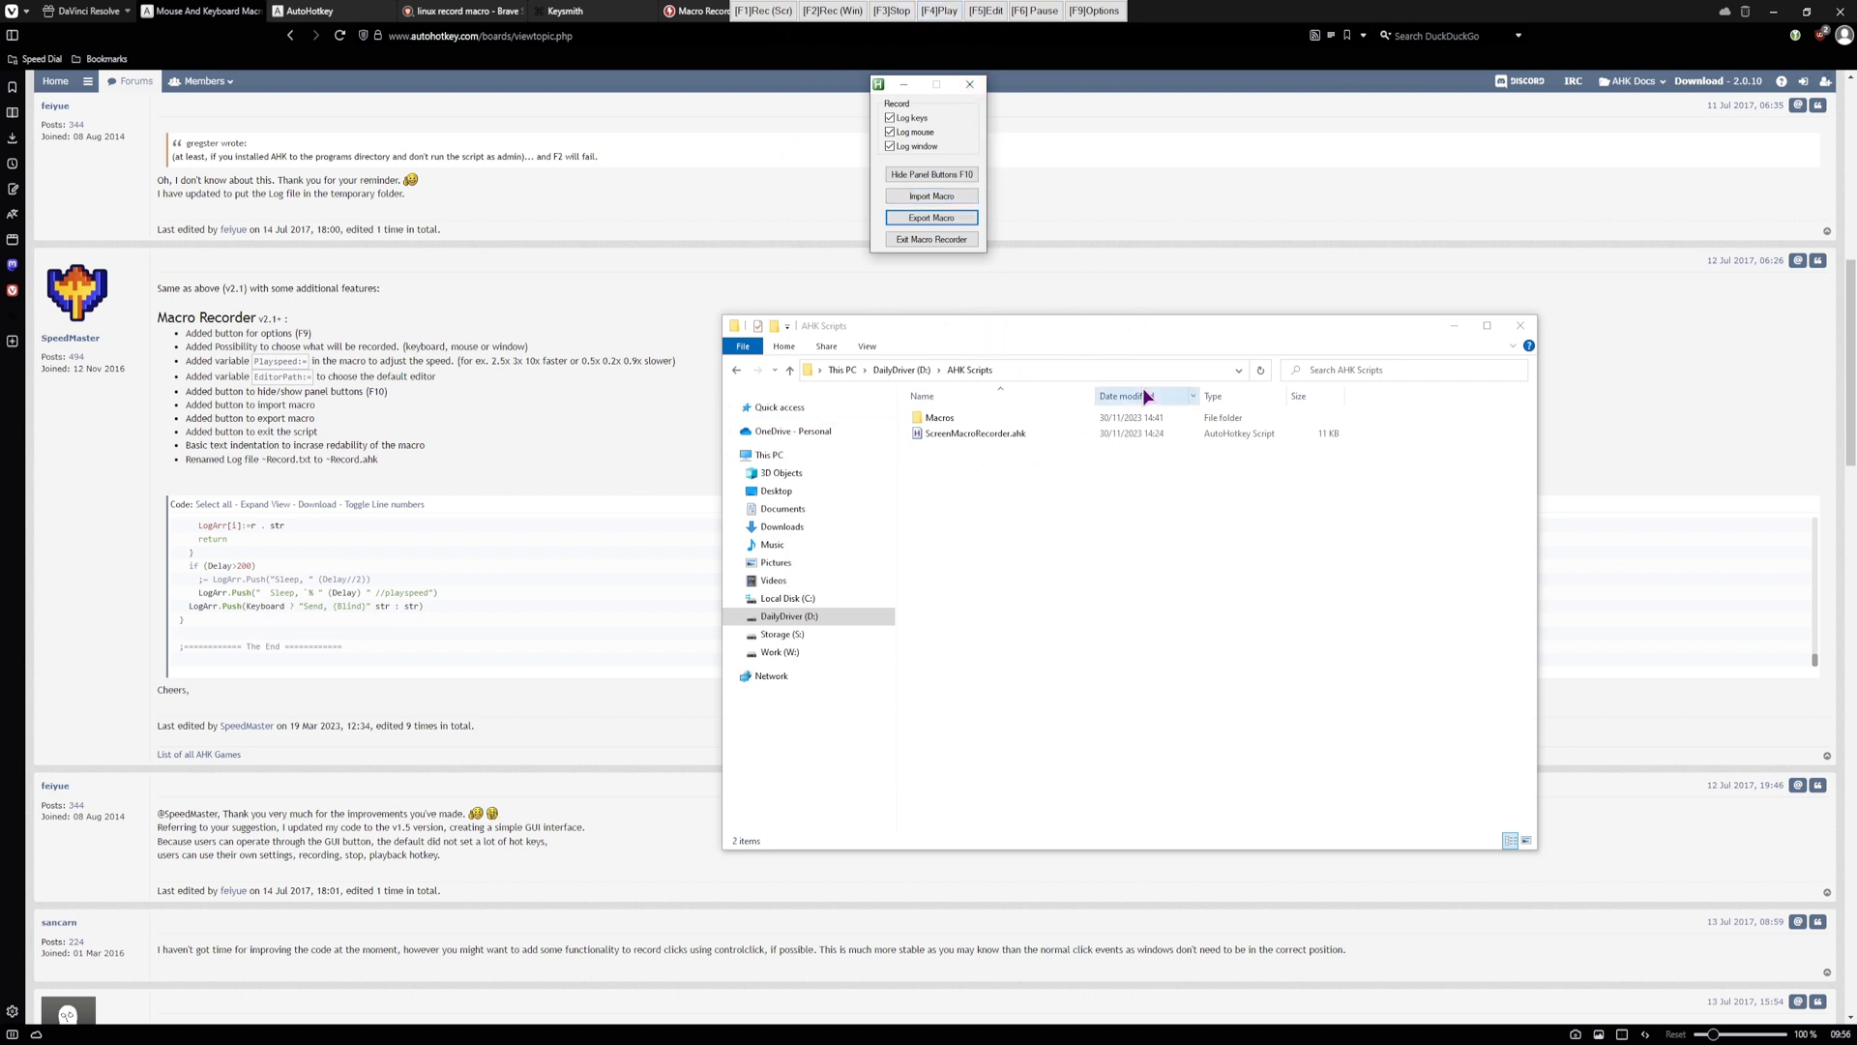
Step: Open ChangeCLS.ahk from the Macros folder in Notepad++ and select its Playspeed line
{"action": "double_click", "coordinate": [938, 418]}
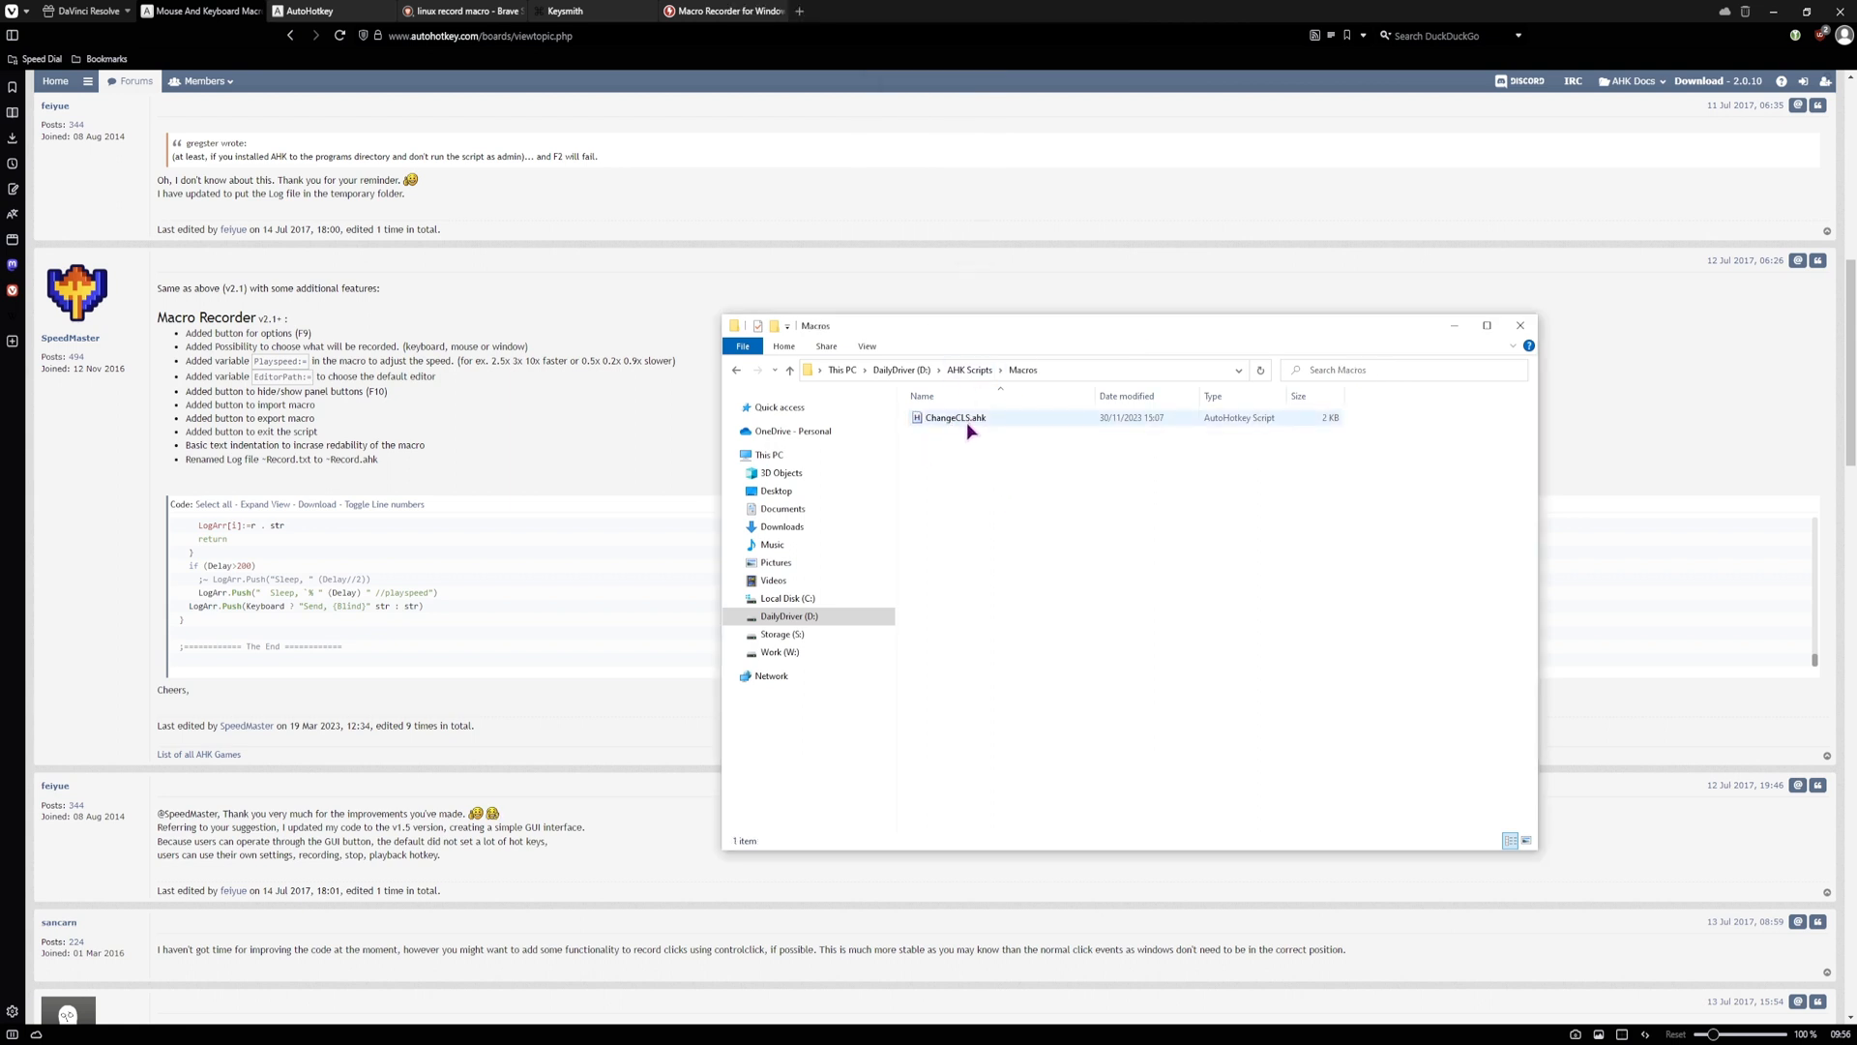
{"action": "right_click", "coordinate": [954, 418]}
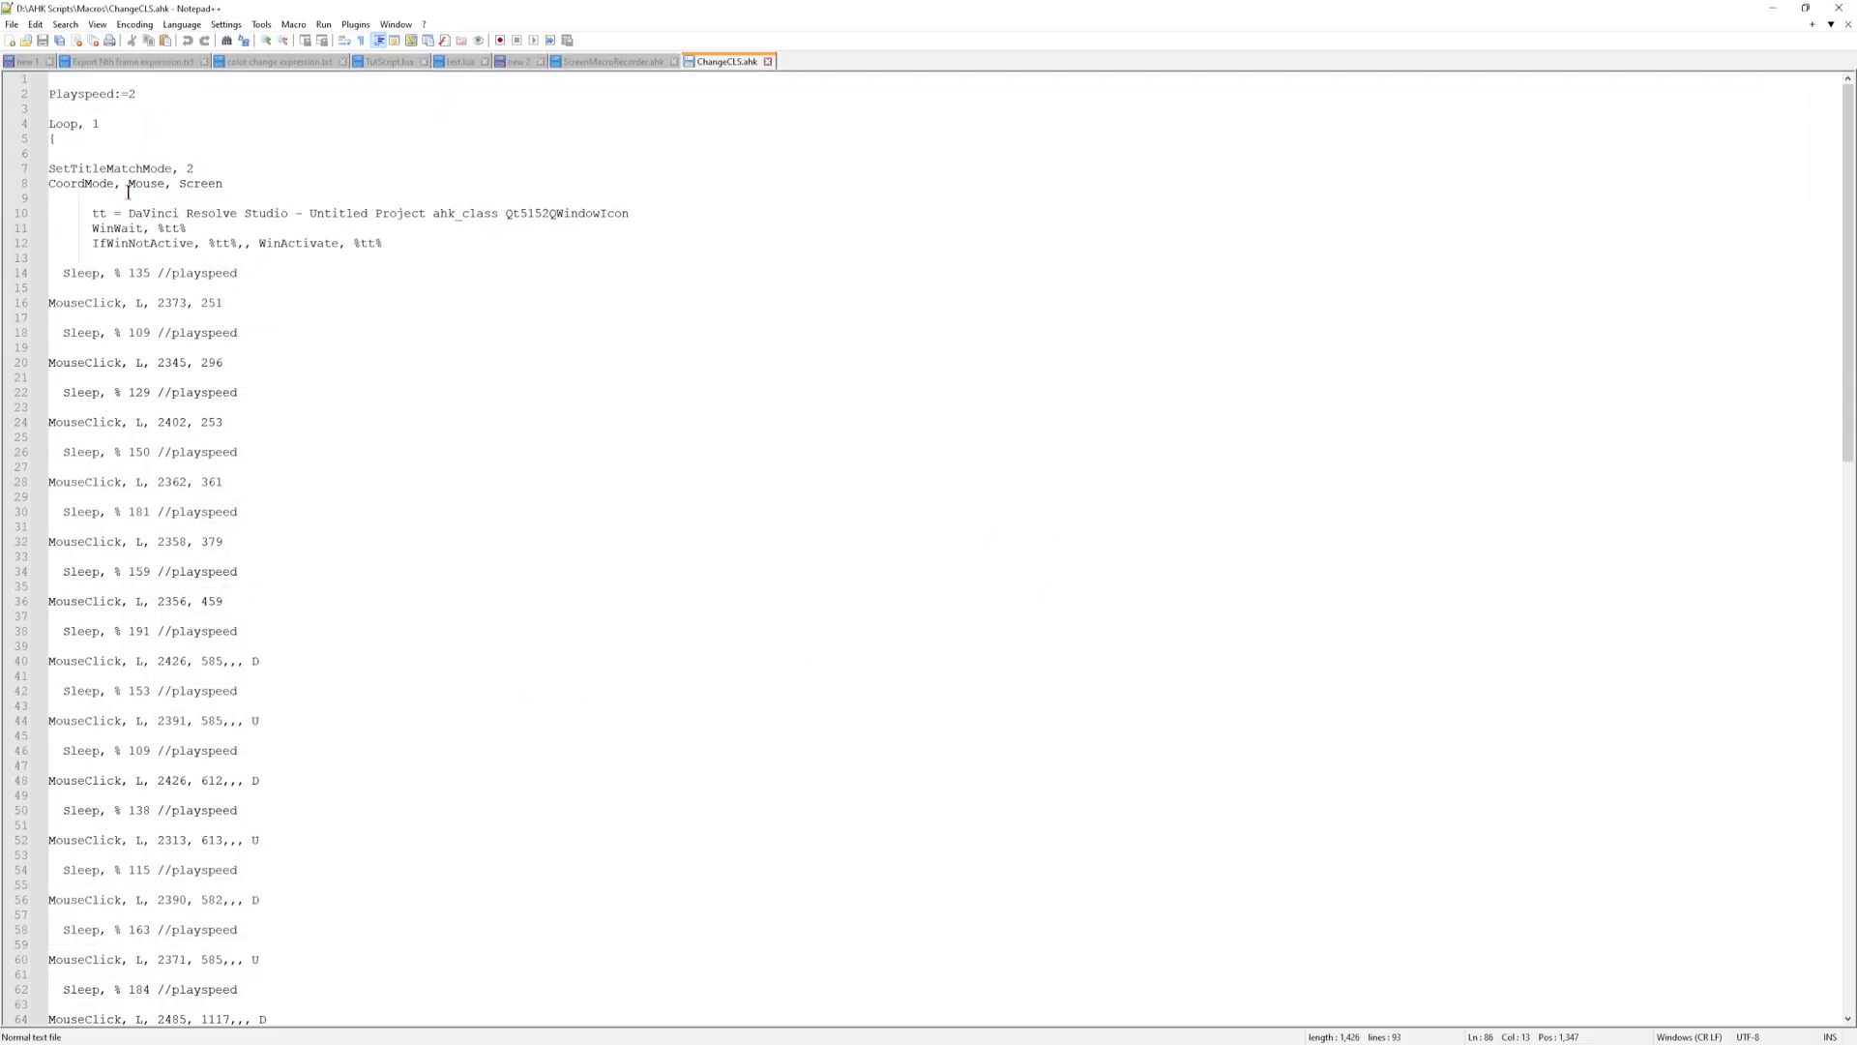
{"action": "scroll", "scroll_direction": "down", "scroll_amount": 3}
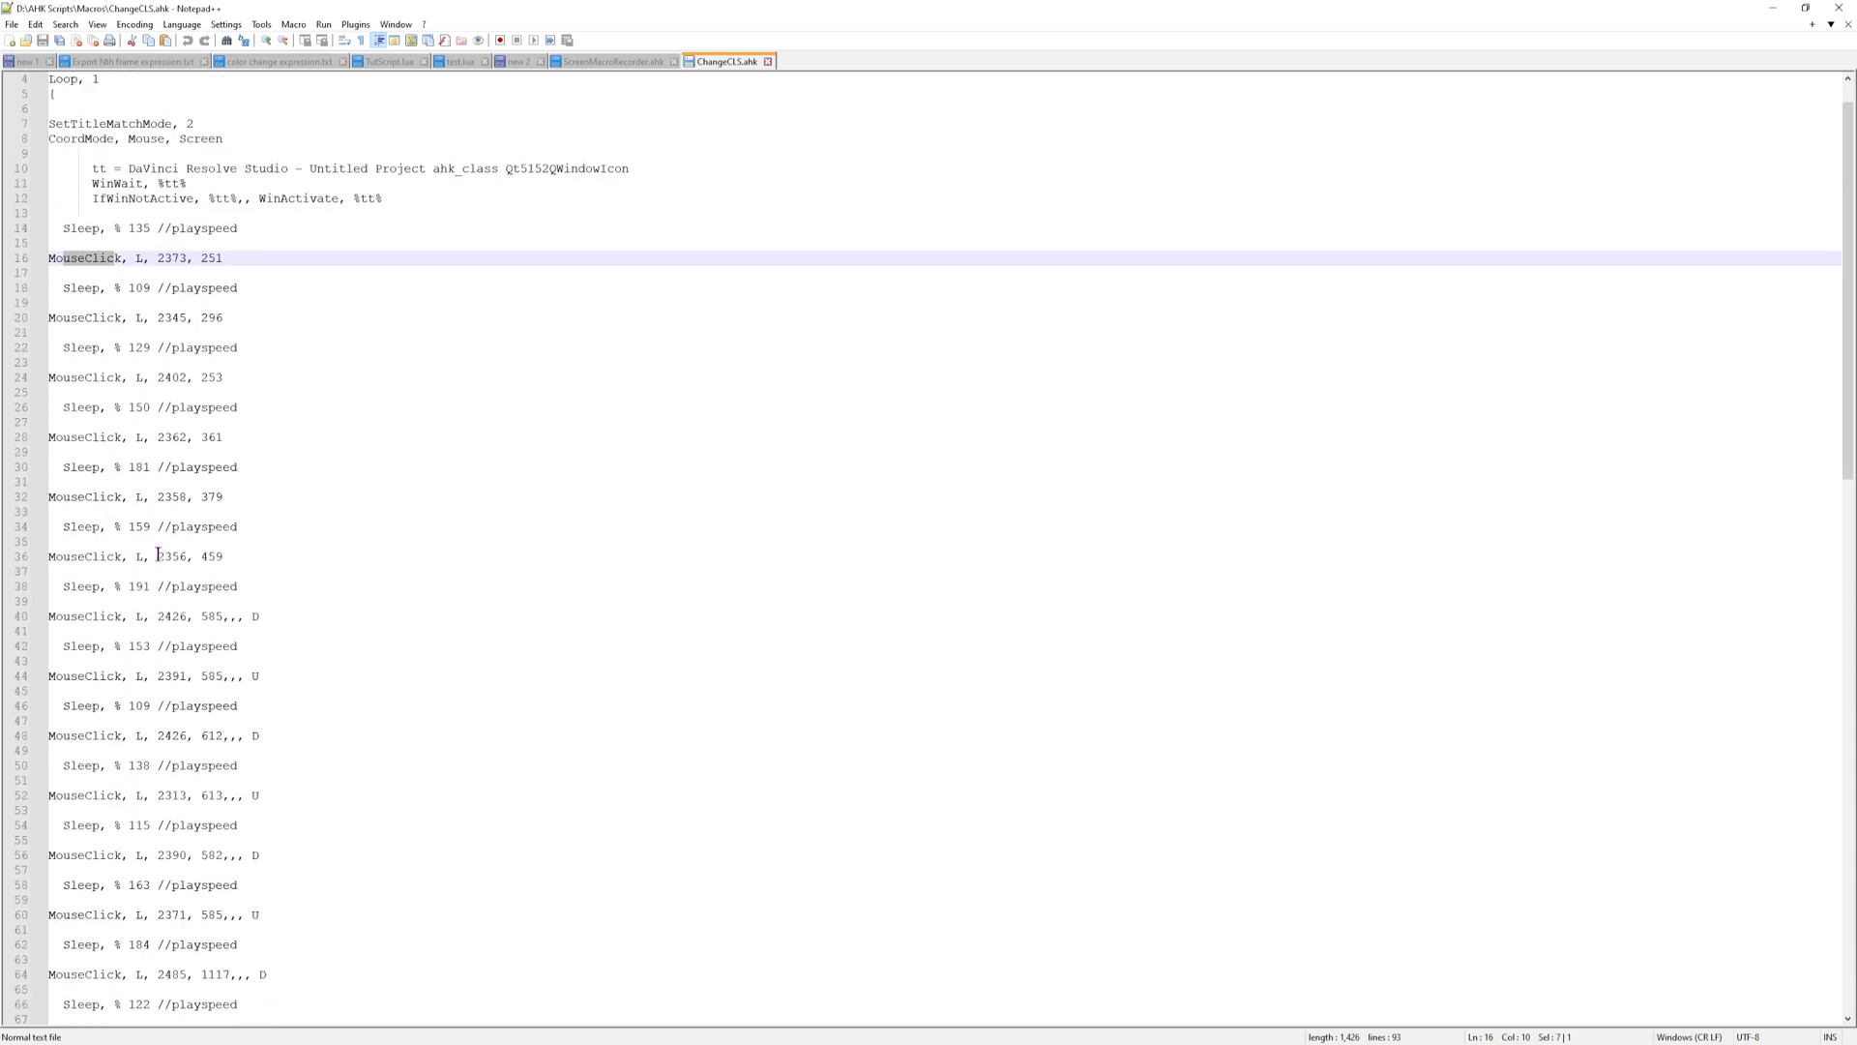
{"action": "scroll", "scroll_direction": "up", "scroll_amount": 3}
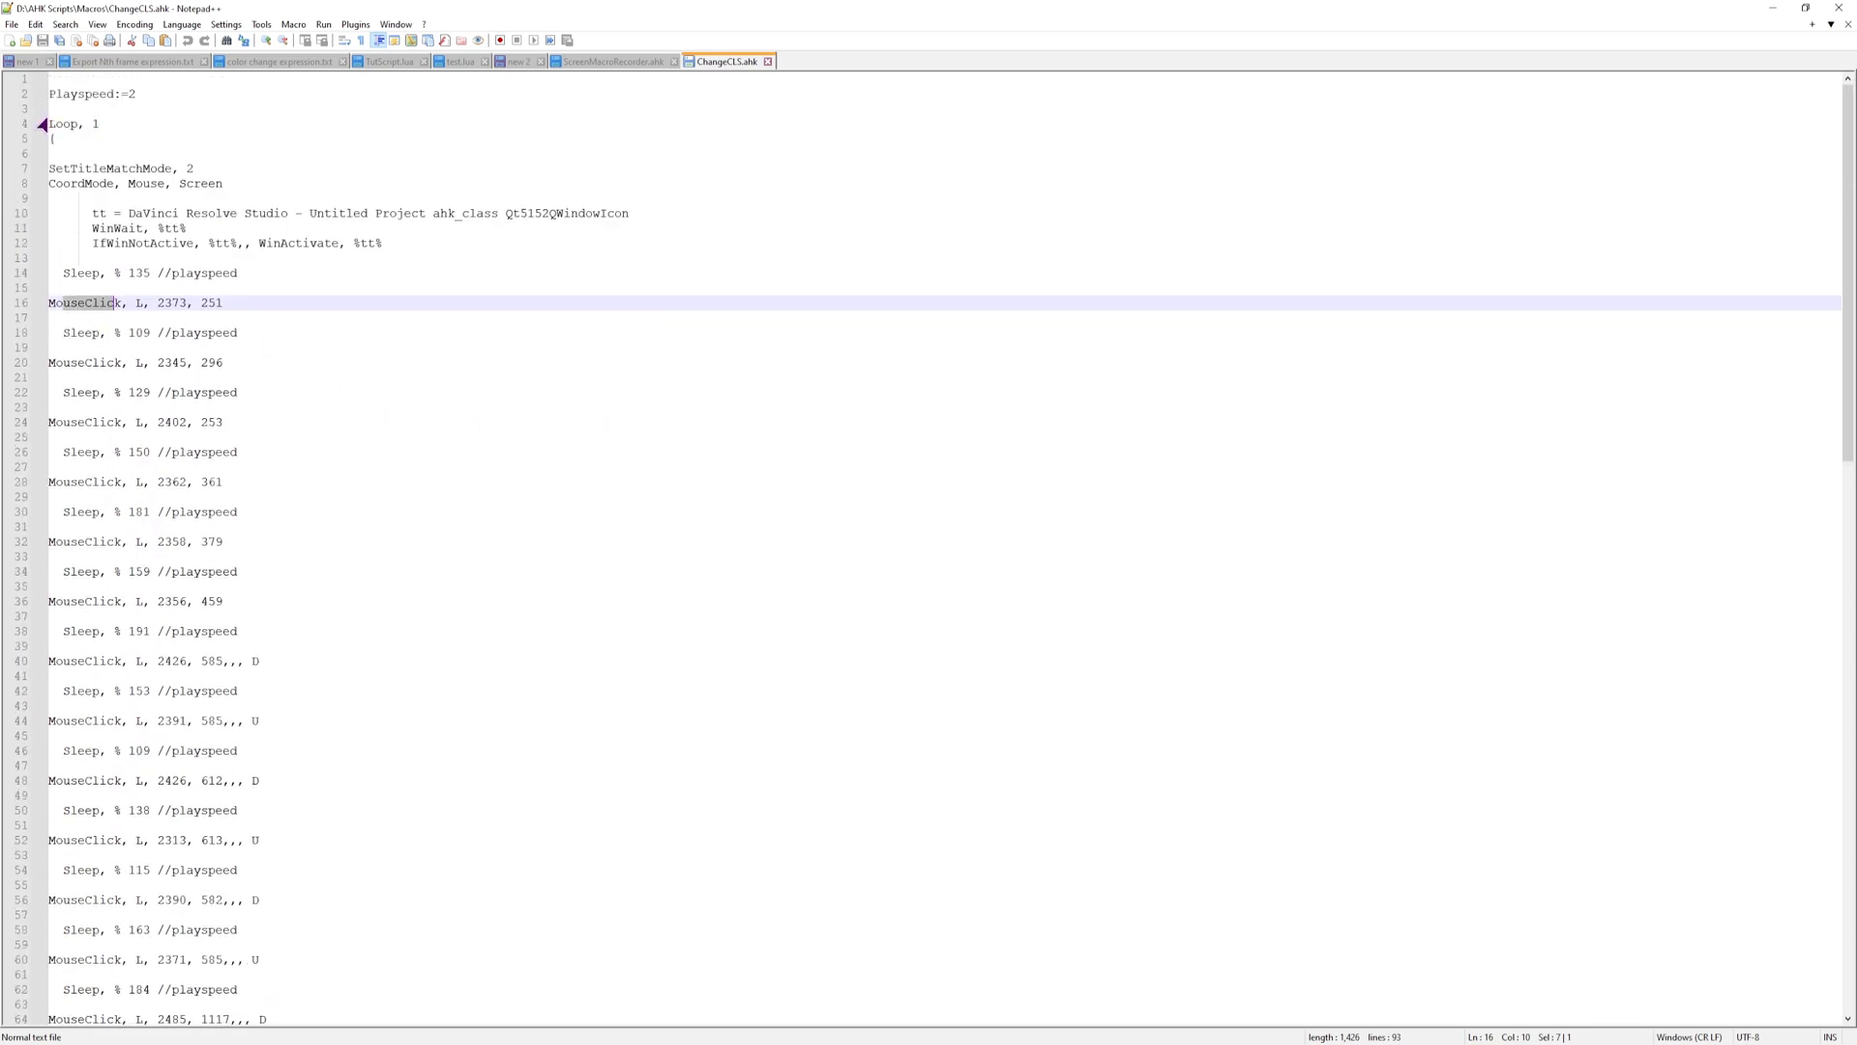
{"action": "left_click", "coordinate": [112, 108]}
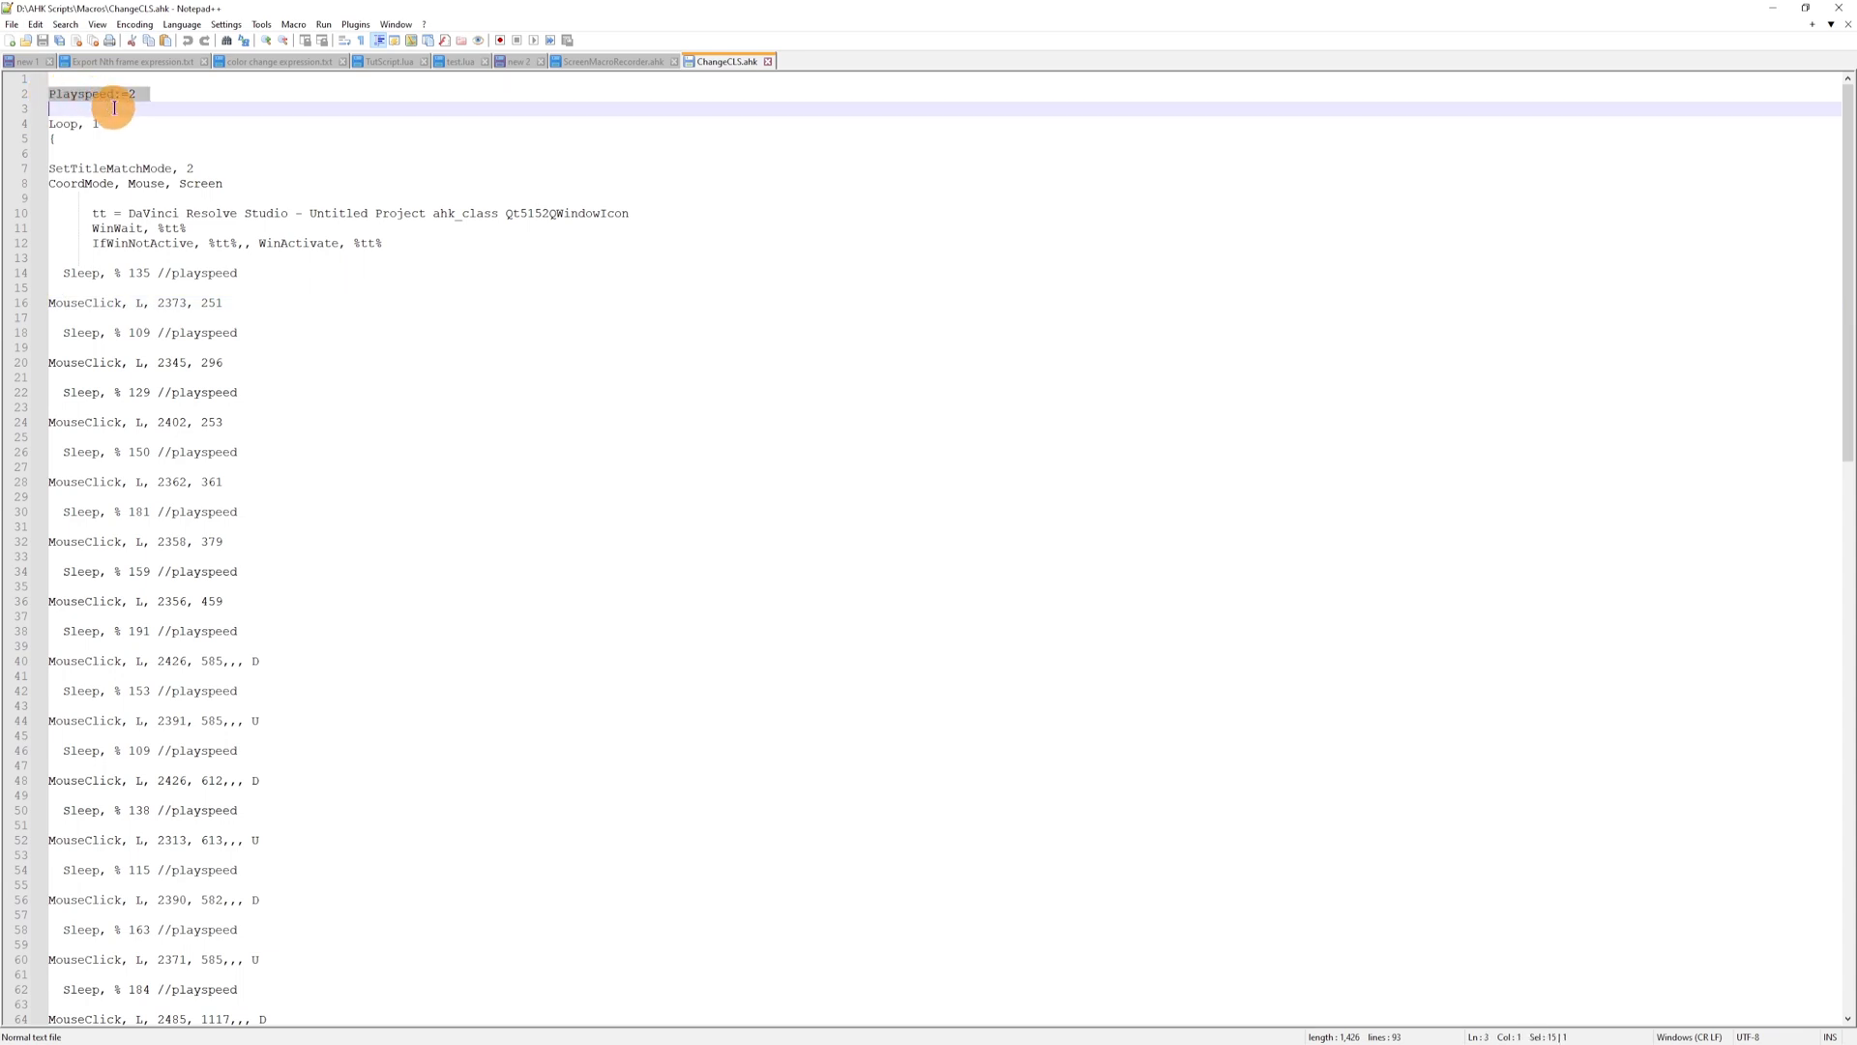
{"action": "left_click", "coordinate": [118, 123]}
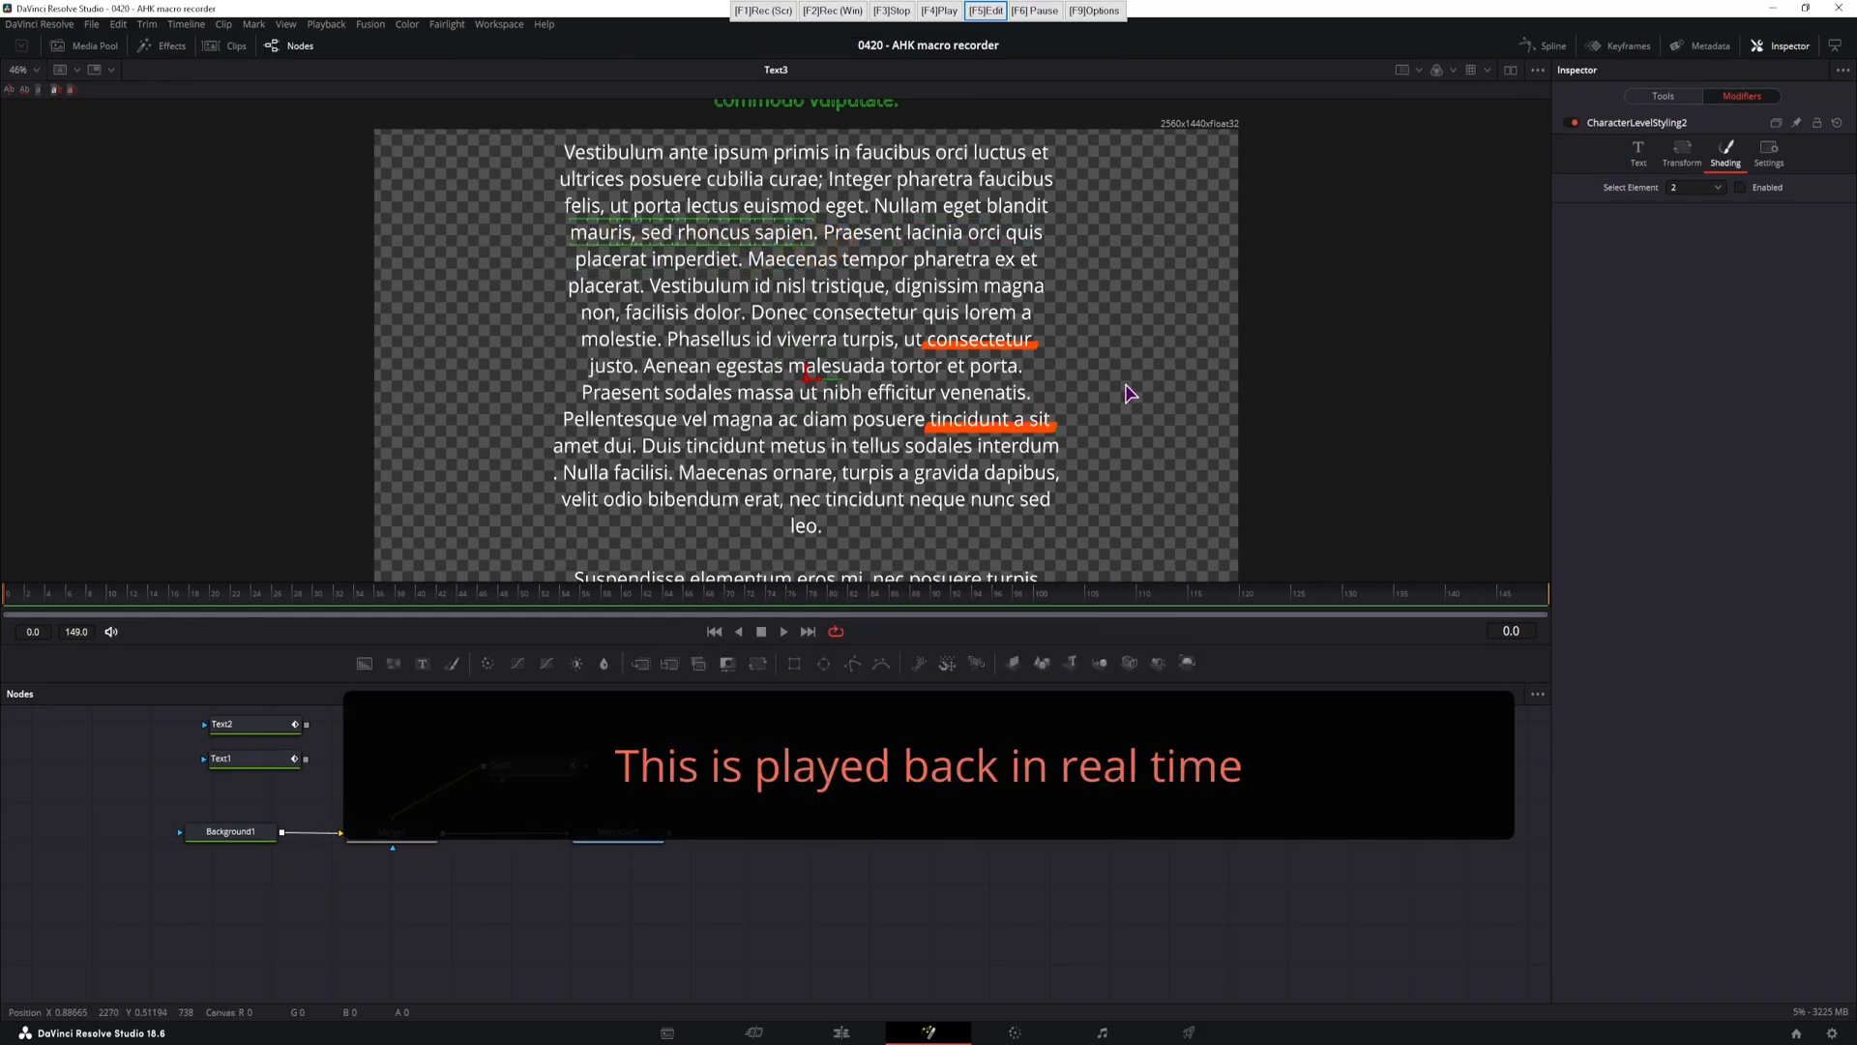
{"action": "mouse_move", "coordinate": [1300, 408]}
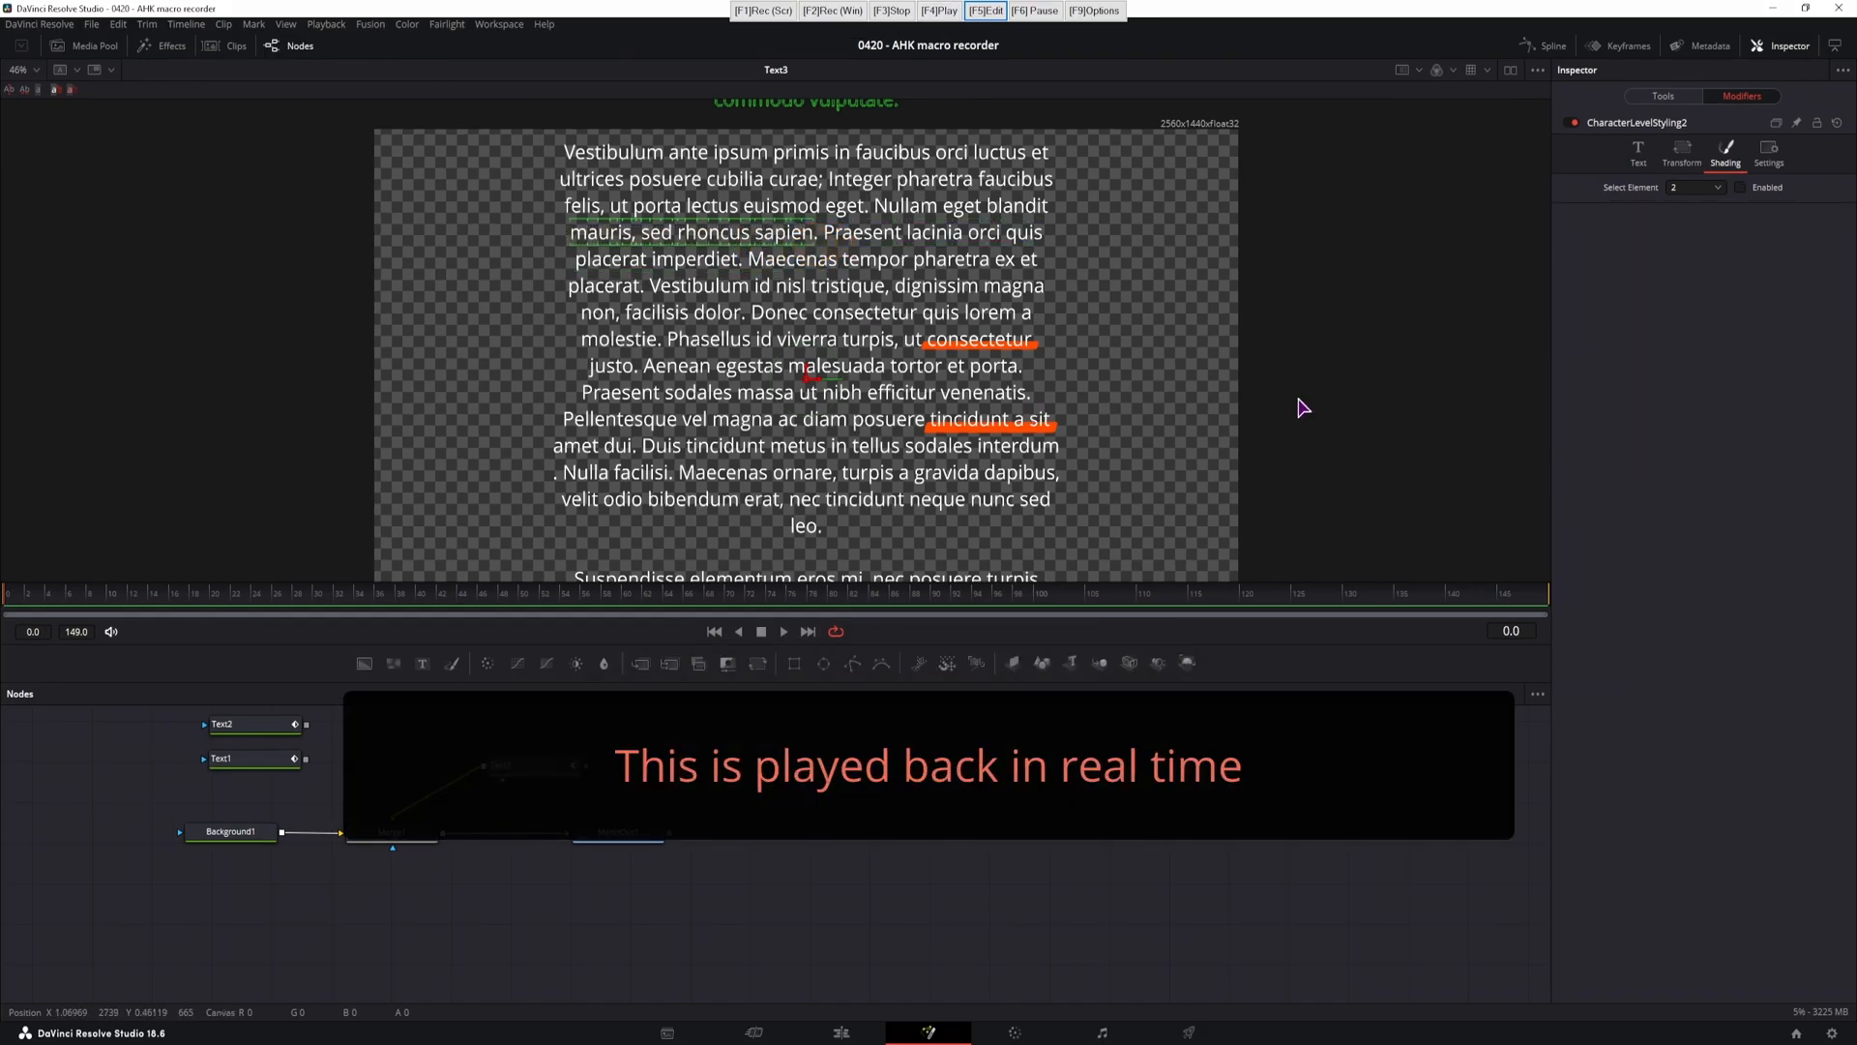
Step: Select 'mauris, sed rhoncus sapien.' and set its Character Level Styling shading to an orange underline
{"action": "left_click", "coordinate": [1747, 188]}
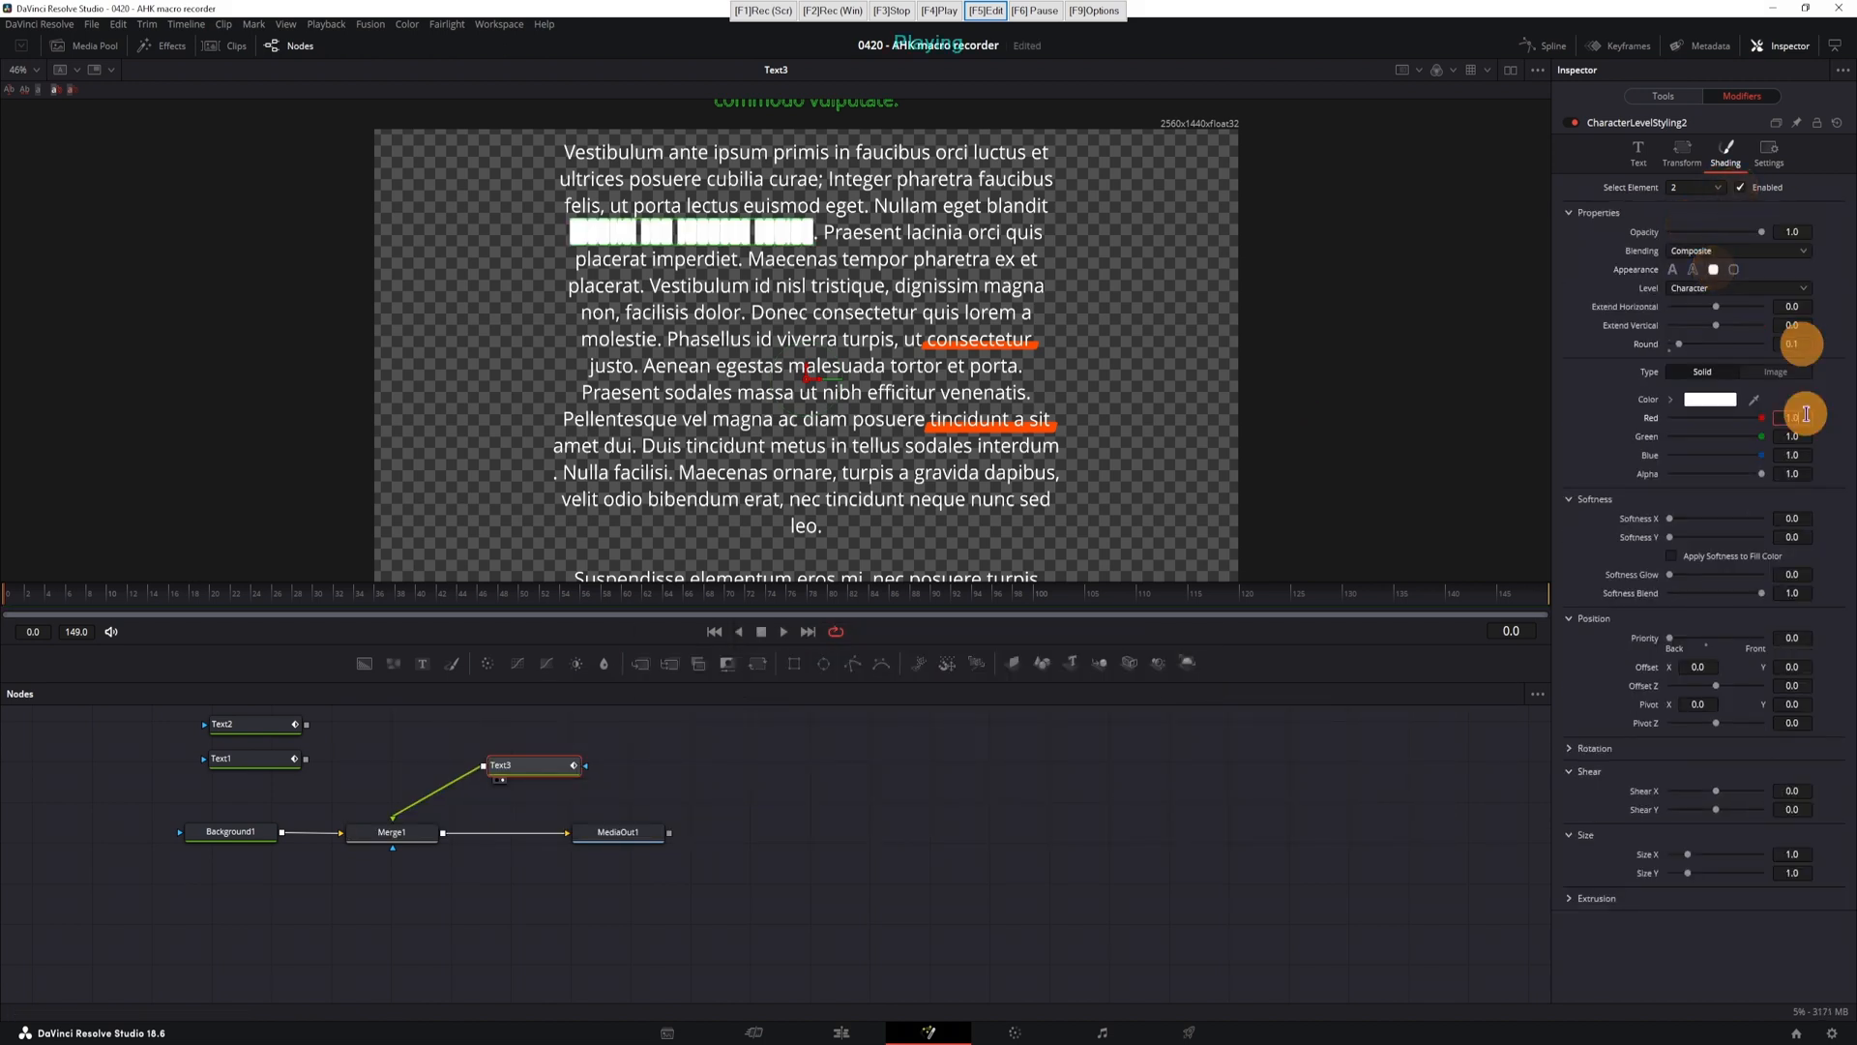
{"action": "left_click", "coordinate": [1735, 287]}
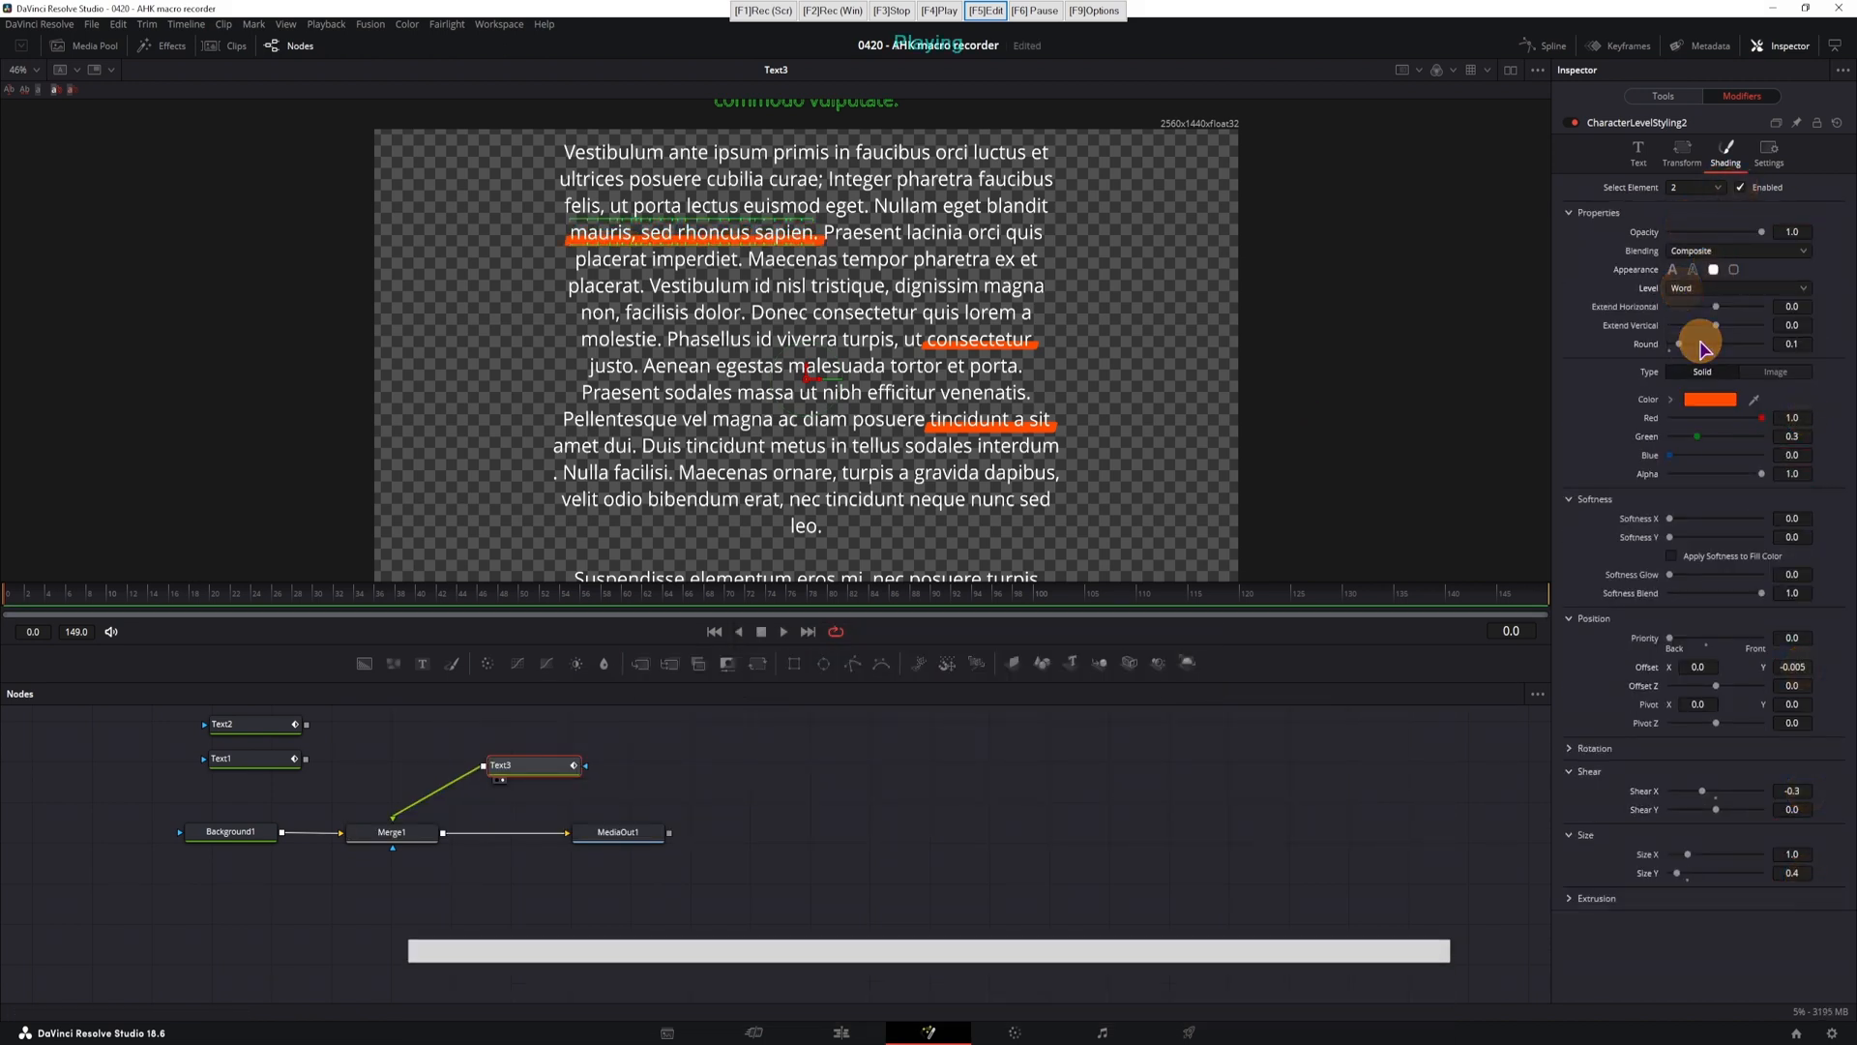